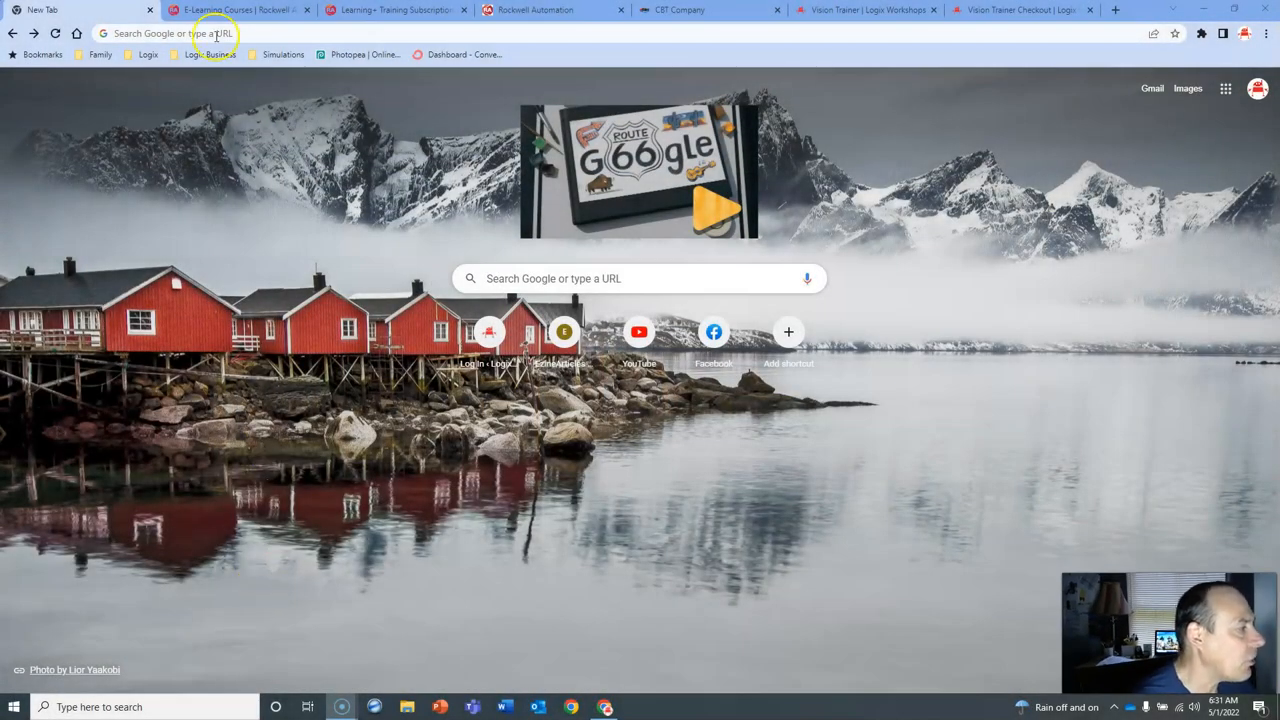
- Start a Google search for Rockwell Automation self-paced, computer-based training
{"action": "left_click", "coordinate": [200, 33]}
{"action": "type", "text": "rockwell automation, self-paced training, computer-based training"}
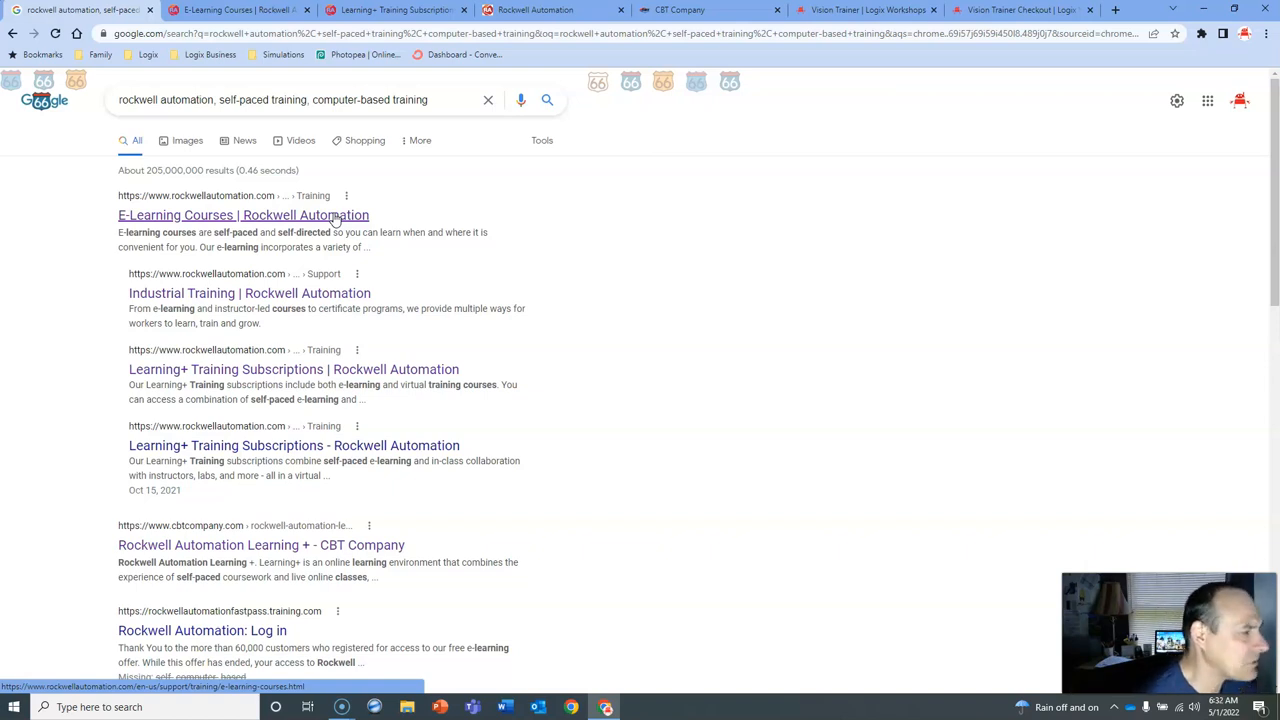
{"action": "mouse_move", "coordinate": [364, 180]}
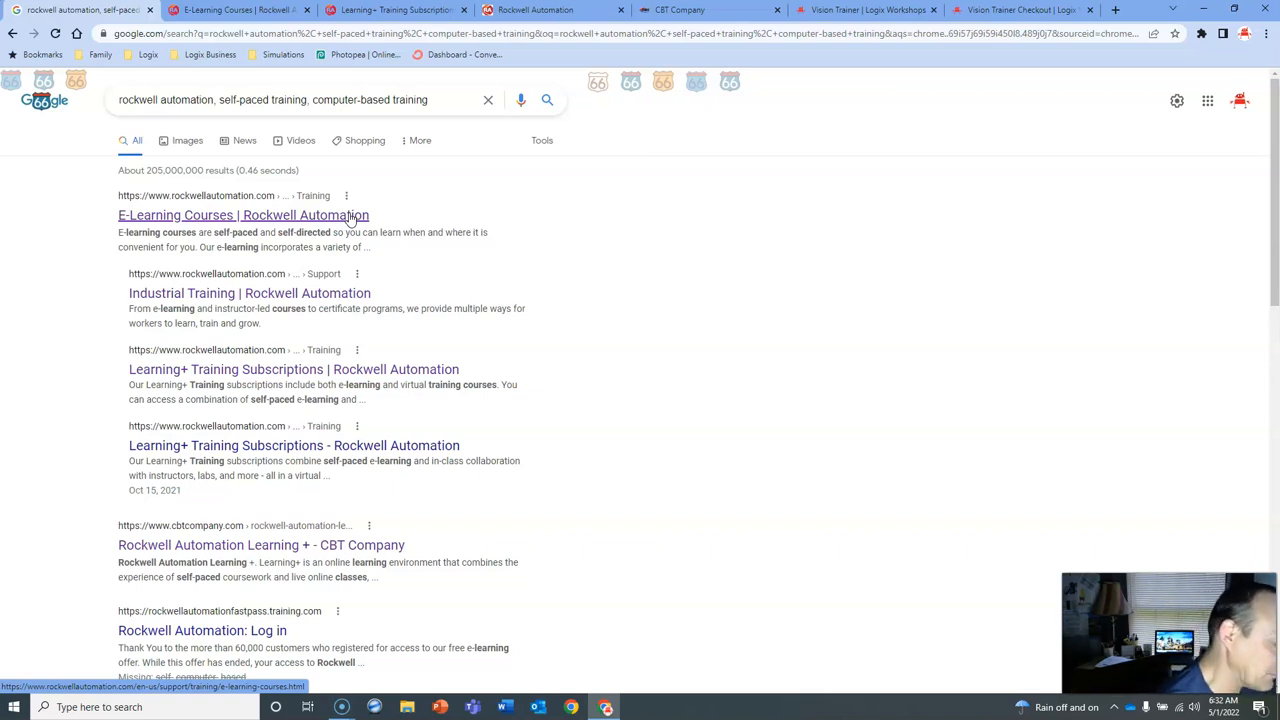
{"action": "mouse_move", "coordinate": [573, 170]}
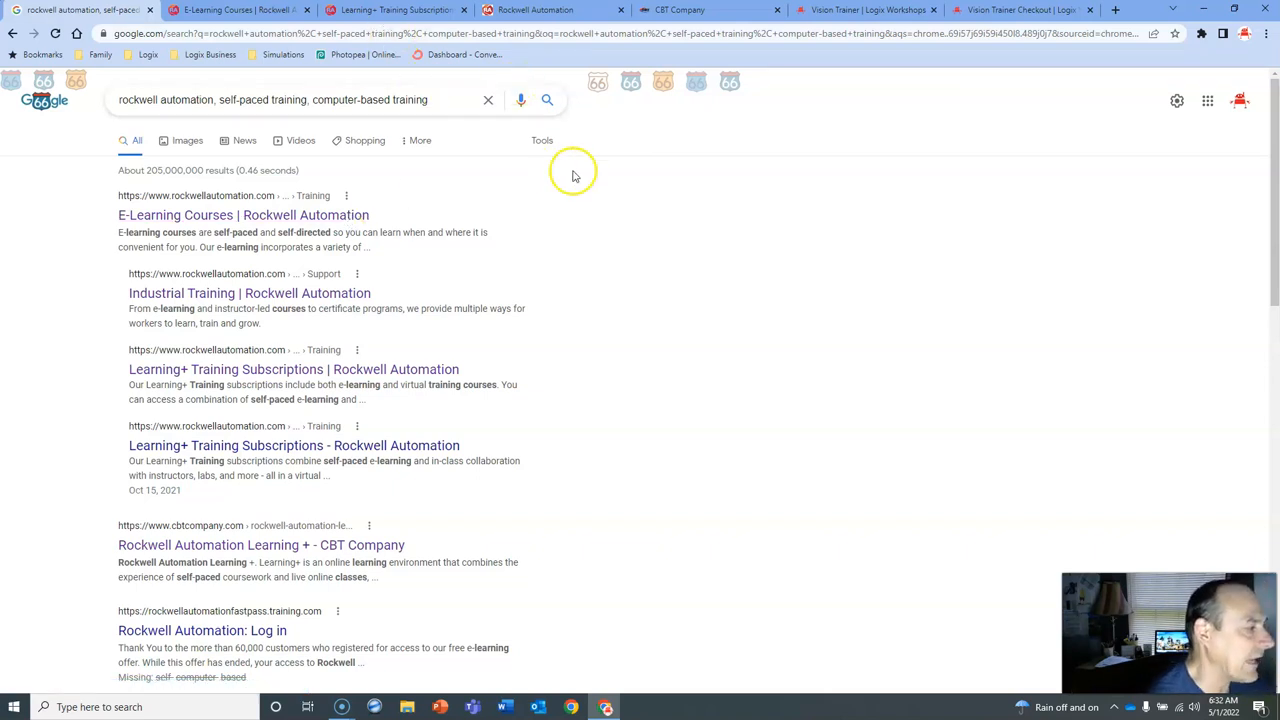
{"action": "mouse_move", "coordinate": [397, 152]}
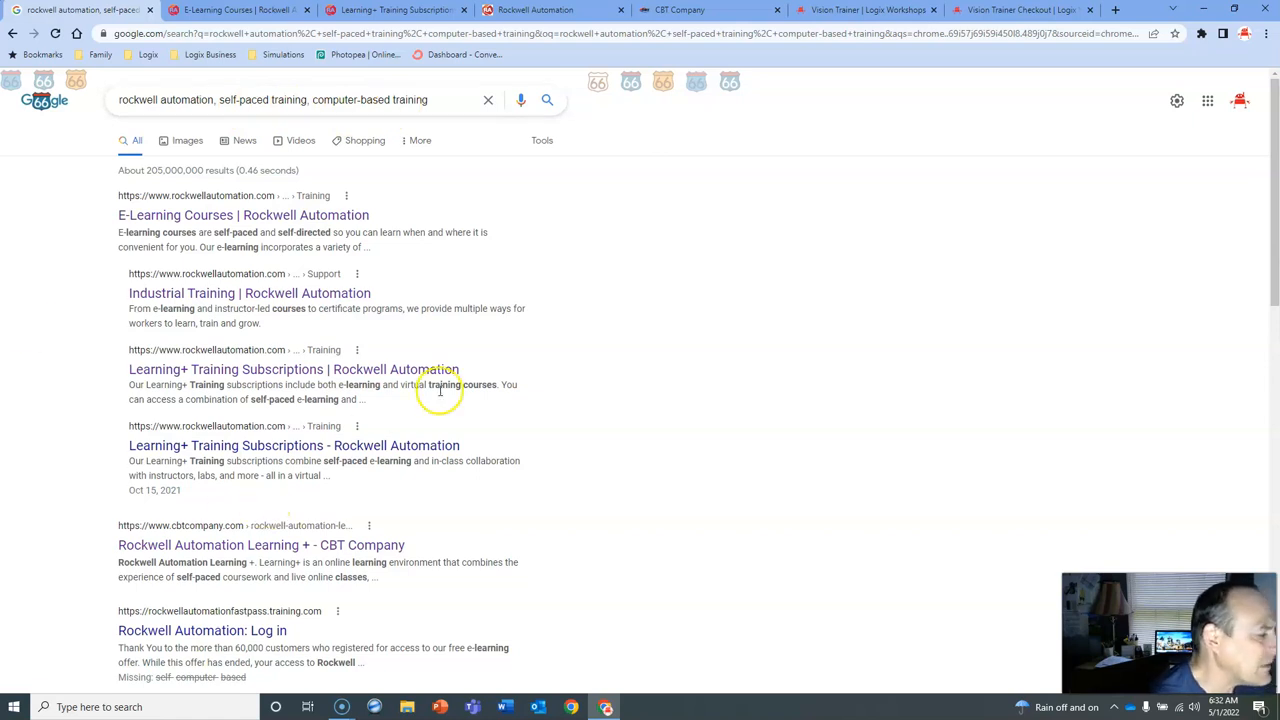
{"action": "mouse_move", "coordinate": [565, 455]}
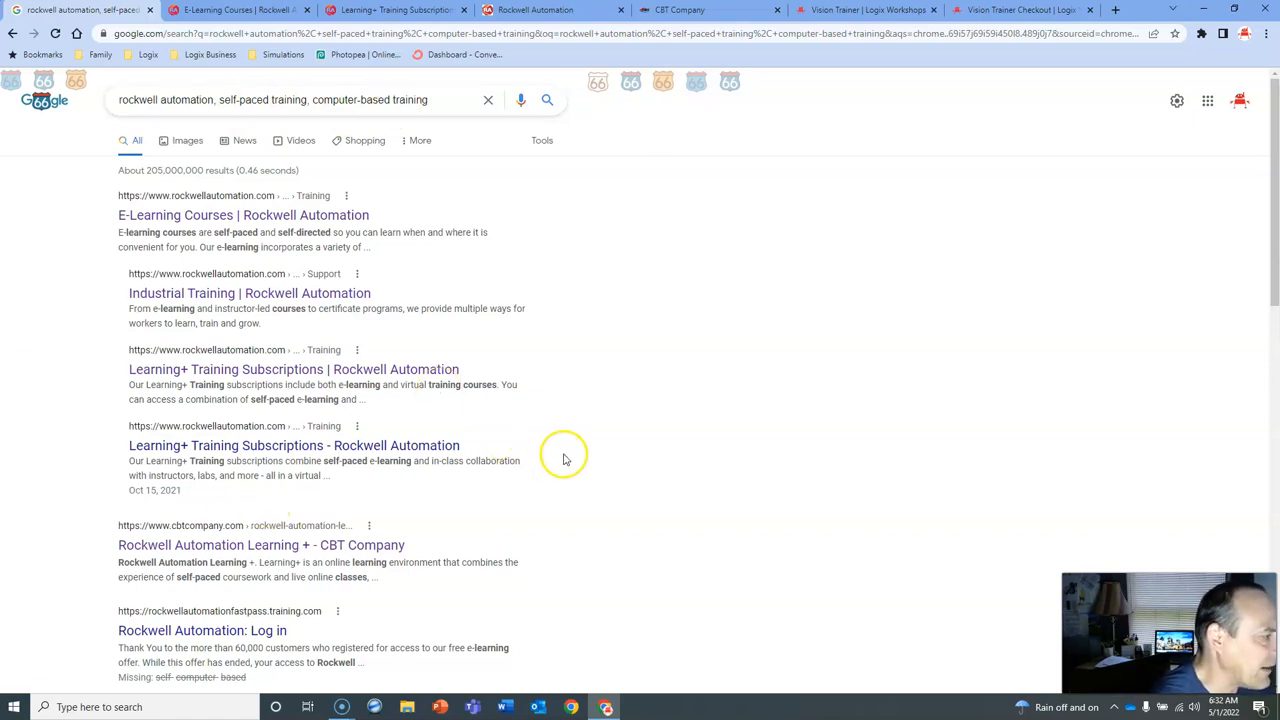
{"action": "mouse_move", "coordinate": [595, 447]}
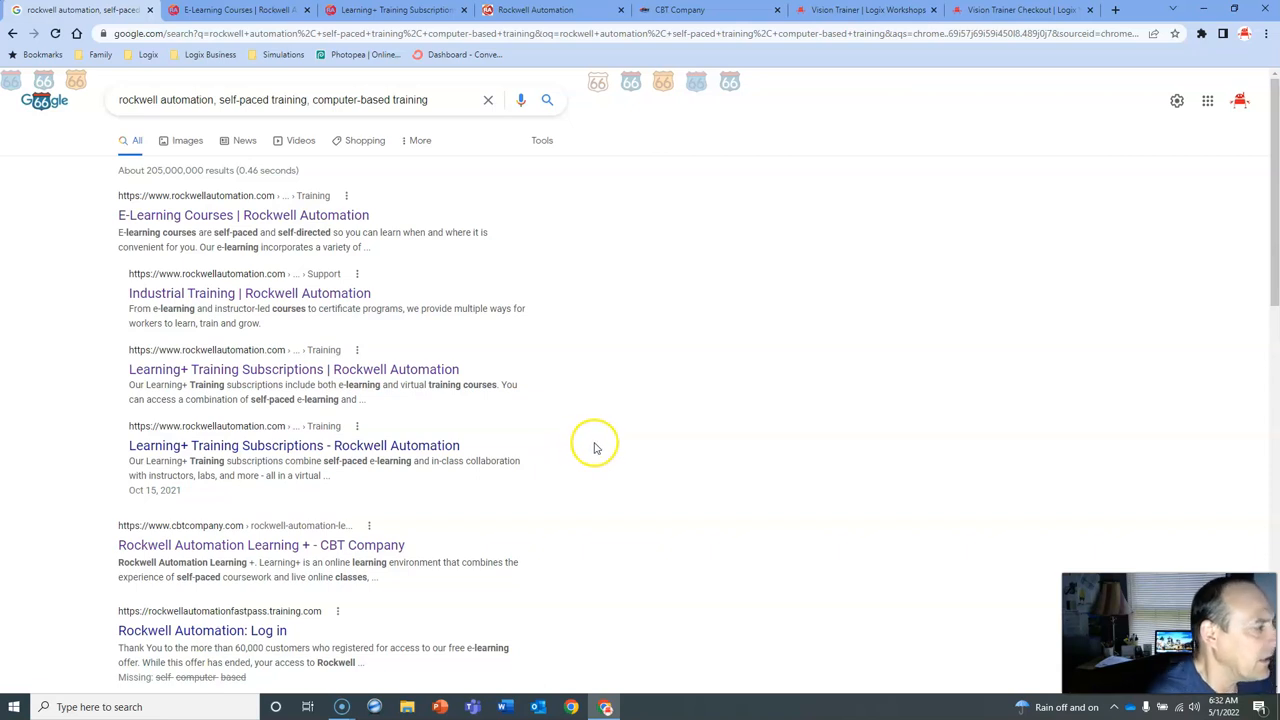
{"action": "mouse_move", "coordinate": [600, 440]}
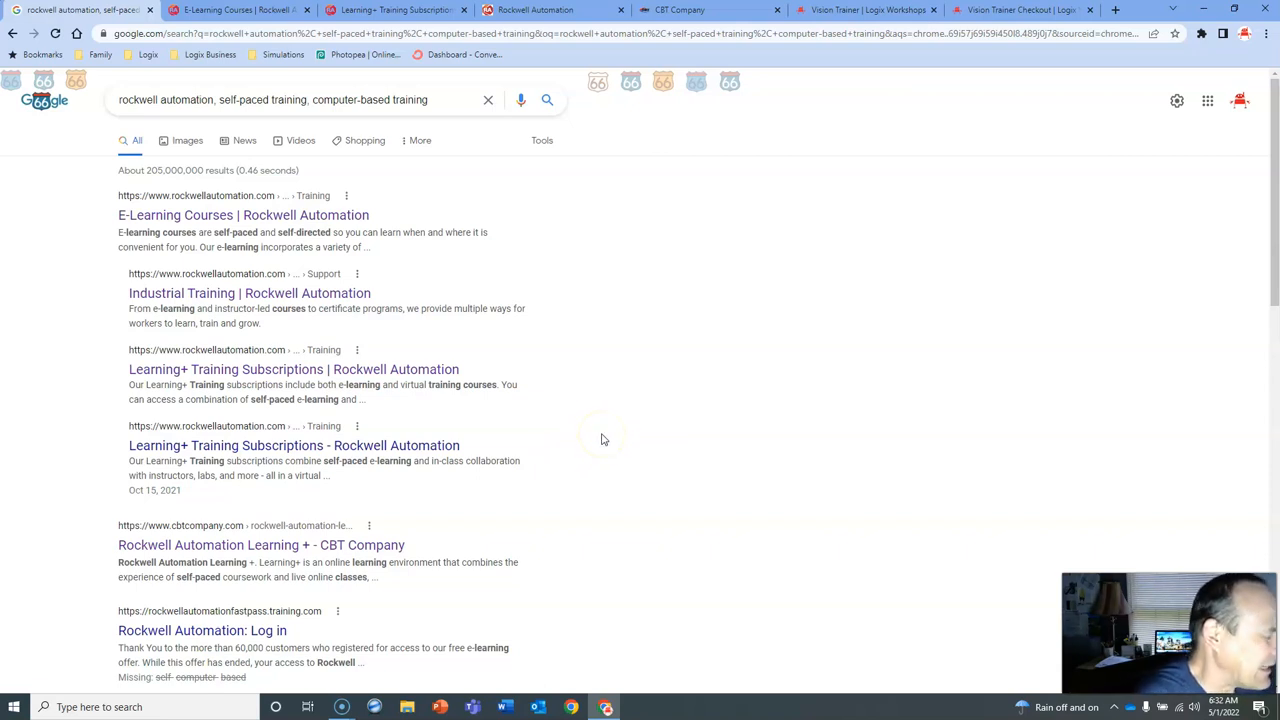
{"action": "mouse_move", "coordinate": [550, 388]}
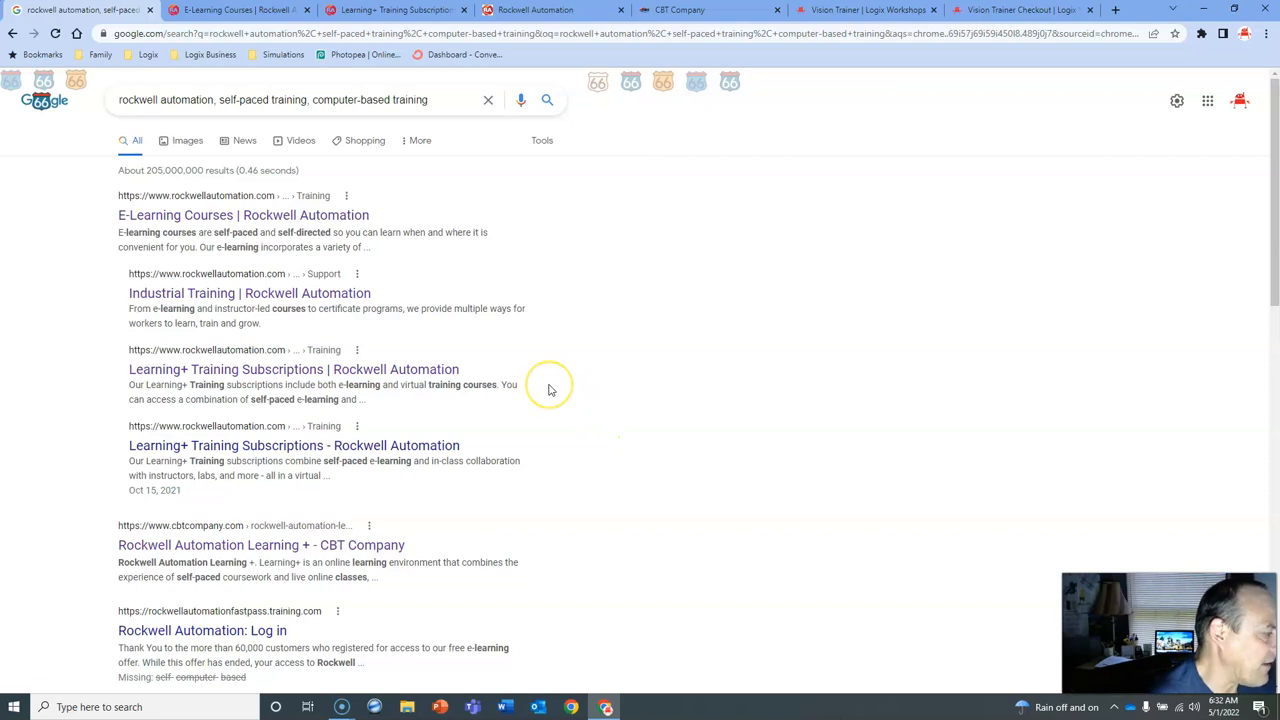
{"action": "mouse_move", "coordinate": [237, 223]}
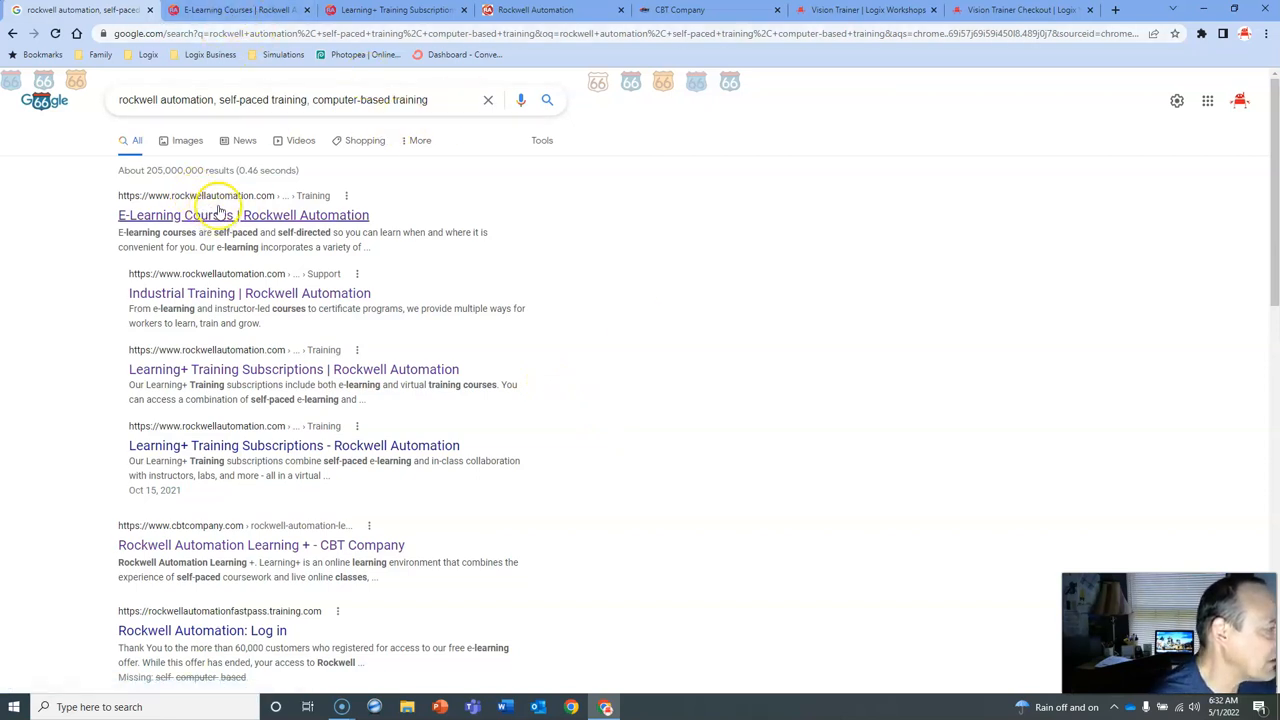
- Open the 'E-Learning Courses | Rockwell Automation' result and switch to its page
{"action": "left_click", "coordinate": [243, 215]}
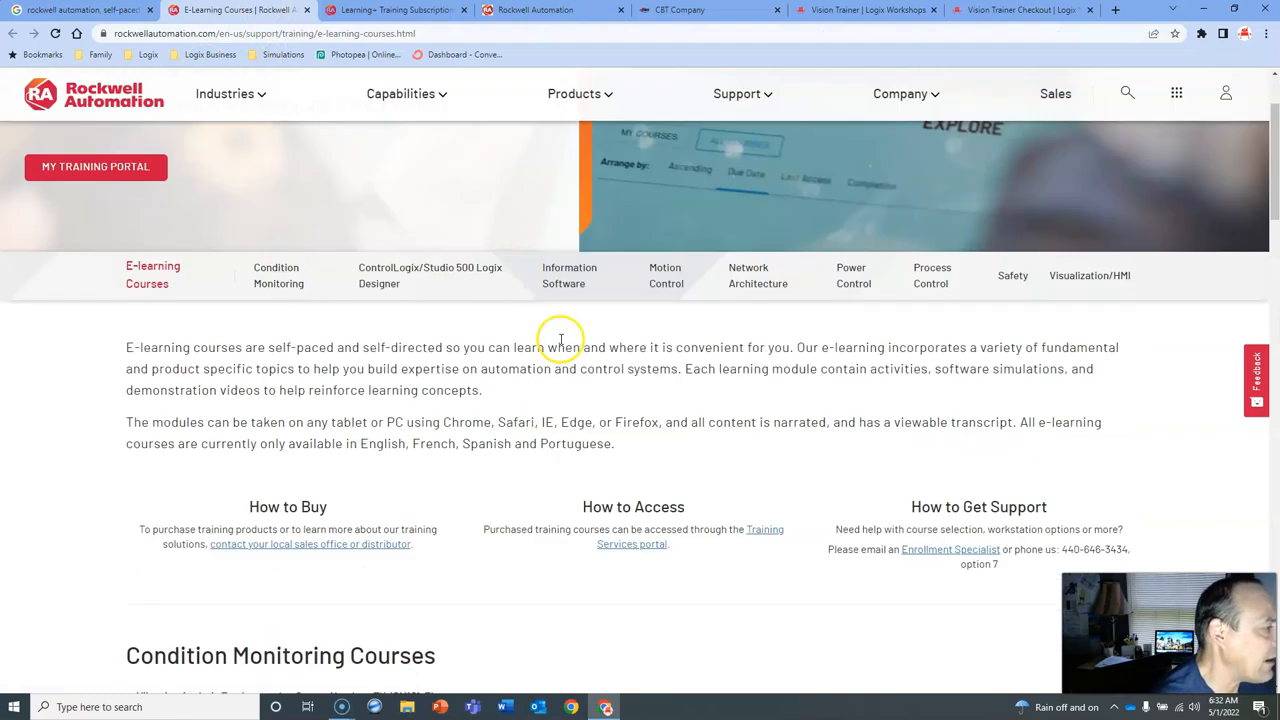
{"action": "scroll", "scroll_direction": "up", "scroll_amount": 3}
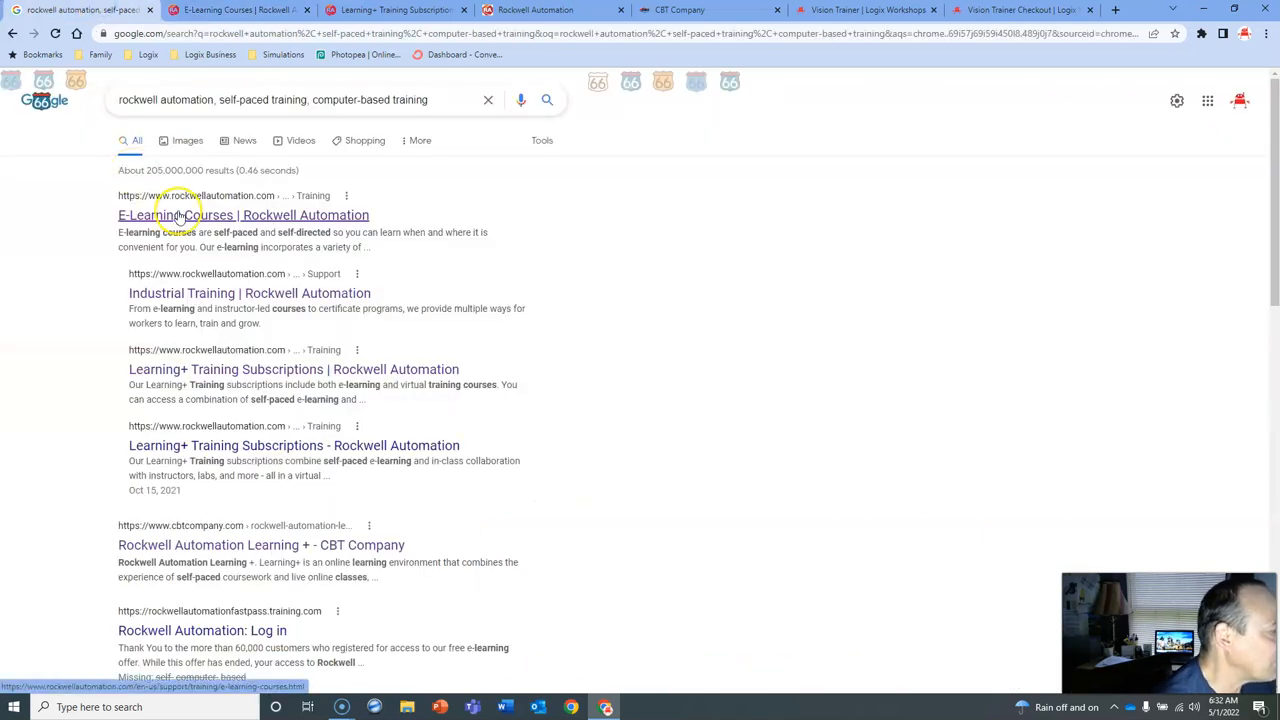
{"action": "left_click", "coordinate": [243, 215]}
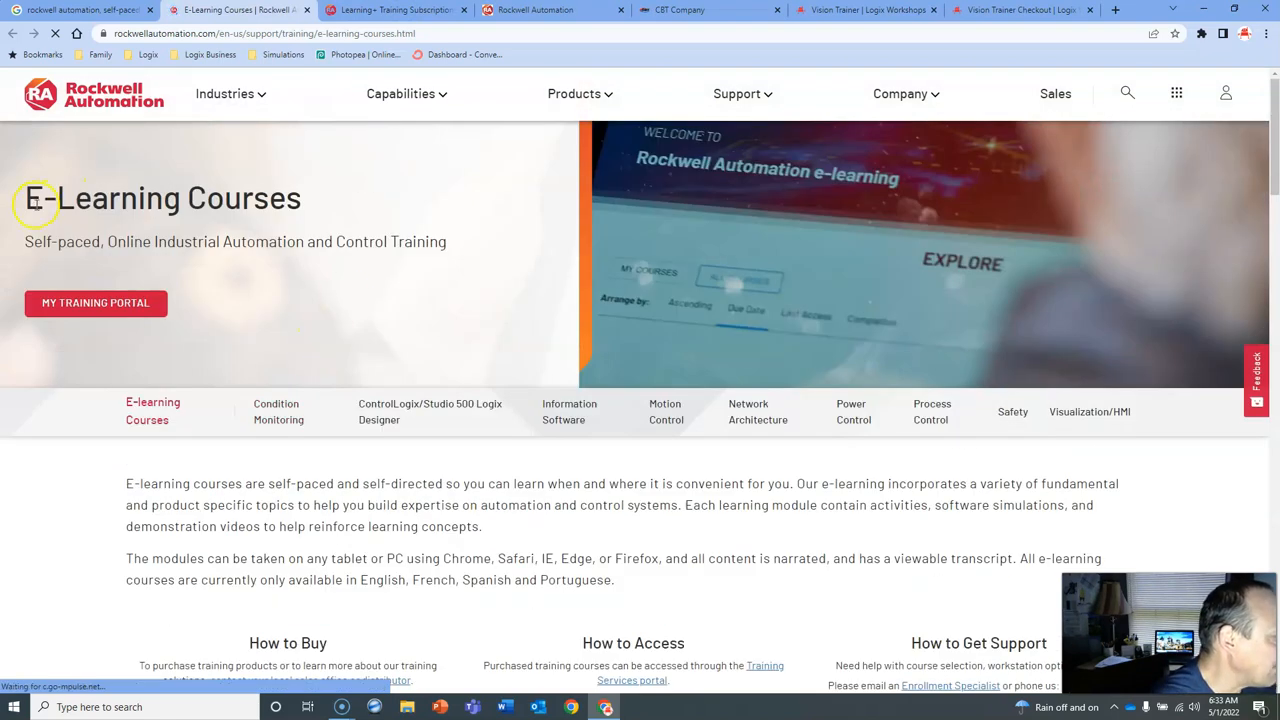
{"action": "left_click", "coordinate": [240, 10]}
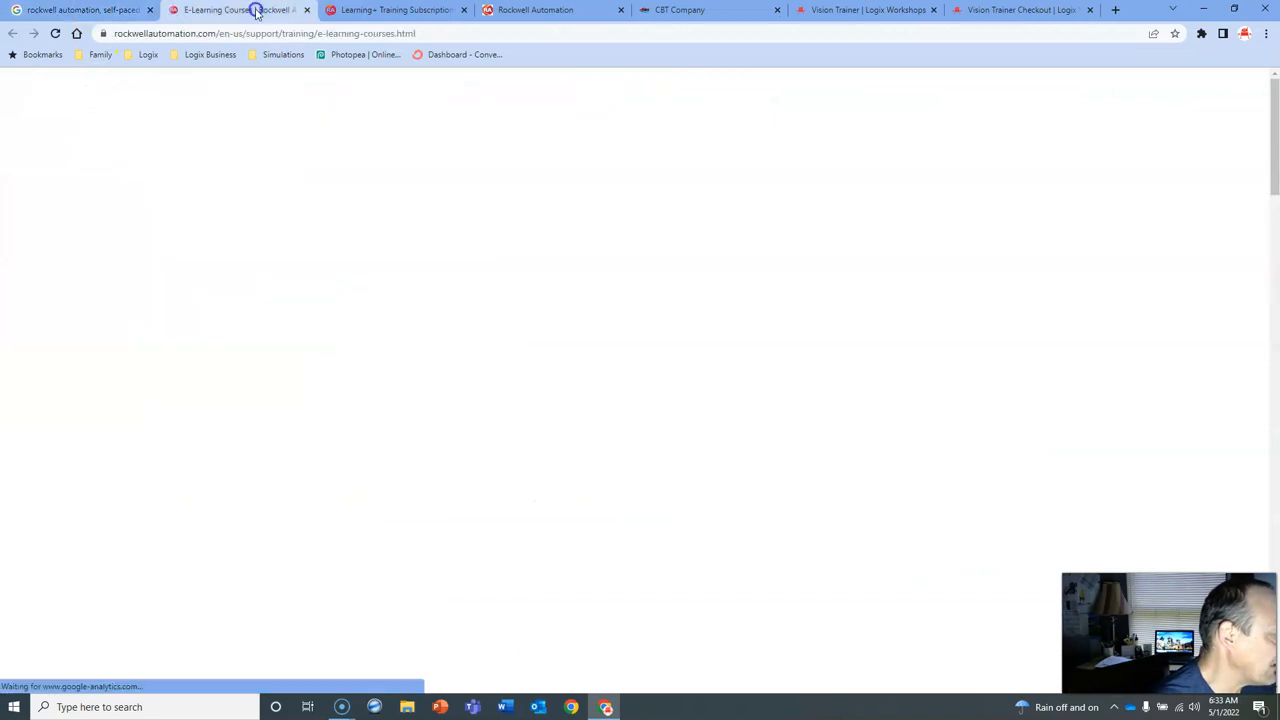
{"action": "left_click", "coordinate": [80, 10]}
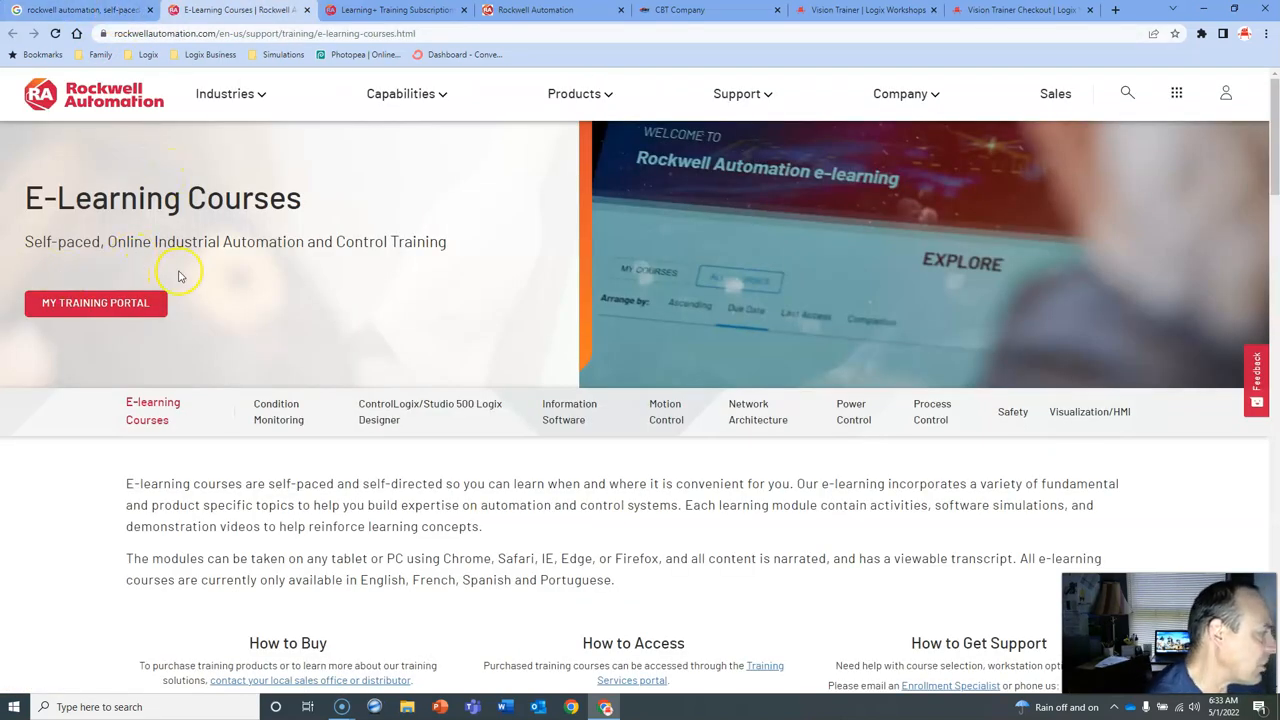
{"action": "mouse_move", "coordinate": [392, 328]}
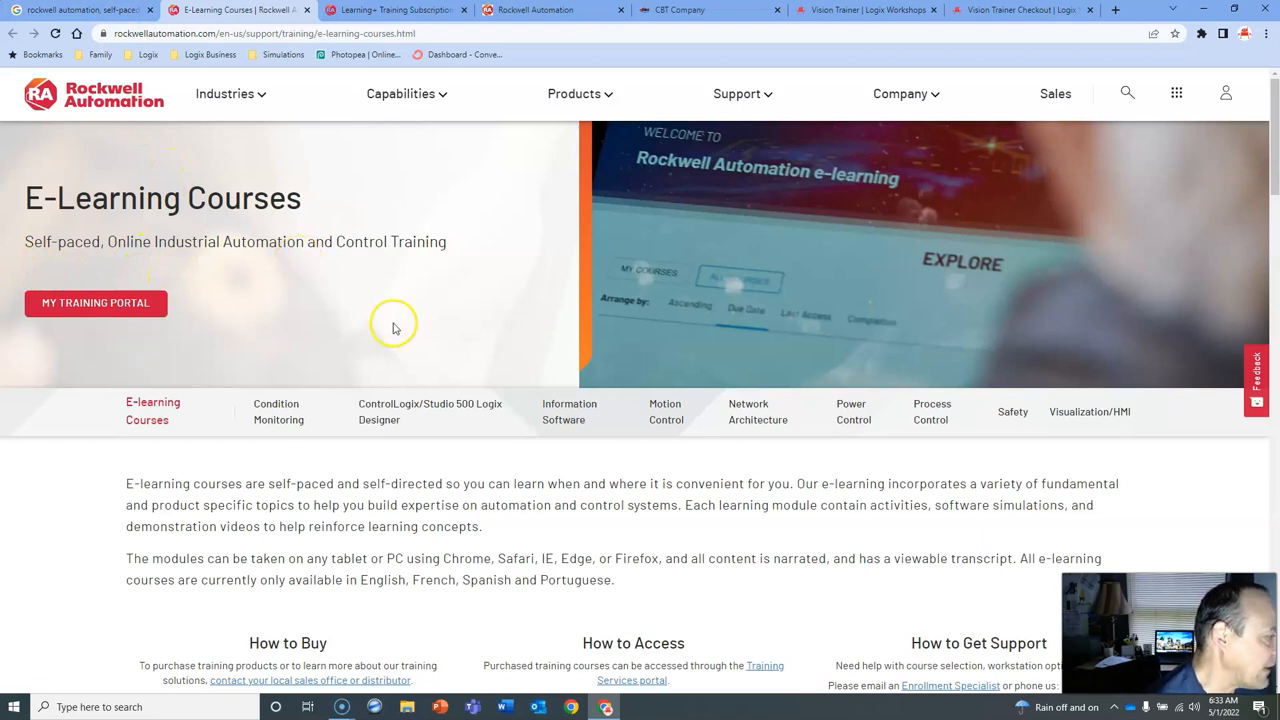
{"action": "scroll", "scroll_direction": "down", "scroll_amount": 3}
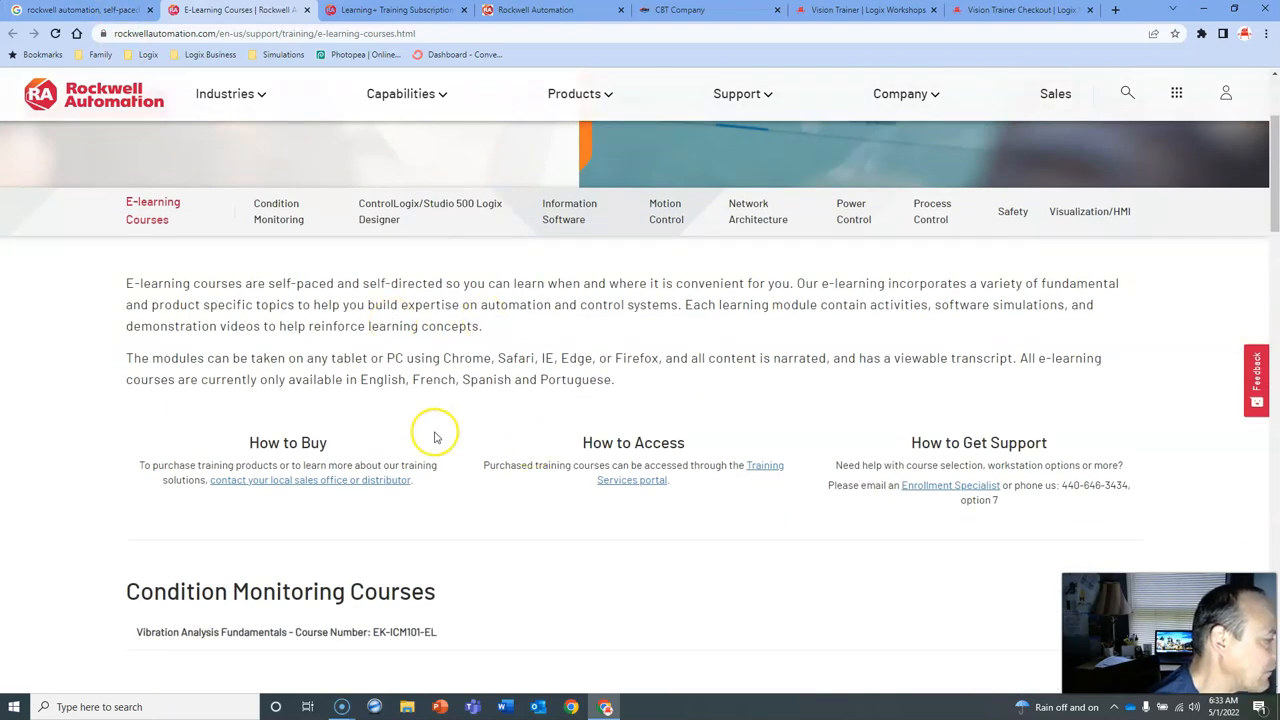
{"action": "scroll", "scroll_direction": "down", "scroll_amount": 3}
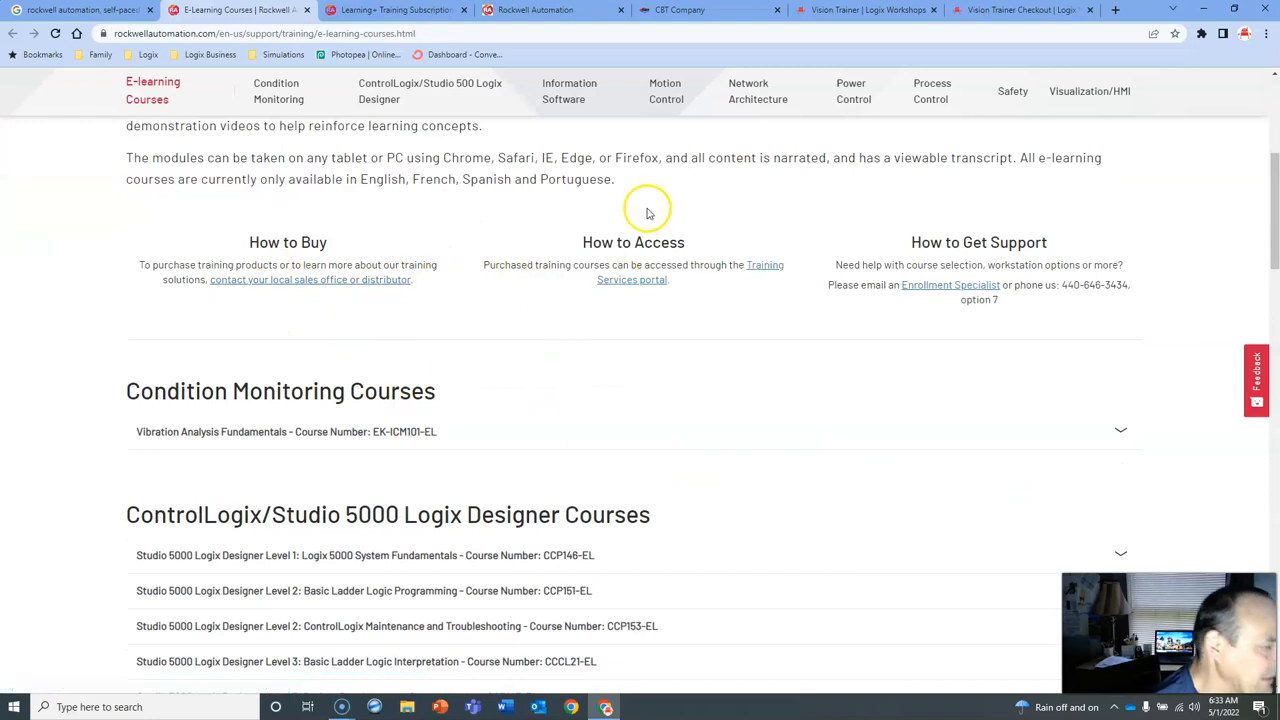
{"action": "scroll", "scroll_direction": "down", "scroll_amount": 3}
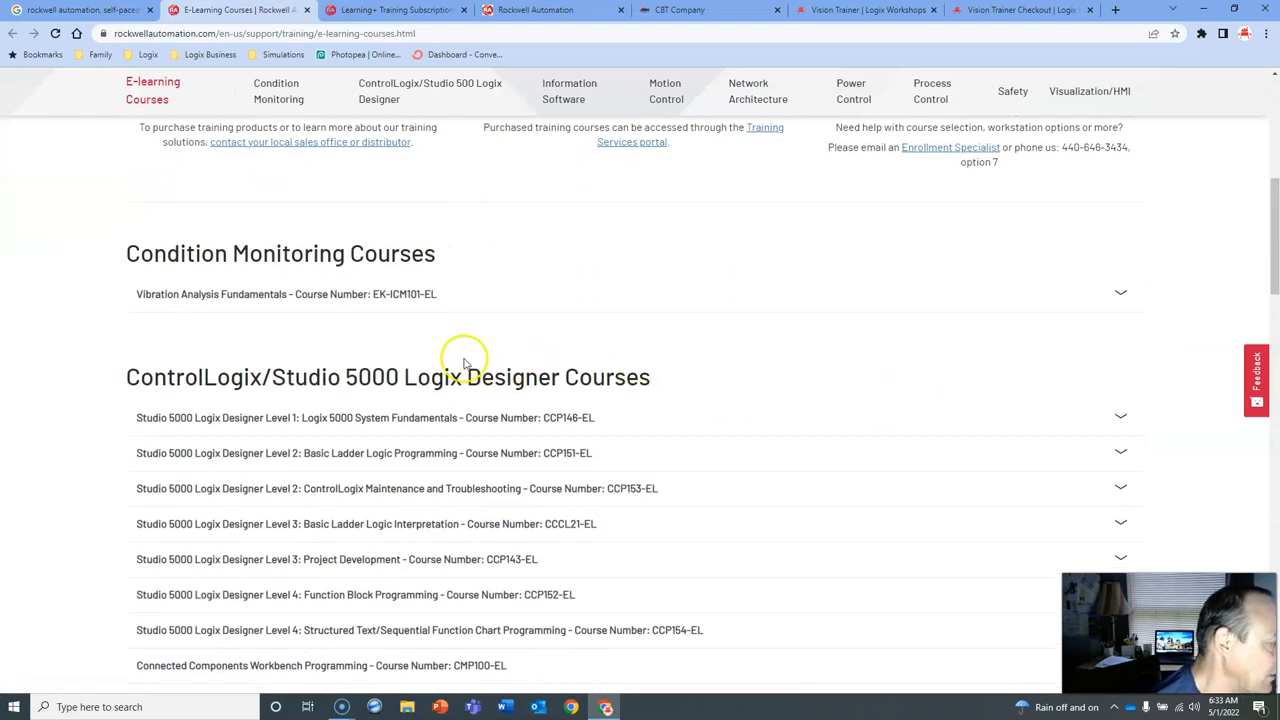
{"action": "scroll", "scroll_direction": "down", "scroll_amount": 3}
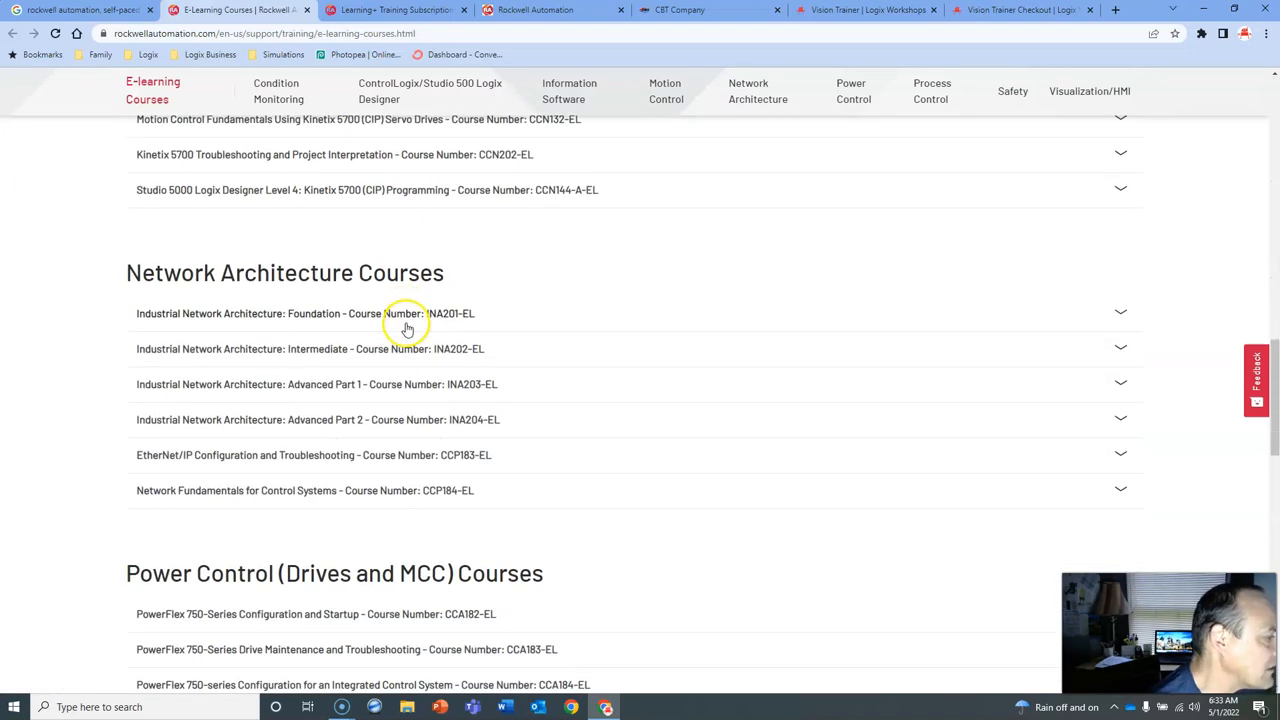
{"action": "scroll", "scroll_direction": "down", "scroll_amount": 3}
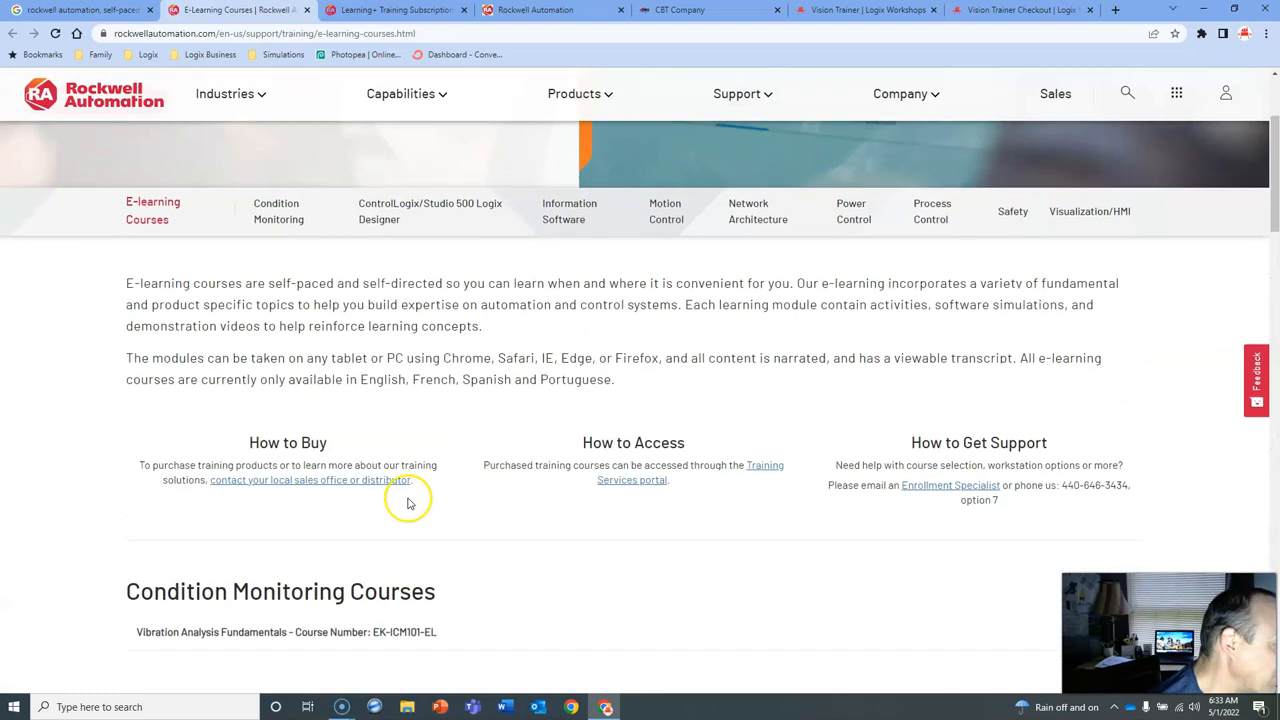
{"action": "scroll", "scroll_direction": "down", "scroll_amount": 3}
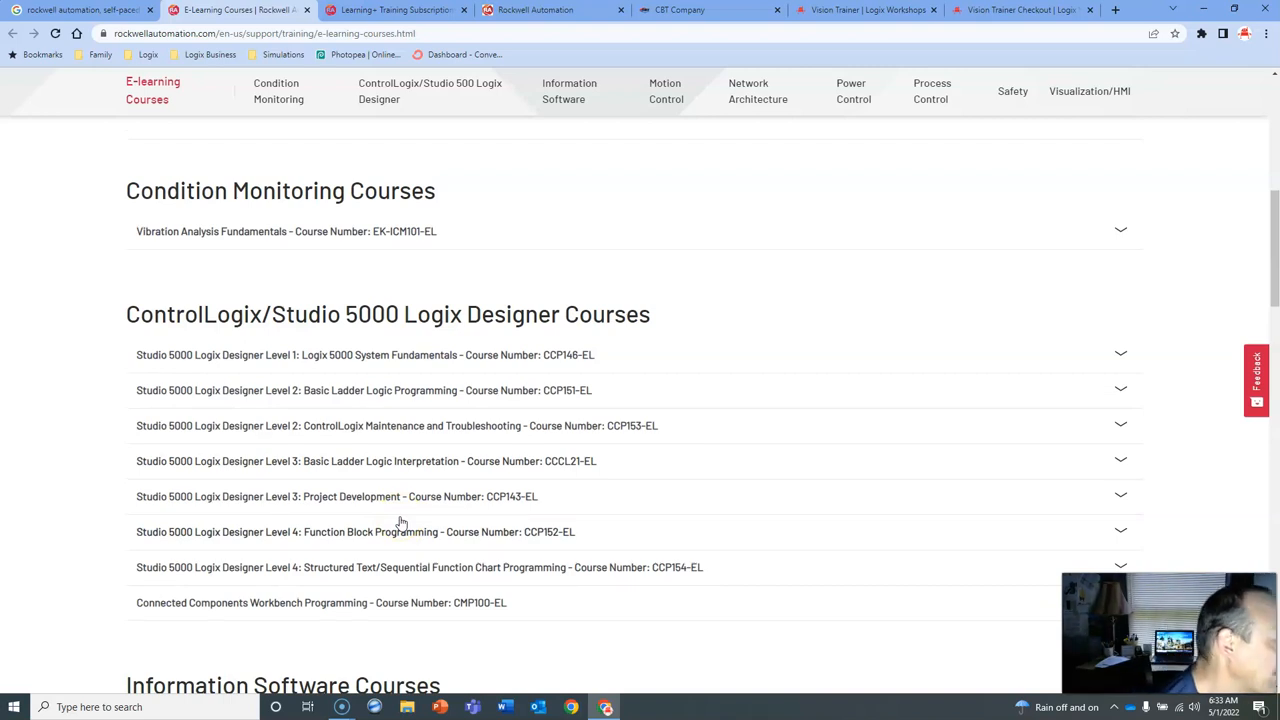
{"action": "mouse_move", "coordinate": [470, 365]}
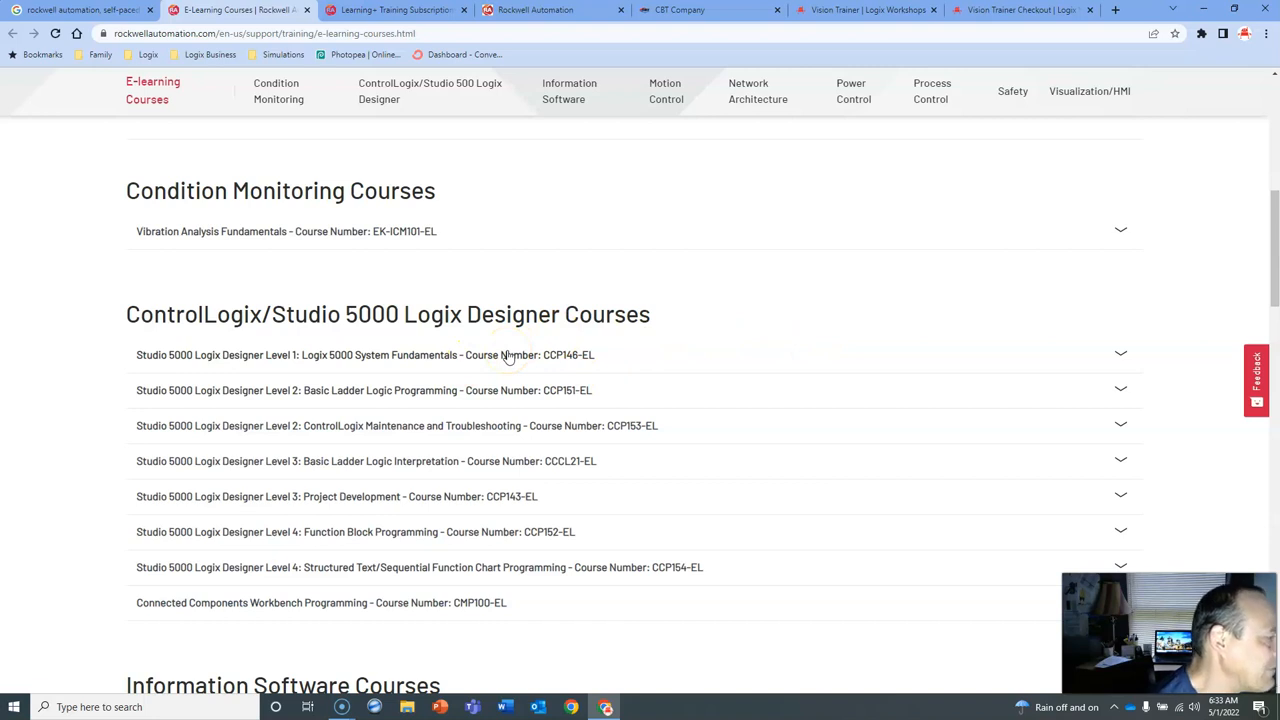
{"action": "mouse_move", "coordinate": [510, 363]}
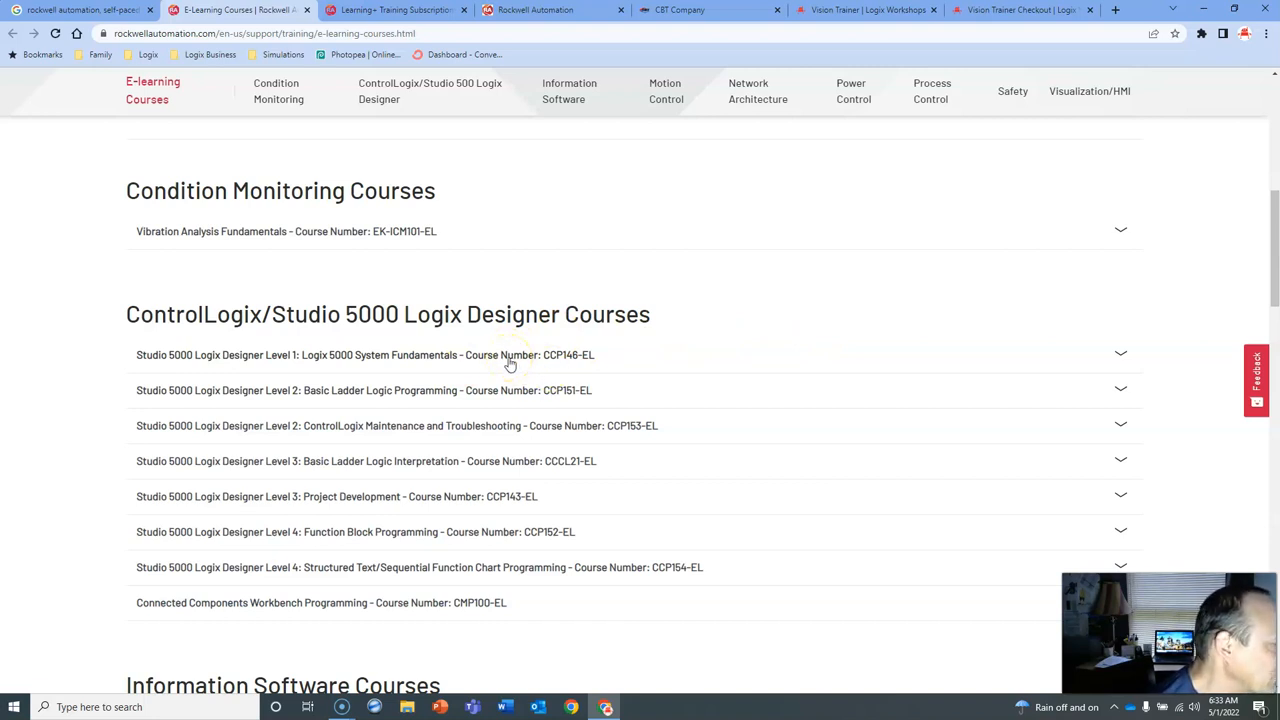
{"action": "mouse_move", "coordinate": [450, 363]}
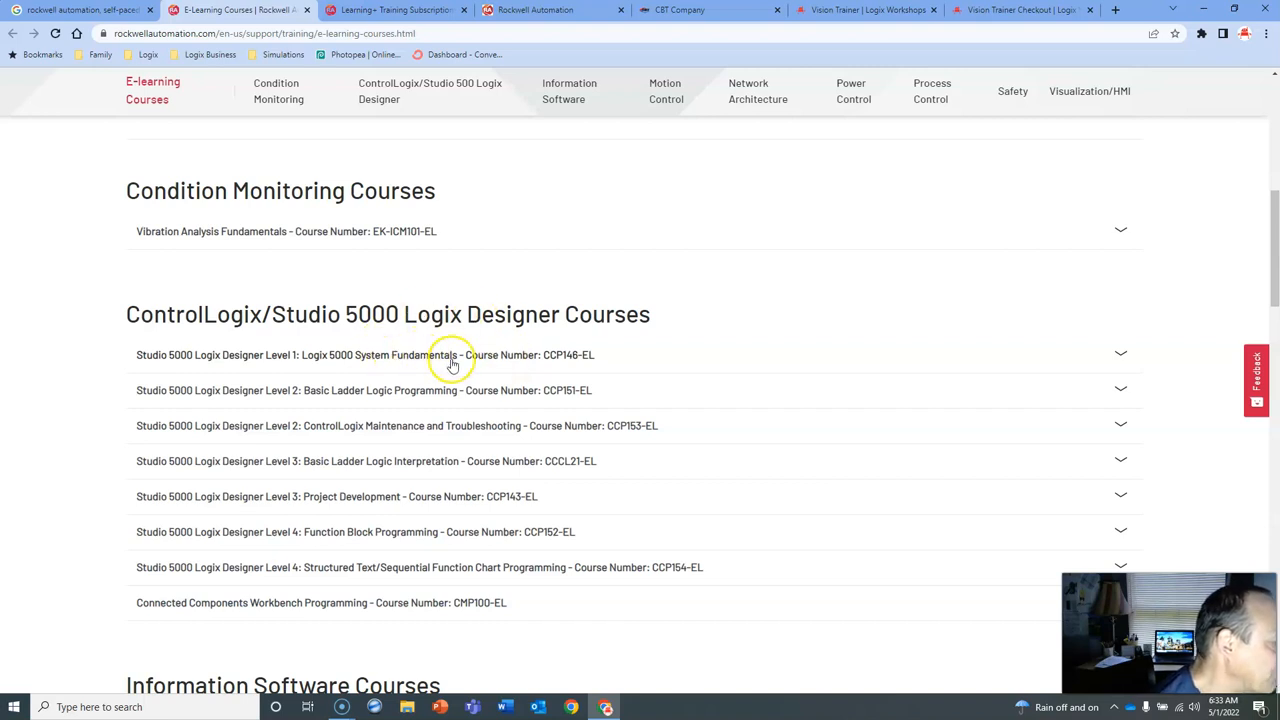
{"action": "mouse_move", "coordinate": [320, 360]}
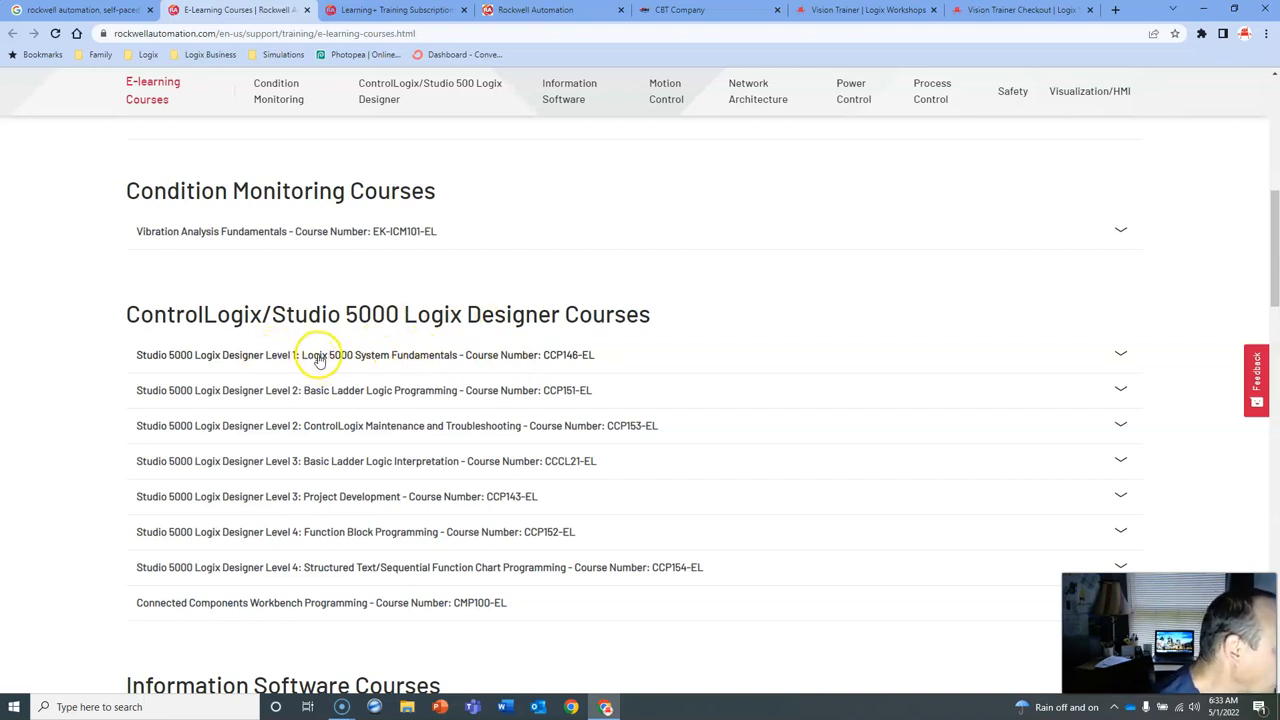
{"action": "mouse_move", "coordinate": [294, 468]}
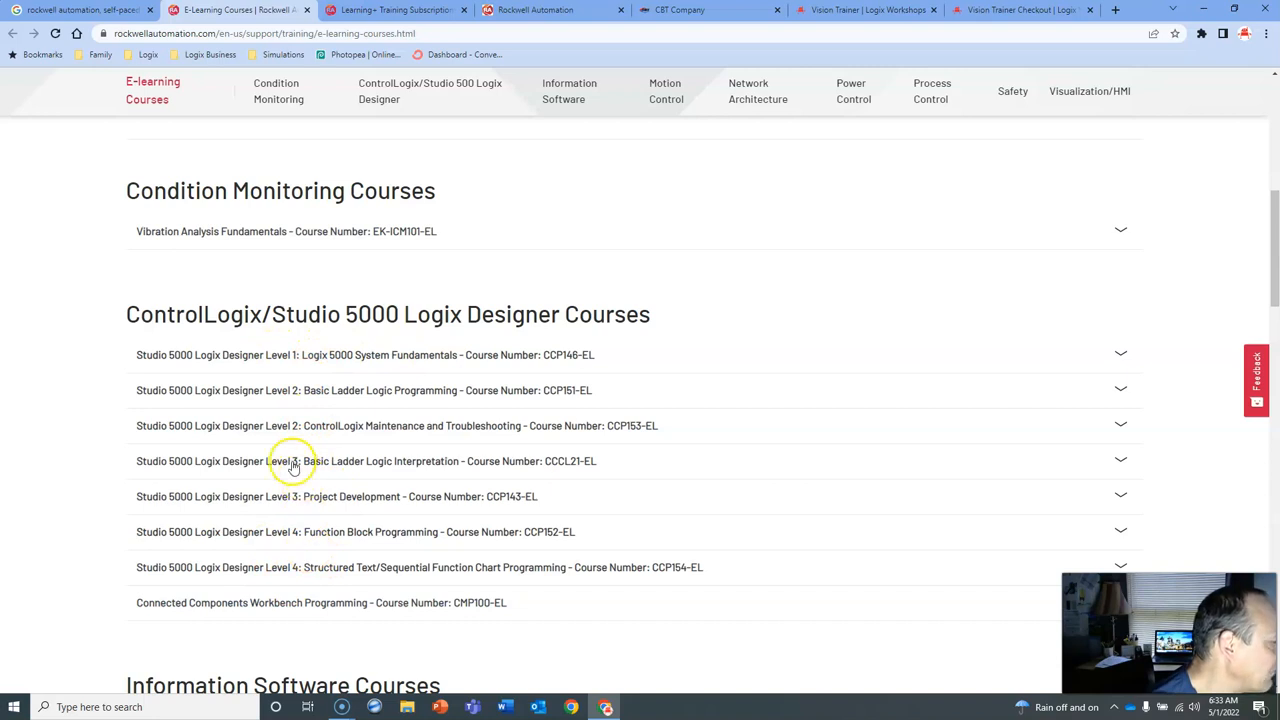
{"action": "mouse_move", "coordinate": [503, 413]}
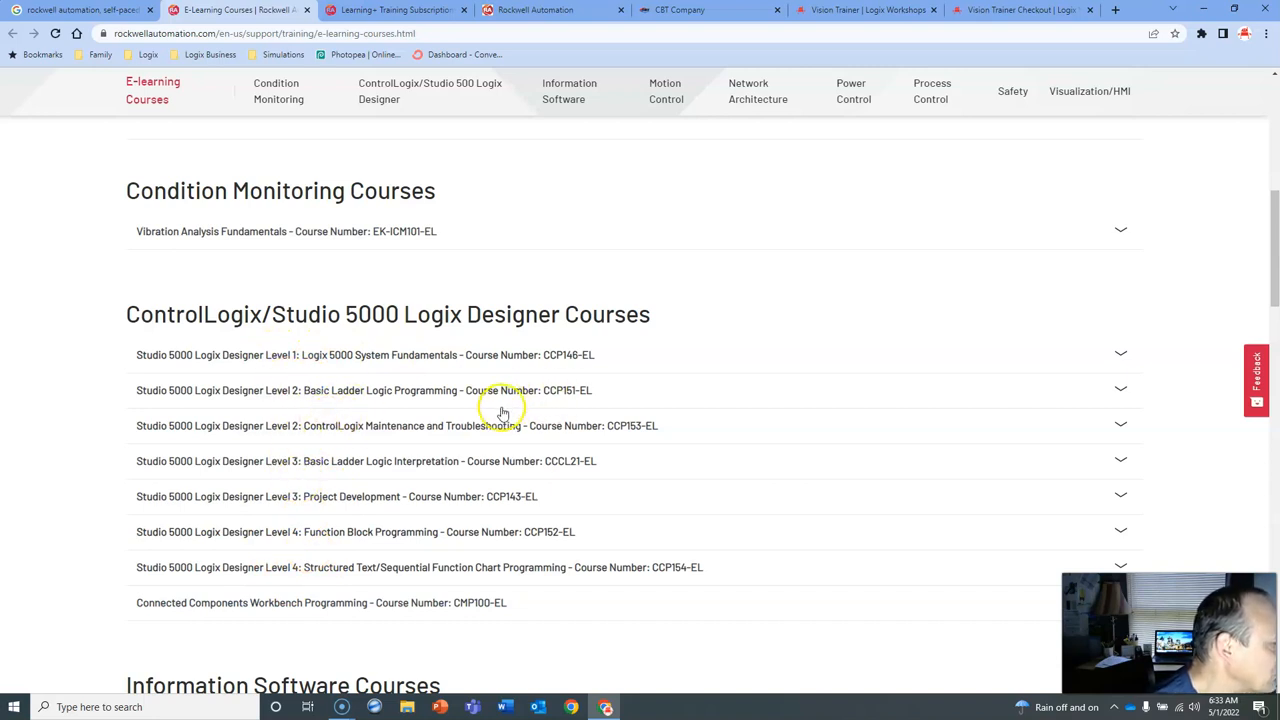
{"action": "mouse_move", "coordinate": [418, 373]}
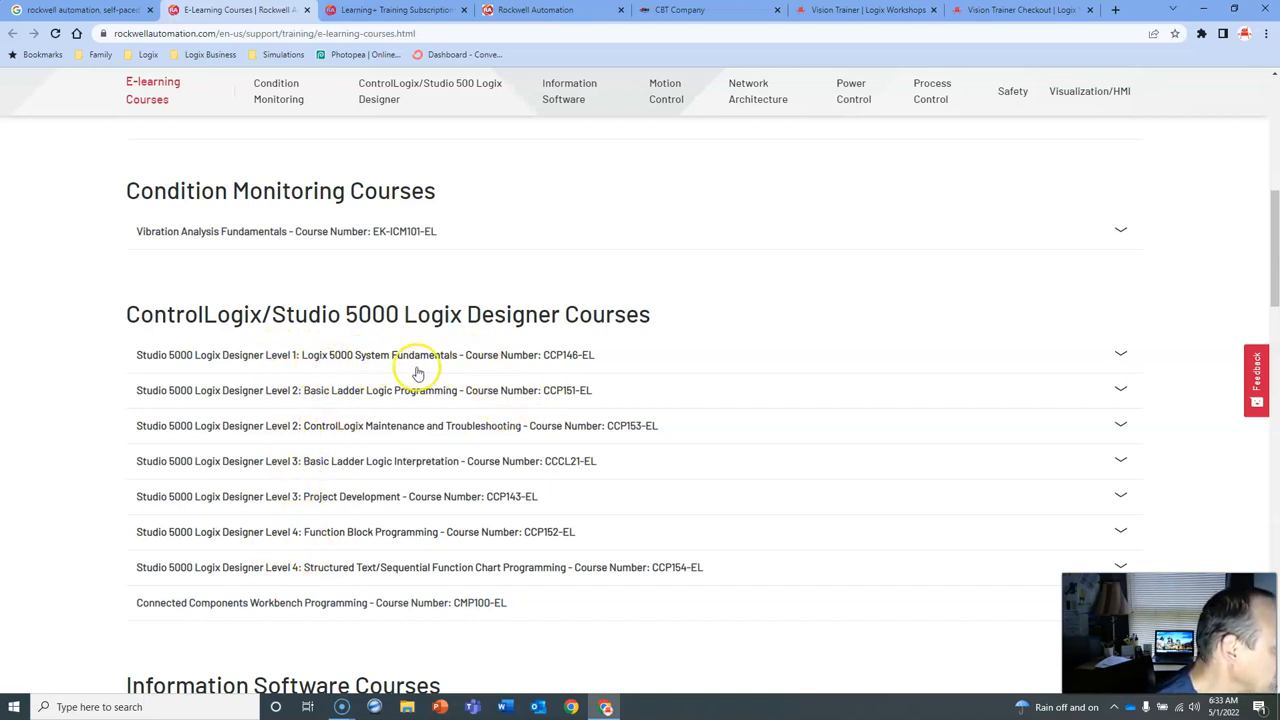
{"action": "mouse_move", "coordinate": [435, 378]}
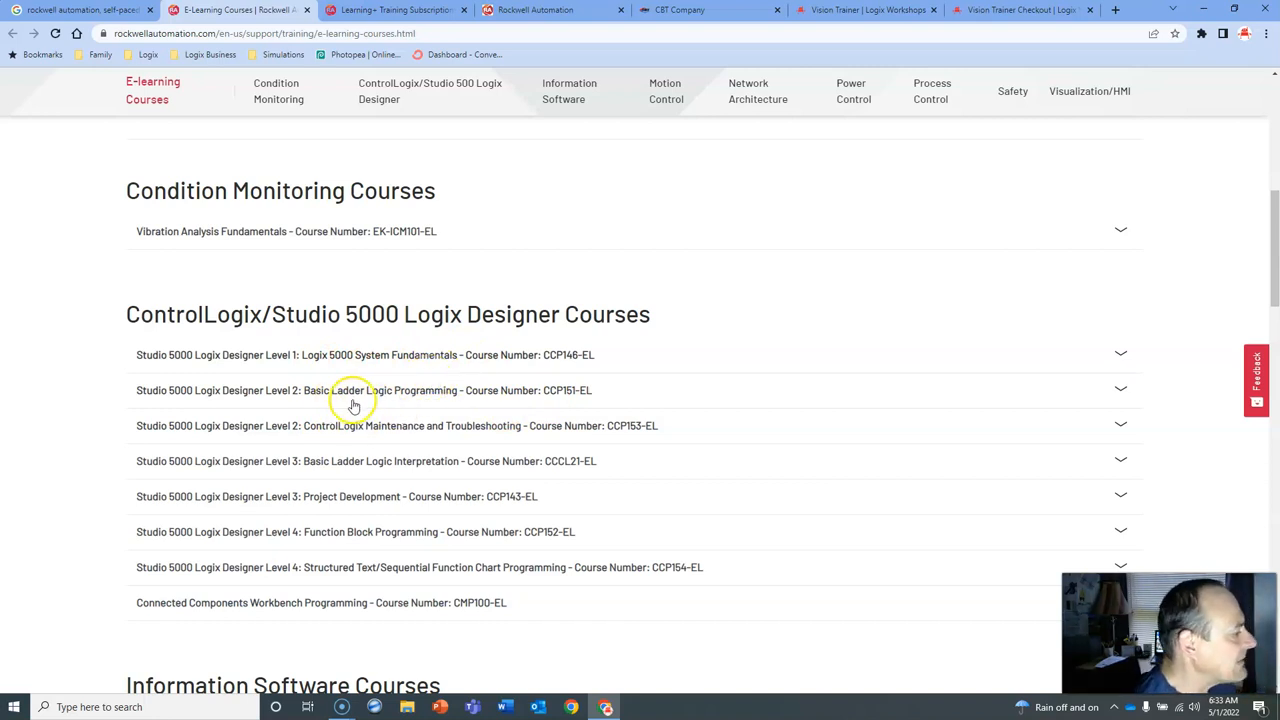
{"action": "mouse_move", "coordinate": [465, 435]}
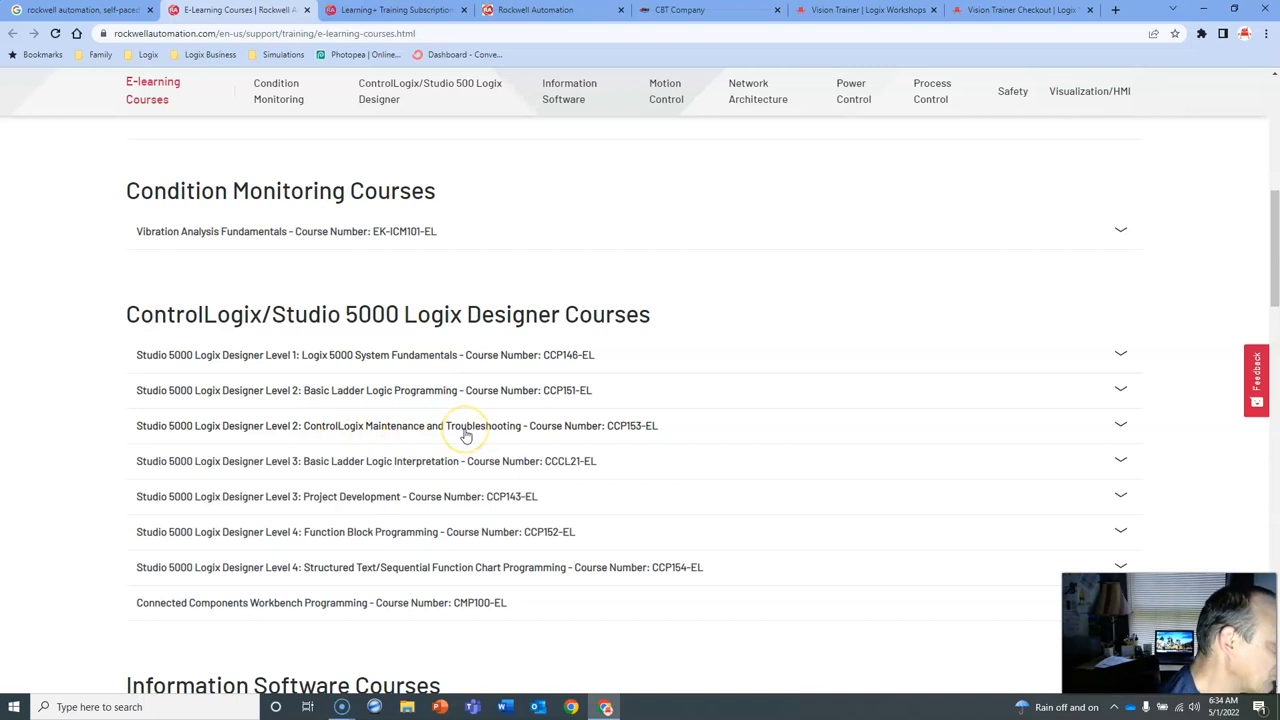
{"action": "mouse_move", "coordinate": [350, 513]}
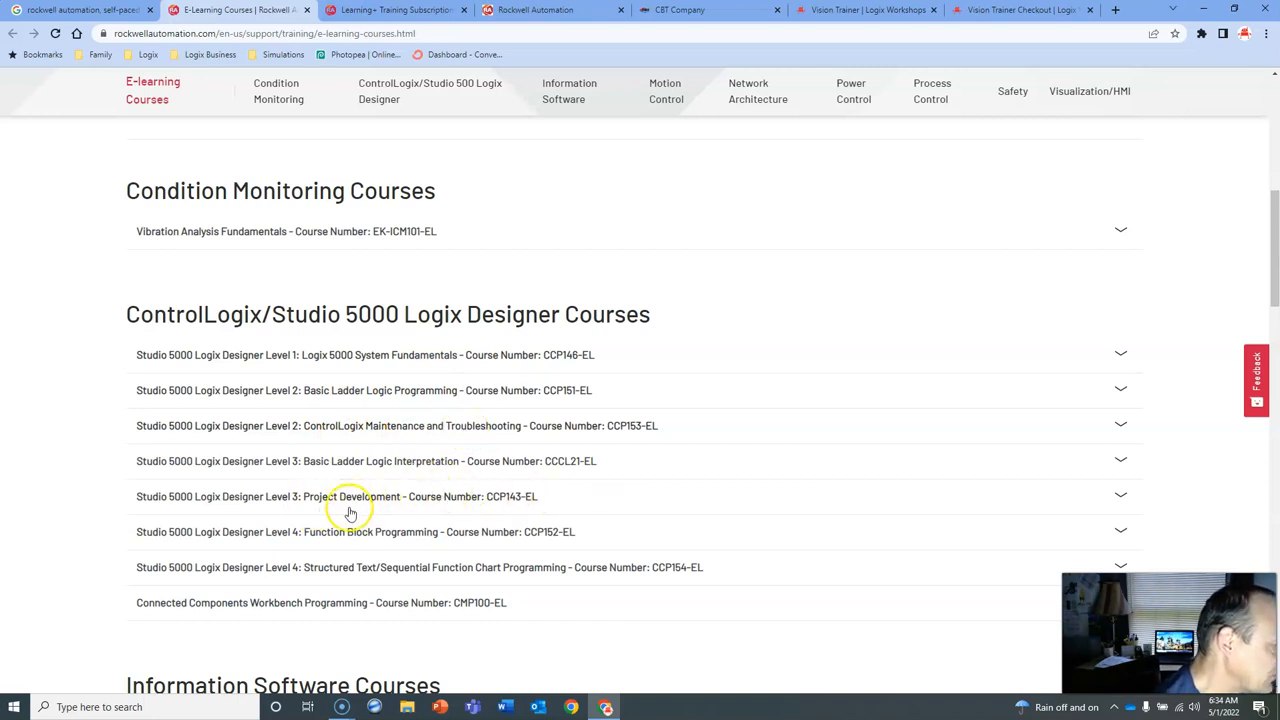
{"action": "mouse_move", "coordinate": [360, 515]}
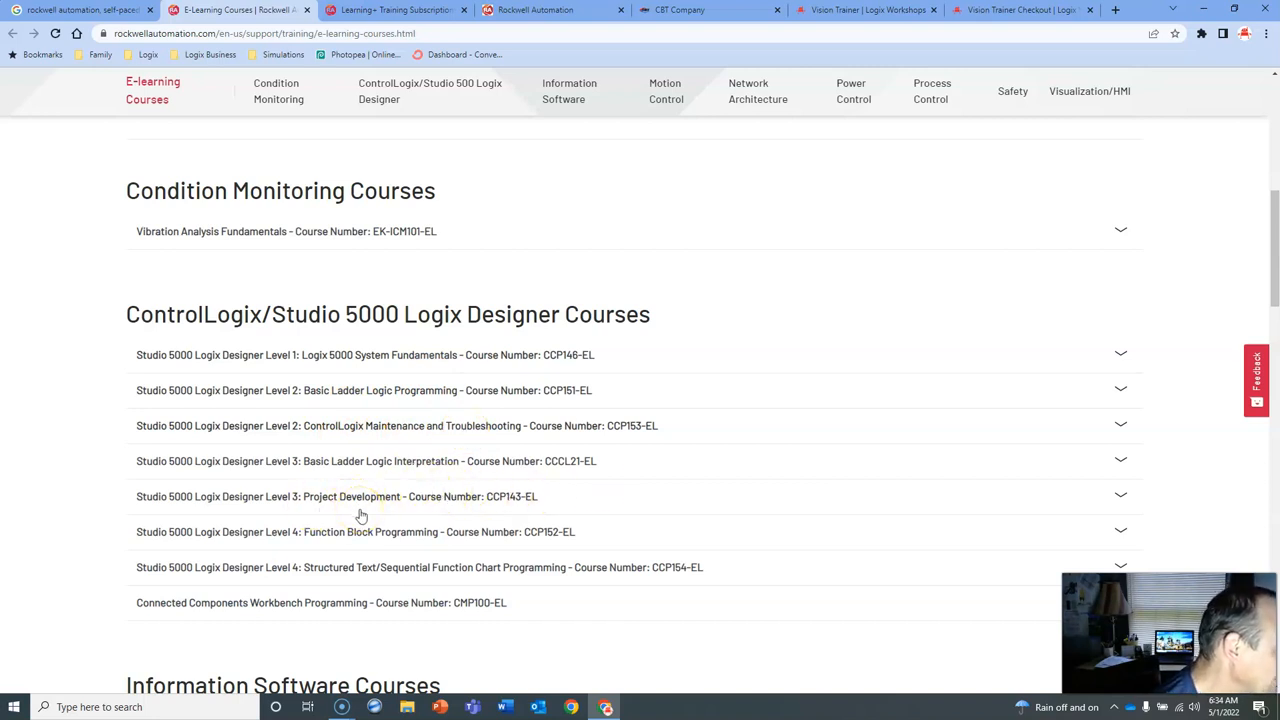
{"action": "scroll", "scroll_direction": "down", "scroll_amount": 3}
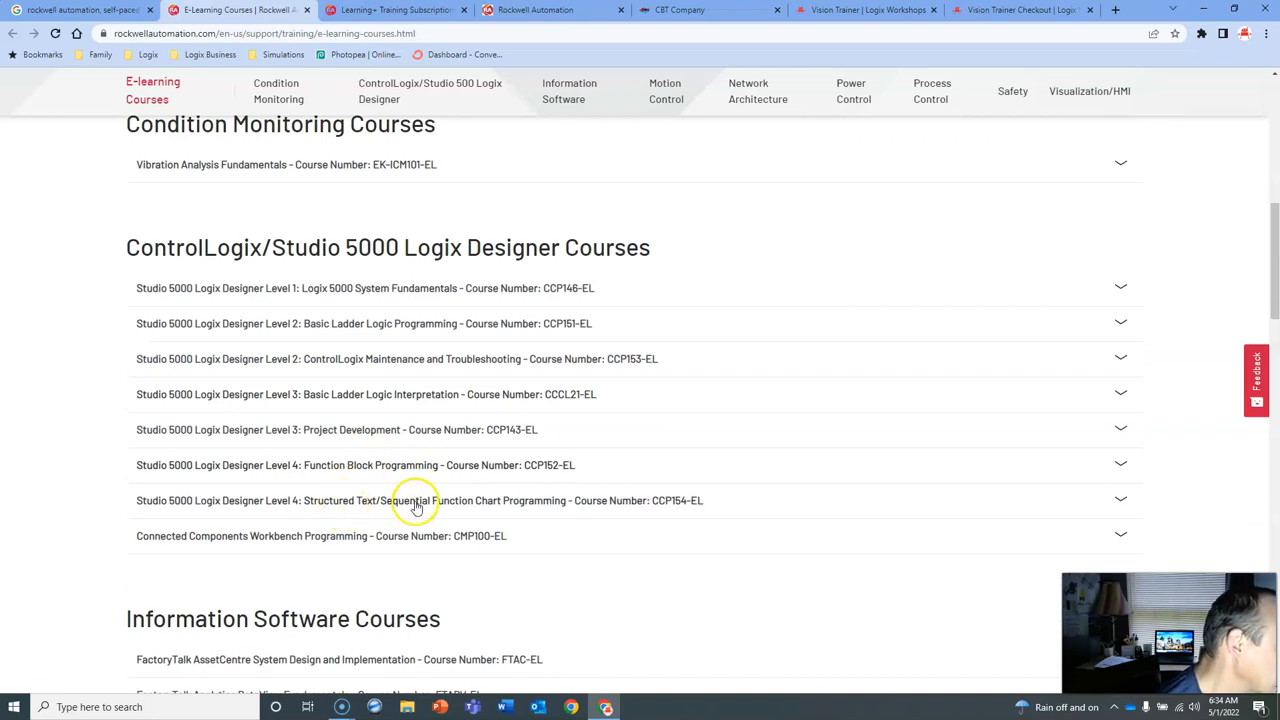
{"action": "mouse_move", "coordinate": [364, 551]}
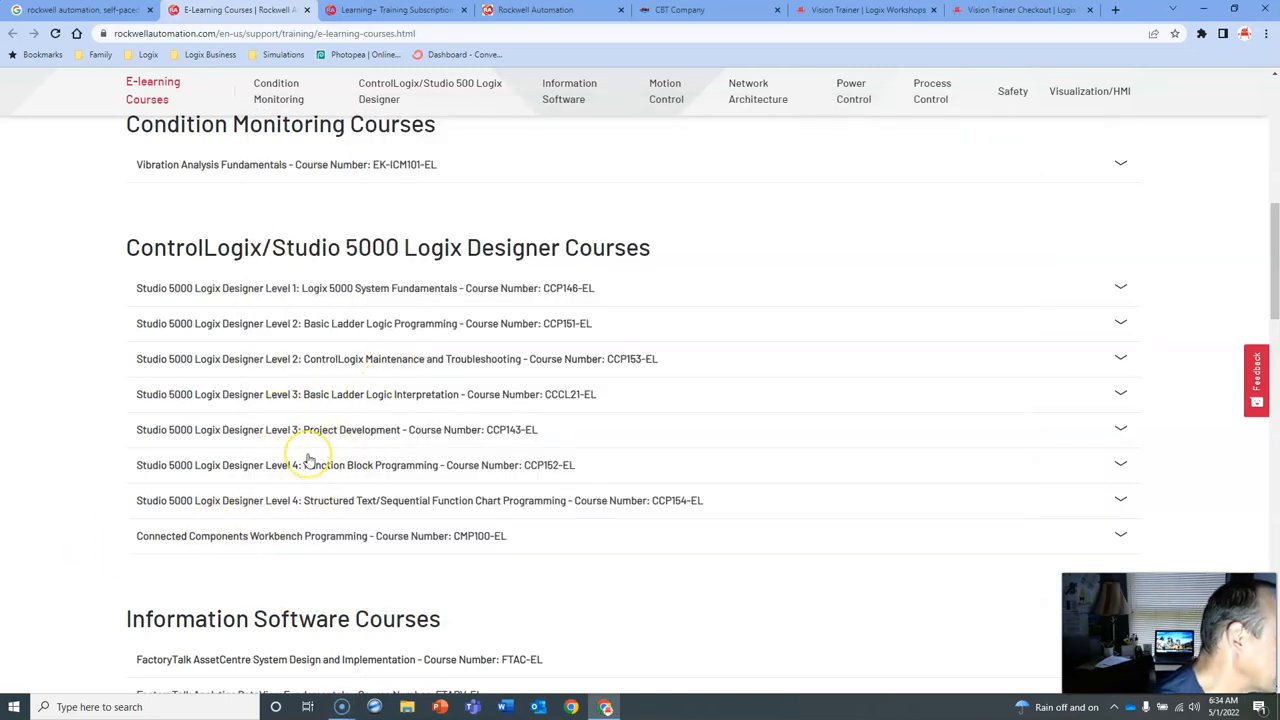
{"action": "mouse_move", "coordinate": [615, 650]}
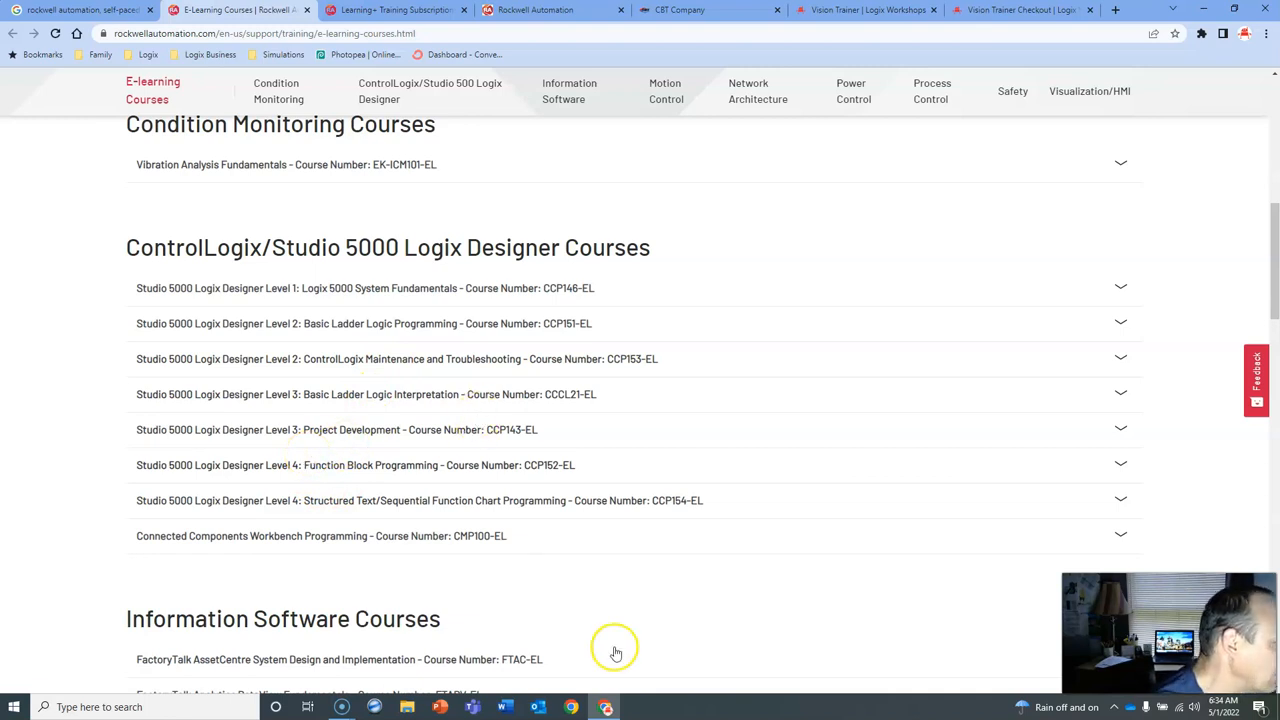
{"action": "scroll", "scroll_direction": "down", "scroll_amount": 3}
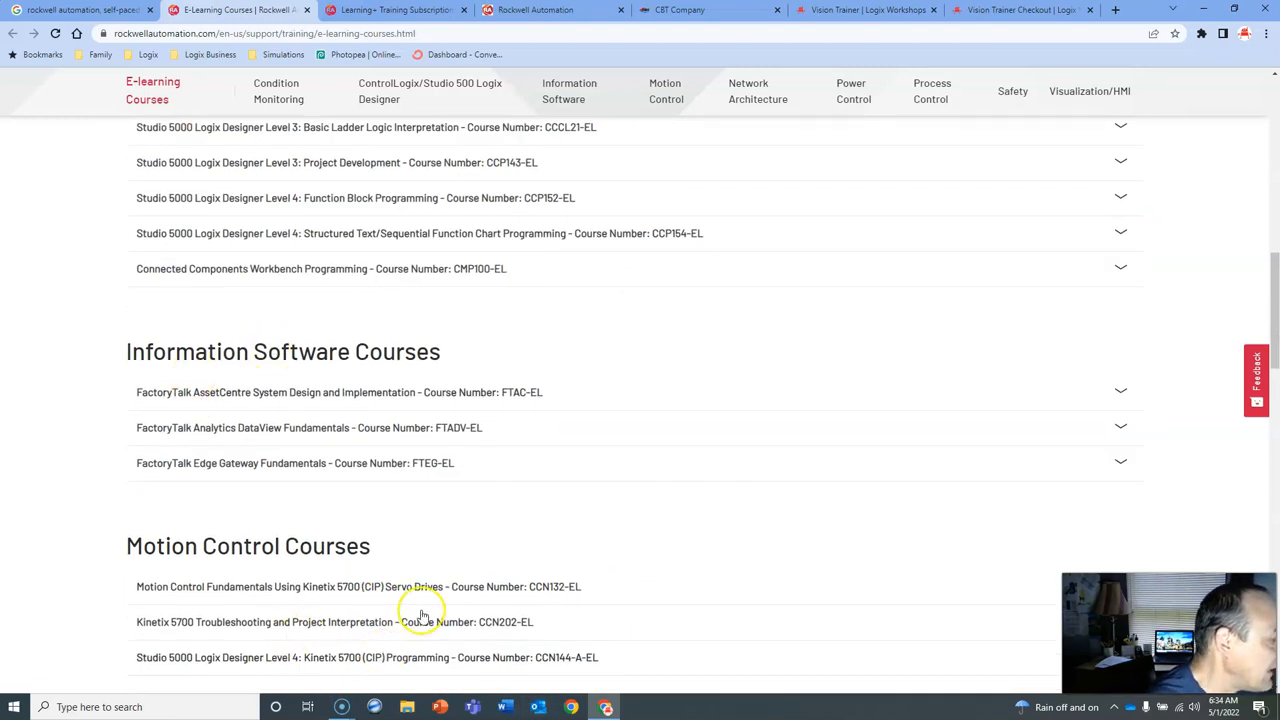
{"action": "mouse_move", "coordinate": [320, 411]}
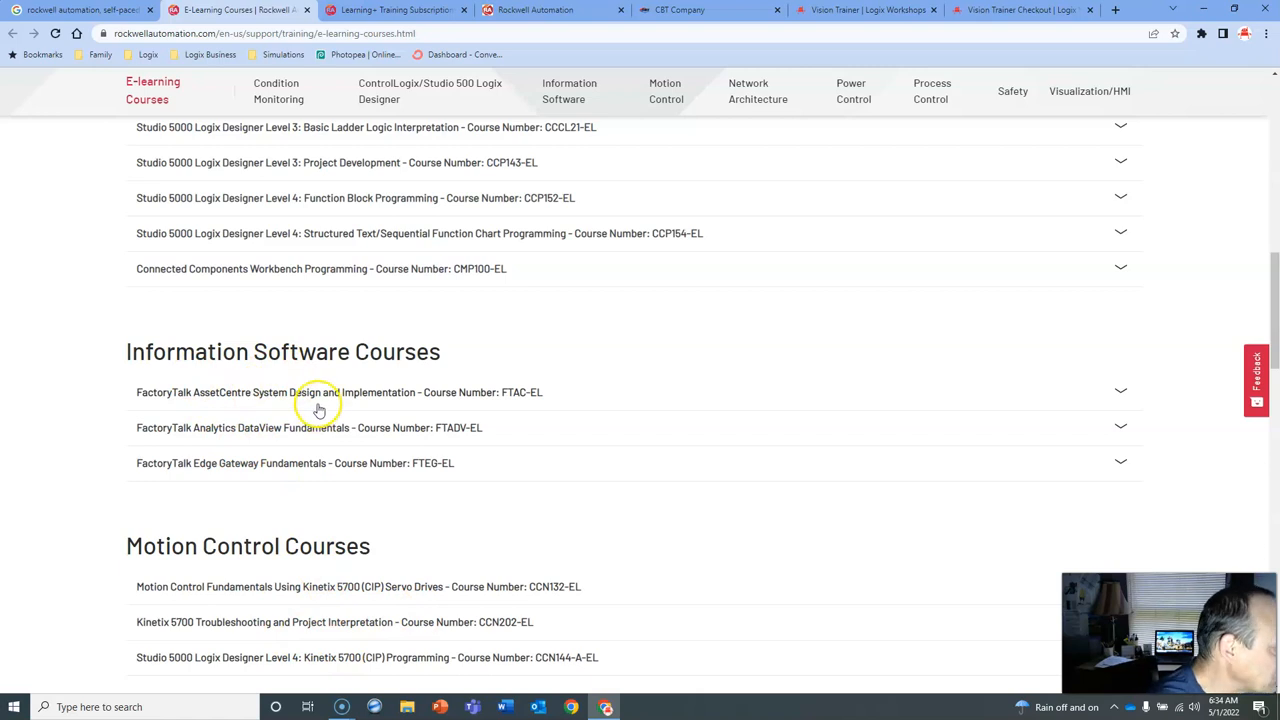
{"action": "mouse_move", "coordinate": [317, 410]}
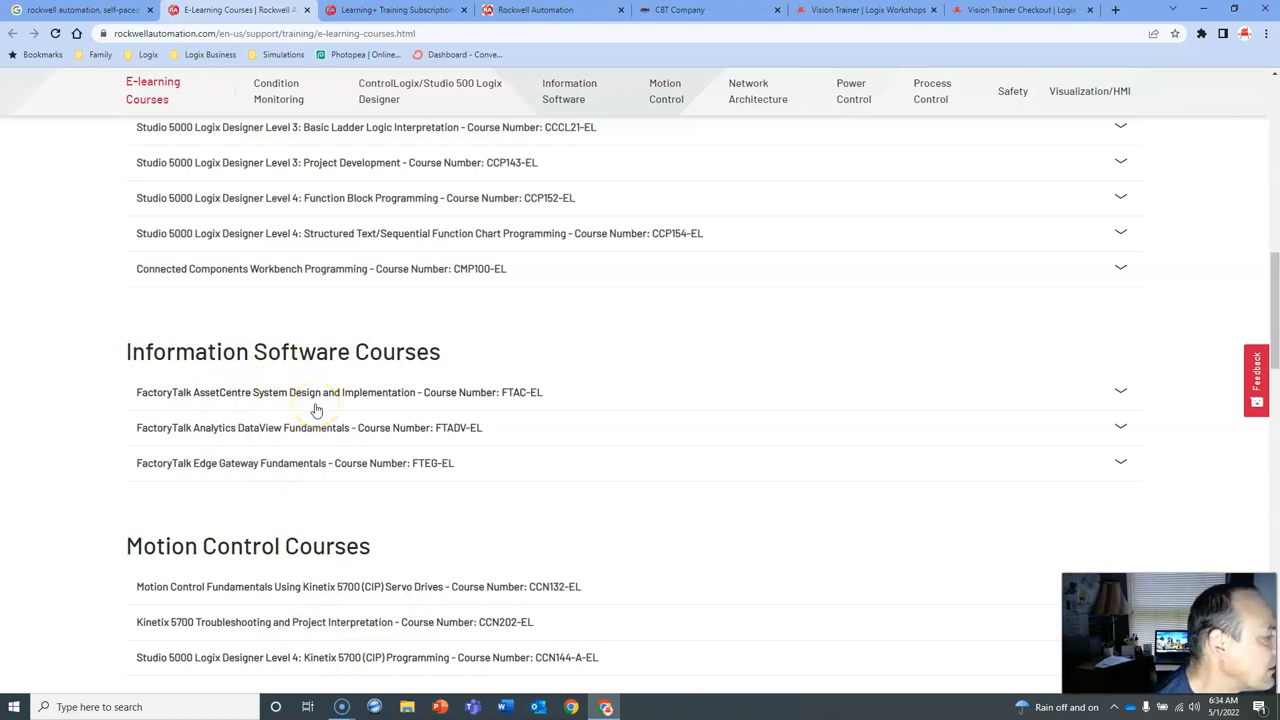
{"action": "scroll", "scroll_direction": "up", "scroll_amount": 3}
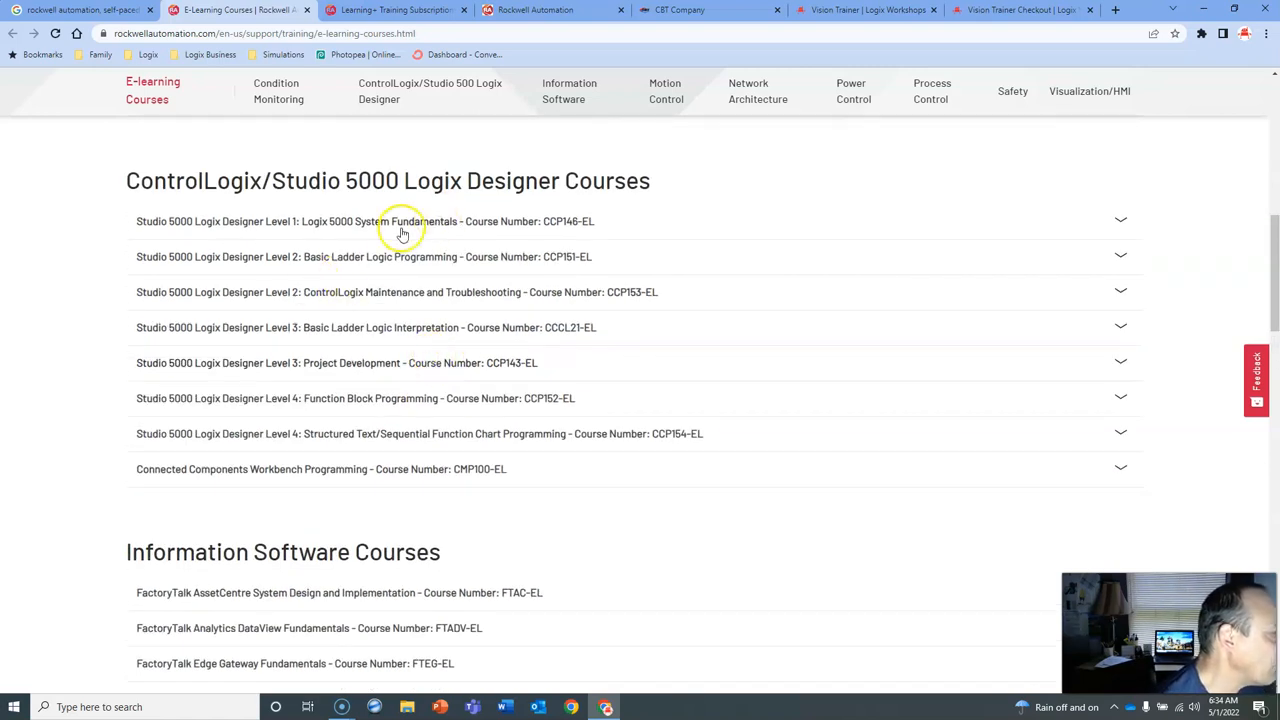
{"action": "mouse_move", "coordinate": [368, 227]}
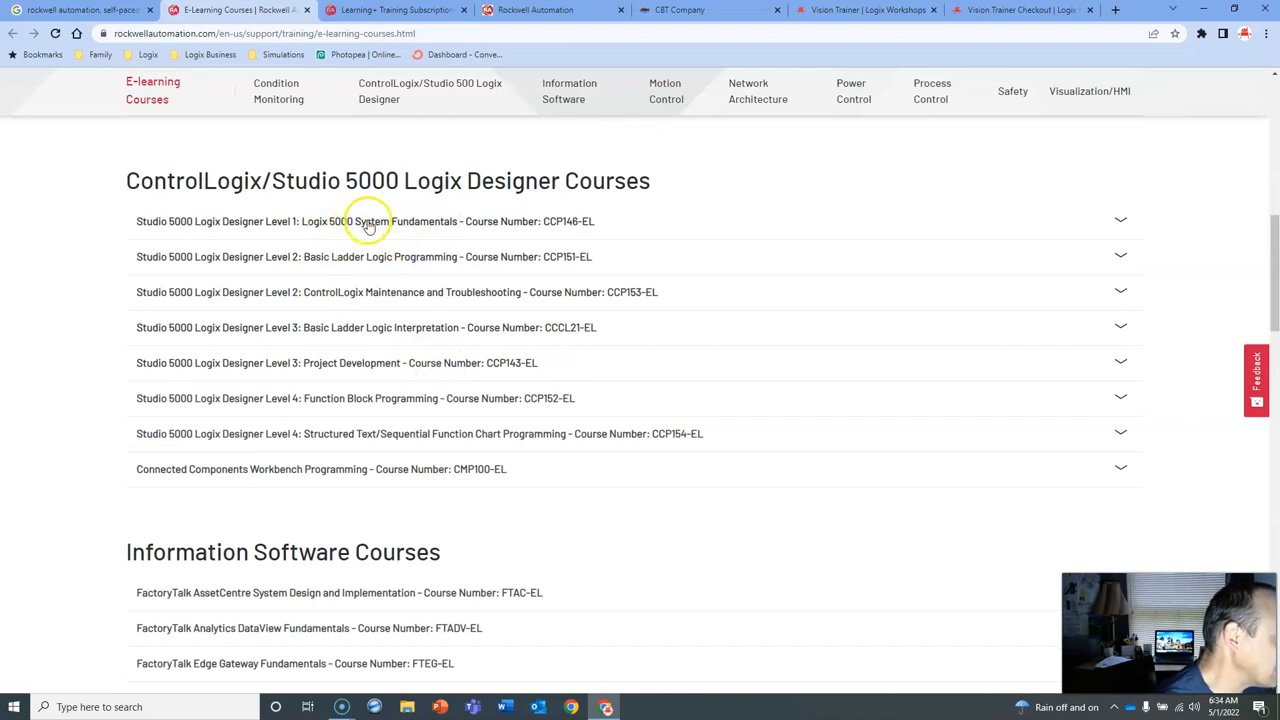
- Expand the Level 1 Logix 5000 System Fundamentals (CCP146-EL) course and read its objectives and 7-hour length
{"action": "left_click", "coordinate": [364, 221]}
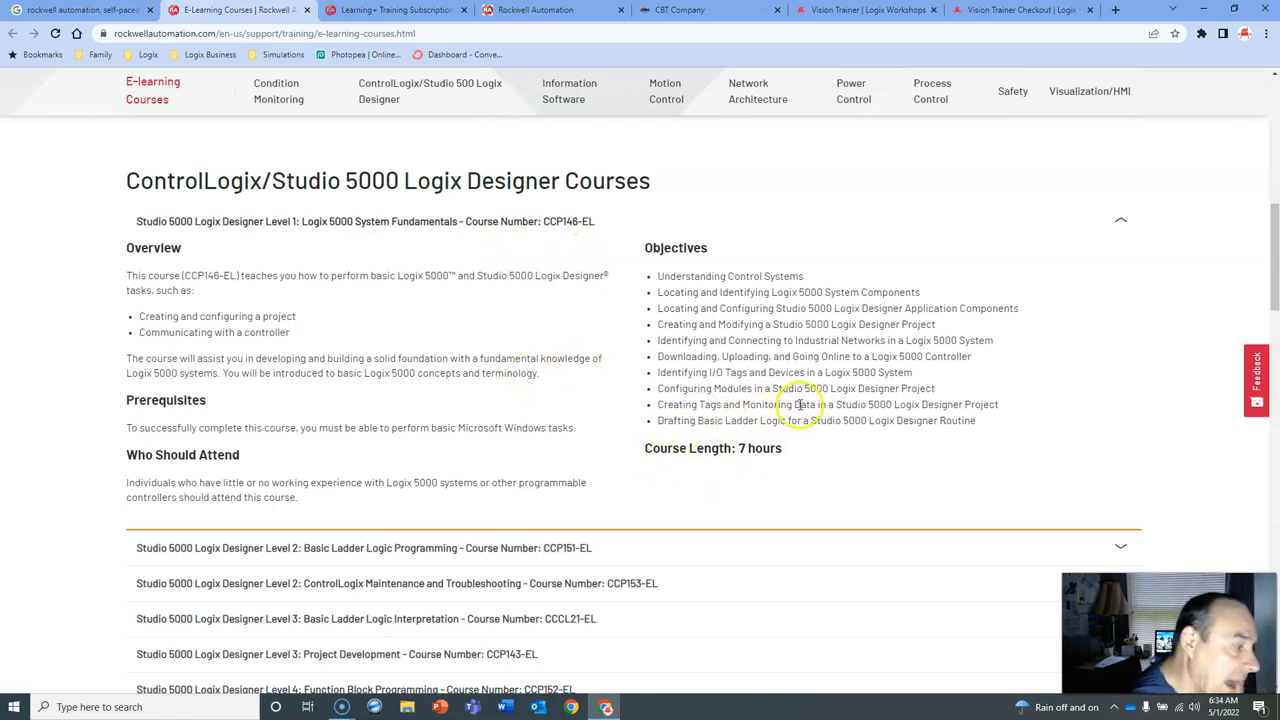
{"action": "mouse_move", "coordinate": [870, 422]}
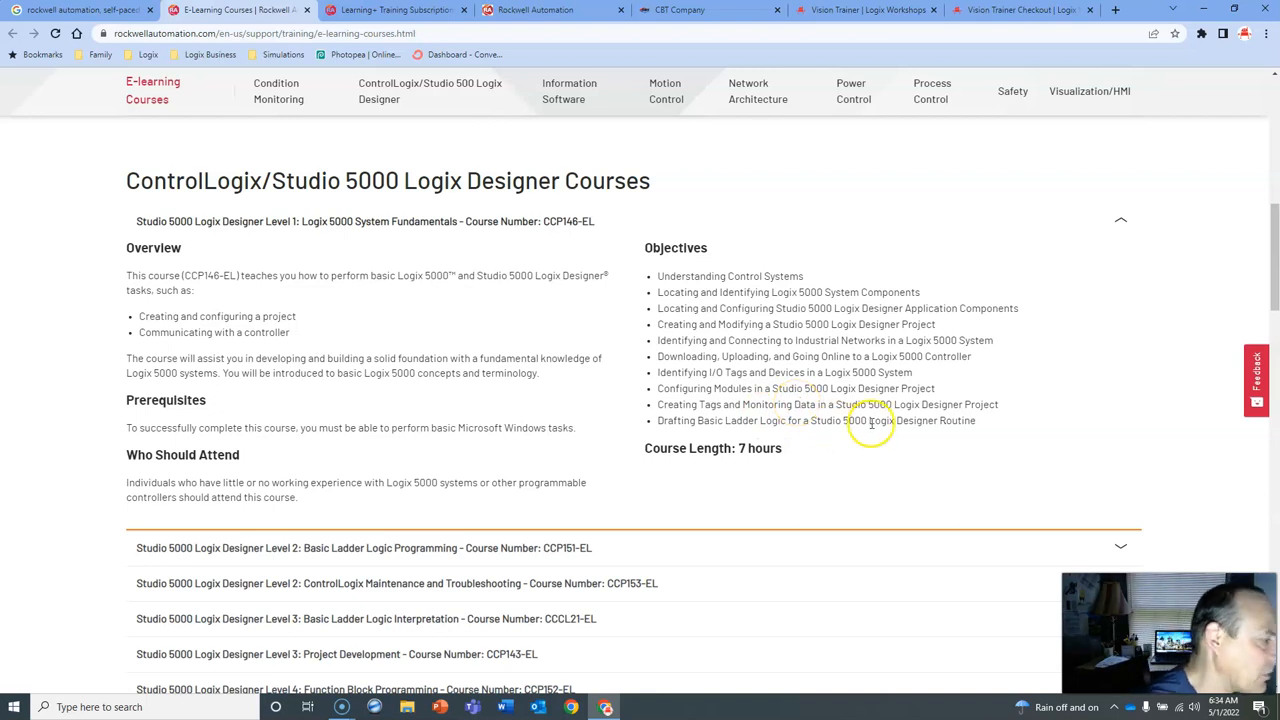
{"action": "mouse_move", "coordinate": [828, 420]}
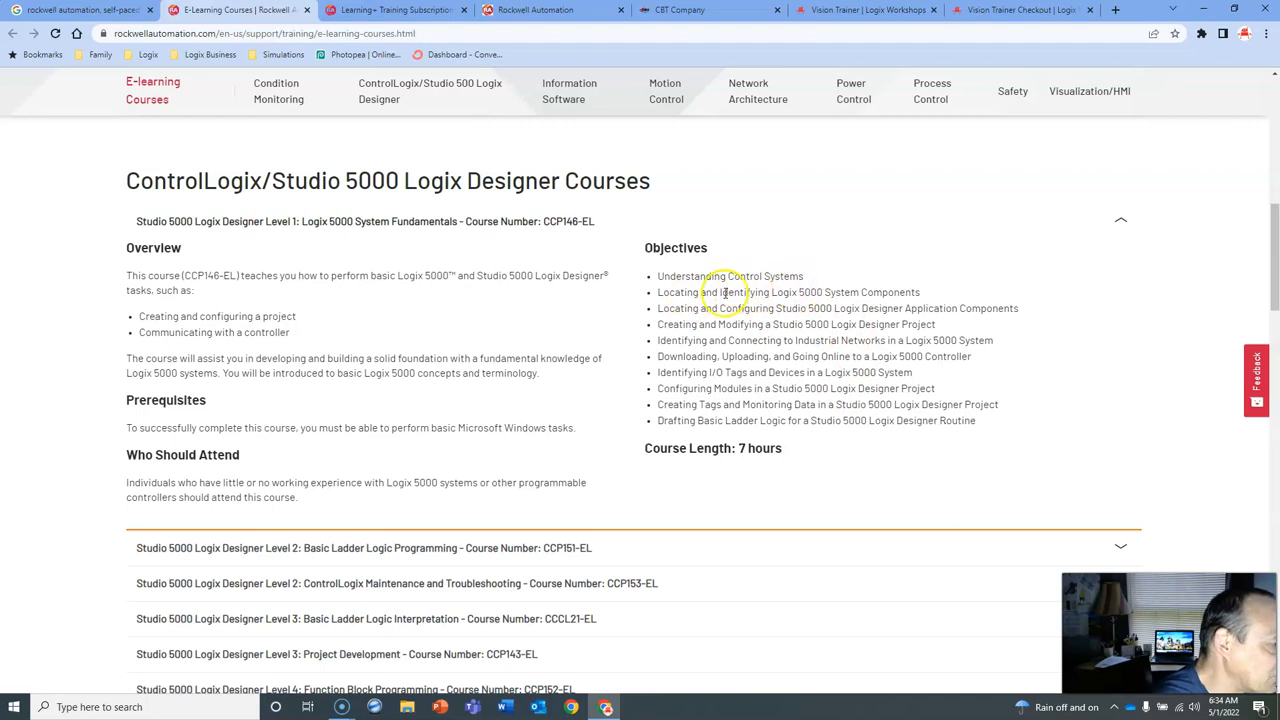
{"action": "mouse_move", "coordinate": [828, 307]}
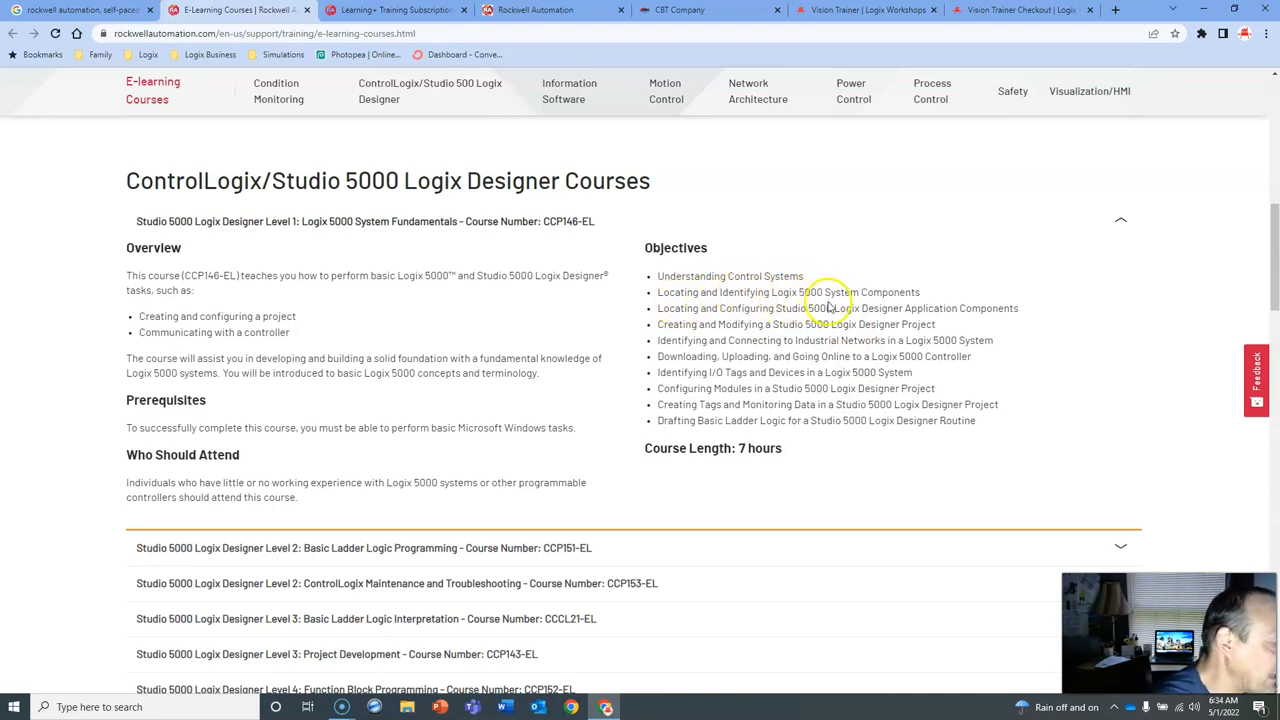
{"action": "mouse_move", "coordinate": [895, 185]}
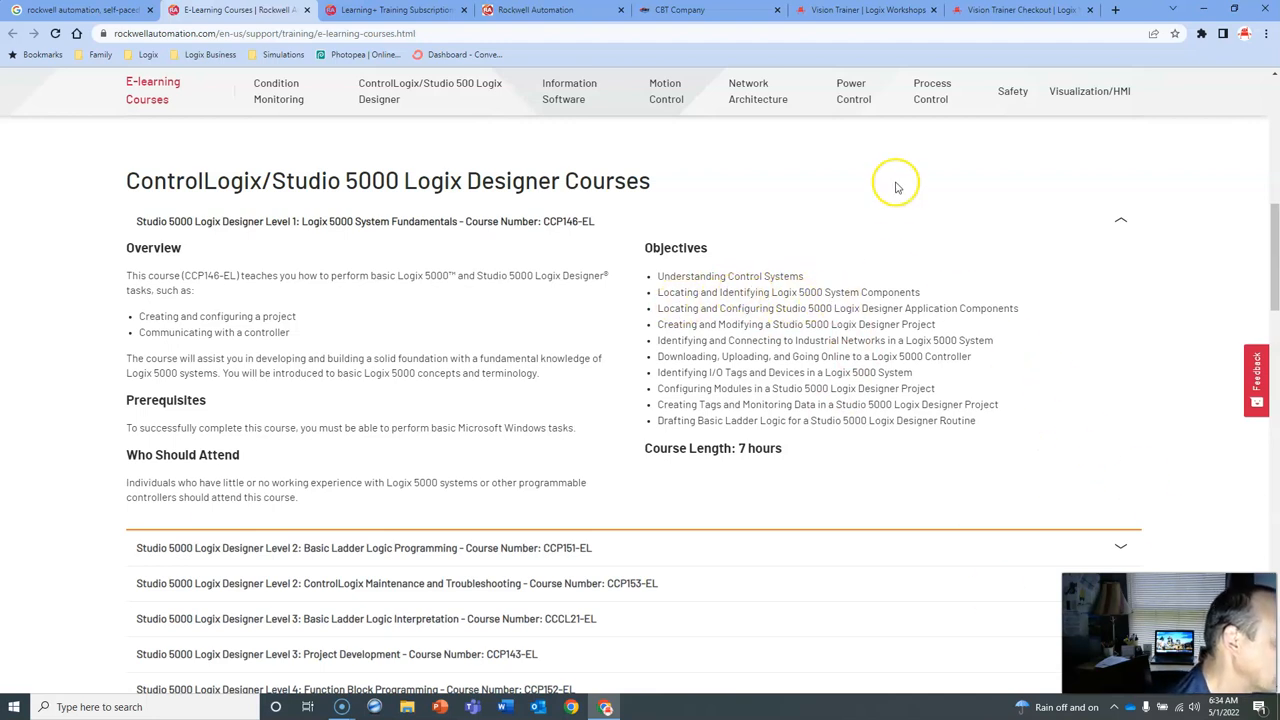
{"action": "mouse_move", "coordinate": [762, 335]}
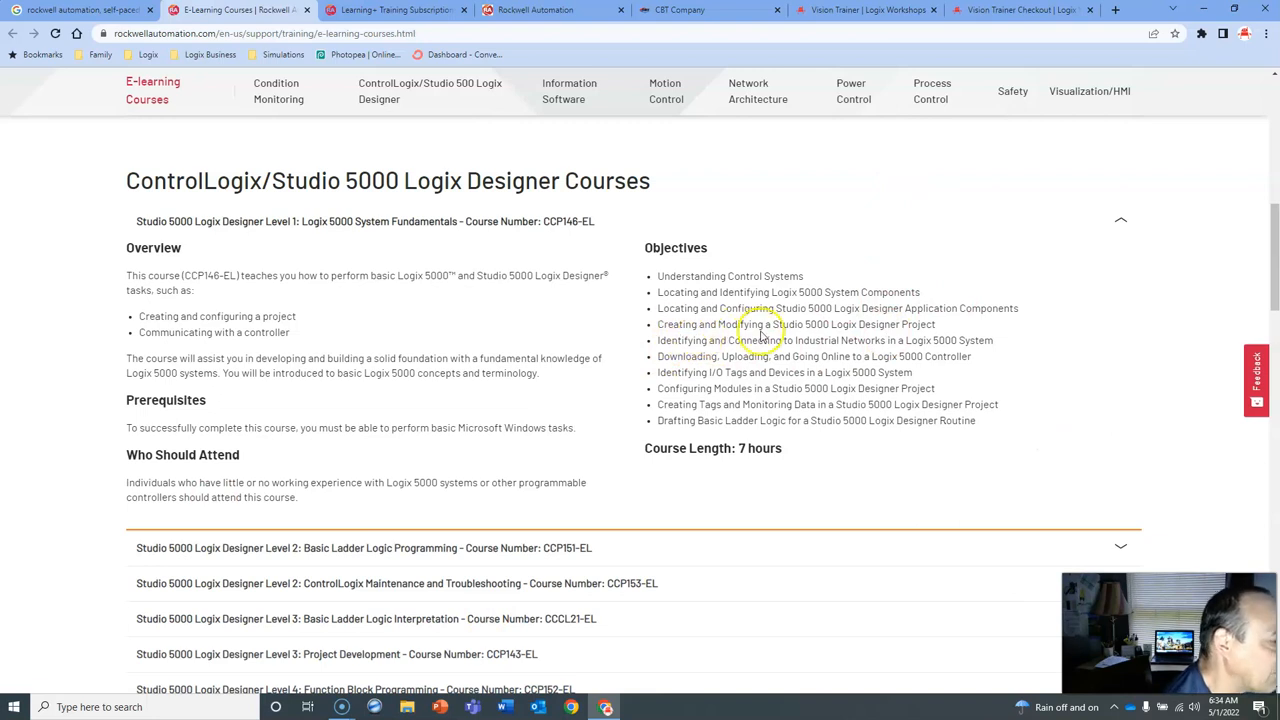
{"action": "mouse_move", "coordinate": [765, 357]}
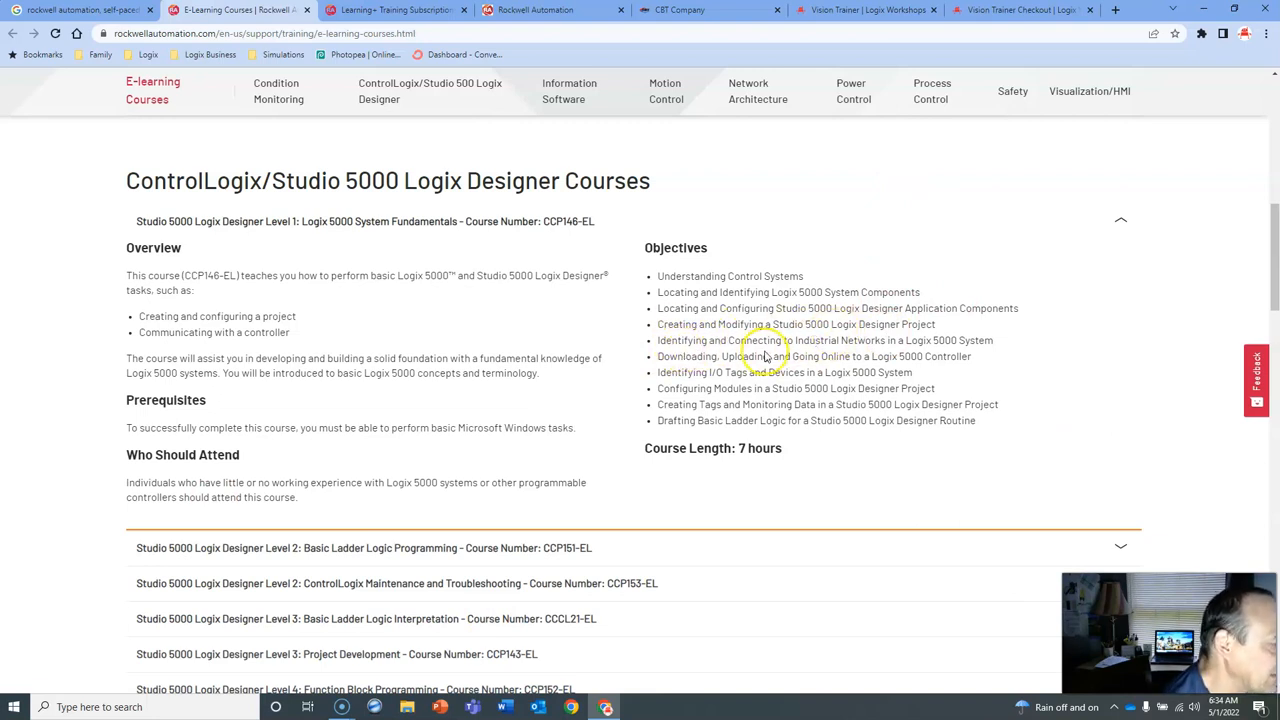
{"action": "mouse_move", "coordinate": [850, 370]}
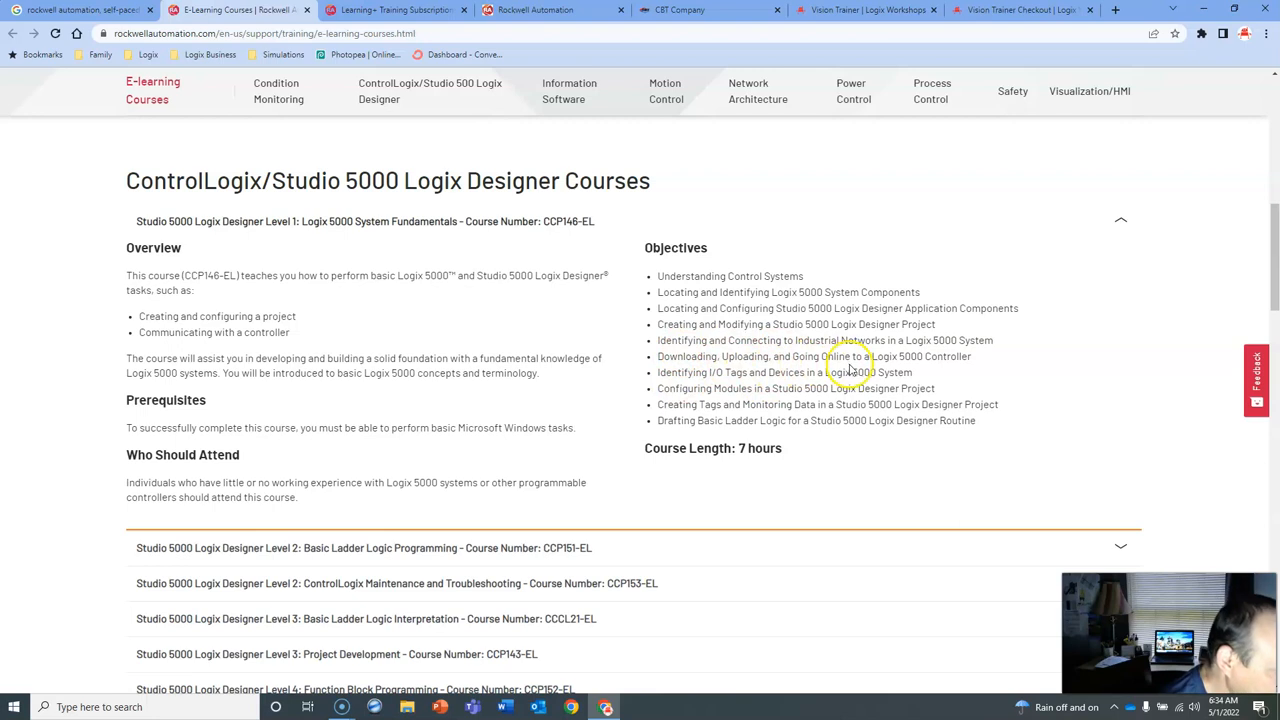
{"action": "mouse_move", "coordinate": [828, 388]}
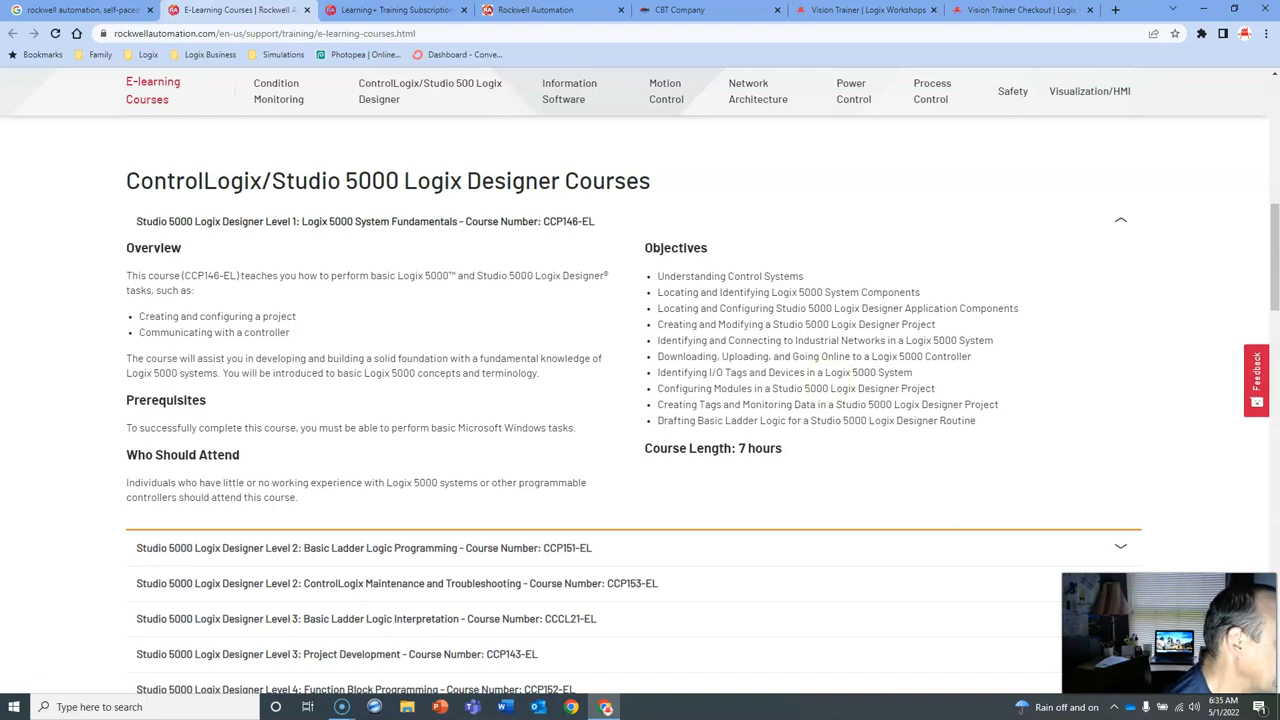
{"action": "scroll", "scroll_direction": "down", "scroll_amount": 3}
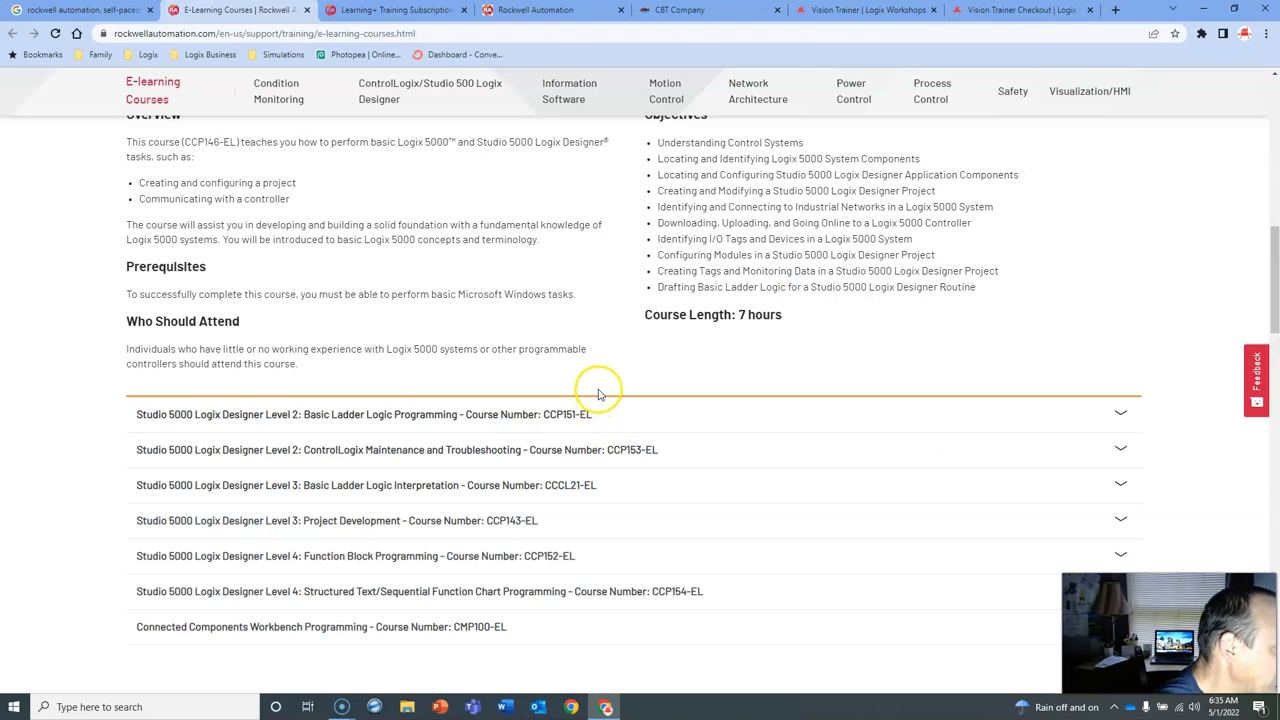
{"action": "scroll", "scroll_direction": "down", "scroll_amount": 3}
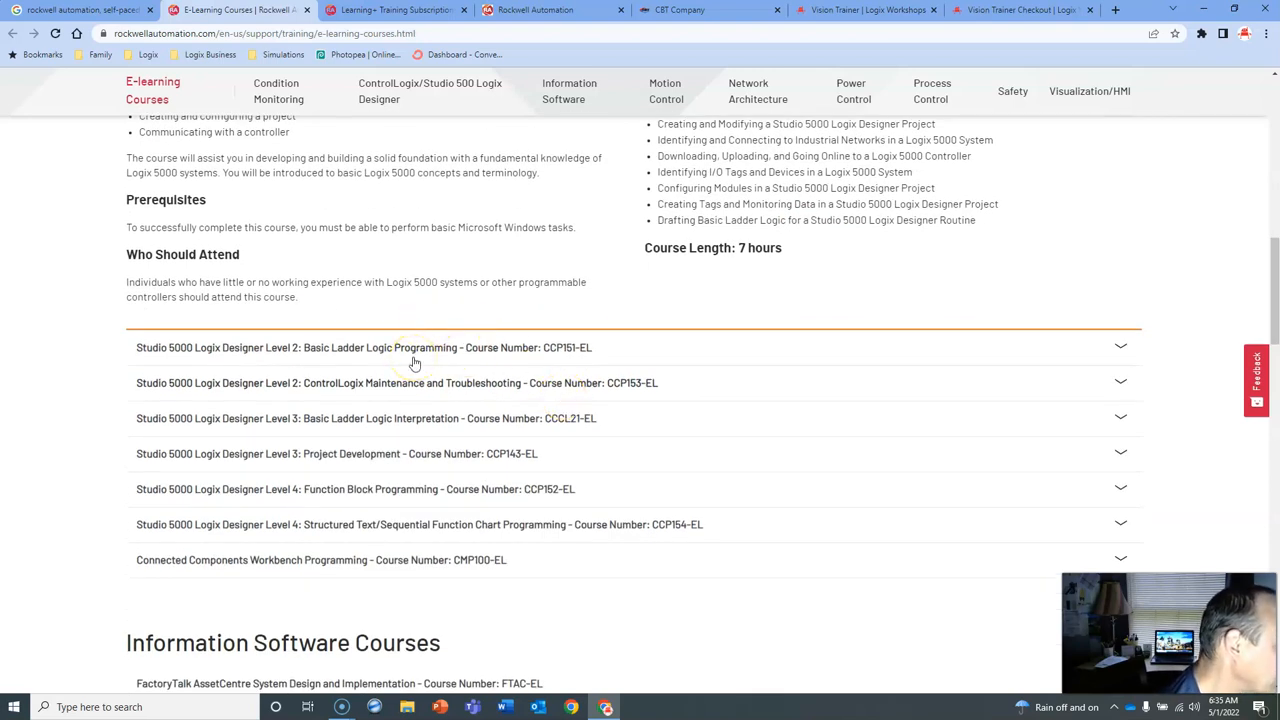
- Expand the ControlLogix Maintenance and Troubleshooting and Level 3 Project Development course details
{"action": "left_click", "coordinate": [397, 383]}
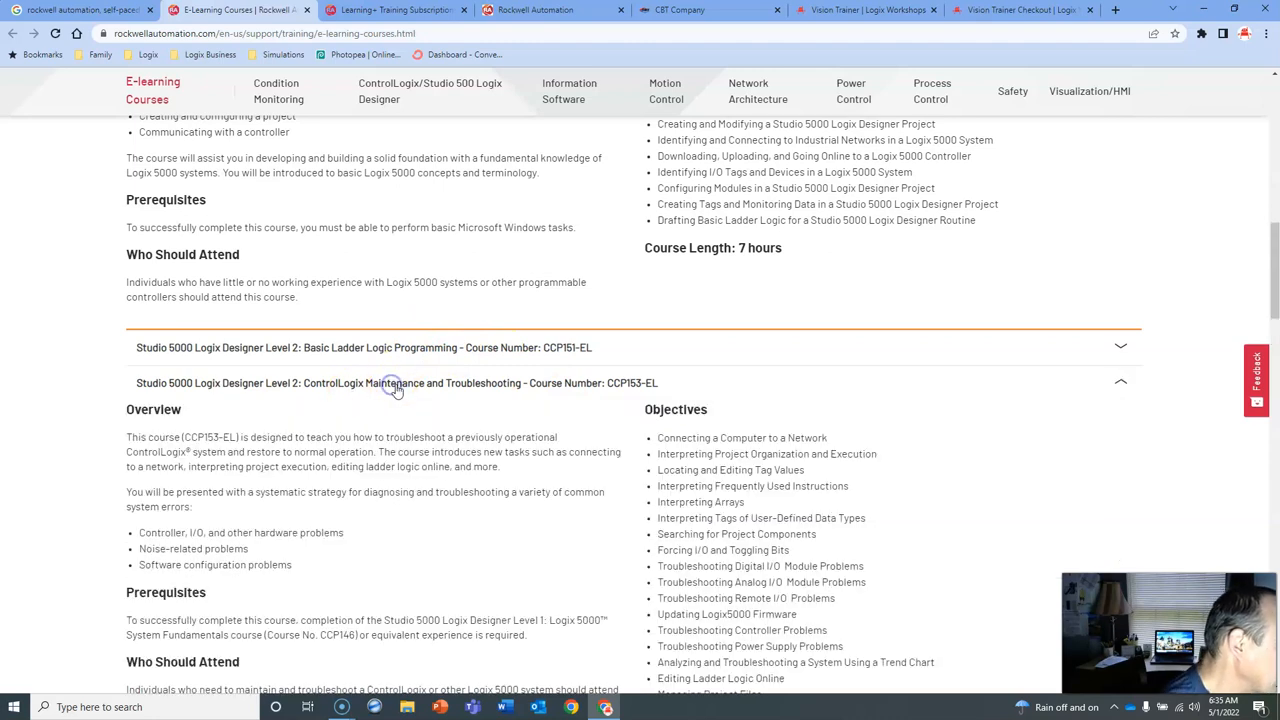
{"action": "scroll", "scroll_direction": "down", "scroll_amount": 3}
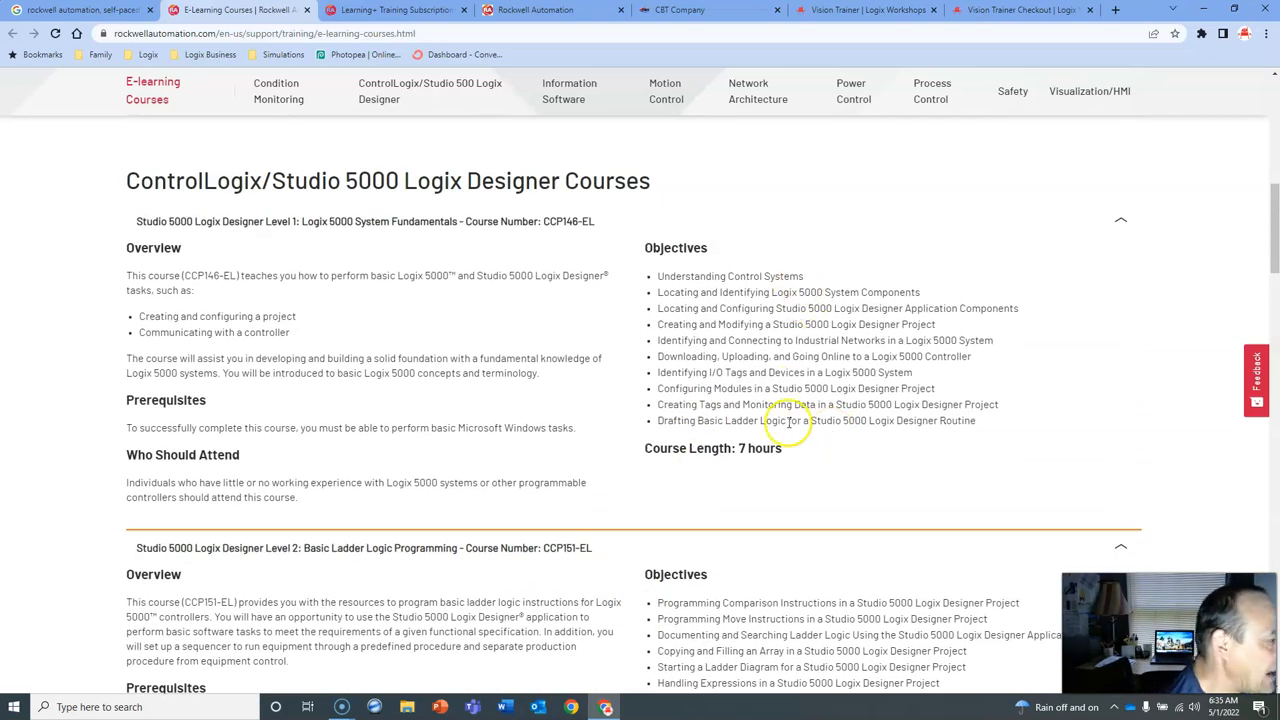
{"action": "scroll", "scroll_direction": "down", "scroll_amount": 3}
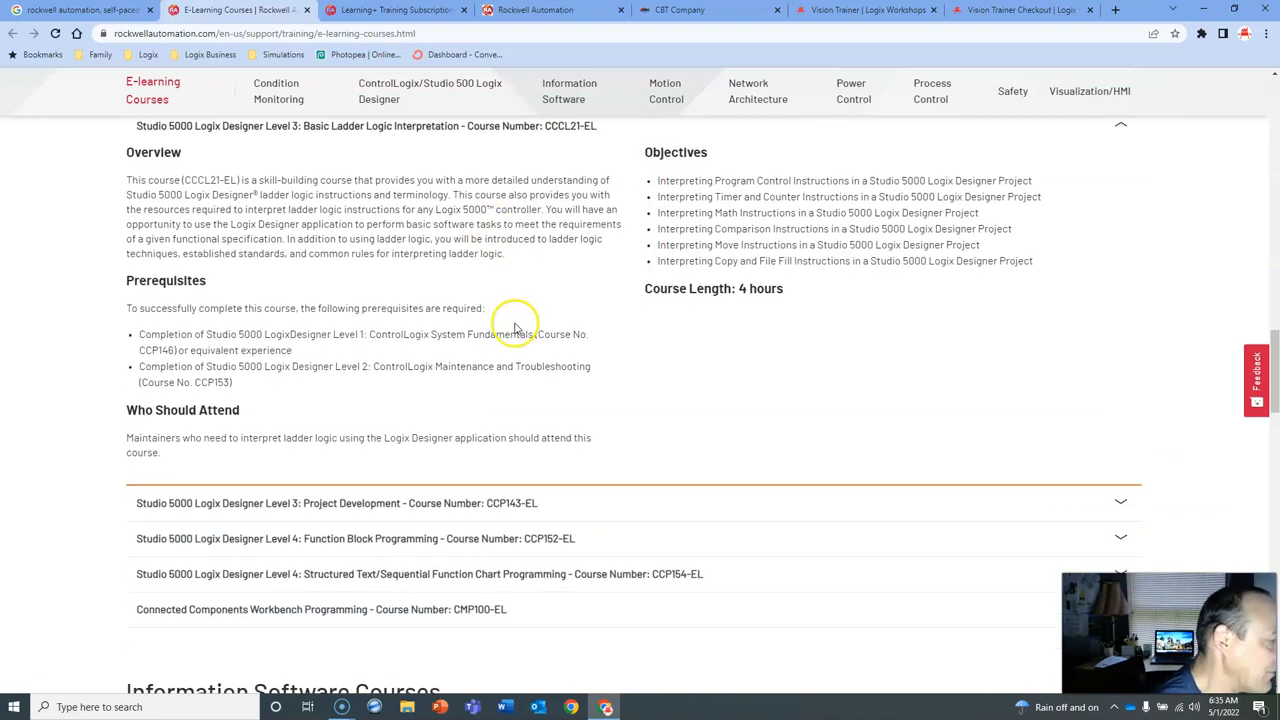
{"action": "left_click", "coordinate": [337, 503]}
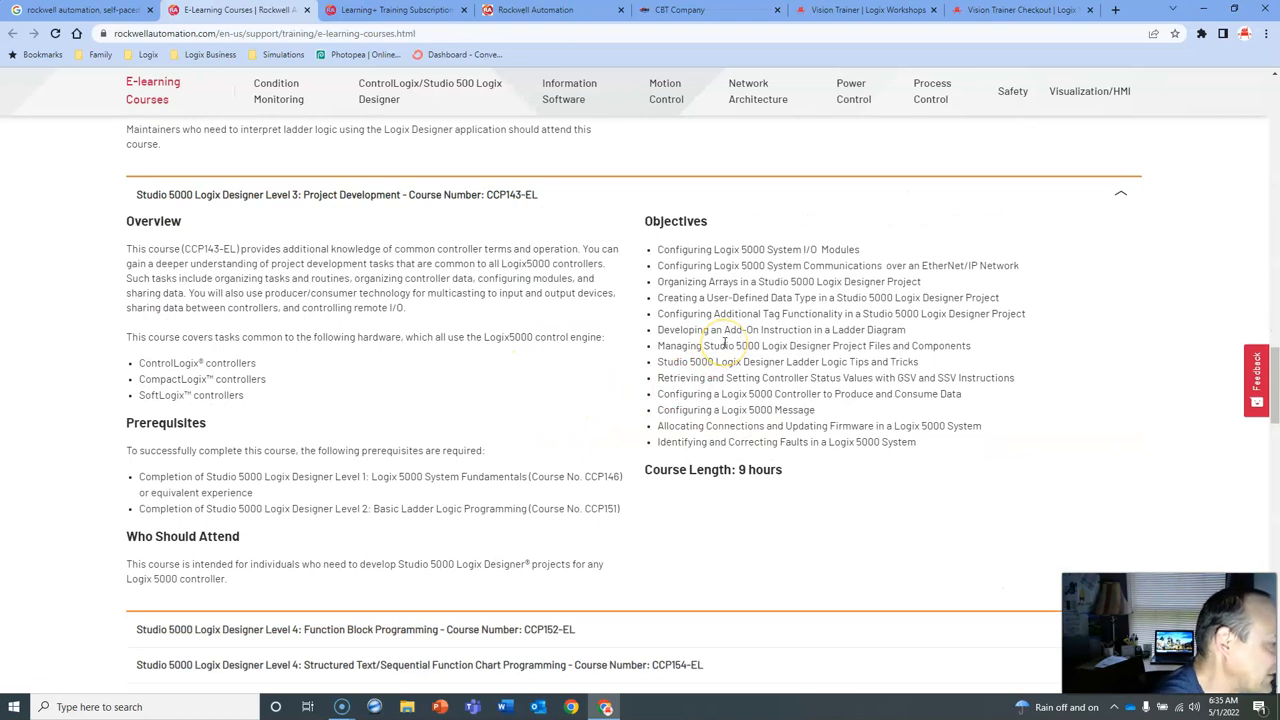
{"action": "scroll", "scroll_direction": "down", "scroll_amount": 3}
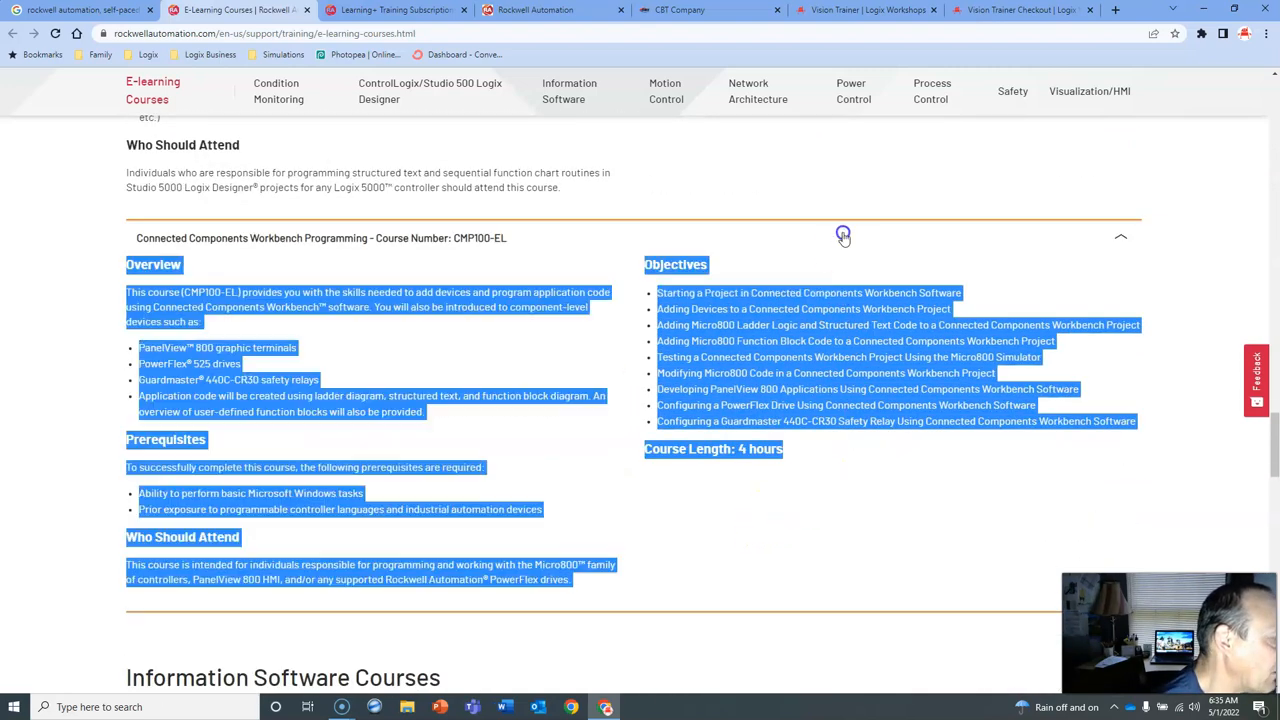
- Scroll down the course list to the CMP100-EL Connected Components Workbench Programming course
{"action": "scroll", "scroll_direction": "down", "scroll_amount": 3}
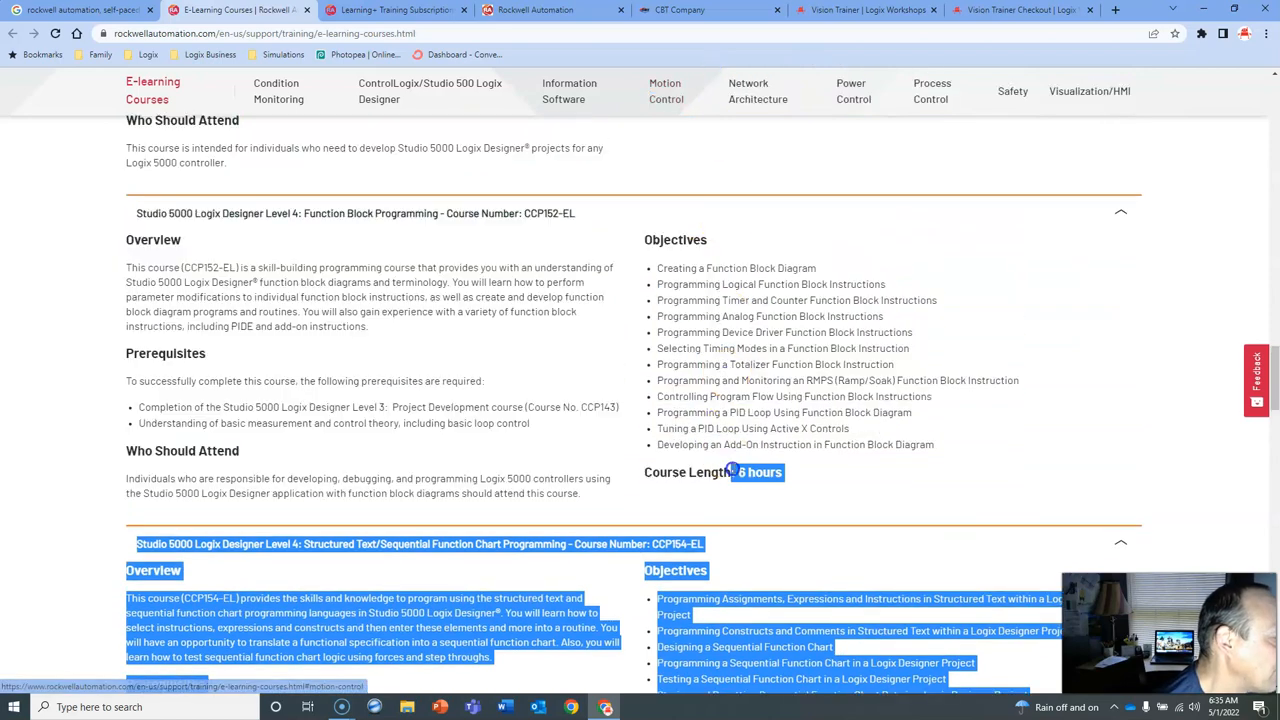
{"action": "scroll", "scroll_direction": "down", "scroll_amount": 3}
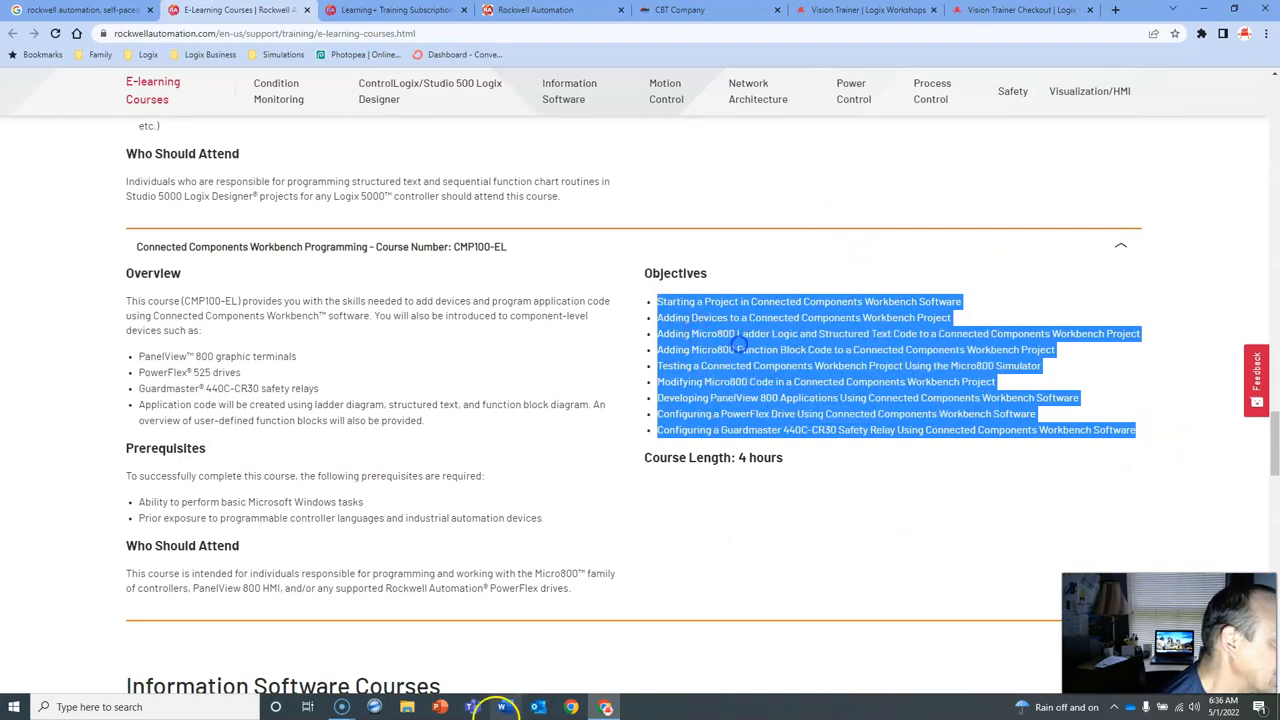
{"action": "scroll", "scroll_direction": "down", "scroll_amount": 3}
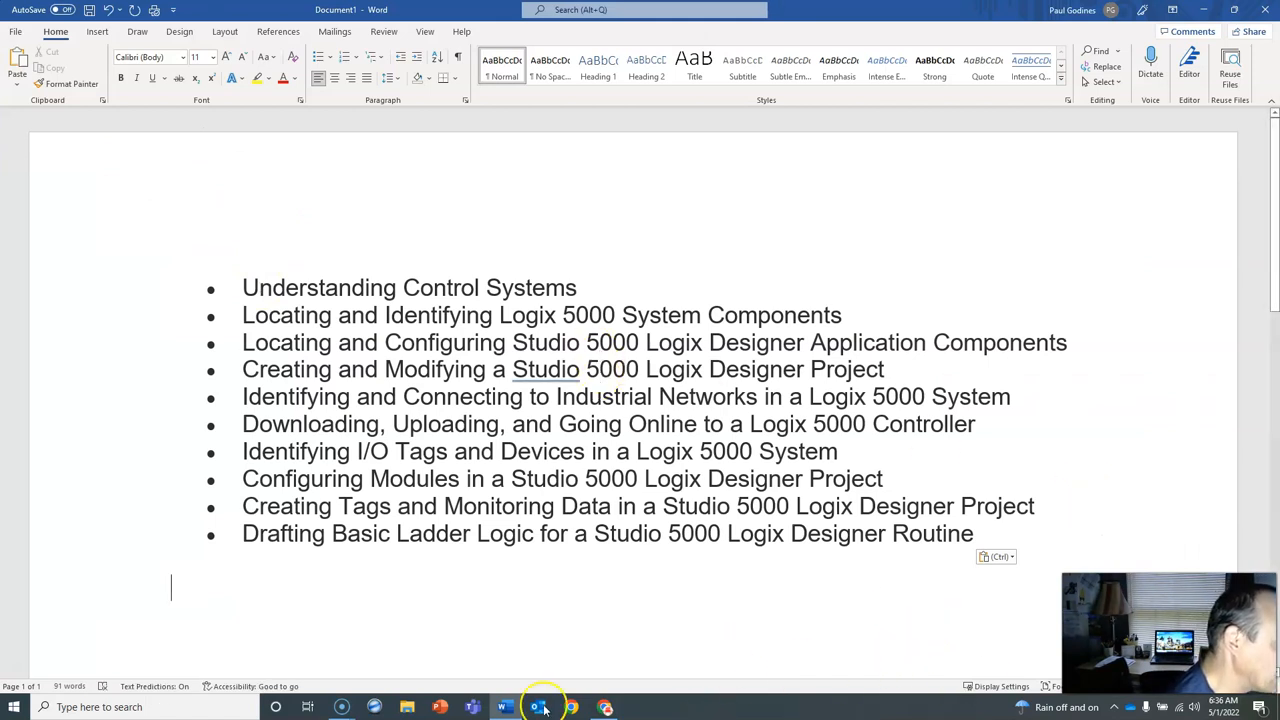
- Copy the Level 2 Basic Ladder Logic Programming objectives and paste them into the Word list
{"action": "left_click", "coordinate": [571, 707]}
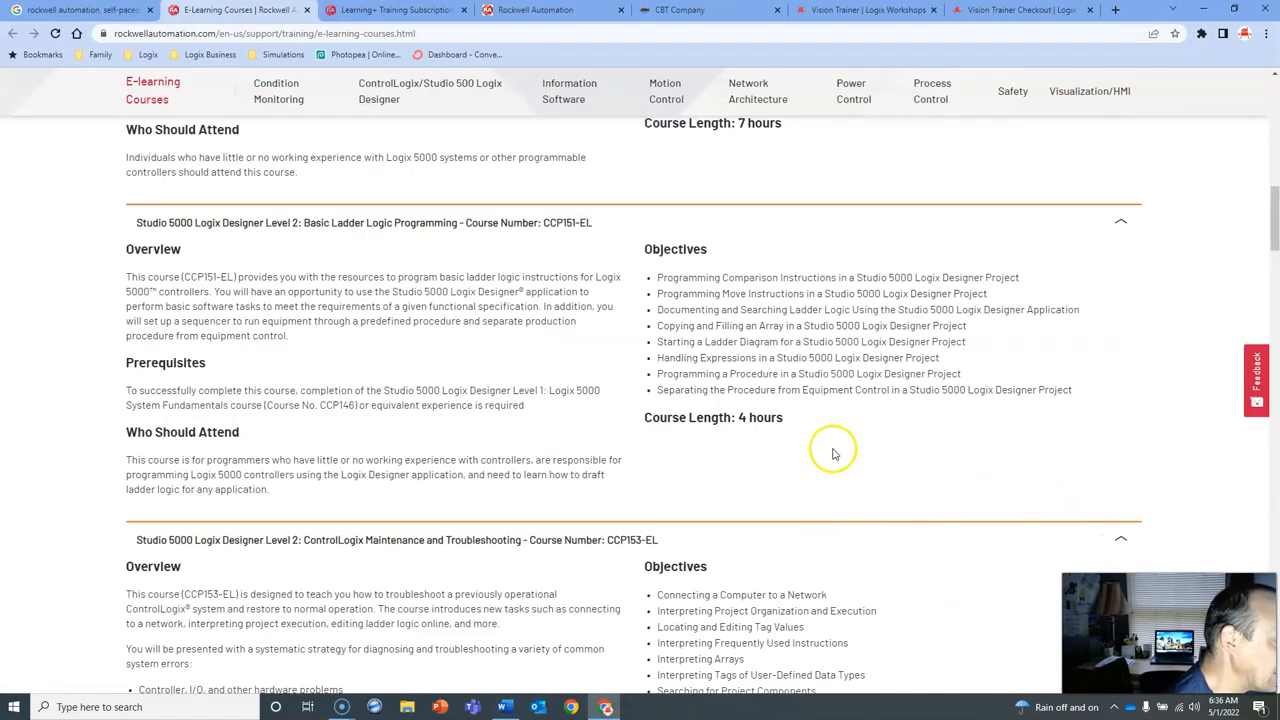
{"action": "left_click_drag", "start_coordinate": [657, 277], "coordinate": [1072, 389]}
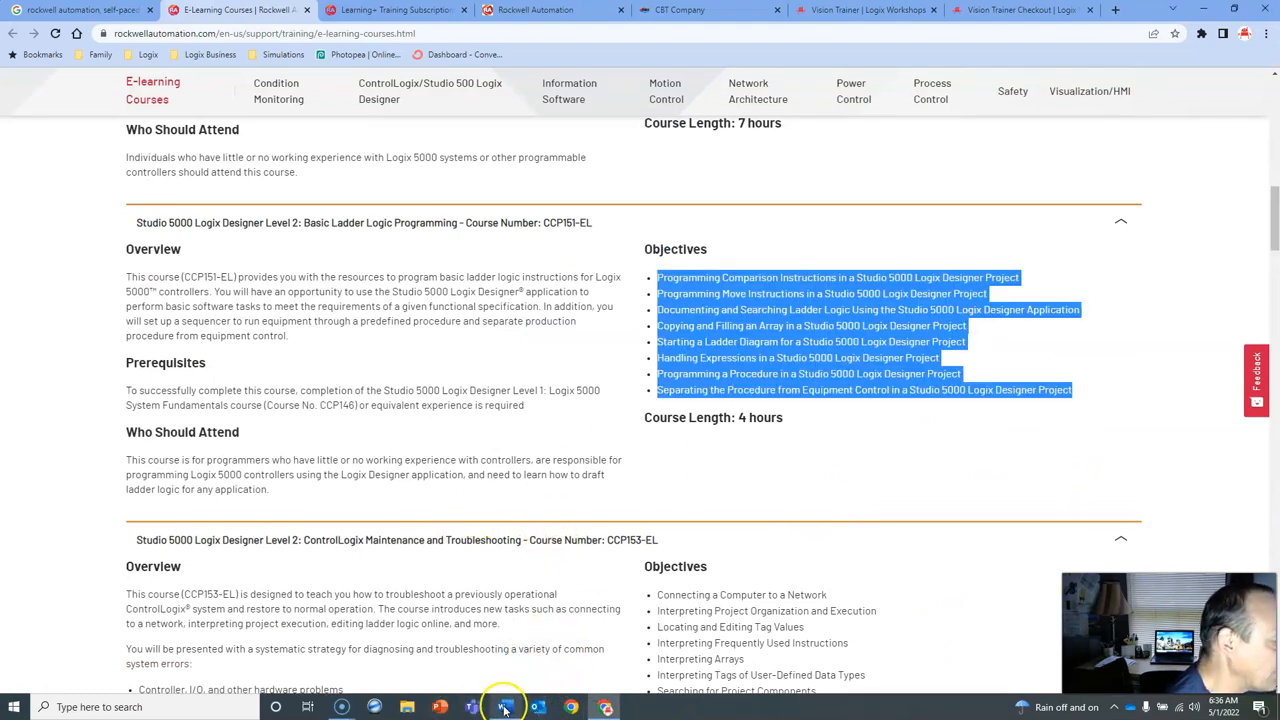
{"action": "left_click", "coordinate": [505, 707]}
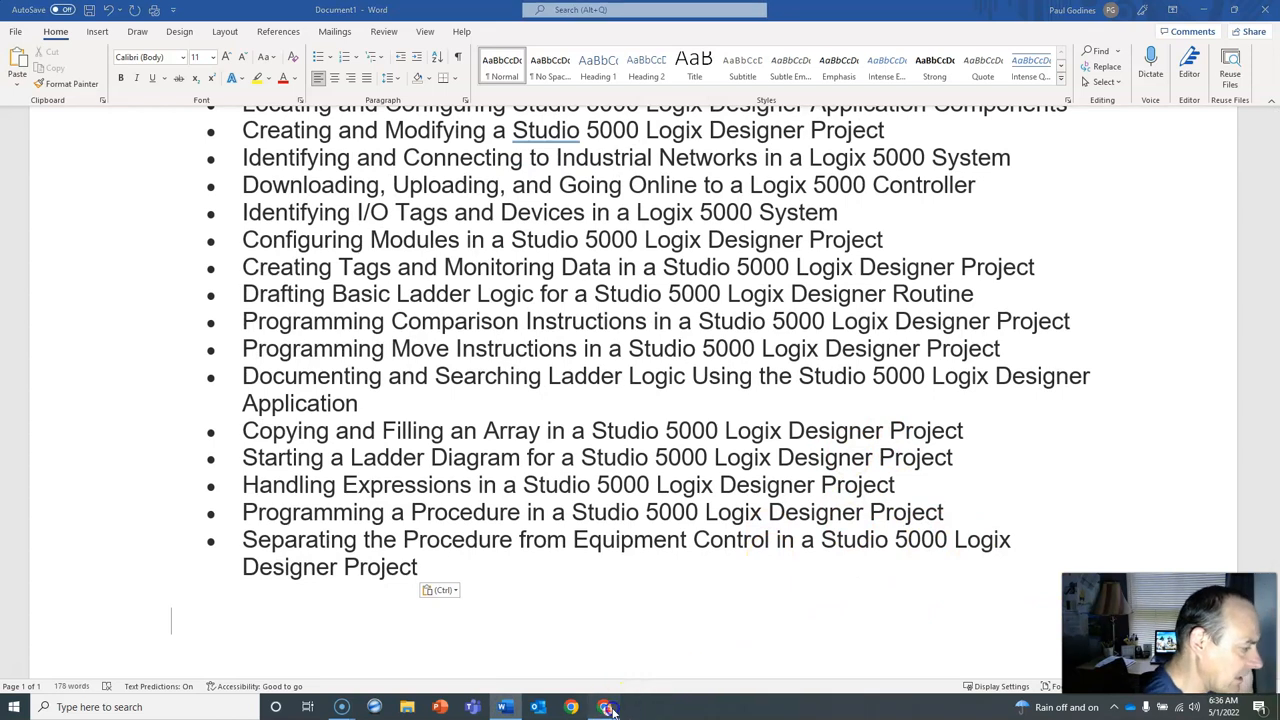
{"action": "left_click", "coordinate": [570, 707]}
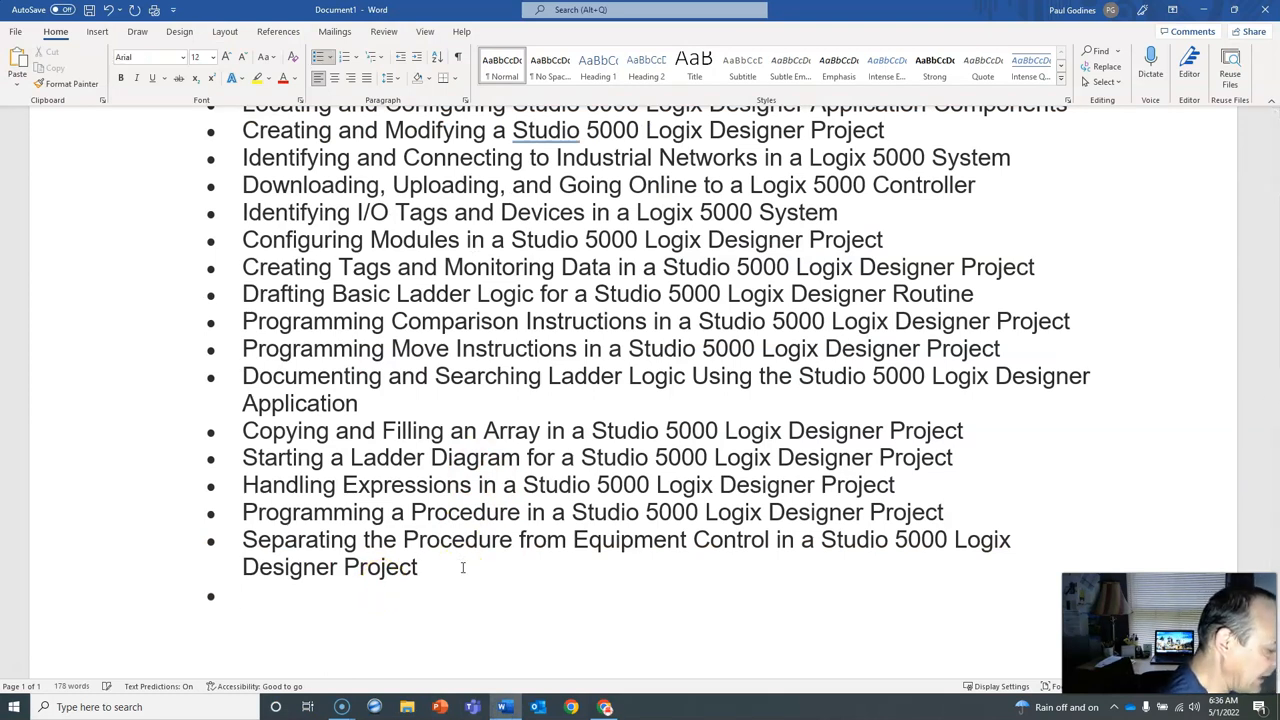
{"action": "key", "text": "ctrl+v"}
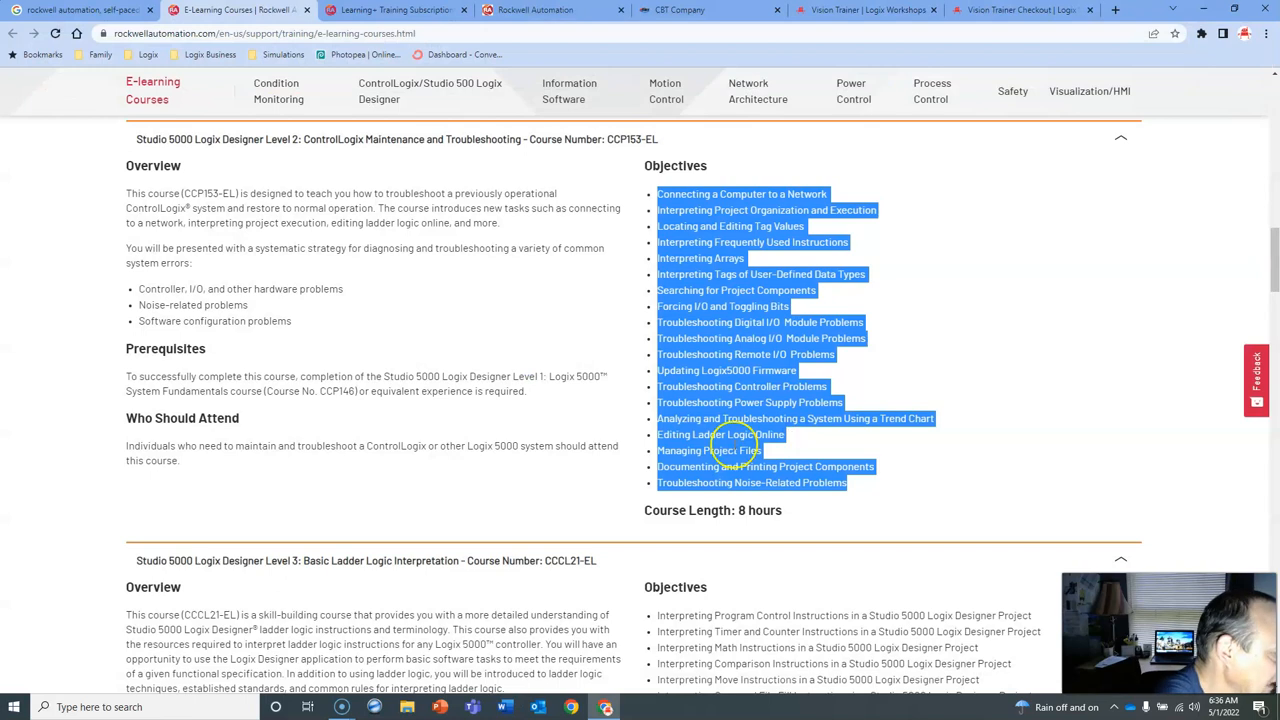
- Clear the selection and scroll down to the Information Software Courses heading
{"action": "left_click", "coordinate": [530, 392]}
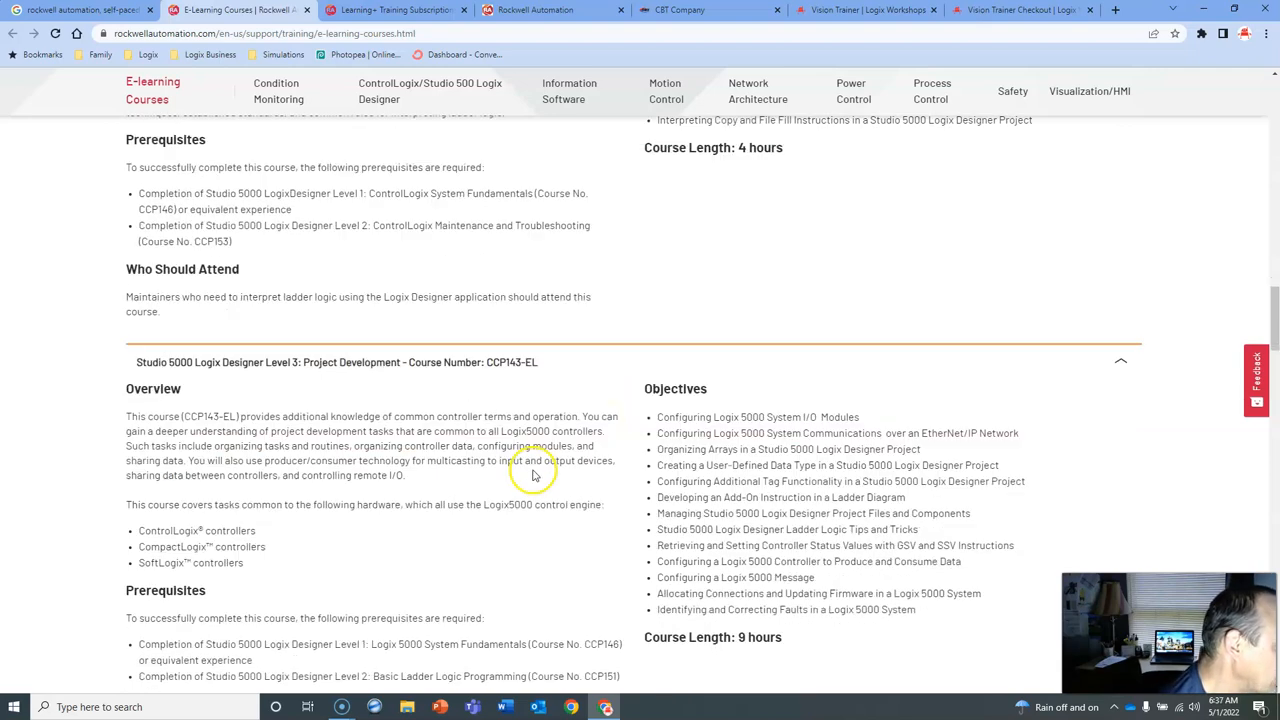
{"action": "scroll", "scroll_direction": "down", "scroll_amount": 3}
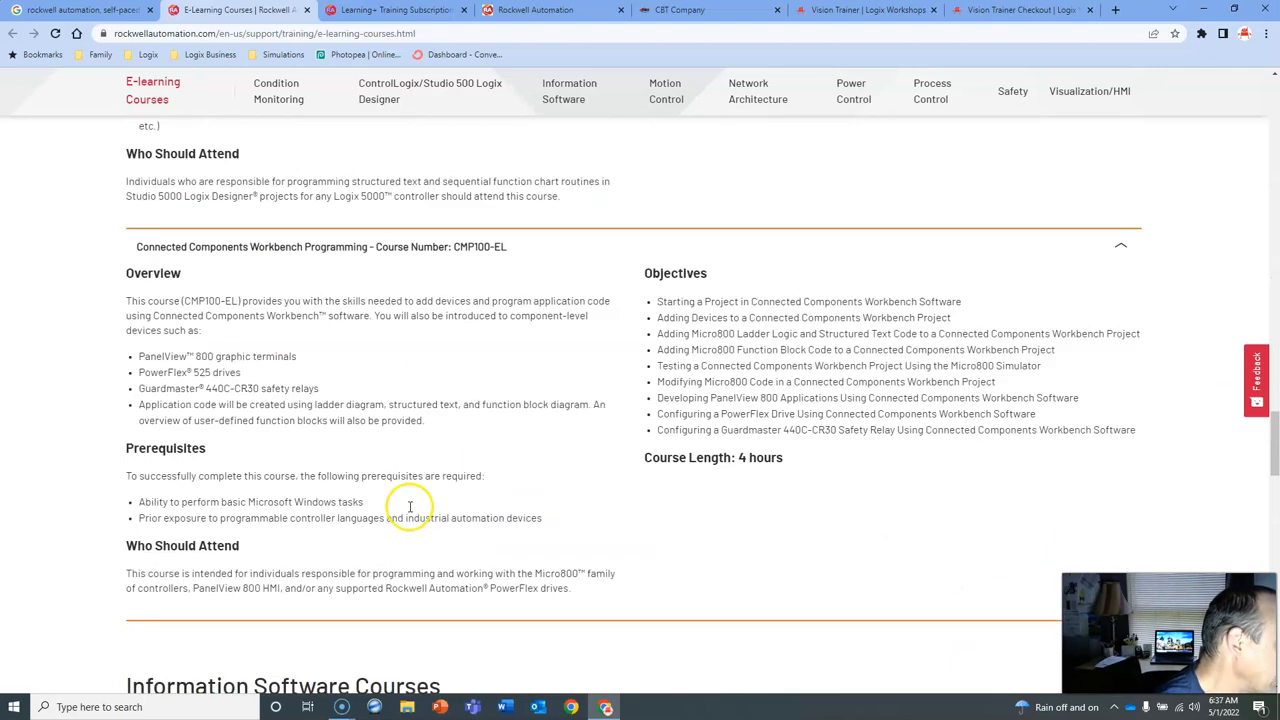
{"action": "scroll", "scroll_direction": "down", "scroll_amount": 3}
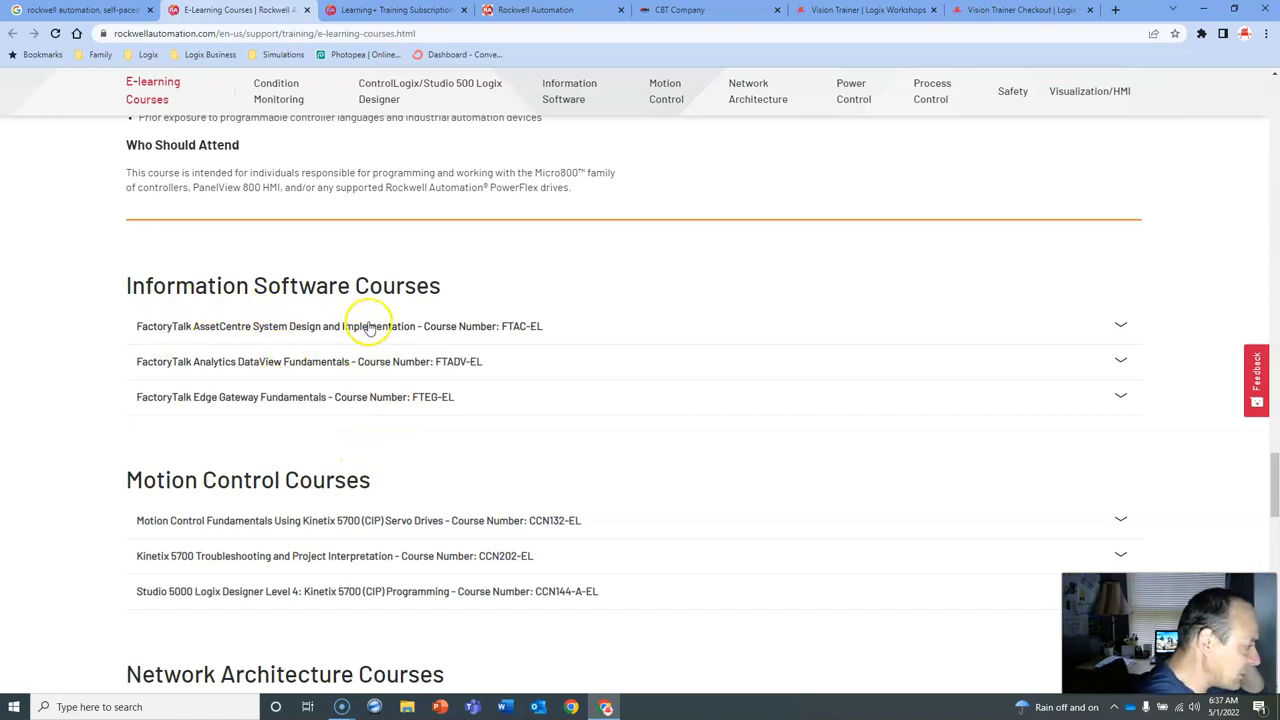
{"action": "mouse_move", "coordinate": [292, 358]}
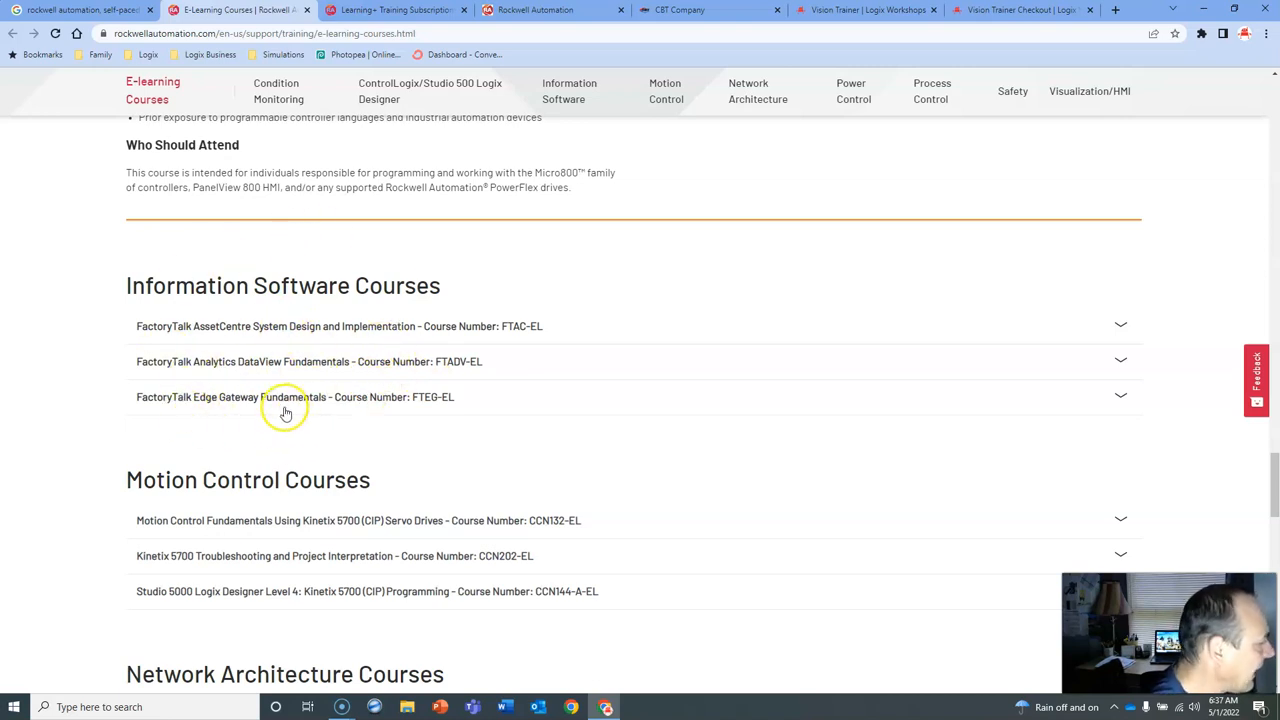
{"action": "mouse_move", "coordinate": [275, 433]}
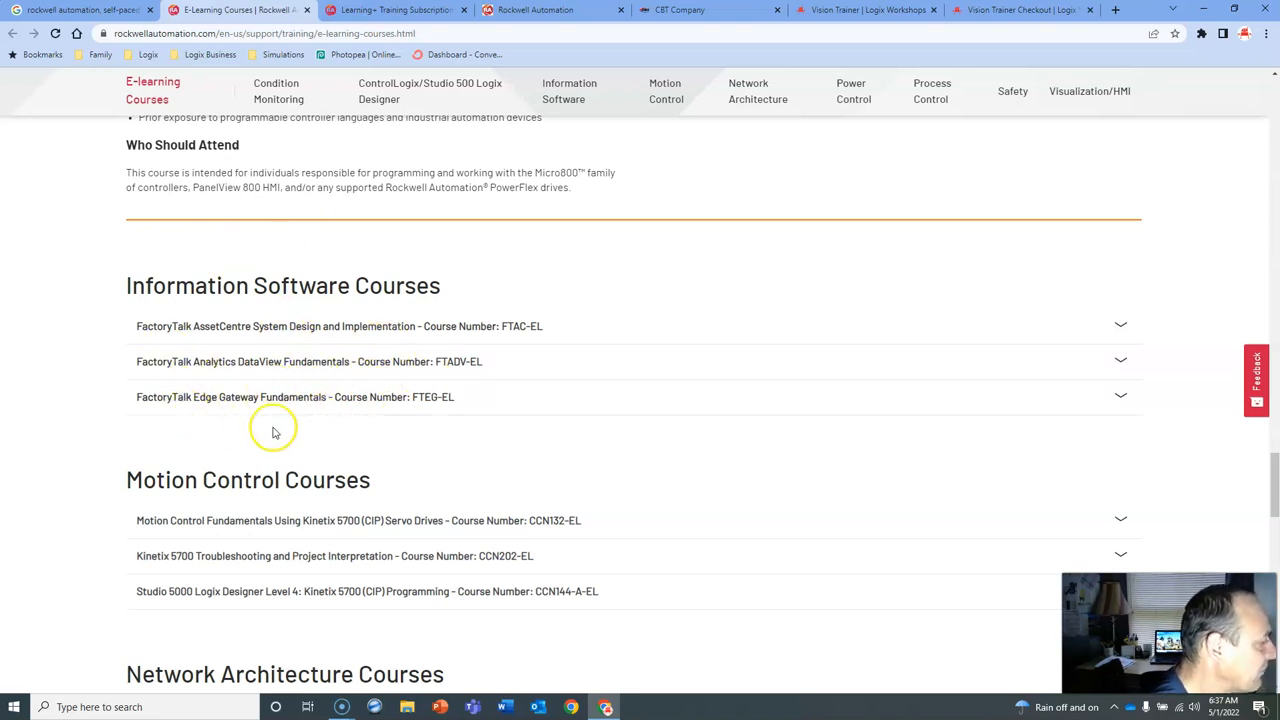
{"action": "scroll", "scroll_direction": "down", "scroll_amount": 3}
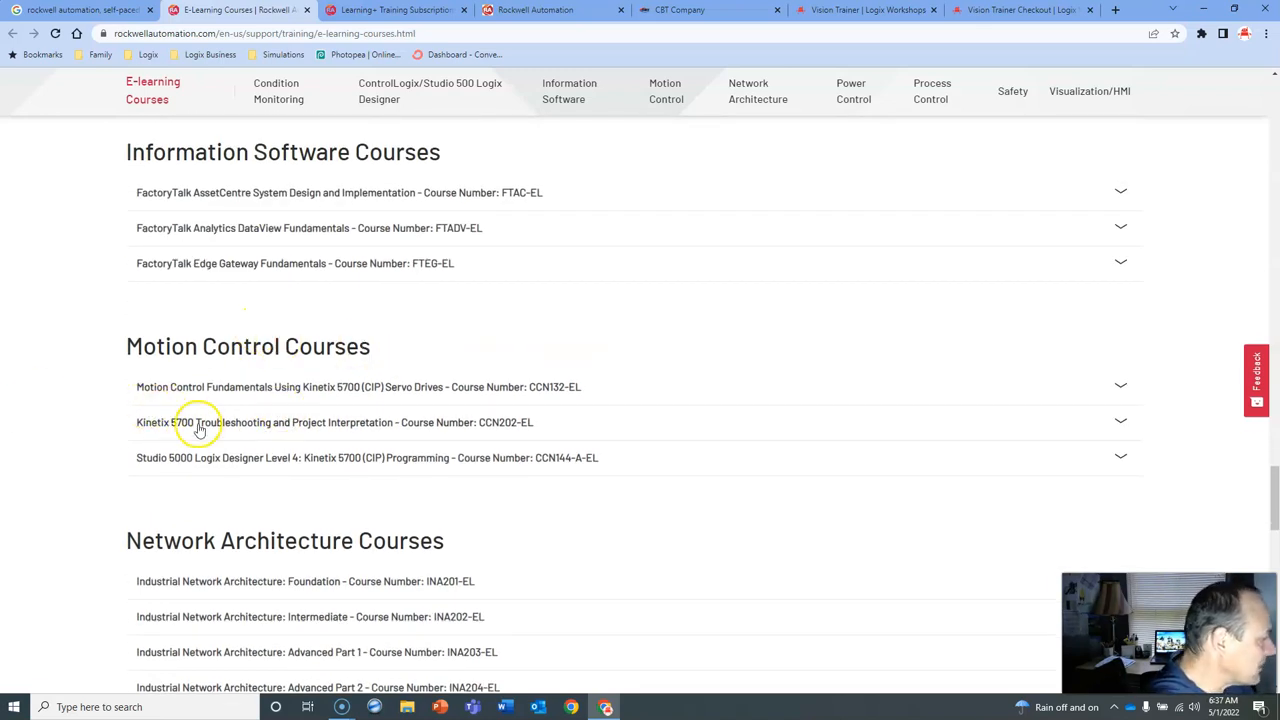
{"action": "mouse_move", "coordinate": [190, 460]}
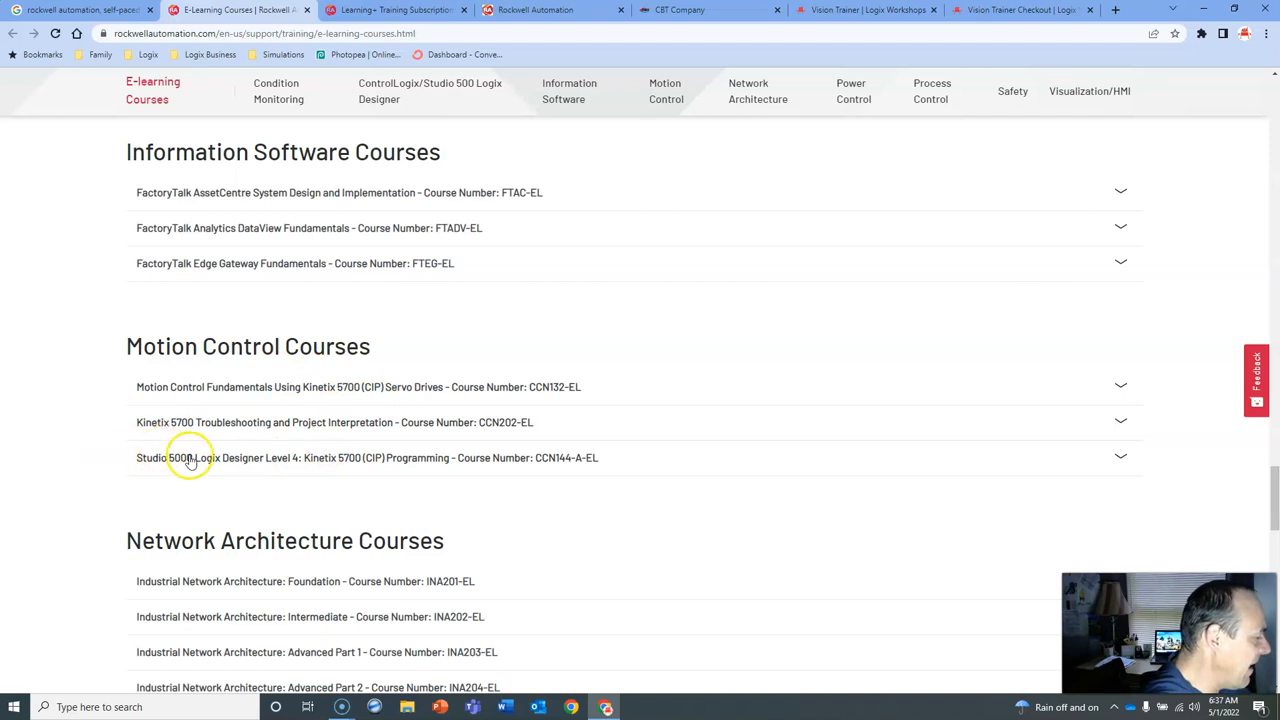
{"action": "mouse_move", "coordinate": [257, 476]}
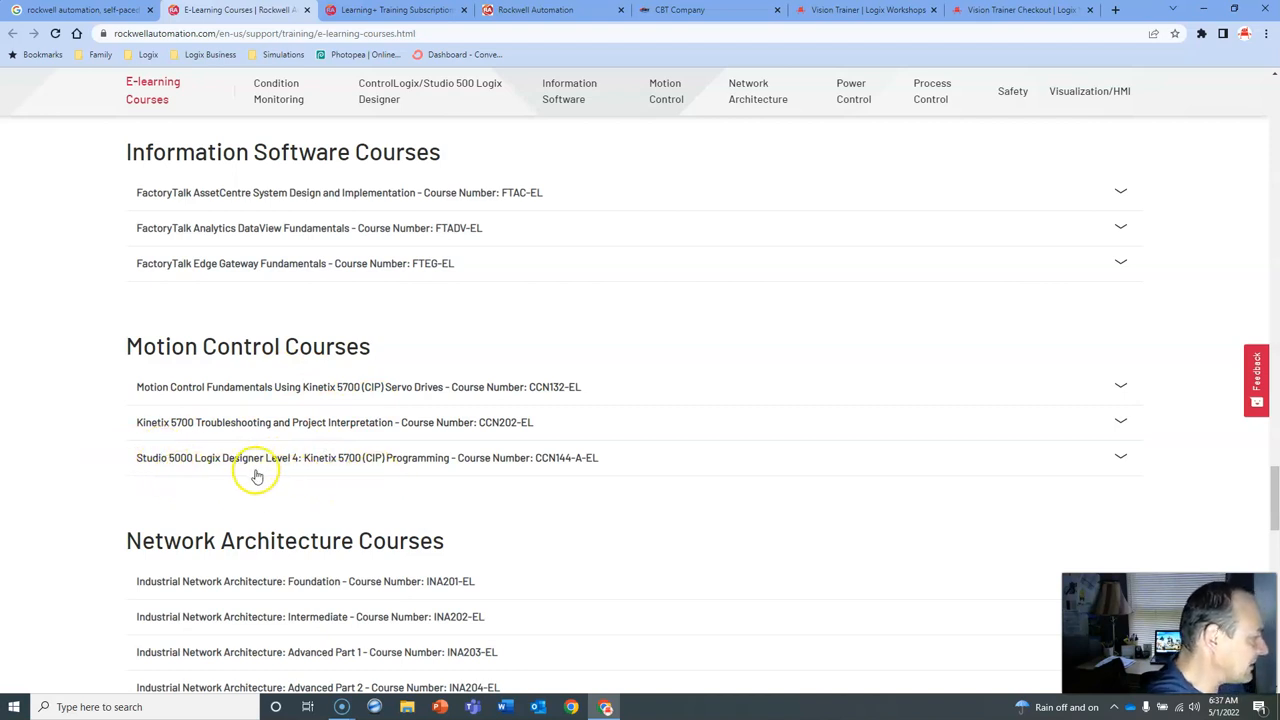
{"action": "mouse_move", "coordinate": [378, 485]}
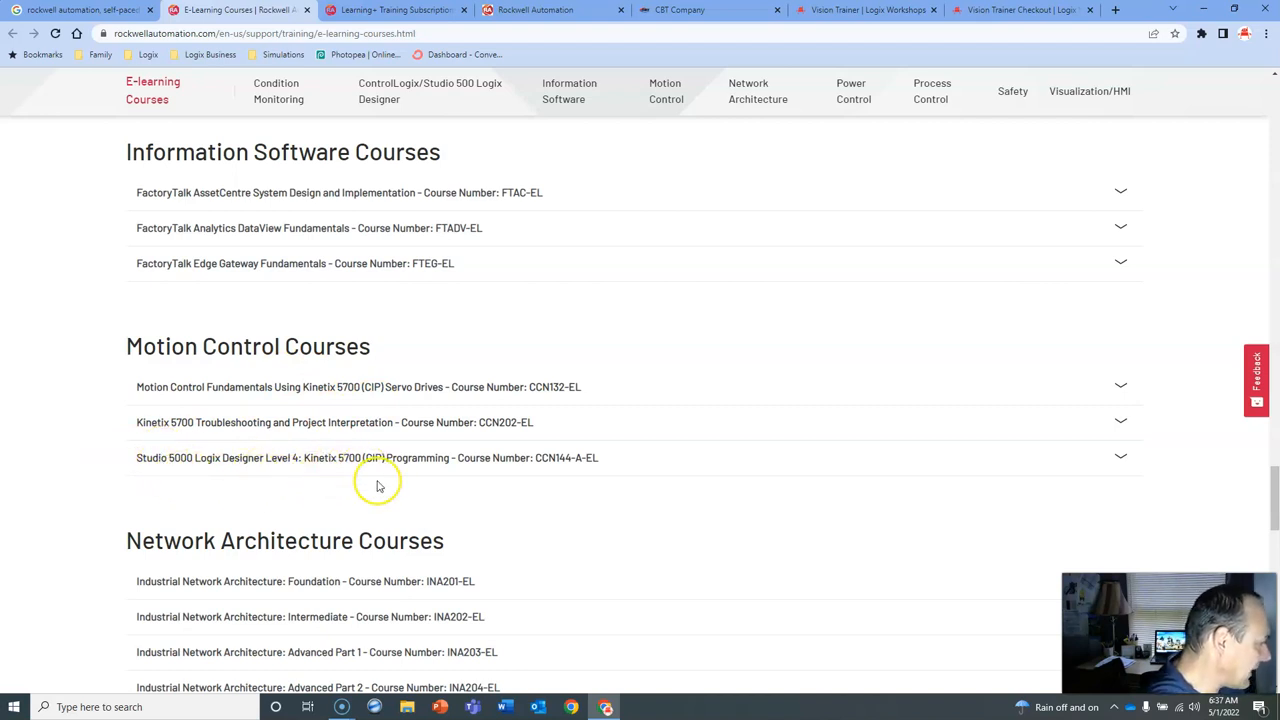
{"action": "scroll", "scroll_direction": "down", "scroll_amount": 3}
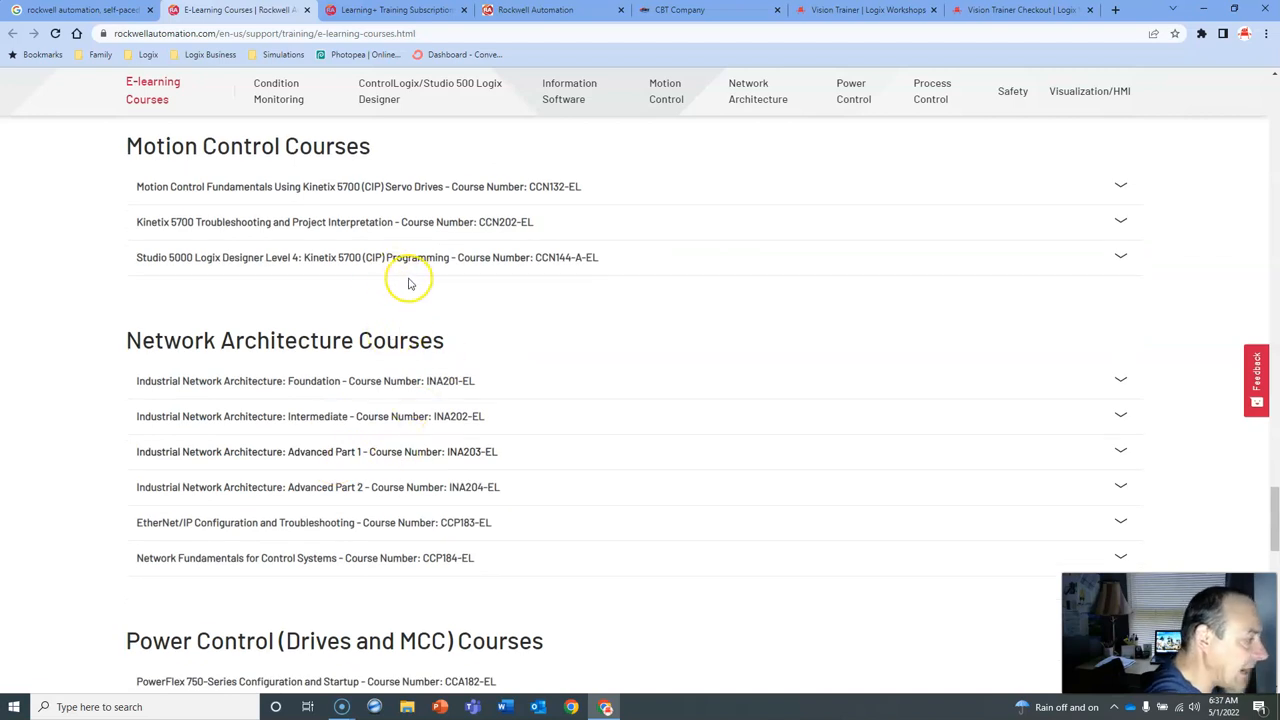
{"action": "mouse_move", "coordinate": [408, 285]}
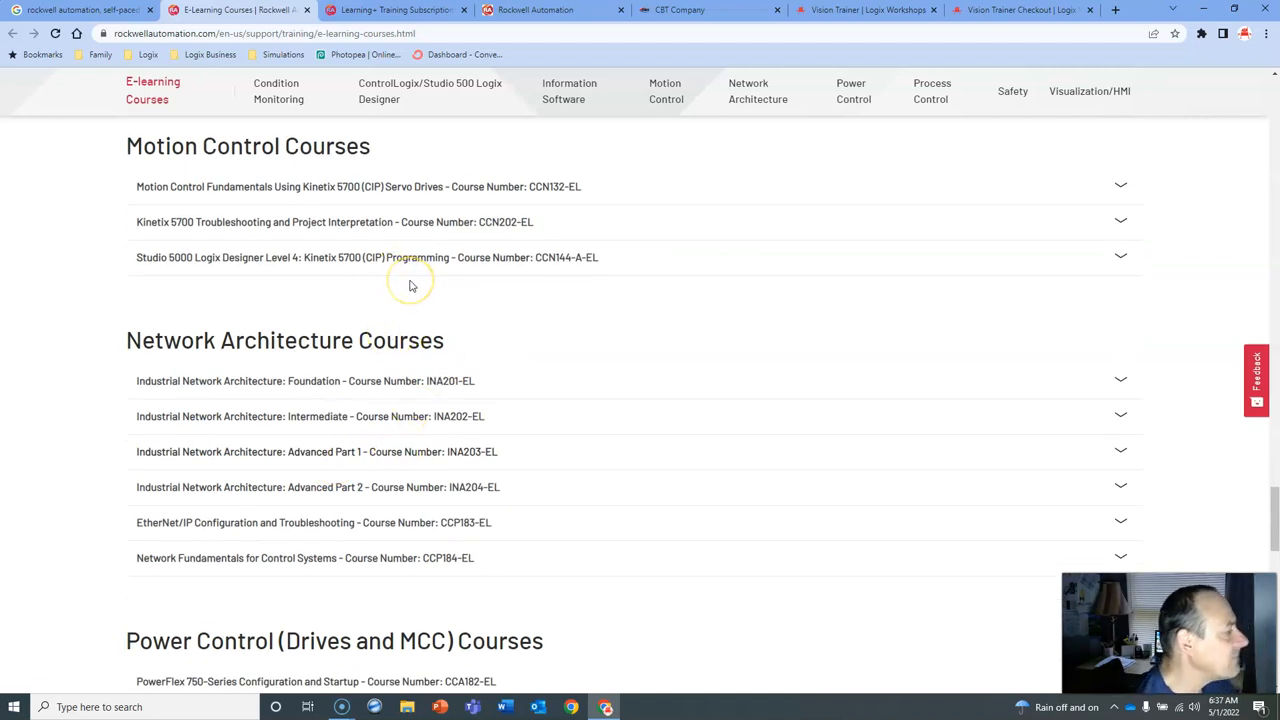
{"action": "mouse_move", "coordinate": [393, 257]}
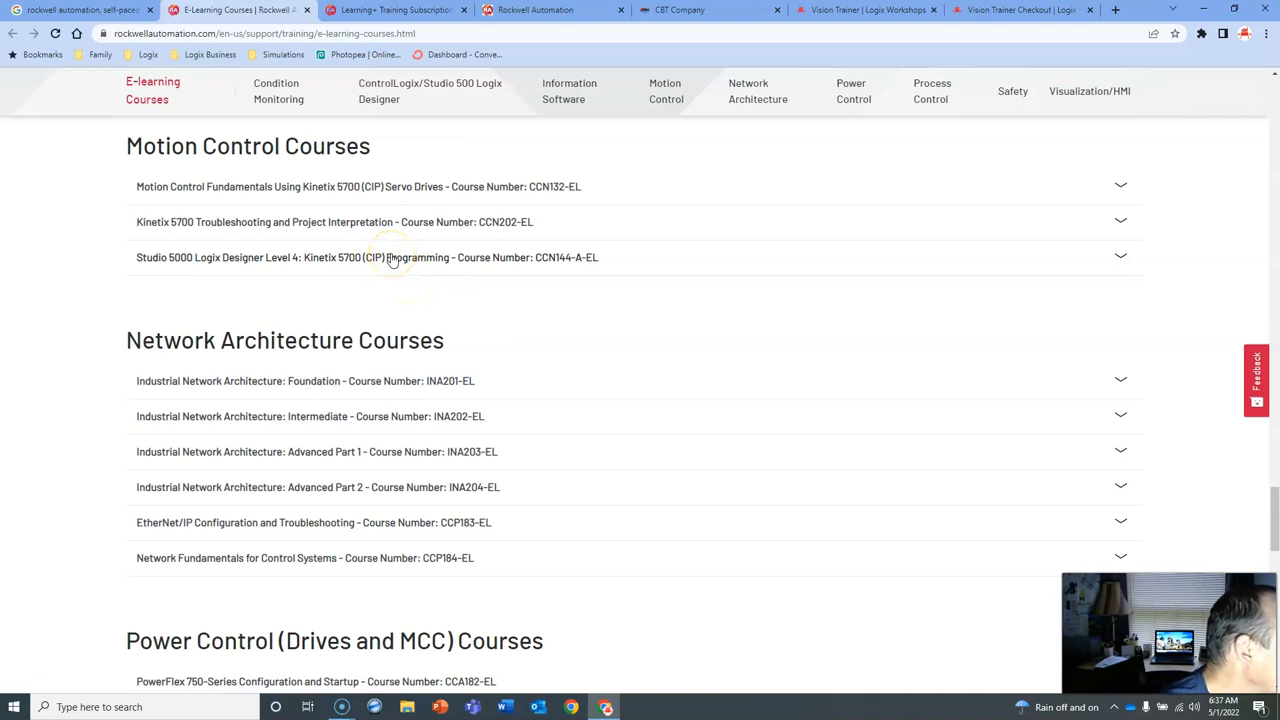
{"action": "mouse_move", "coordinate": [415, 186]}
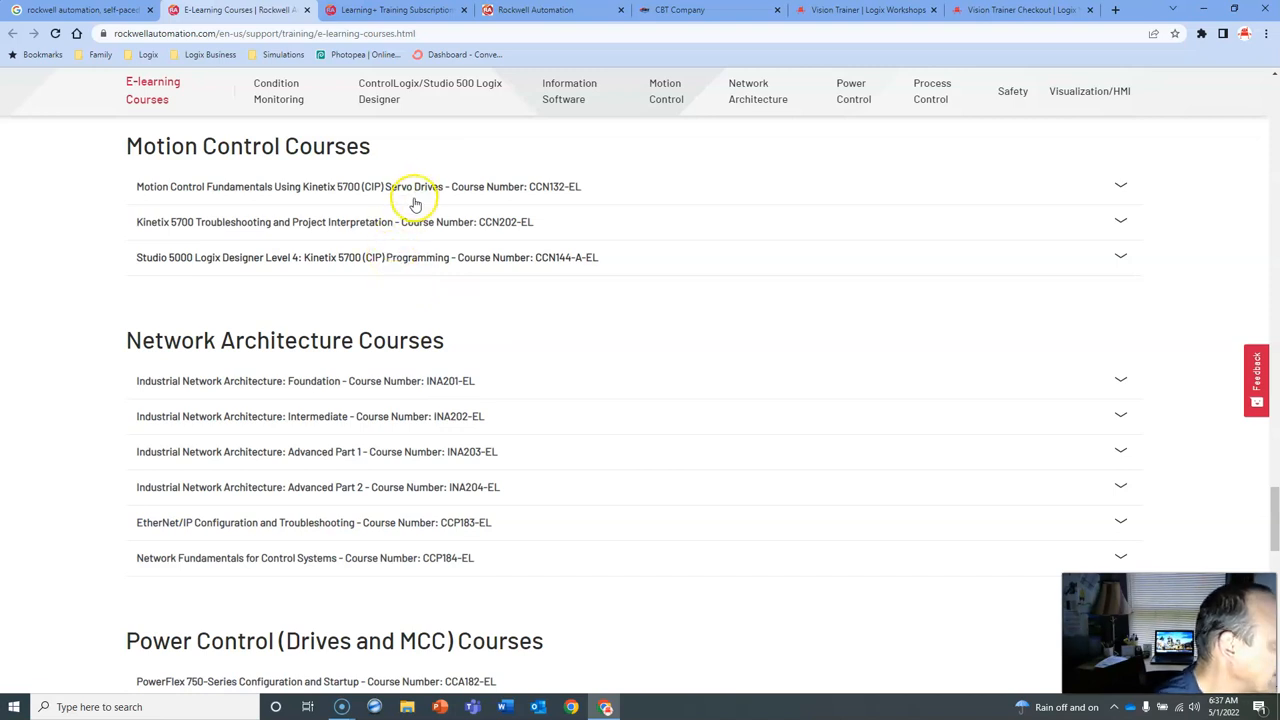
{"action": "mouse_move", "coordinate": [385, 243]}
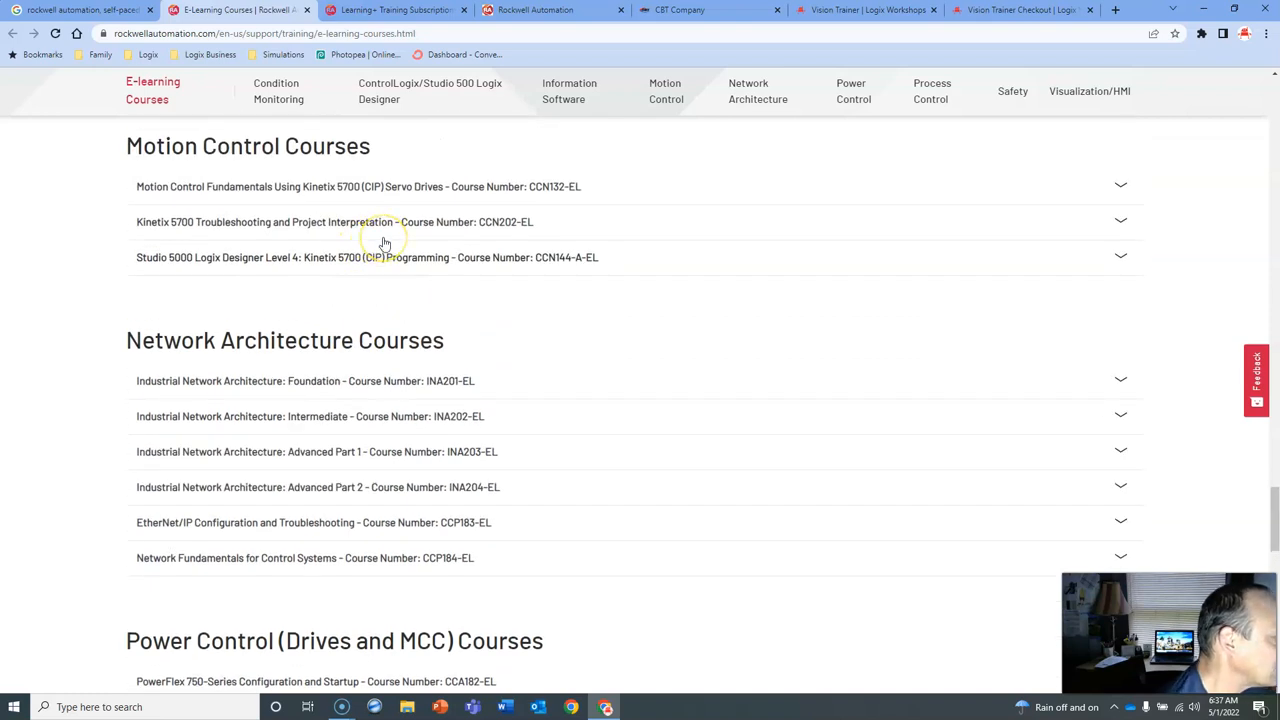
{"action": "mouse_move", "coordinate": [525, 335]}
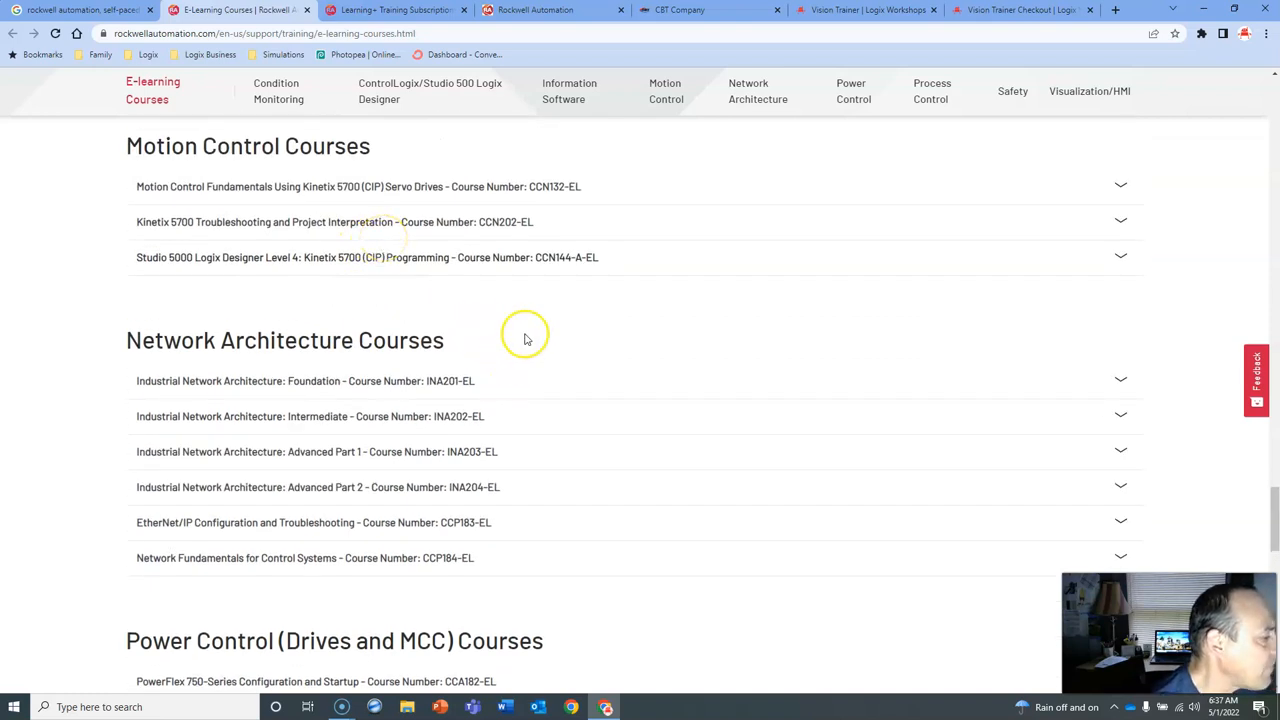
{"action": "scroll", "scroll_direction": "down", "scroll_amount": 3}
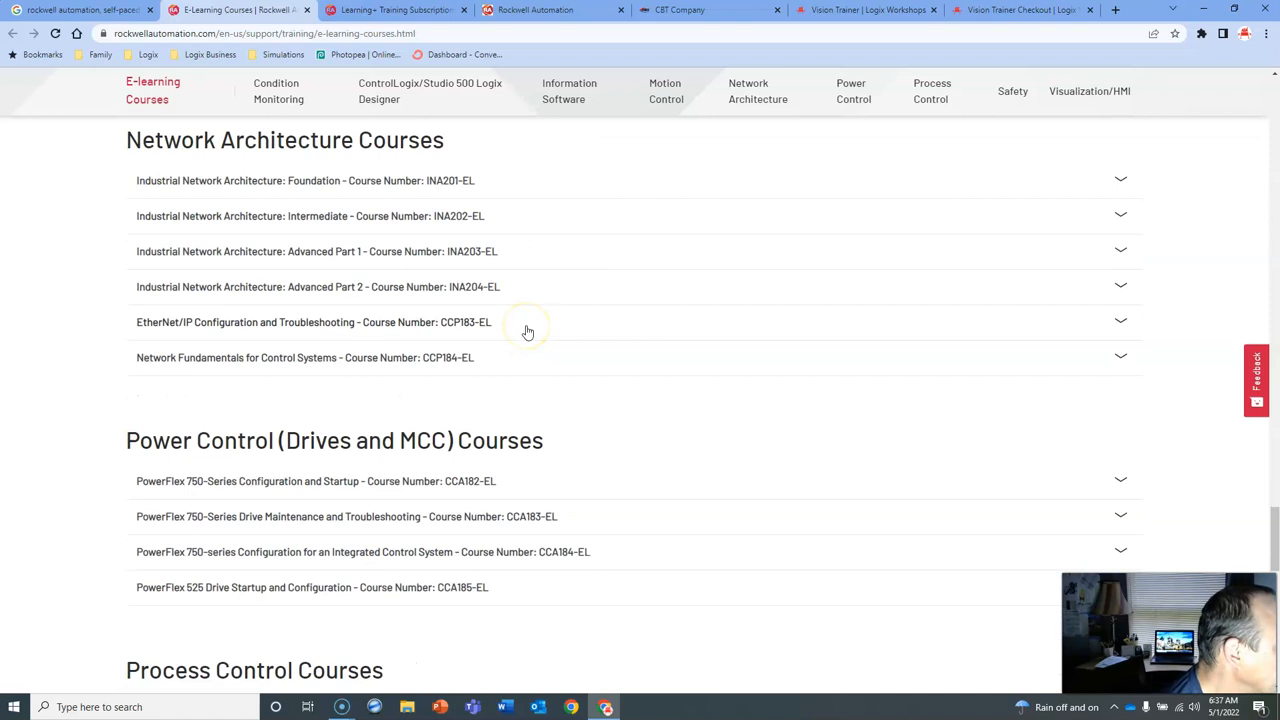
{"action": "mouse_move", "coordinate": [545, 297]}
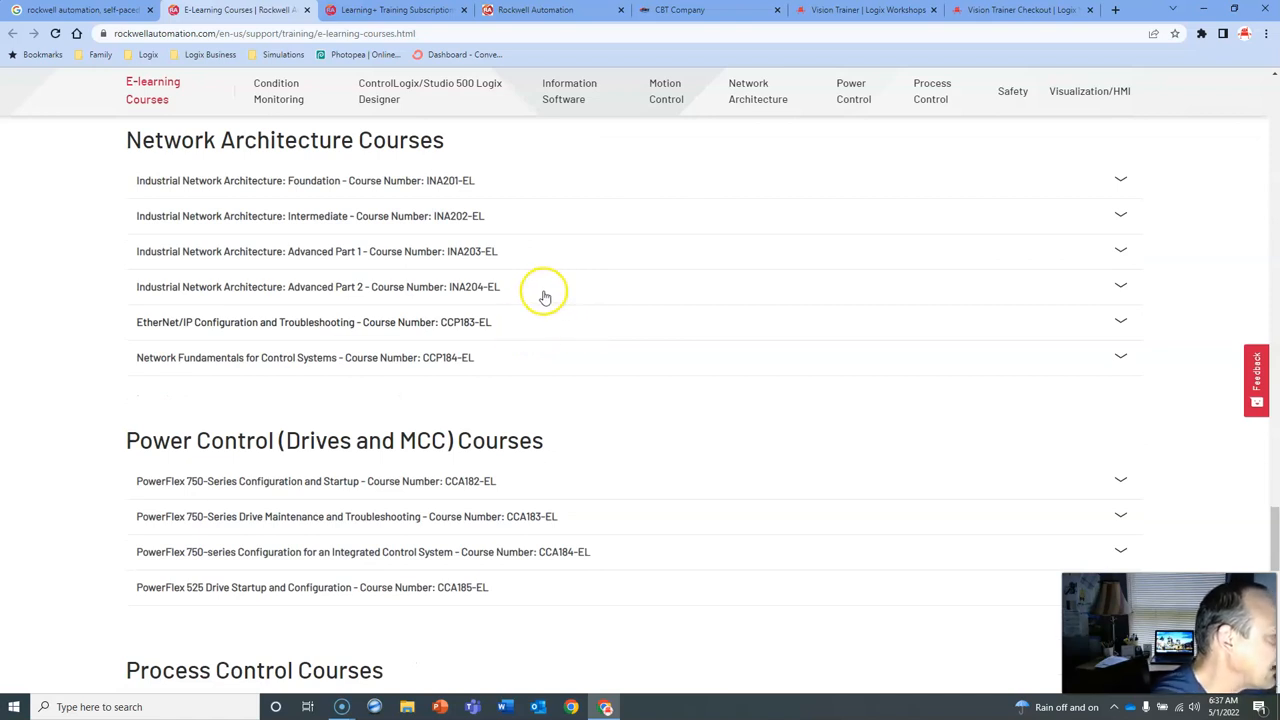
{"action": "mouse_move", "coordinate": [330, 186]}
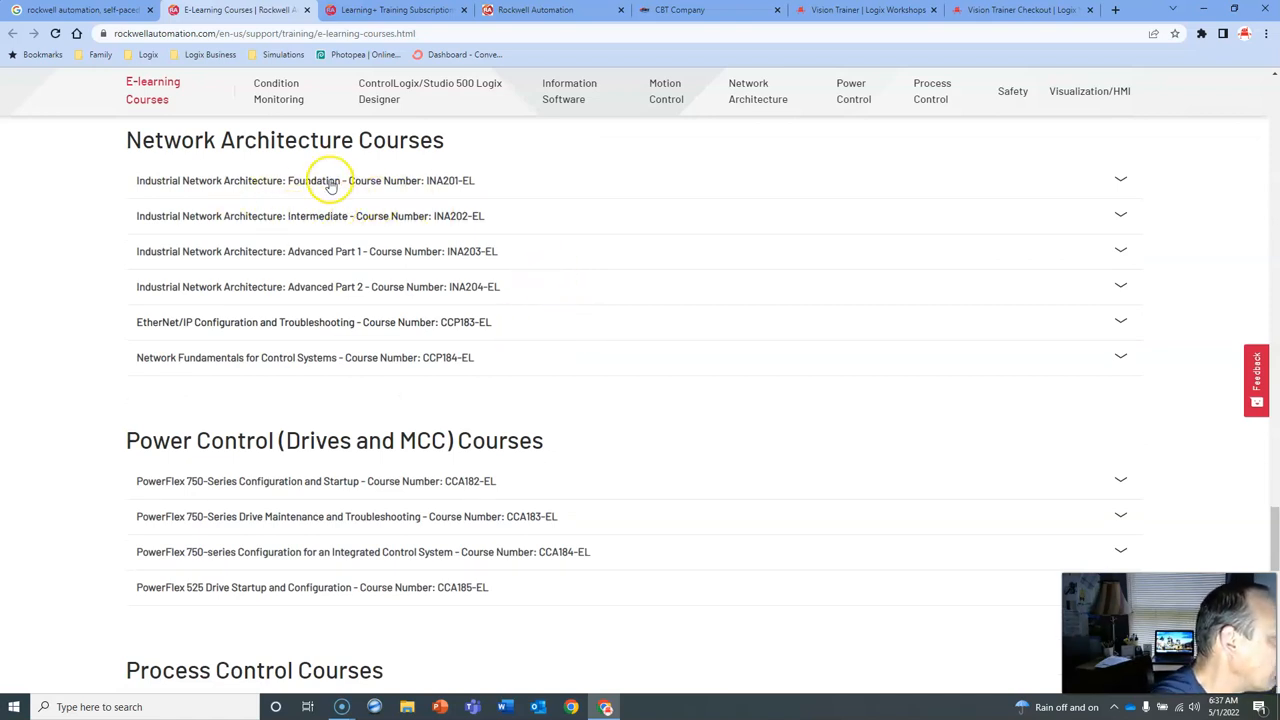
{"action": "mouse_move", "coordinate": [328, 273]}
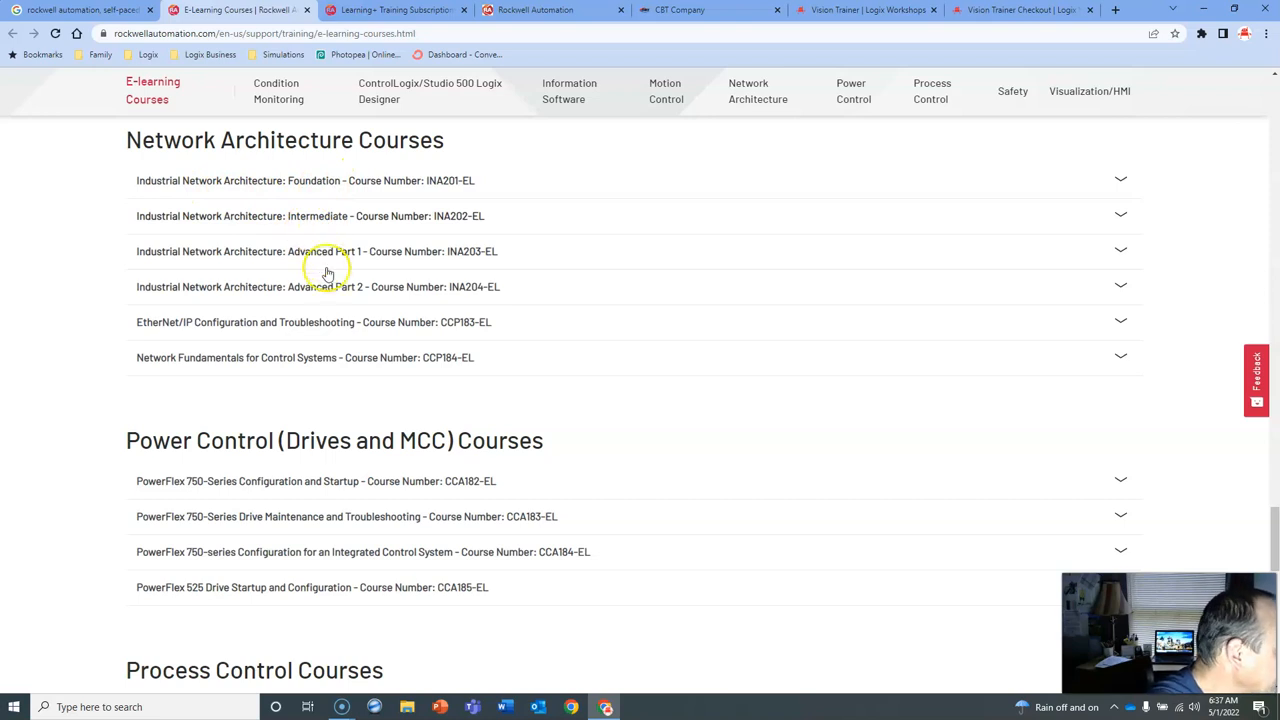
{"action": "mouse_move", "coordinate": [295, 362]}
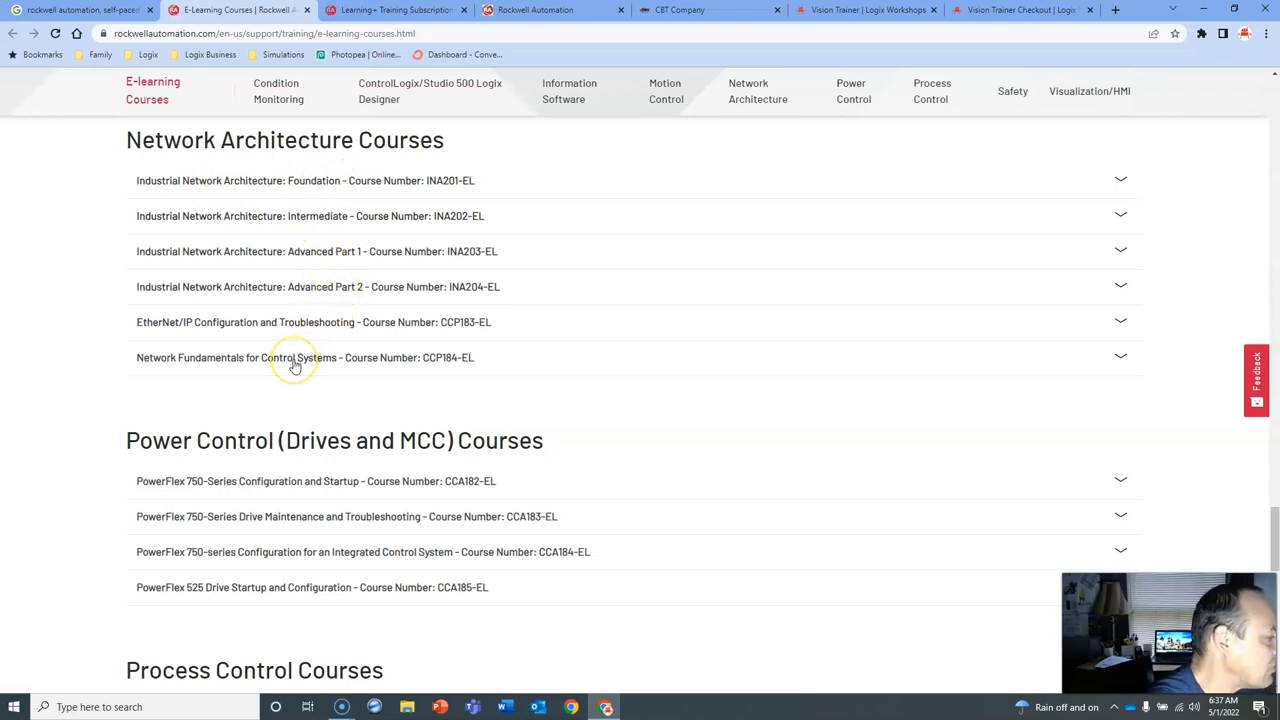
{"action": "mouse_move", "coordinate": [365, 358]}
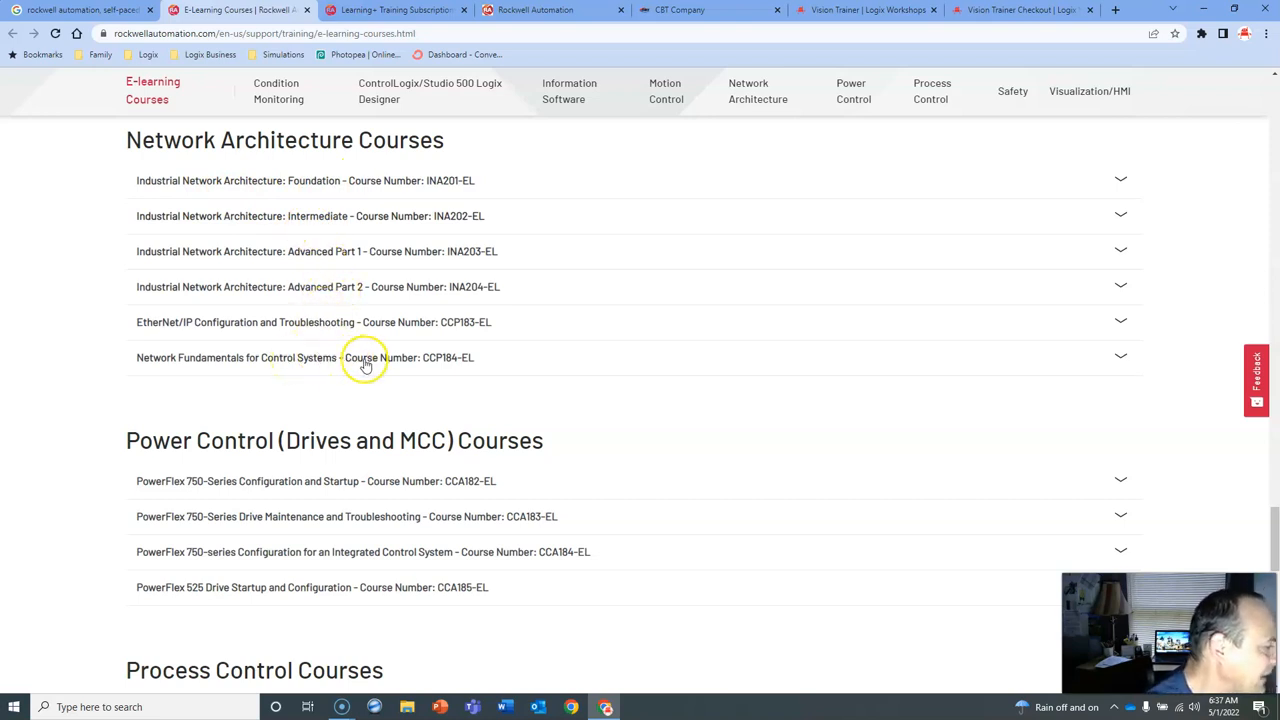
{"action": "mouse_move", "coordinate": [378, 345]}
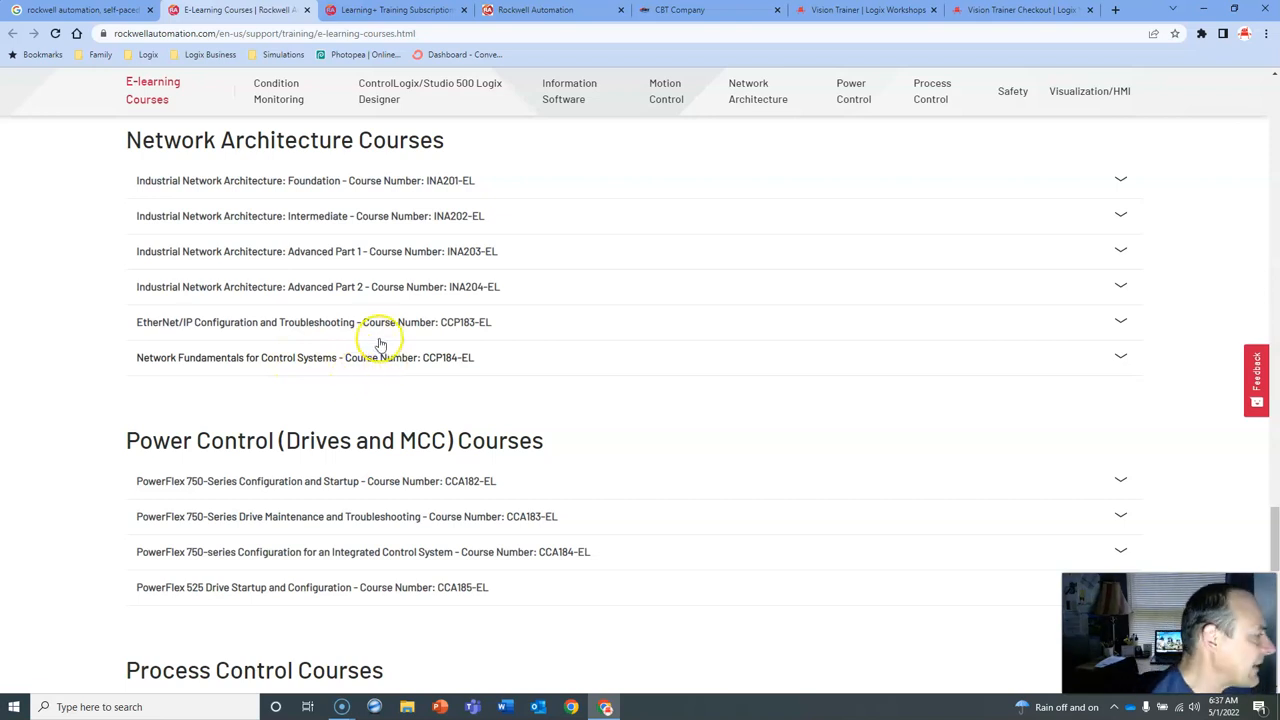
{"action": "scroll", "scroll_direction": "down", "scroll_amount": 3}
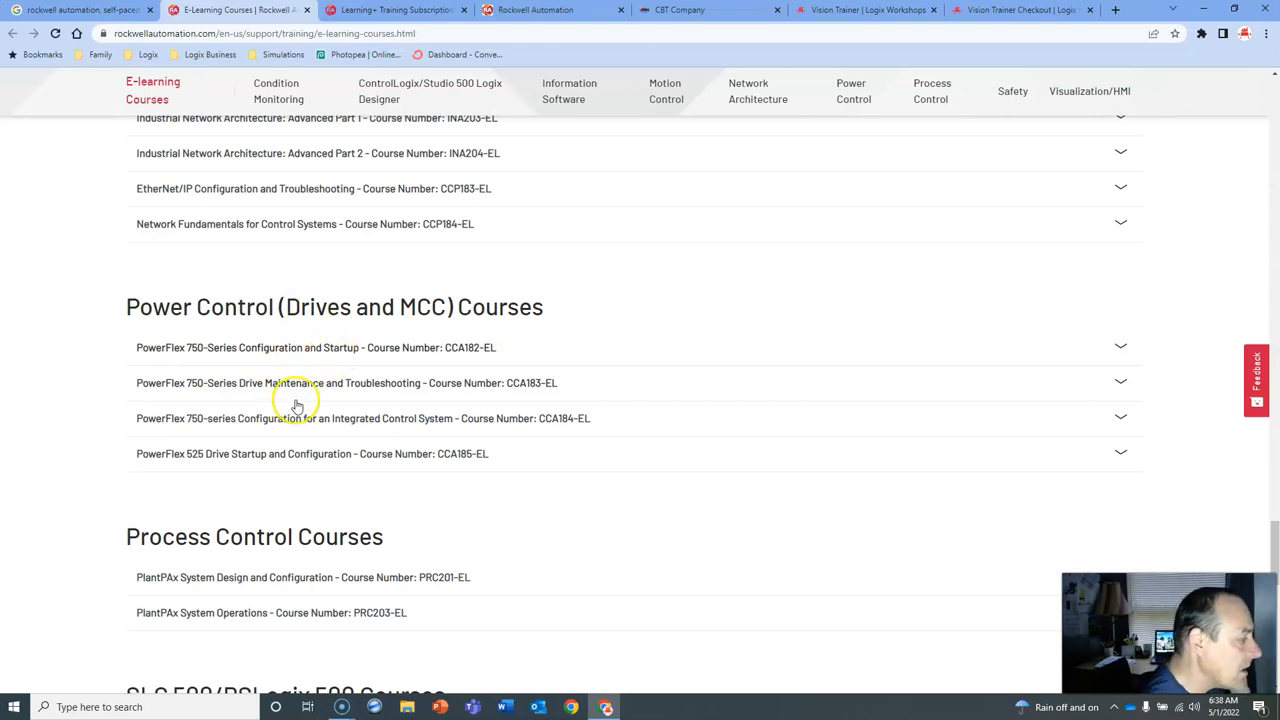
{"action": "mouse_move", "coordinate": [320, 402]}
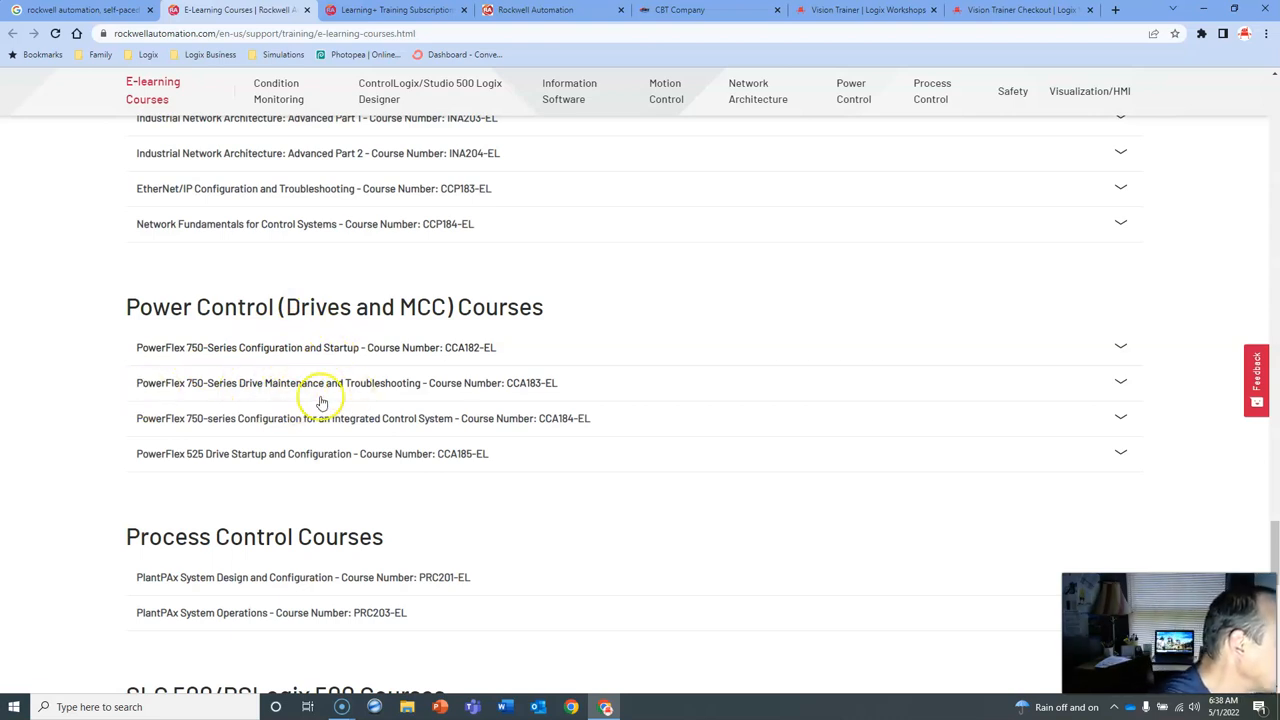
{"action": "scroll", "scroll_direction": "down", "scroll_amount": 3}
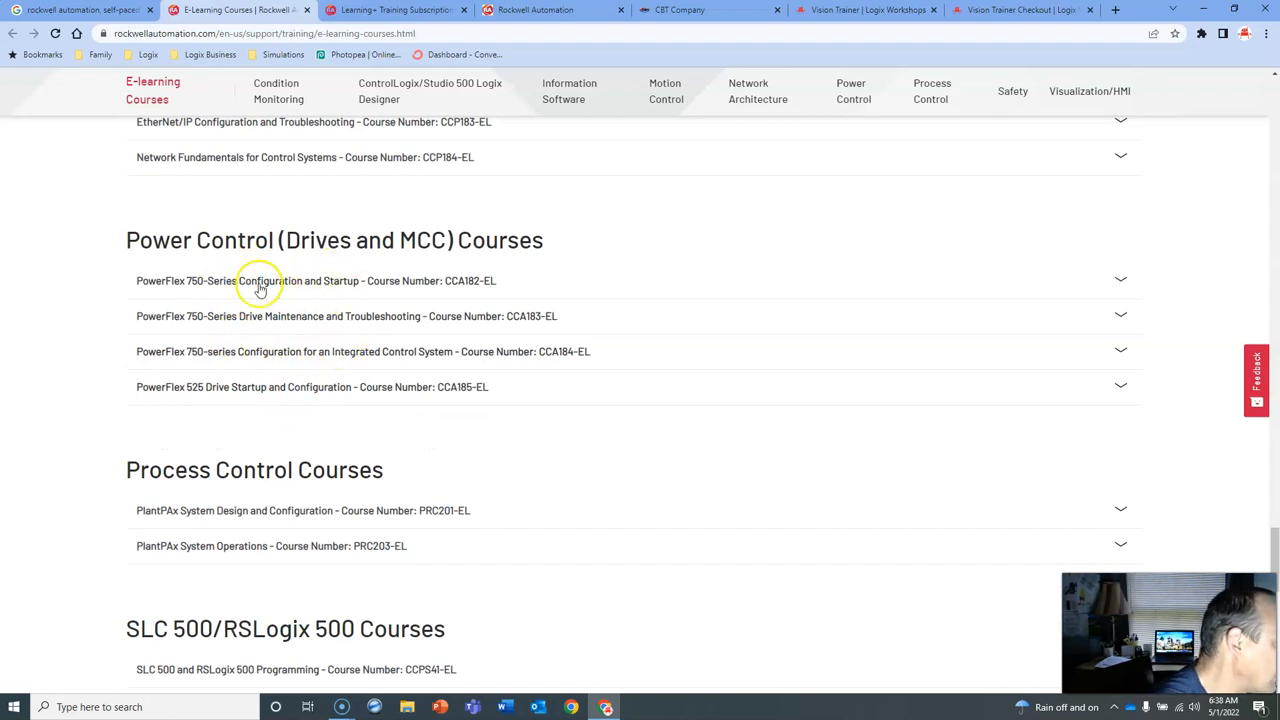
{"action": "scroll", "scroll_direction": "down", "scroll_amount": 3}
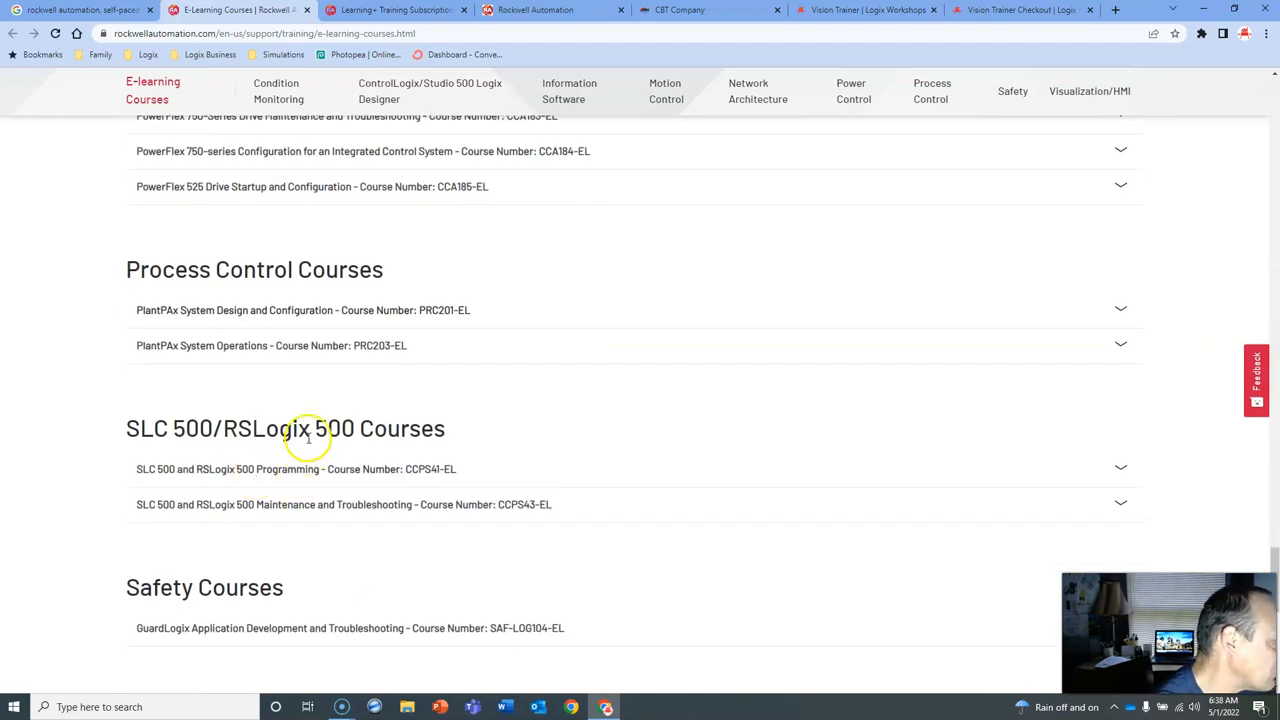
{"action": "scroll", "scroll_direction": "down", "scroll_amount": 3}
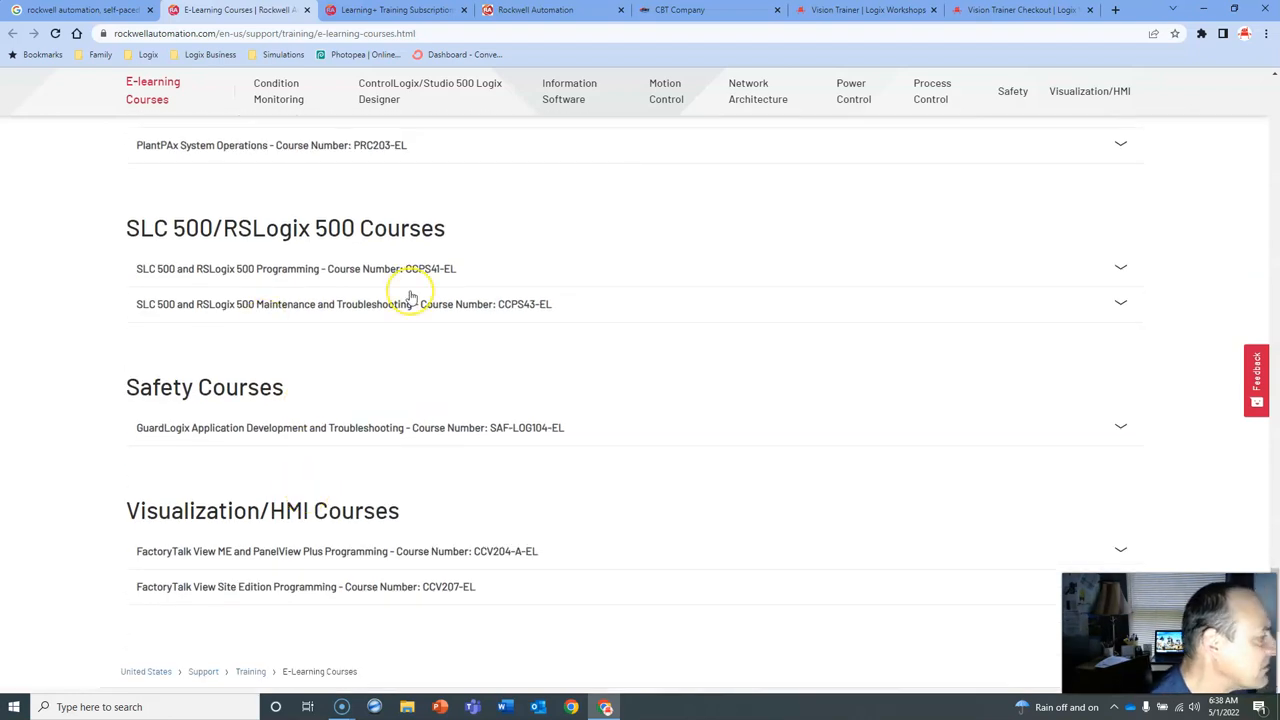
{"action": "mouse_move", "coordinate": [230, 427]}
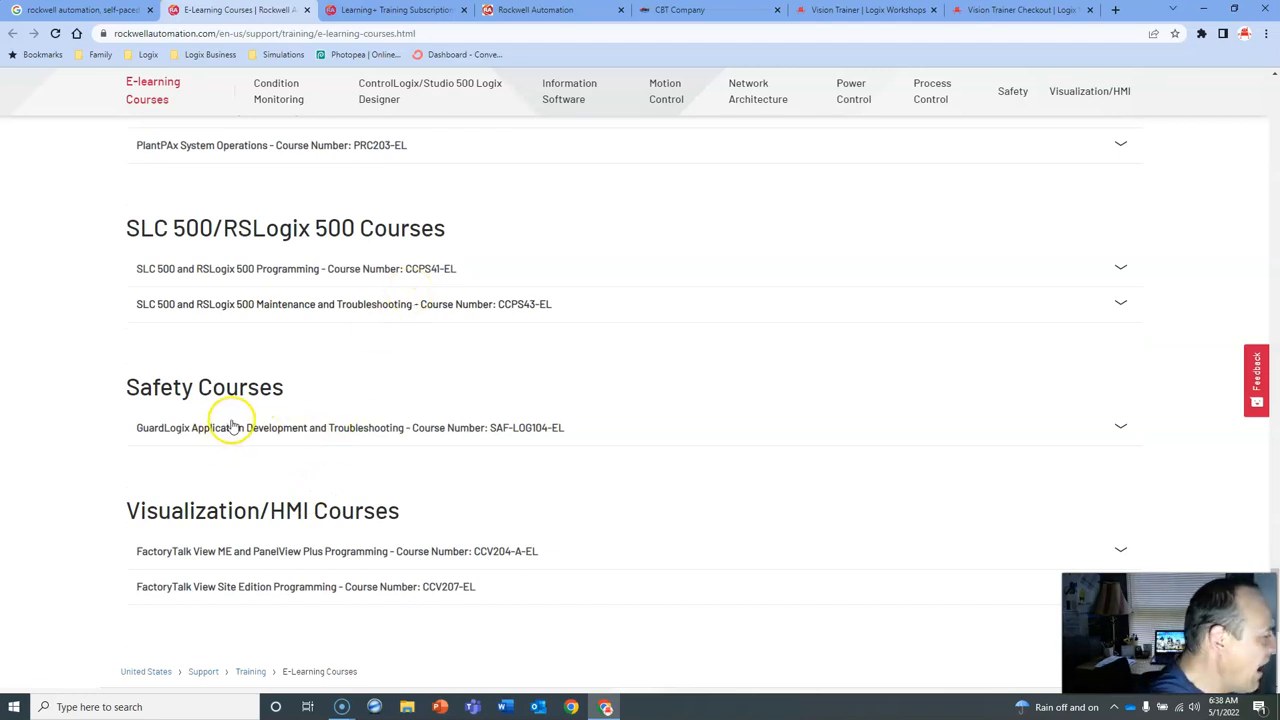
{"action": "scroll", "scroll_direction": "down", "scroll_amount": 3}
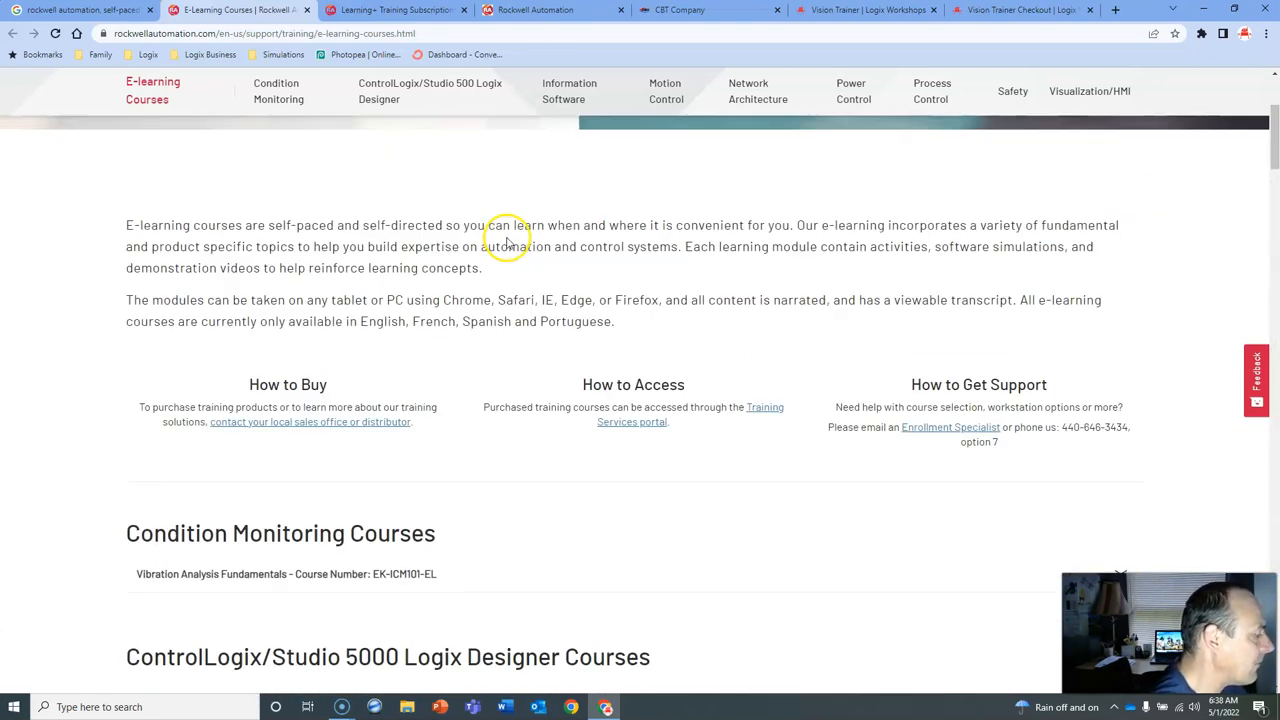
- Switch to the Learning+ Training Subscriptions page and review the offerings table (LP-3TC, LP-SU)
{"action": "left_click", "coordinate": [395, 10]}
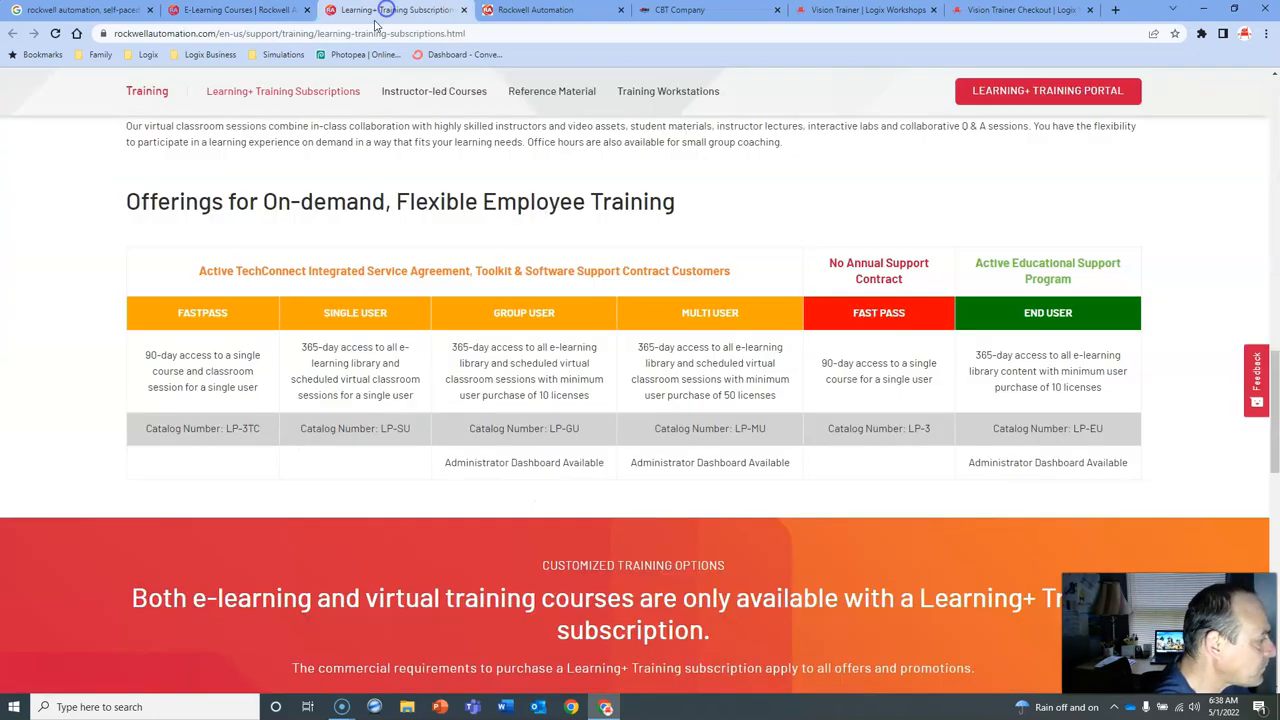
{"action": "scroll", "scroll_direction": "up", "scroll_amount": 3}
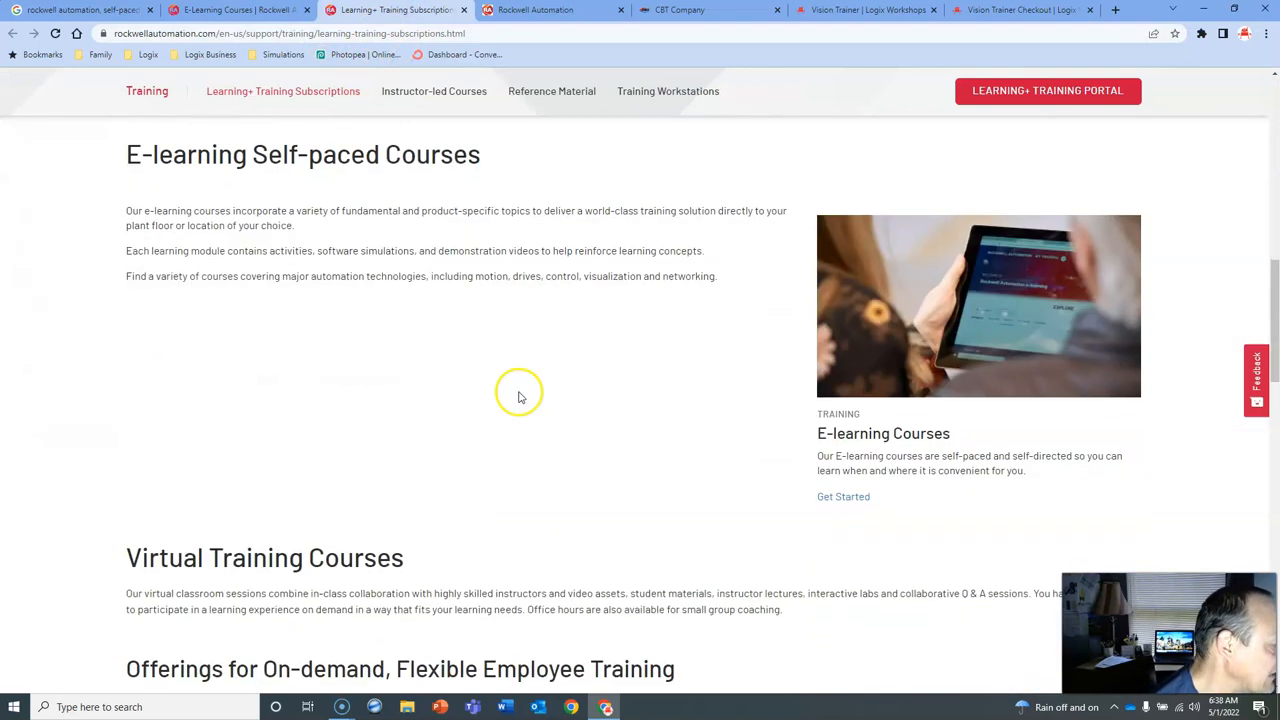
{"action": "scroll", "scroll_direction": "down", "scroll_amount": 3}
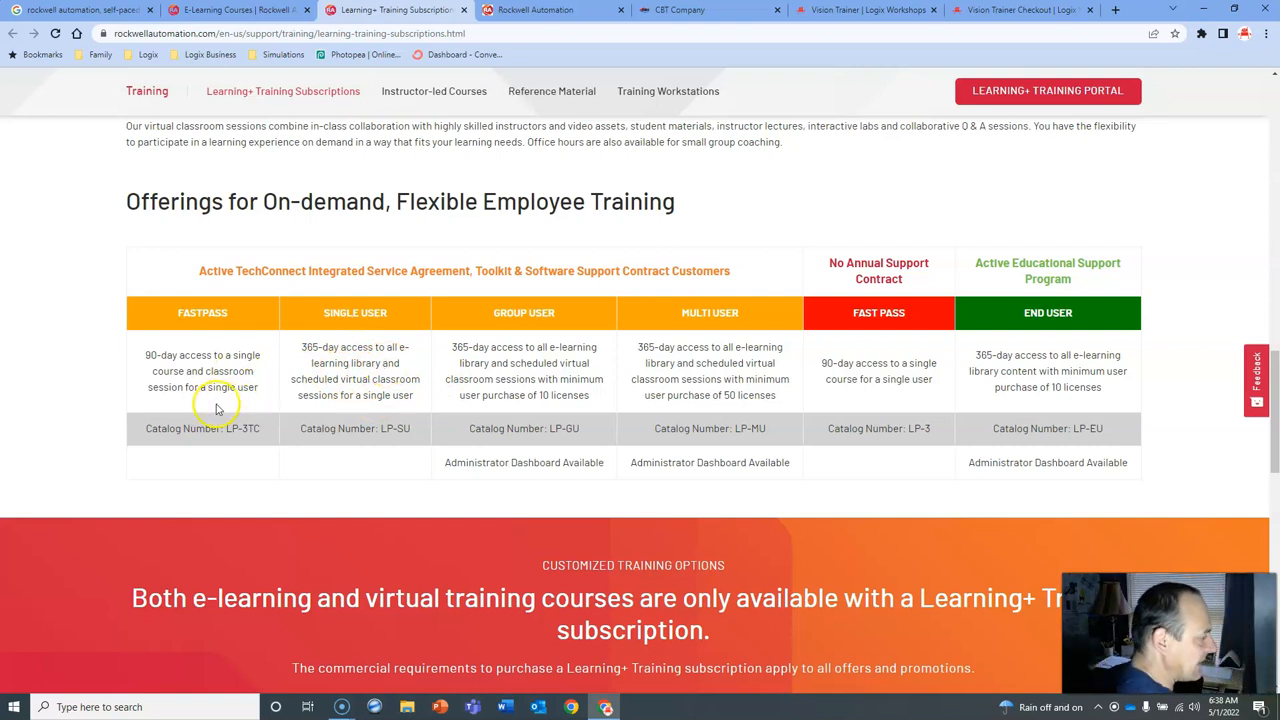
{"action": "mouse_move", "coordinate": [198, 370]}
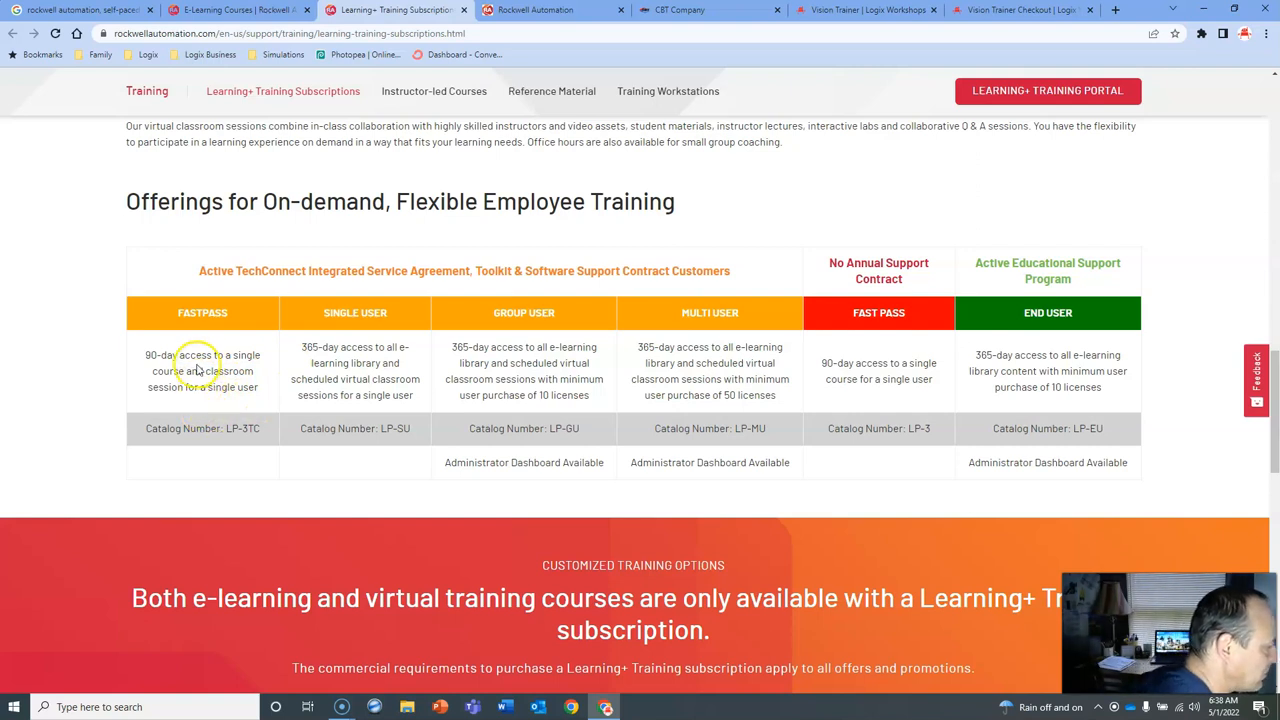
{"action": "mouse_move", "coordinate": [352, 347]}
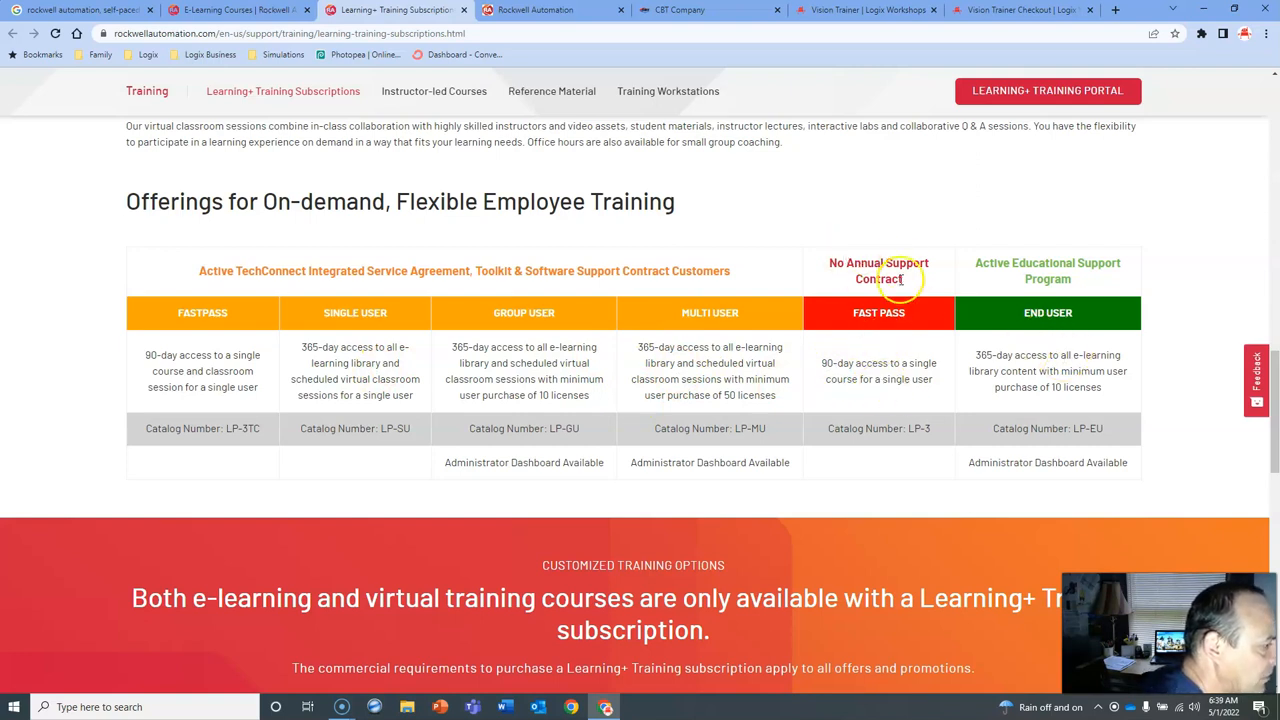
{"action": "mouse_move", "coordinate": [981, 287]}
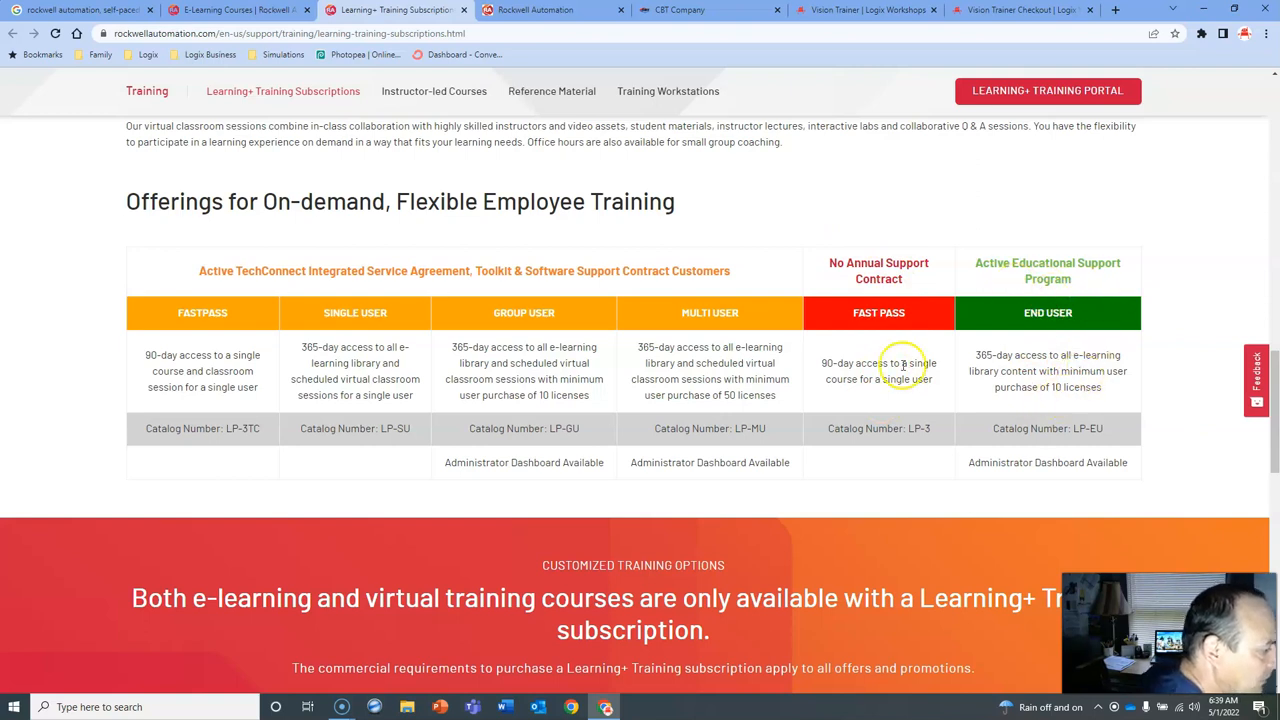
{"action": "scroll", "scroll_direction": "down", "scroll_amount": 3}
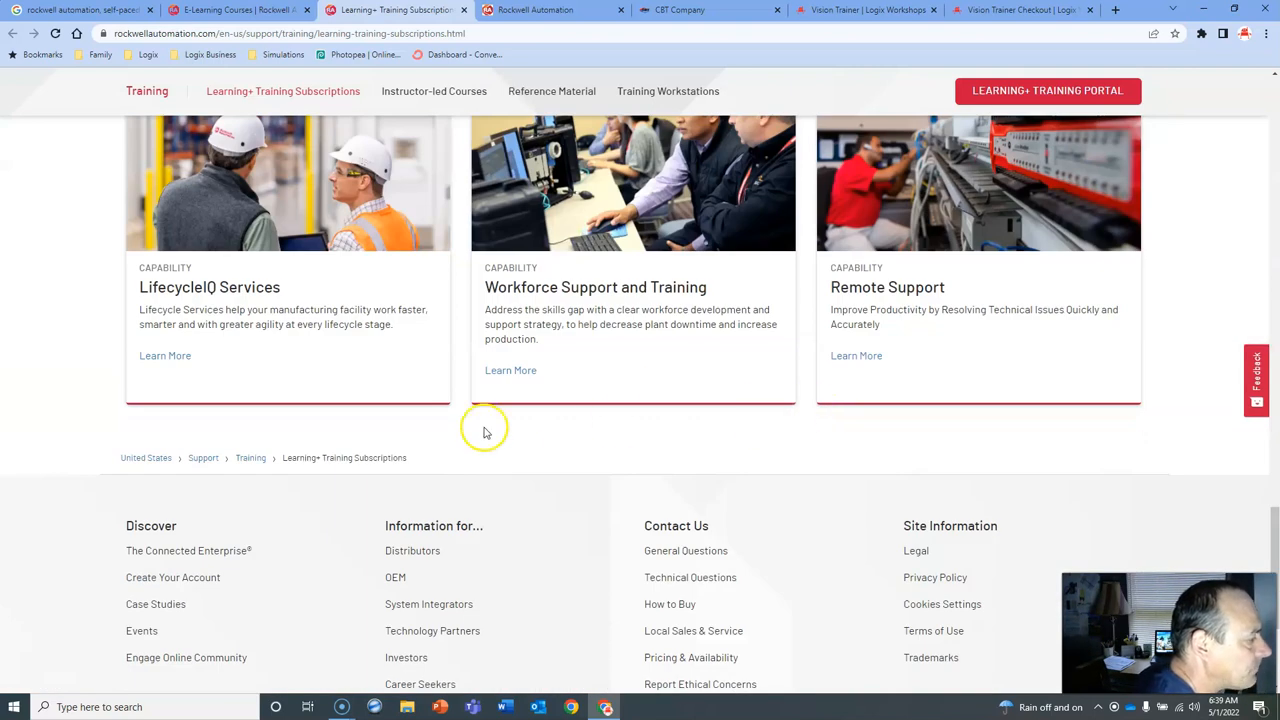
{"action": "scroll", "scroll_direction": "up", "scroll_amount": 3}
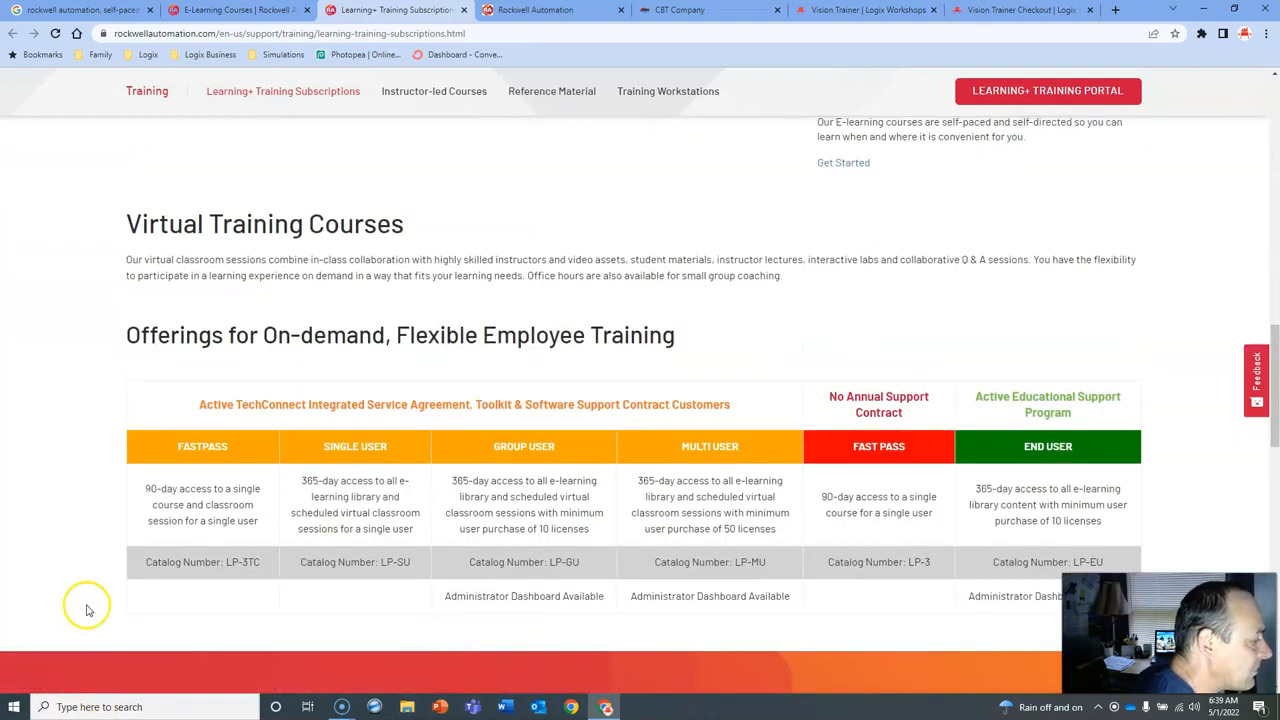
{"action": "mouse_move", "coordinate": [396, 404]}
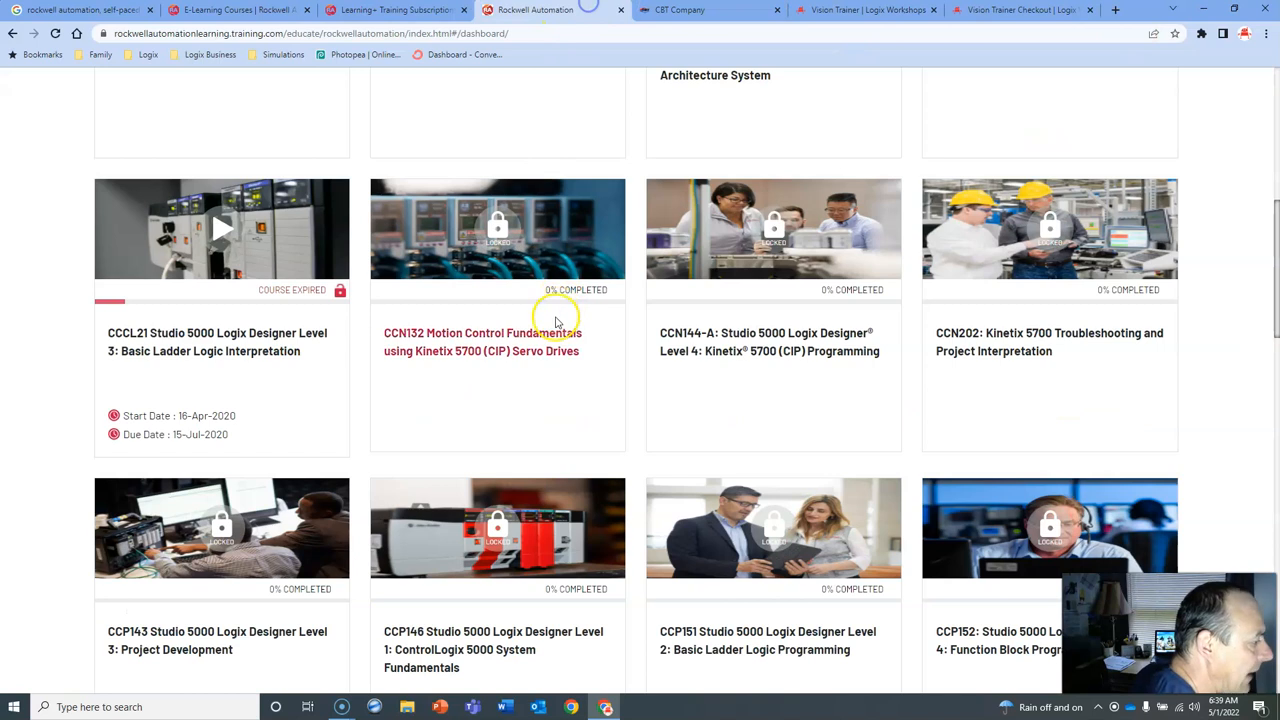
{"action": "scroll", "scroll_direction": "up", "scroll_amount": 3}
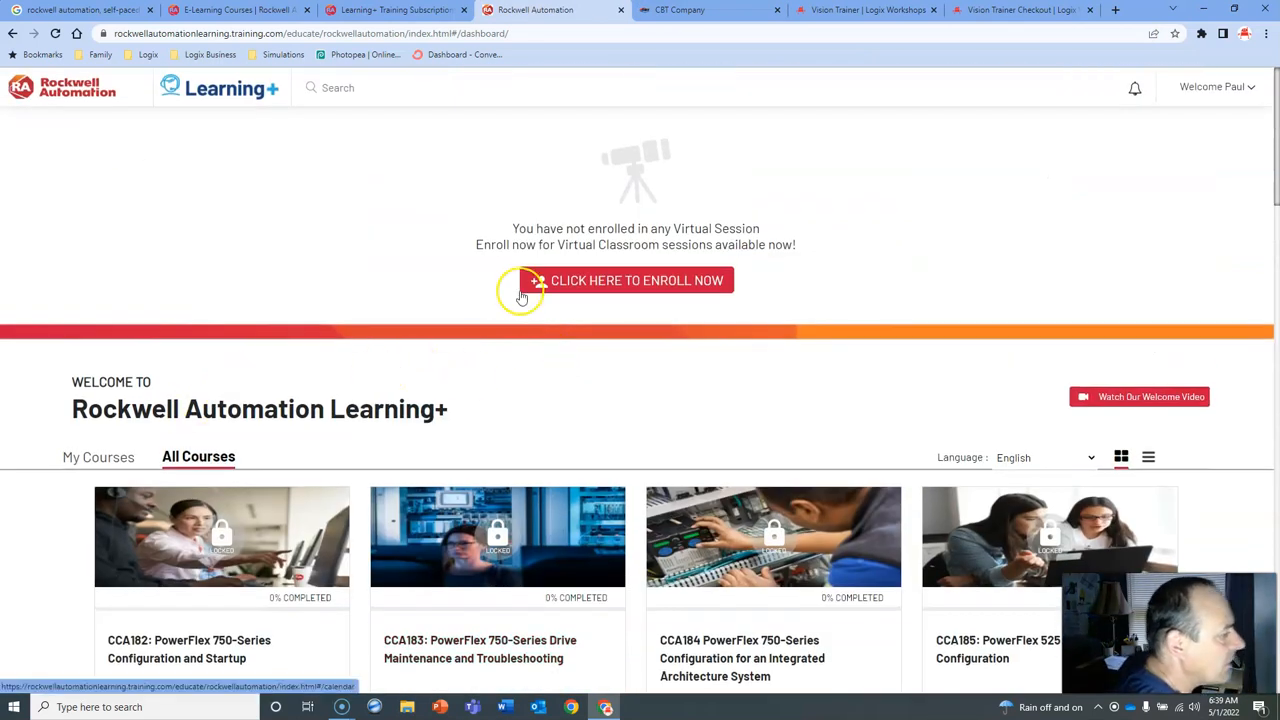
{"action": "scroll", "scroll_direction": "down", "scroll_amount": 3}
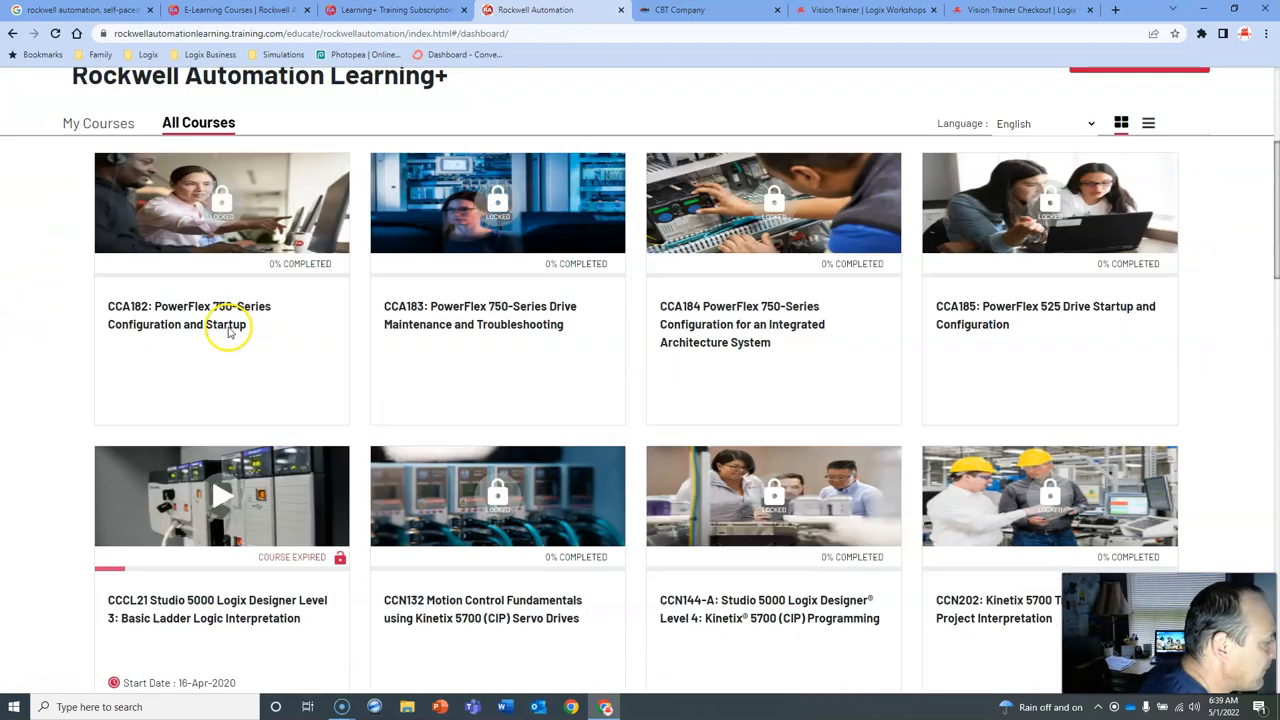
{"action": "scroll", "scroll_direction": "down", "scroll_amount": 3}
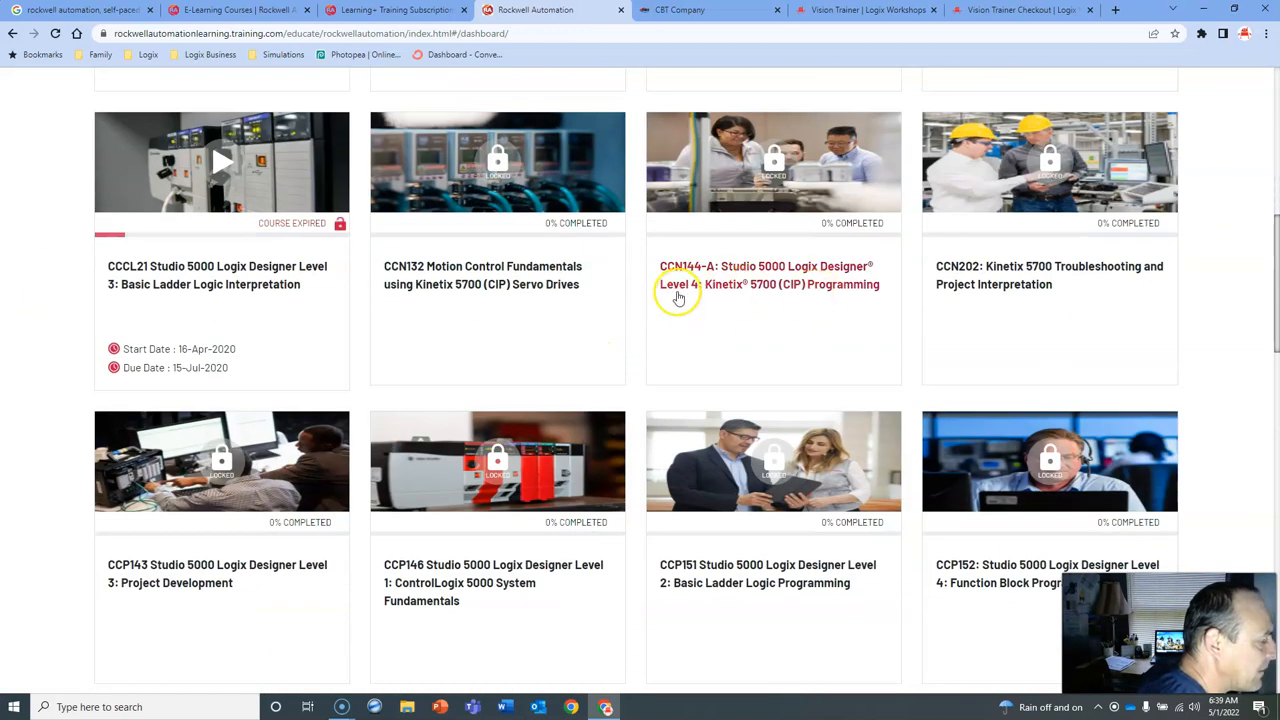
{"action": "scroll", "scroll_direction": "down", "scroll_amount": 3}
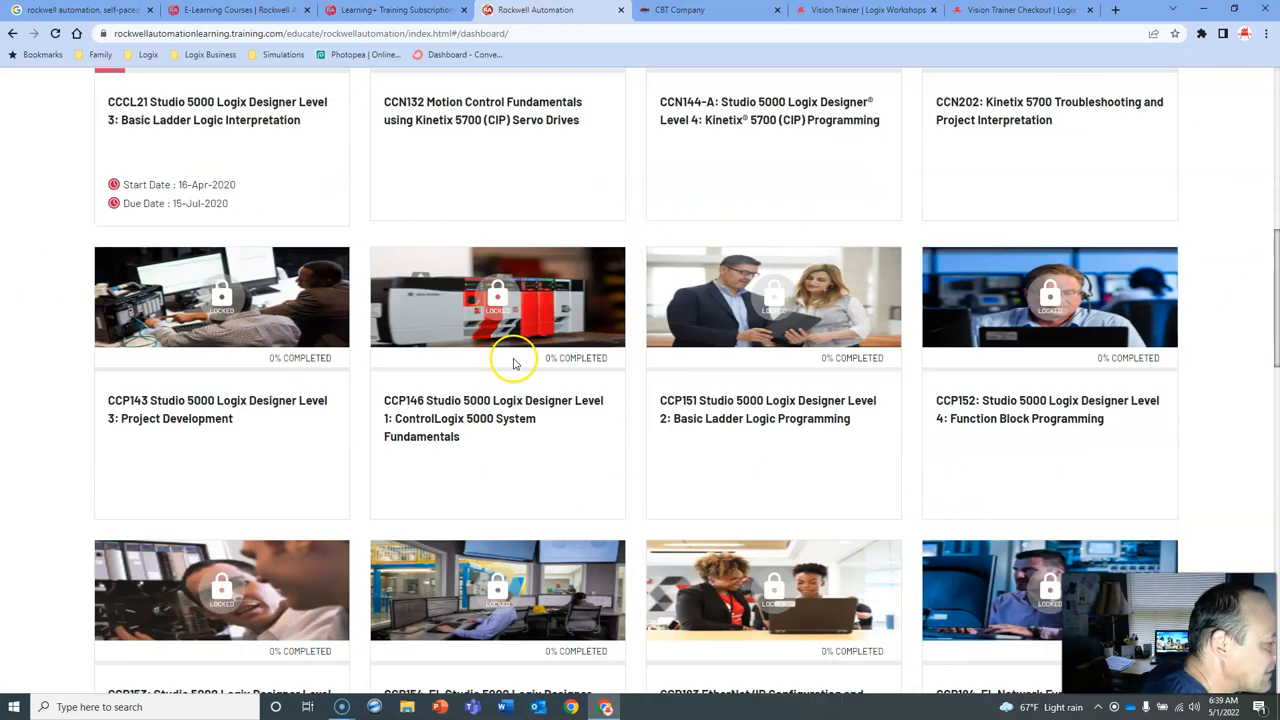
{"action": "scroll", "scroll_direction": "down", "scroll_amount": 3}
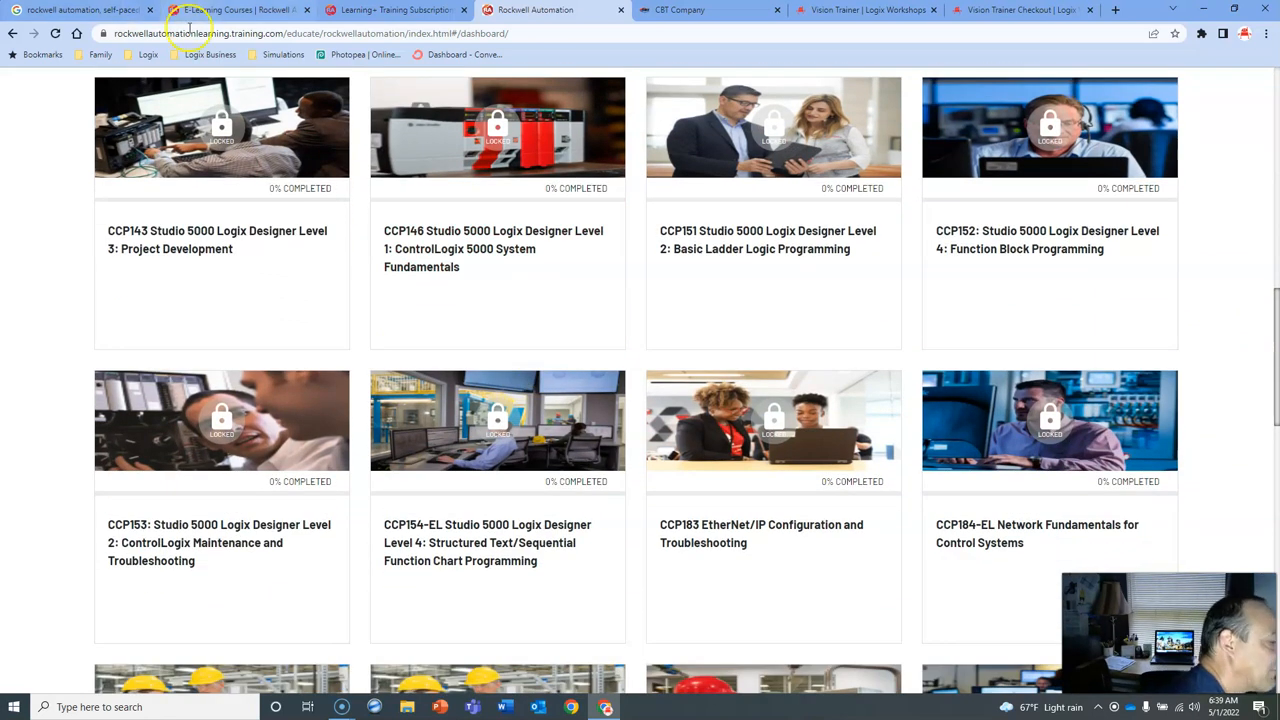
{"action": "scroll", "scroll_direction": "down", "scroll_amount": 3}
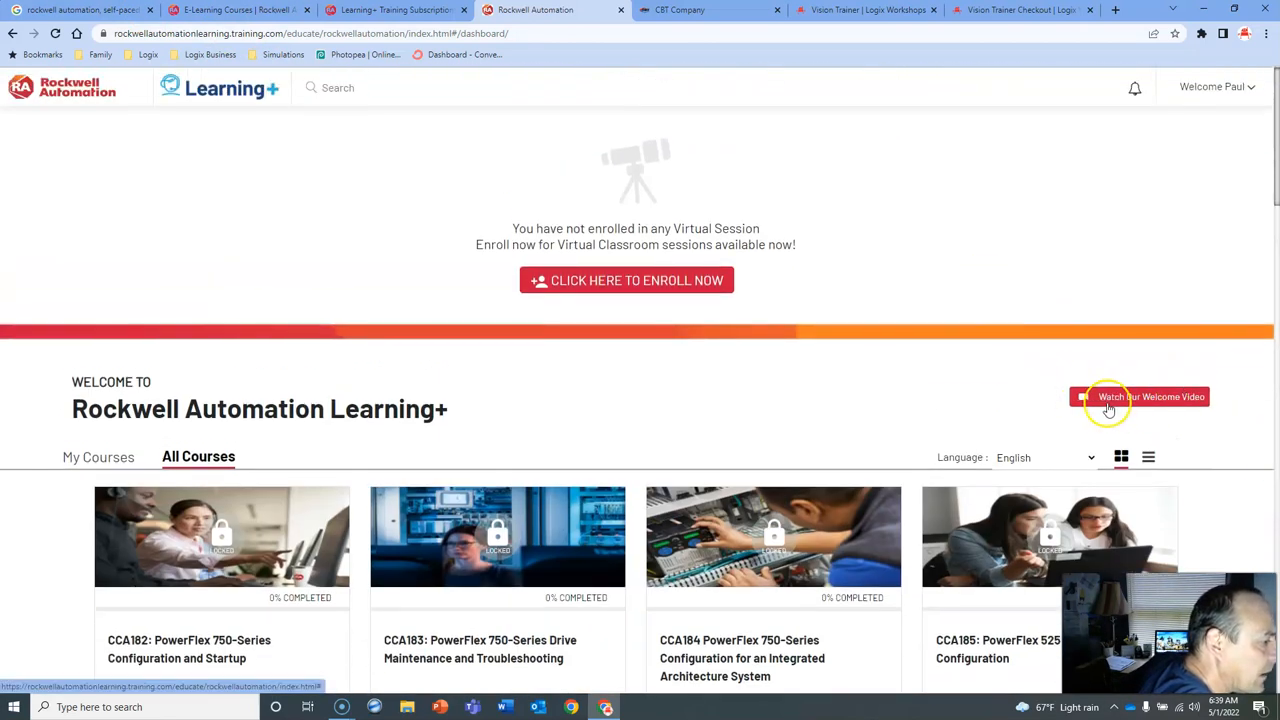
{"action": "scroll", "scroll_direction": "down", "scroll_amount": 3}
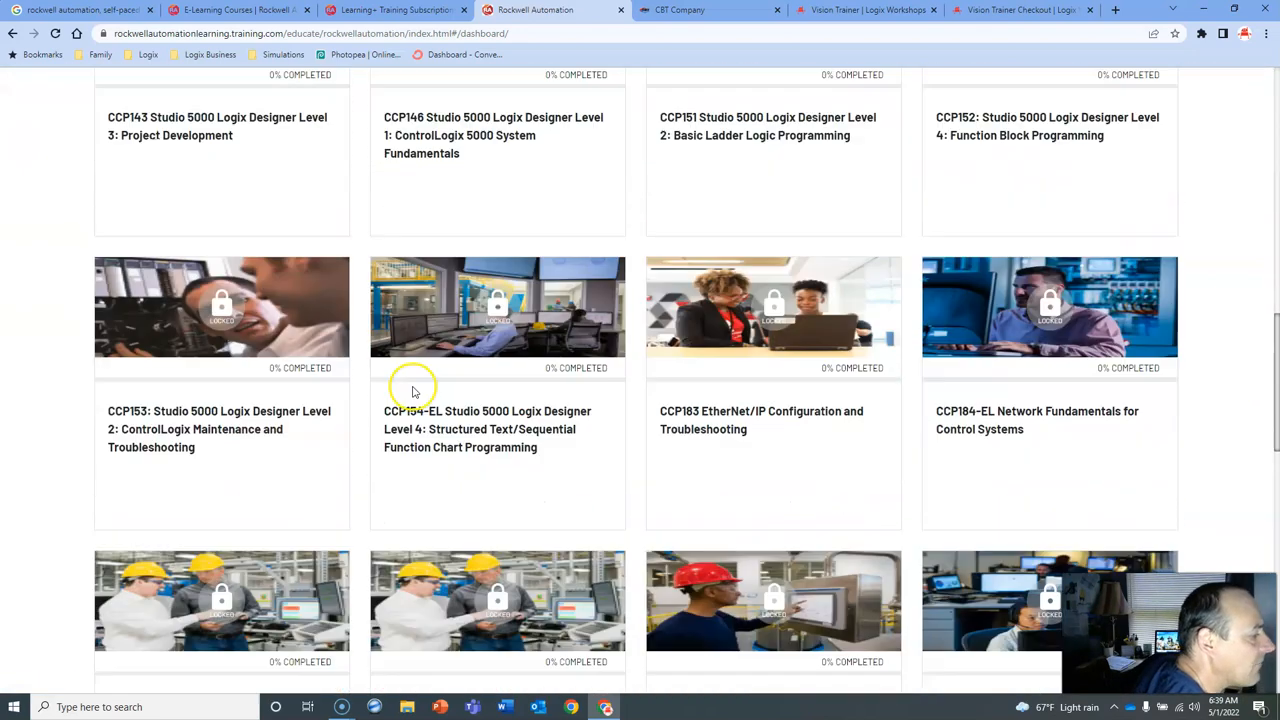
{"action": "scroll", "scroll_direction": "down", "scroll_amount": 3}
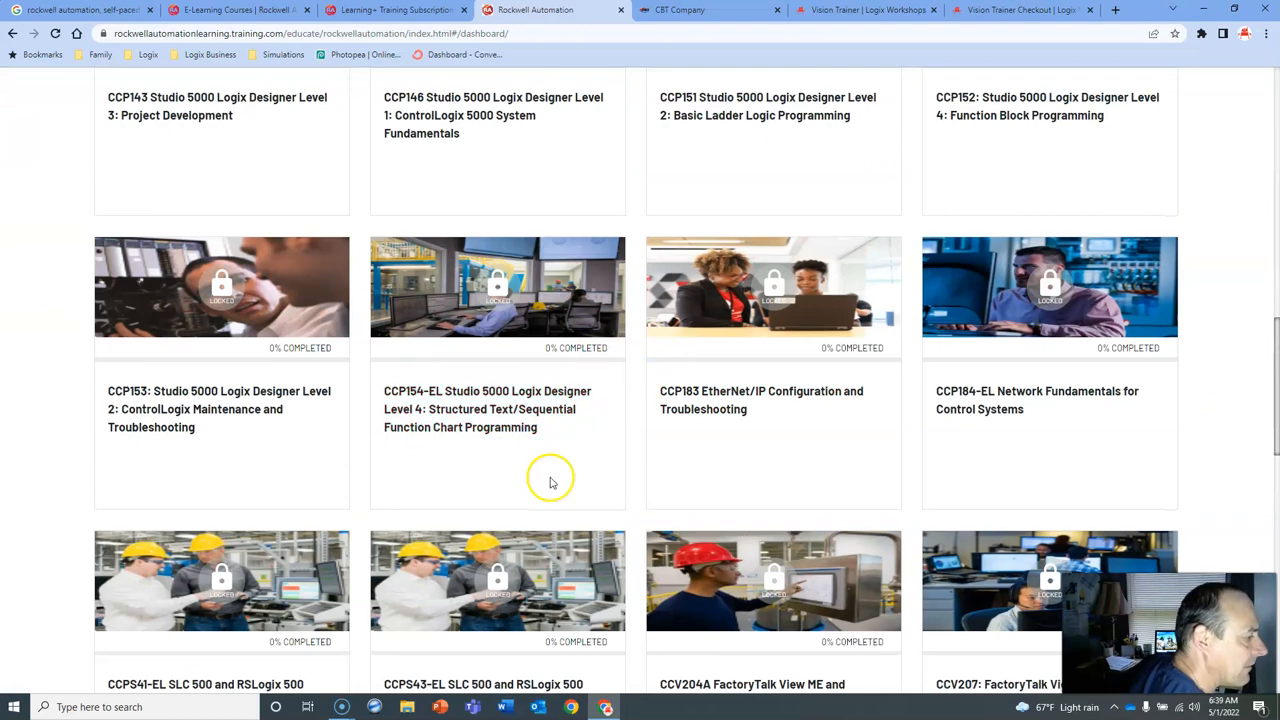
{"action": "scroll", "scroll_direction": "down", "scroll_amount": 3}
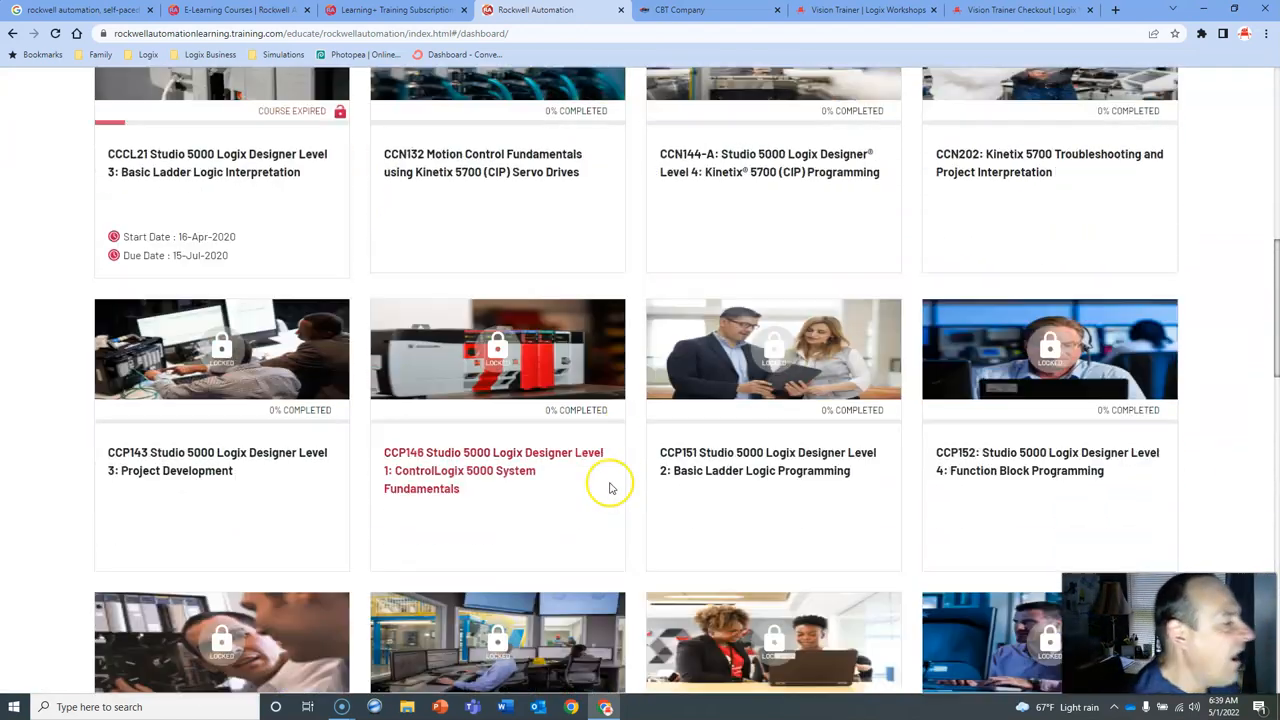
{"action": "scroll", "scroll_direction": "up", "scroll_amount": 3}
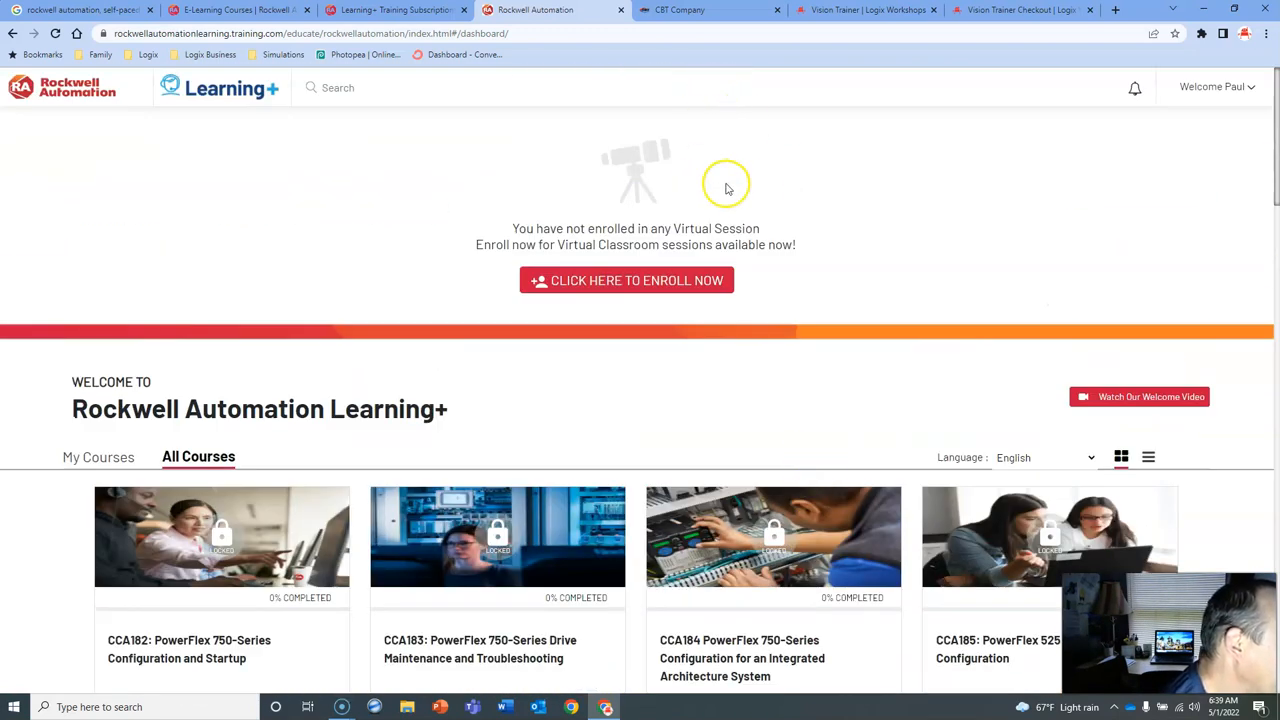
{"action": "scroll", "scroll_direction": "down", "scroll_amount": 3}
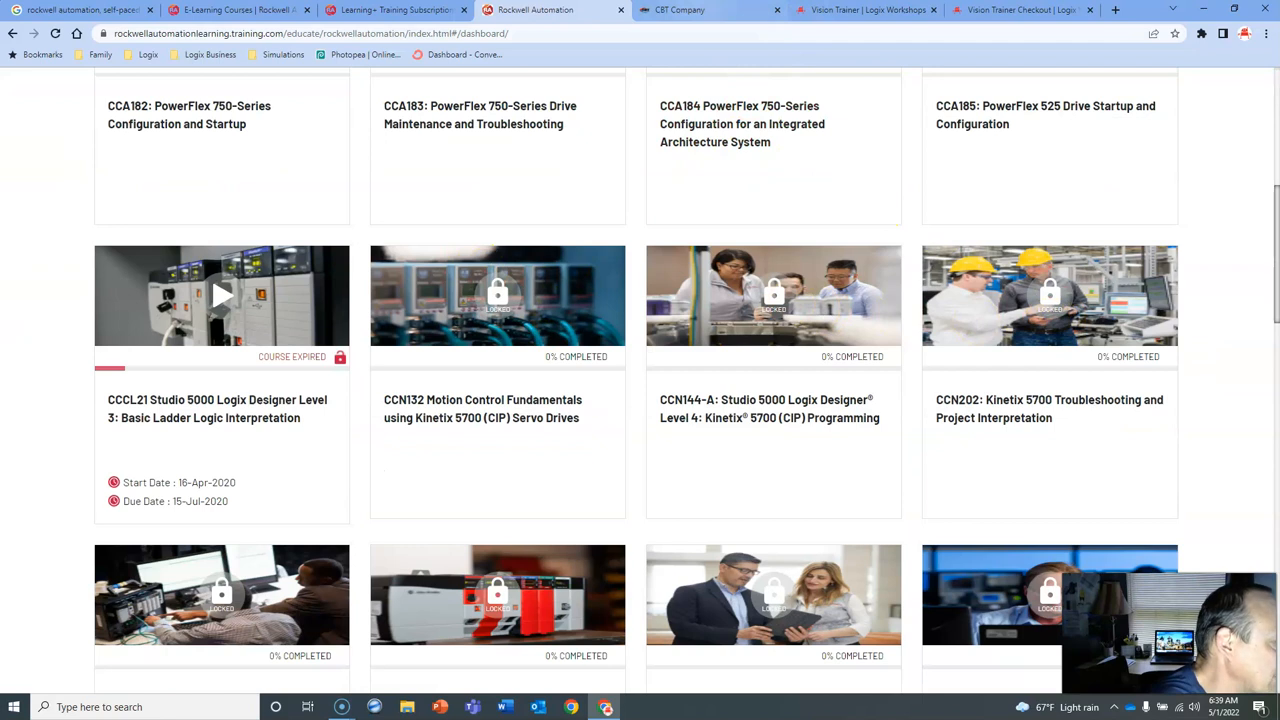
- Review CBT's Learning+ pricing cards from $670 Fast Pass to $3760 Single User and the FAQs
{"action": "left_click", "coordinate": [710, 10]}
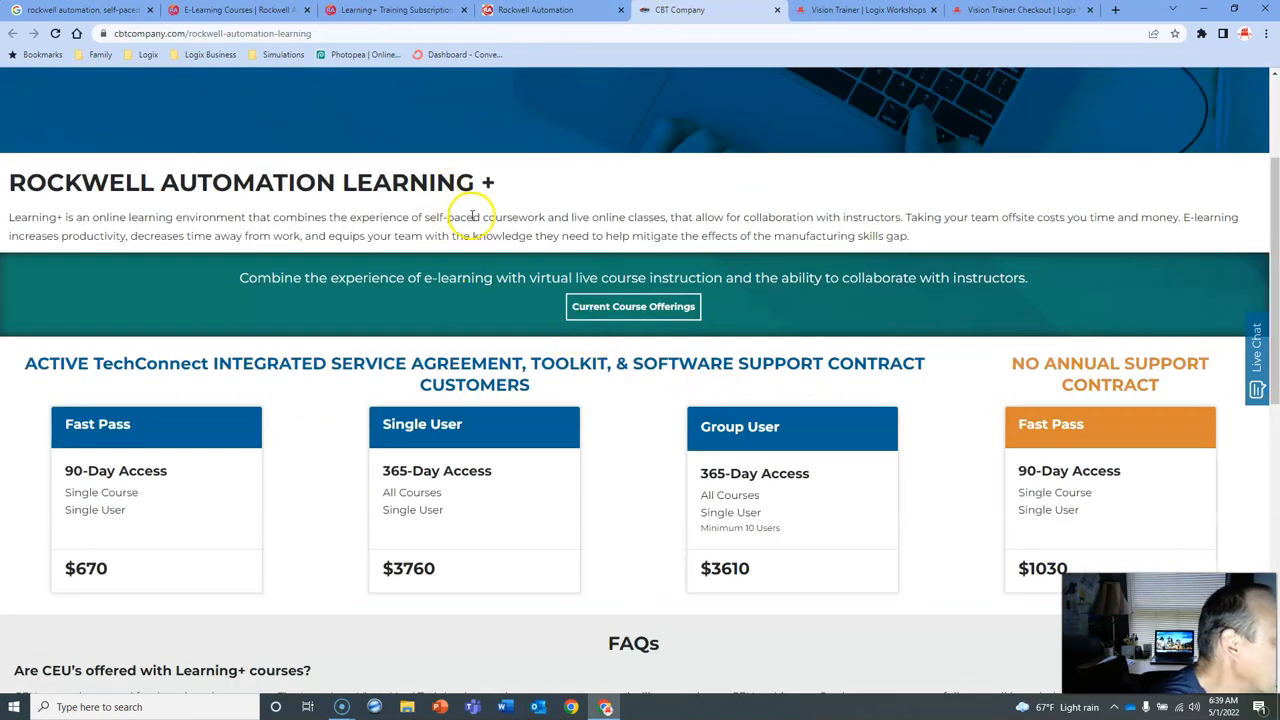
{"action": "scroll", "scroll_direction": "down", "scroll_amount": 3}
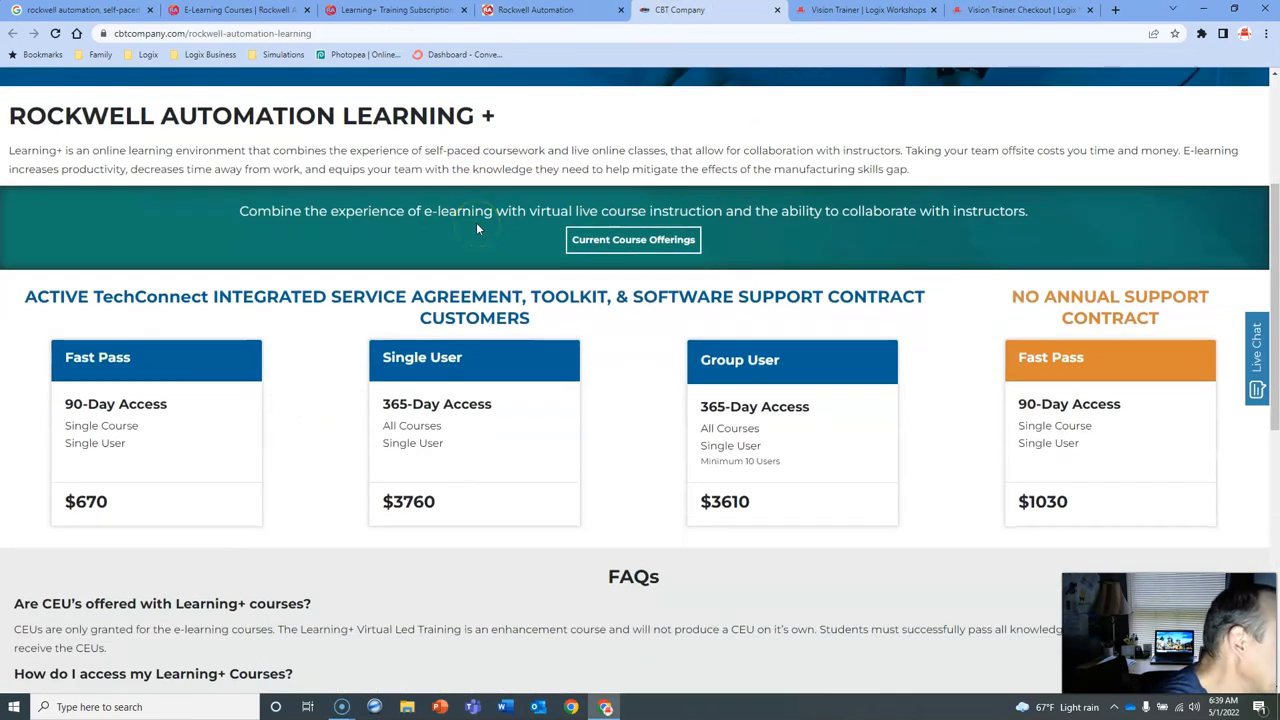
{"action": "scroll", "scroll_direction": "down", "scroll_amount": 3}
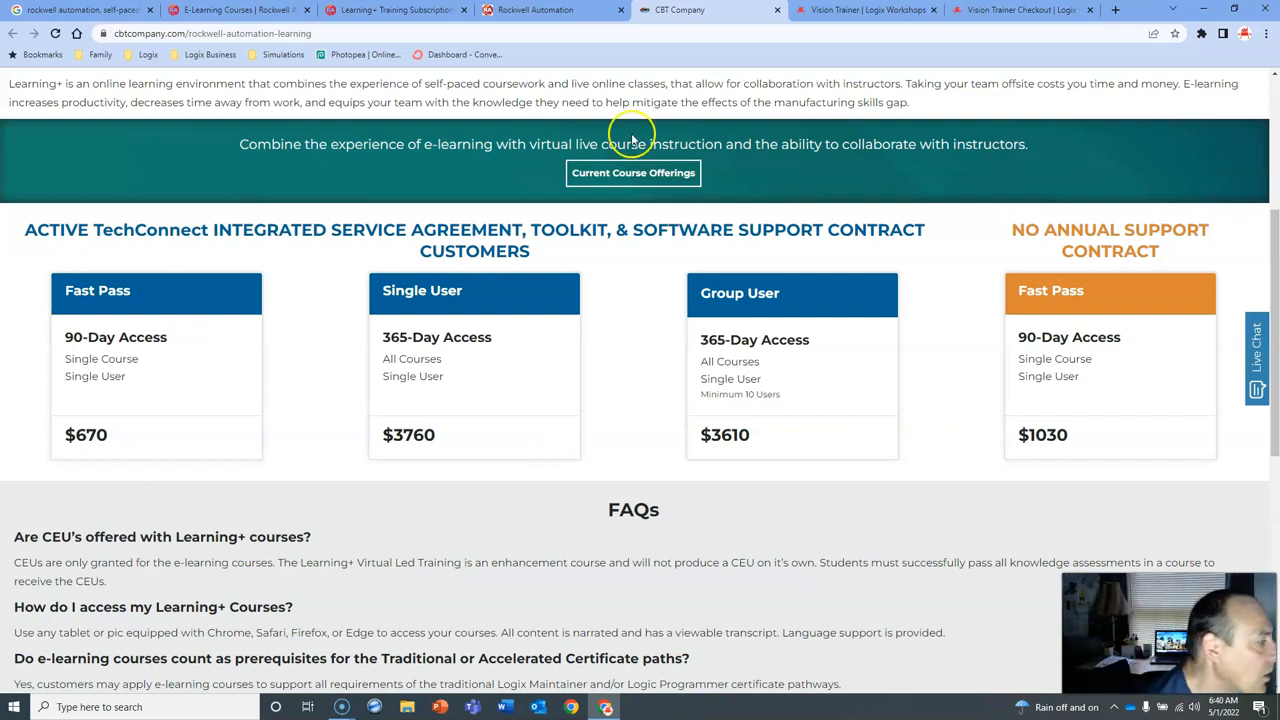
{"action": "mouse_move", "coordinate": [70, 466]}
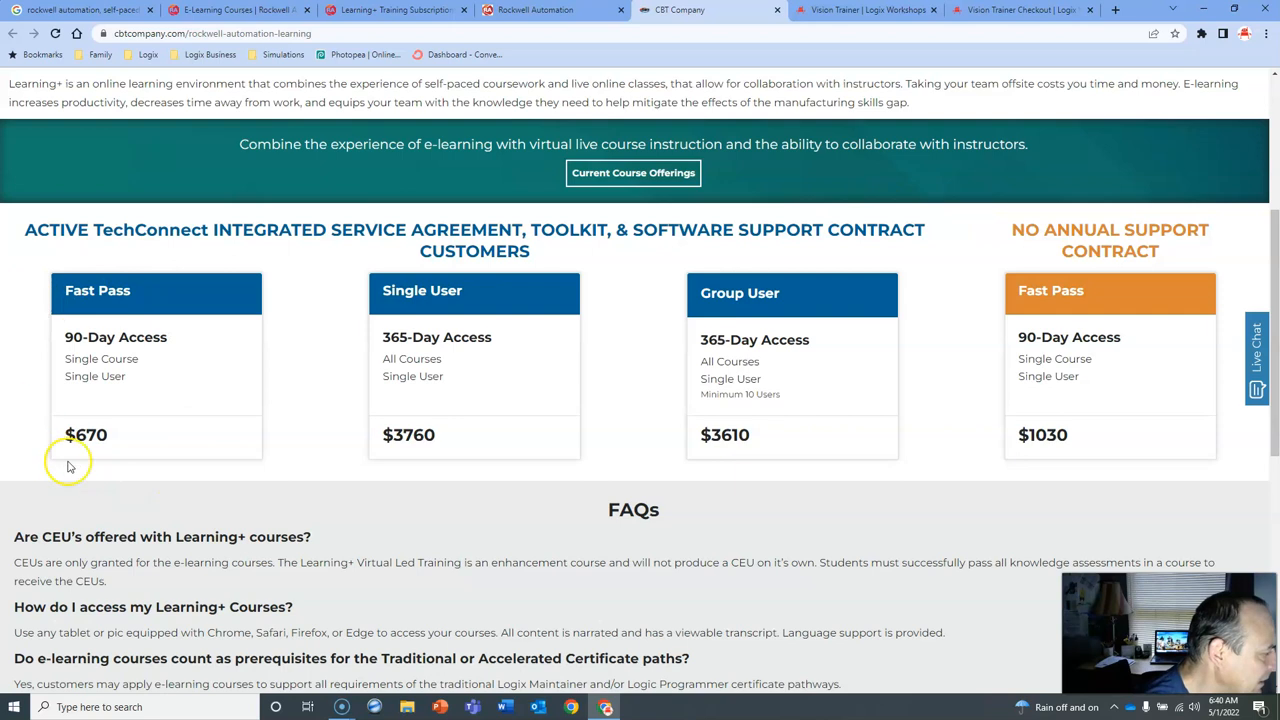
{"action": "mouse_move", "coordinate": [610, 328]}
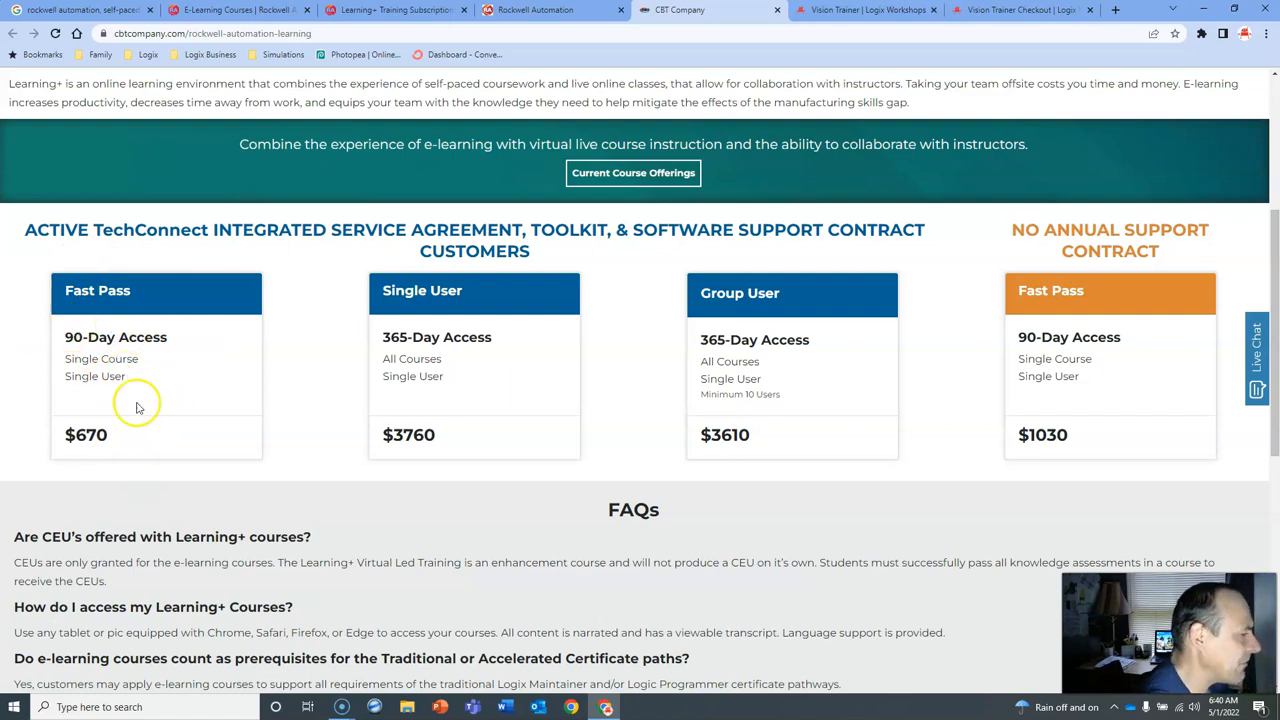
{"action": "mouse_move", "coordinate": [225, 318]}
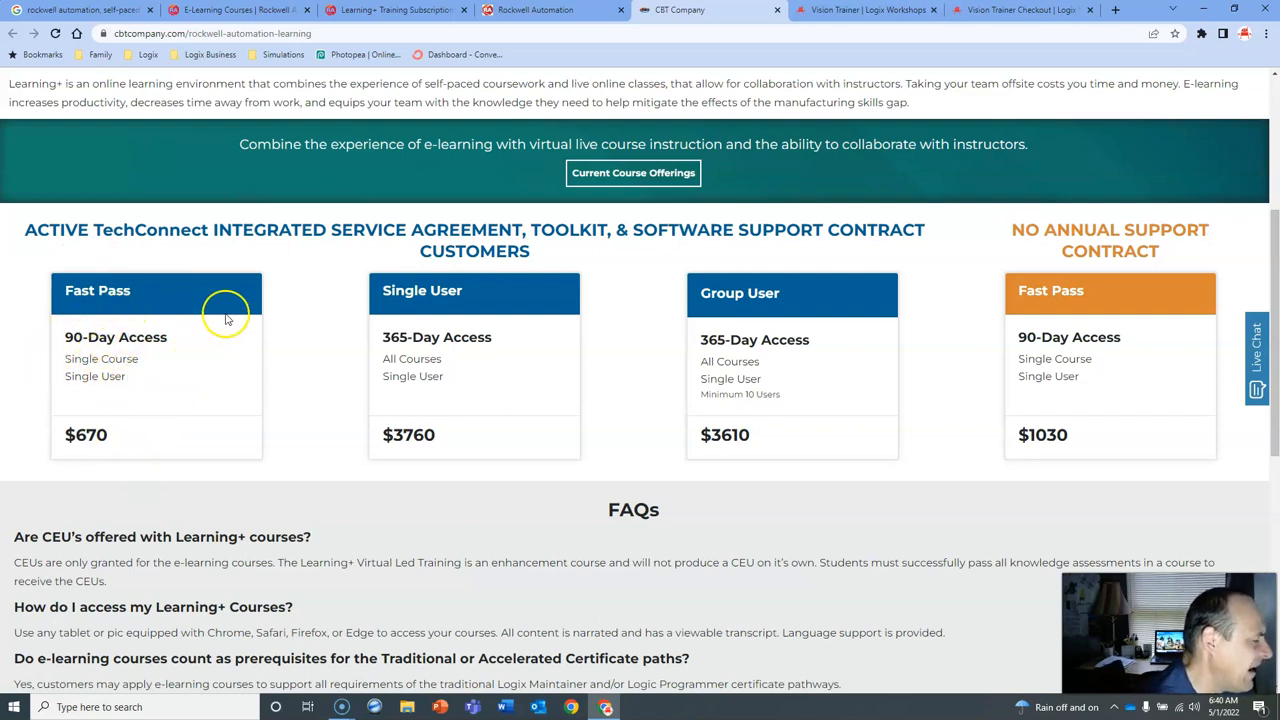
{"action": "mouse_move", "coordinate": [198, 356]}
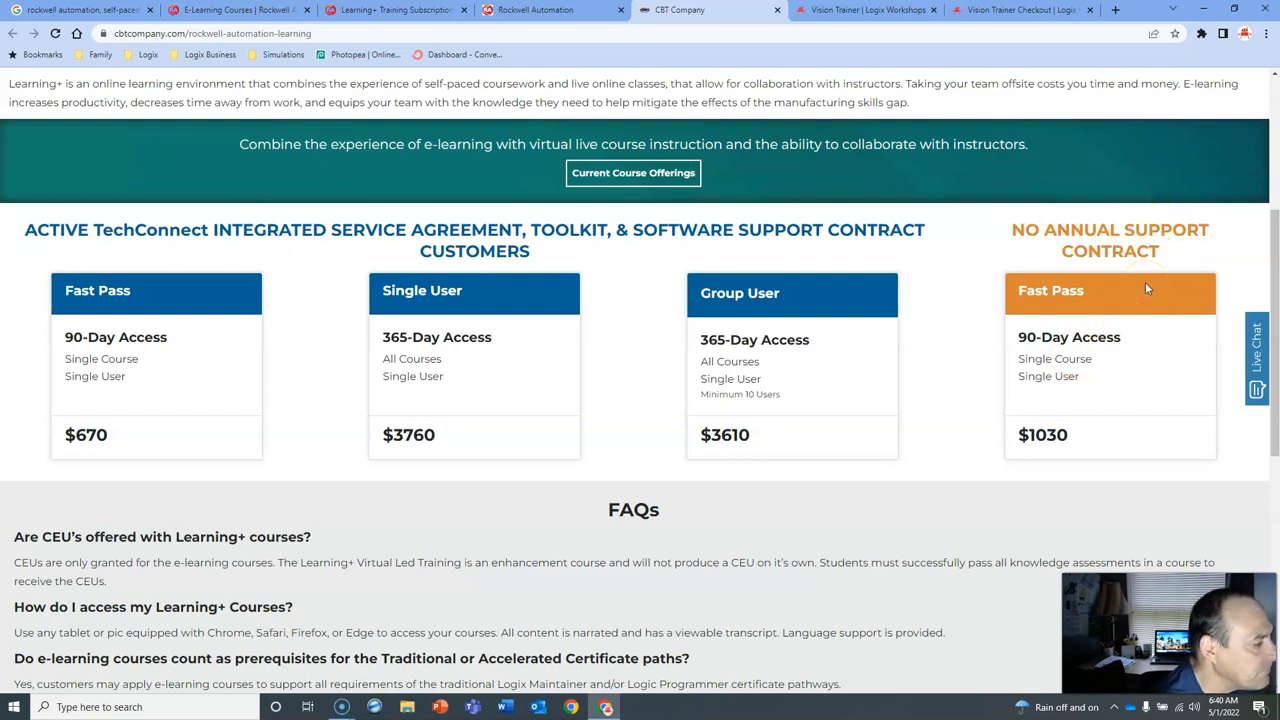
{"action": "mouse_move", "coordinate": [1148, 291]}
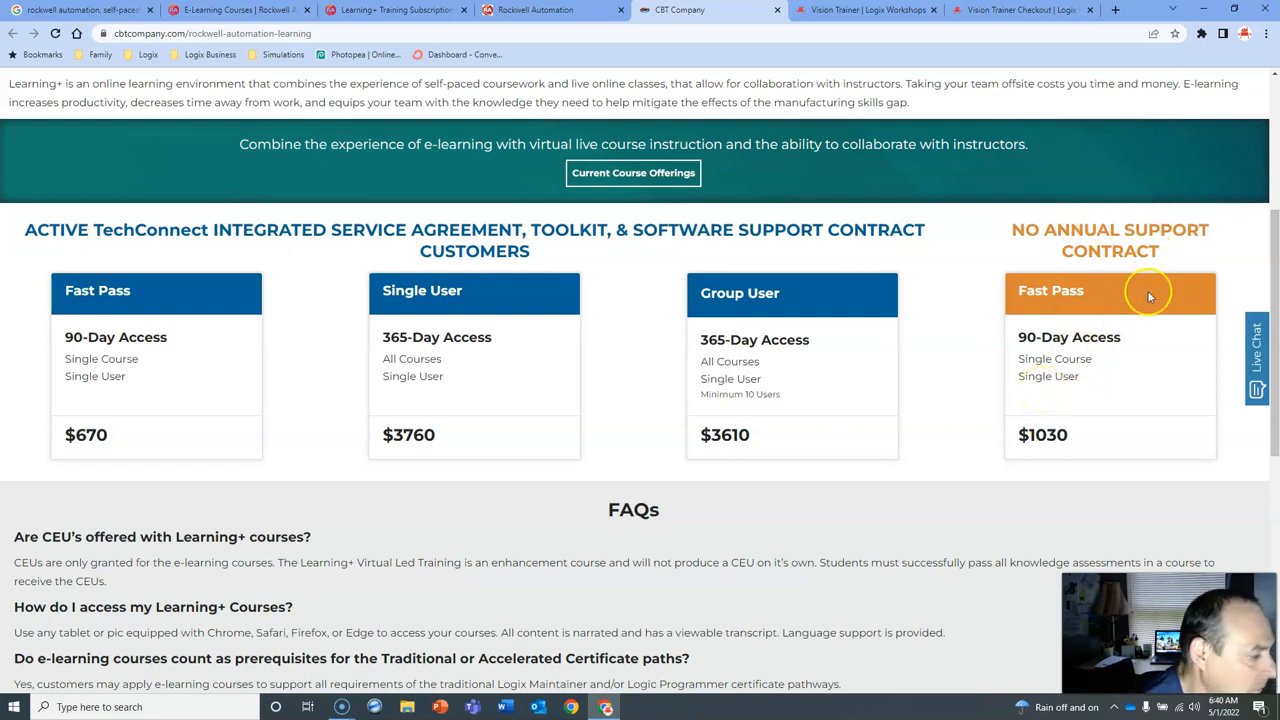
{"action": "scroll", "scroll_direction": "down", "scroll_amount": 3}
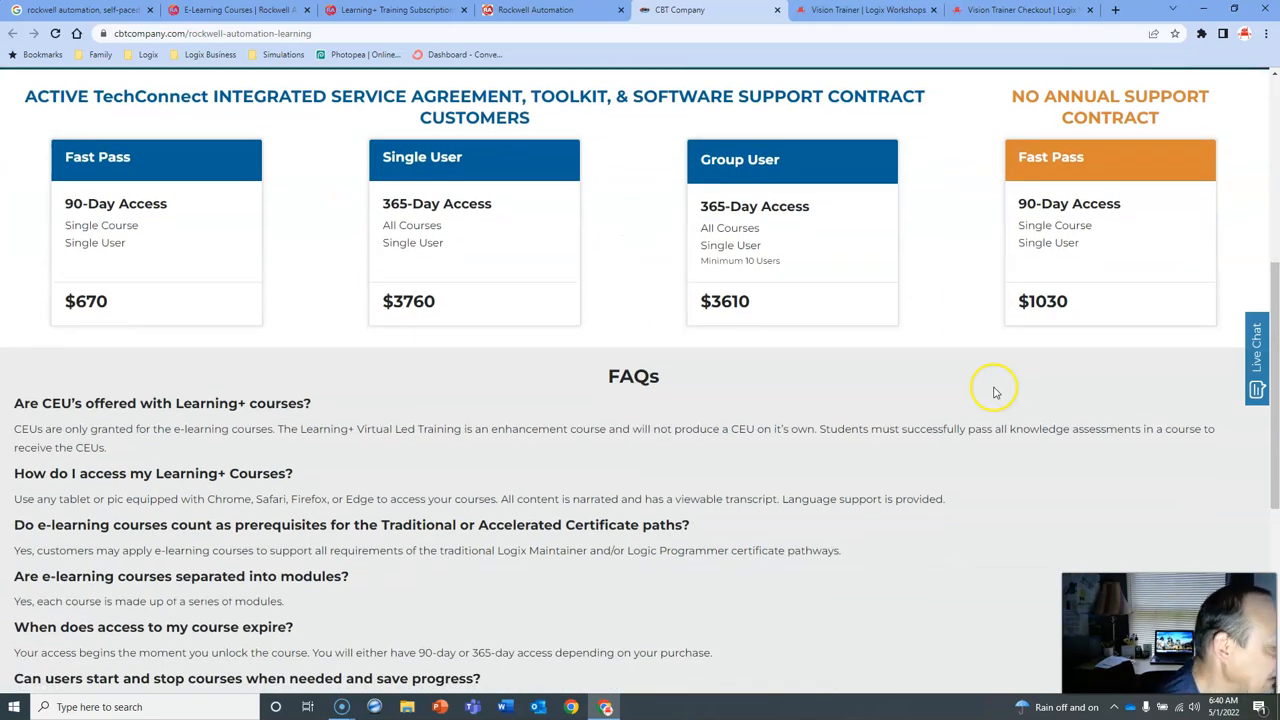
{"action": "mouse_move", "coordinate": [420, 293]}
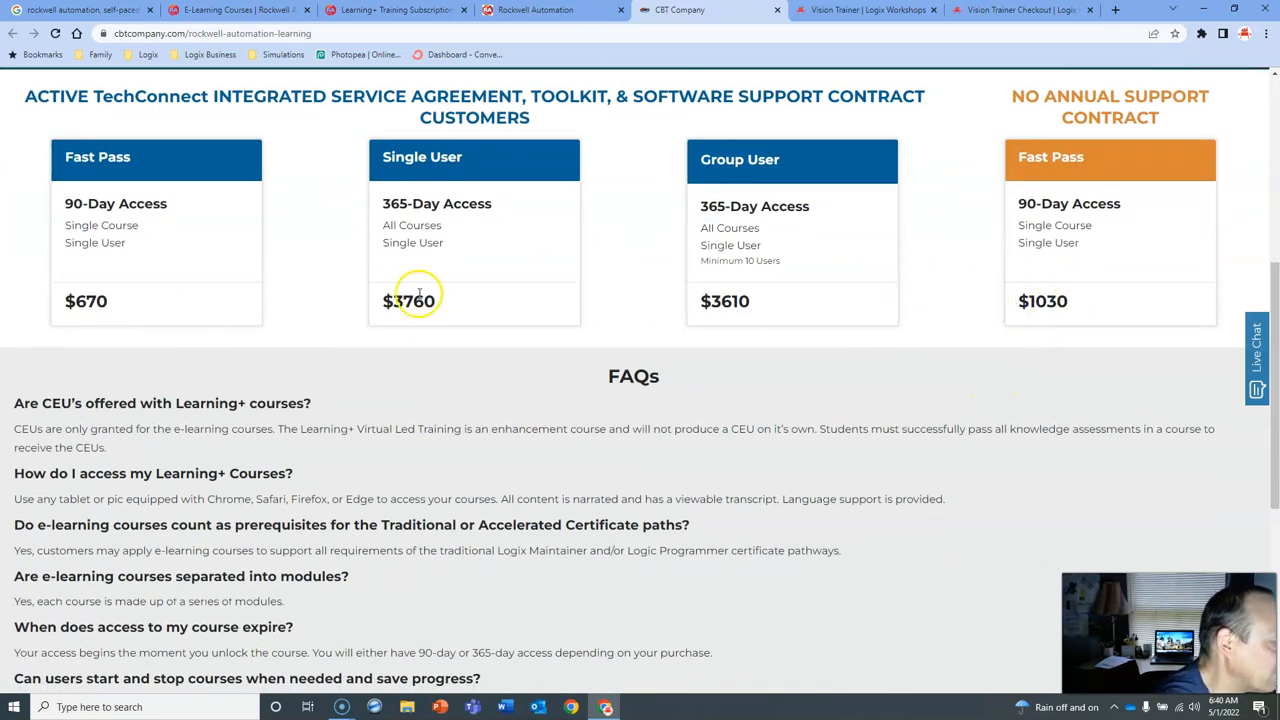
{"action": "mouse_move", "coordinate": [1090, 267]}
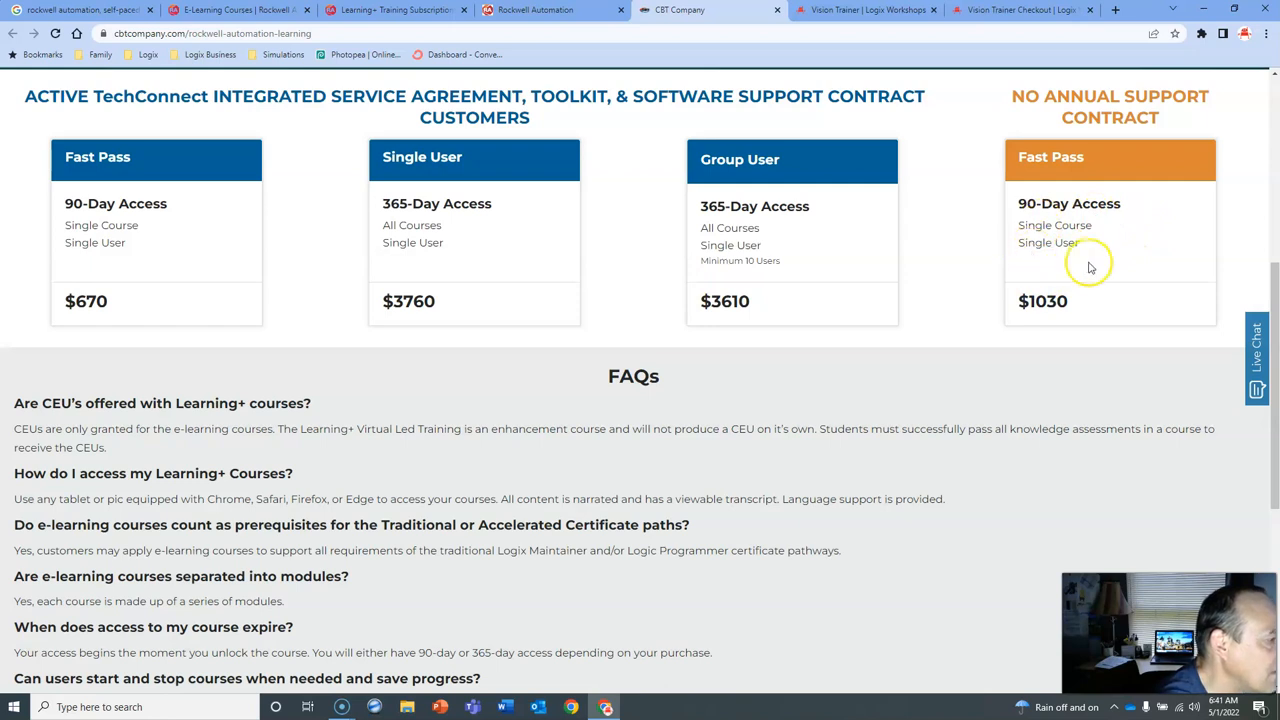
{"action": "scroll", "scroll_direction": "down", "scroll_amount": 3}
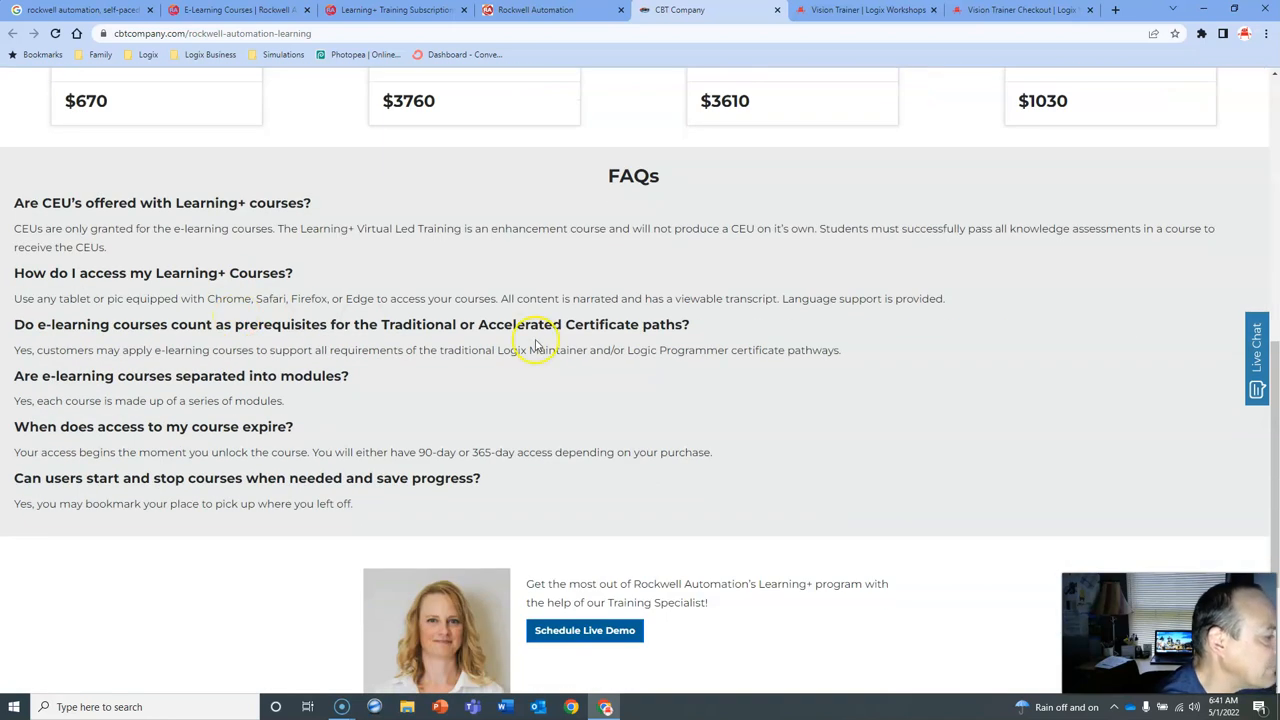
{"action": "scroll", "scroll_direction": "down", "scroll_amount": 3}
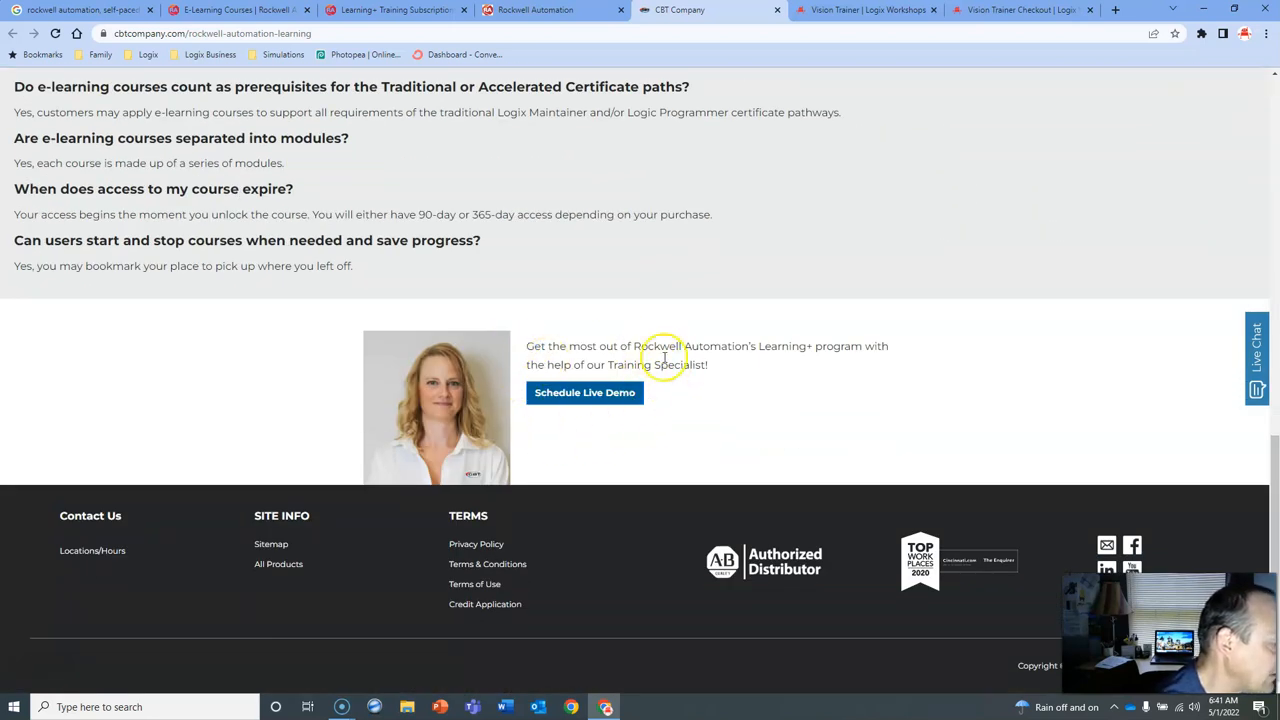
{"action": "scroll", "scroll_direction": "up", "scroll_amount": 3}
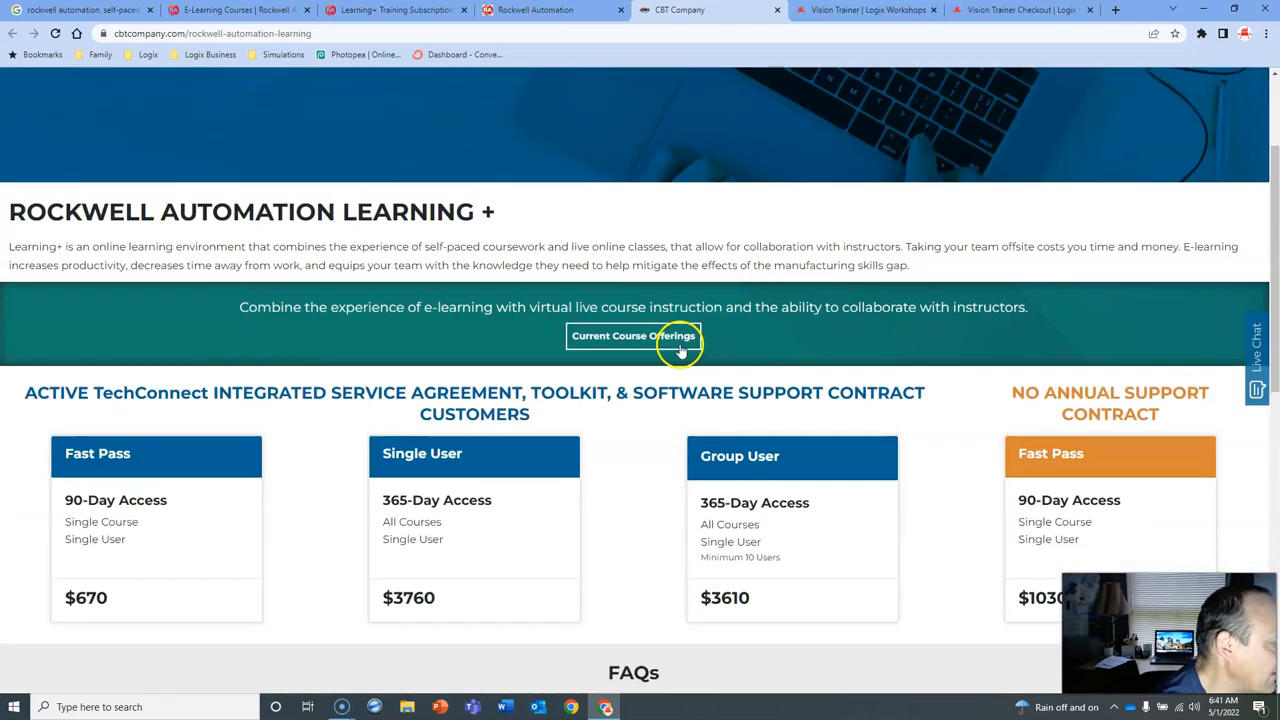
{"action": "scroll", "scroll_direction": "down", "scroll_amount": 3}
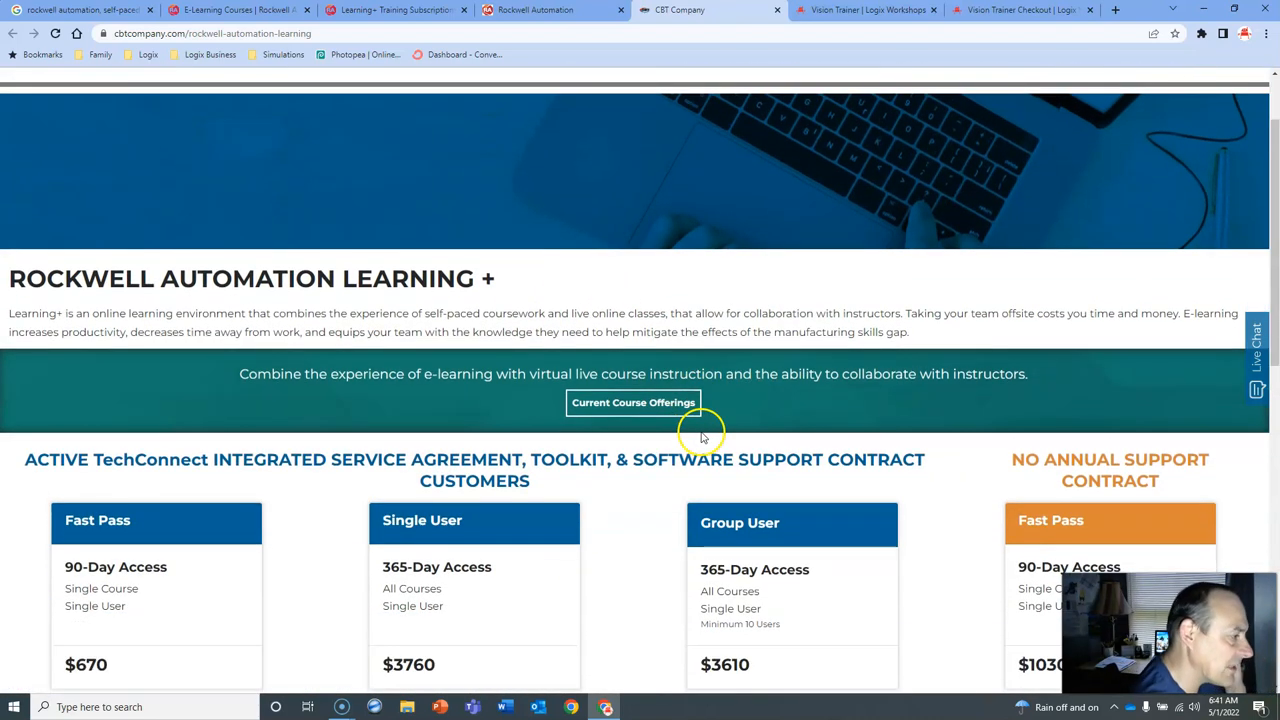
{"action": "scroll", "scroll_direction": "down", "scroll_amount": 3}
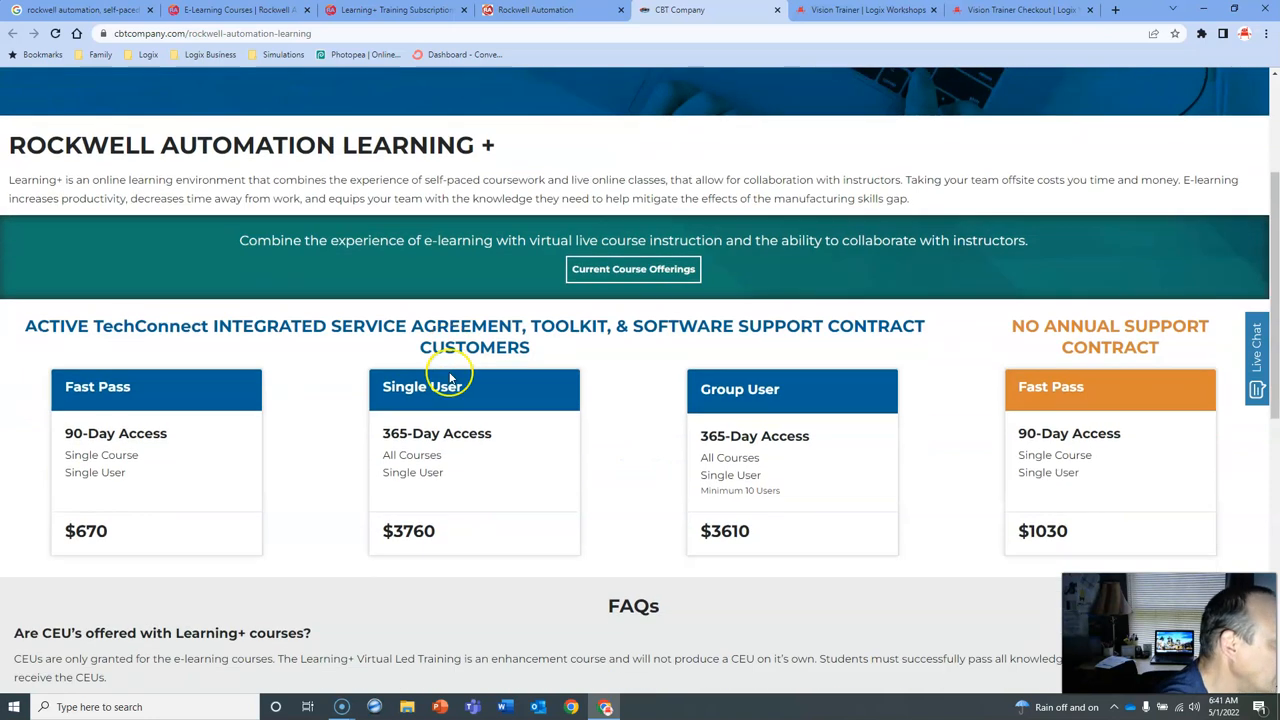
{"action": "mouse_move", "coordinate": [748, 286]}
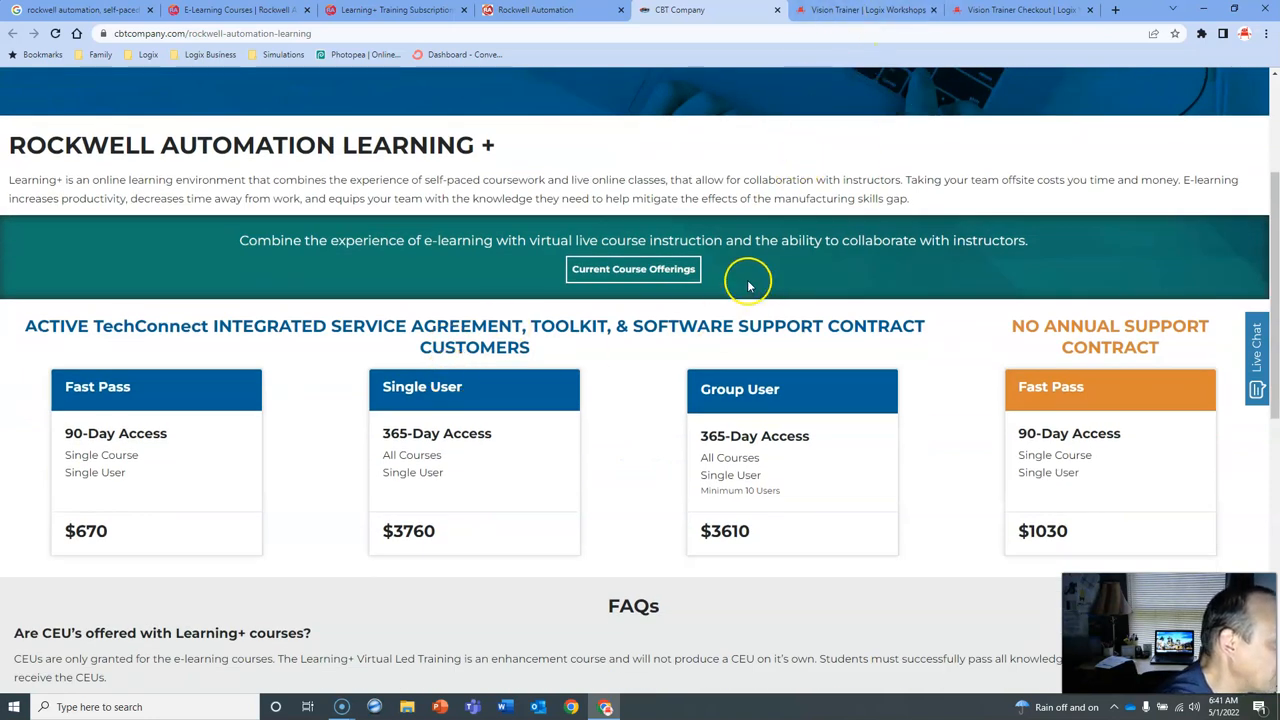
{"action": "mouse_move", "coordinate": [553, 168]}
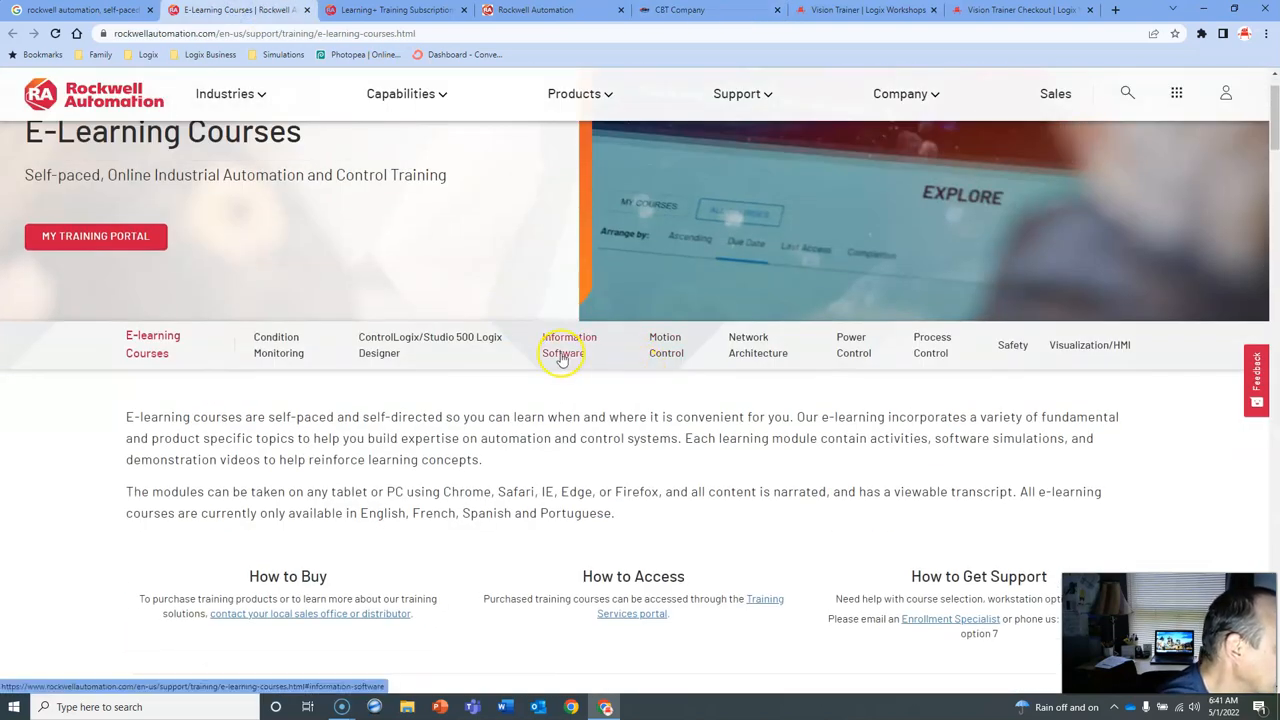
- Scroll through the E-Learning Courses introduction, How to Buy/Access/Support and course lists, then back up
{"action": "left_click", "coordinate": [429, 344]}
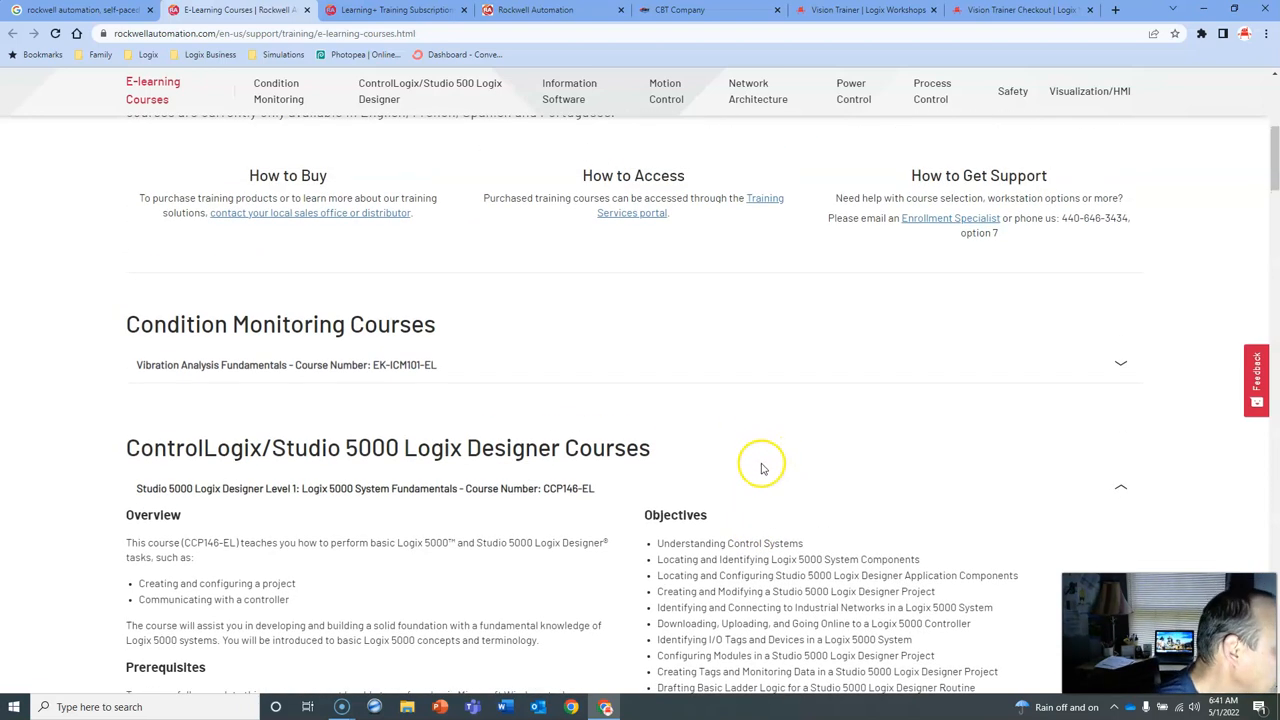
{"action": "scroll", "scroll_direction": "down", "scroll_amount": 3}
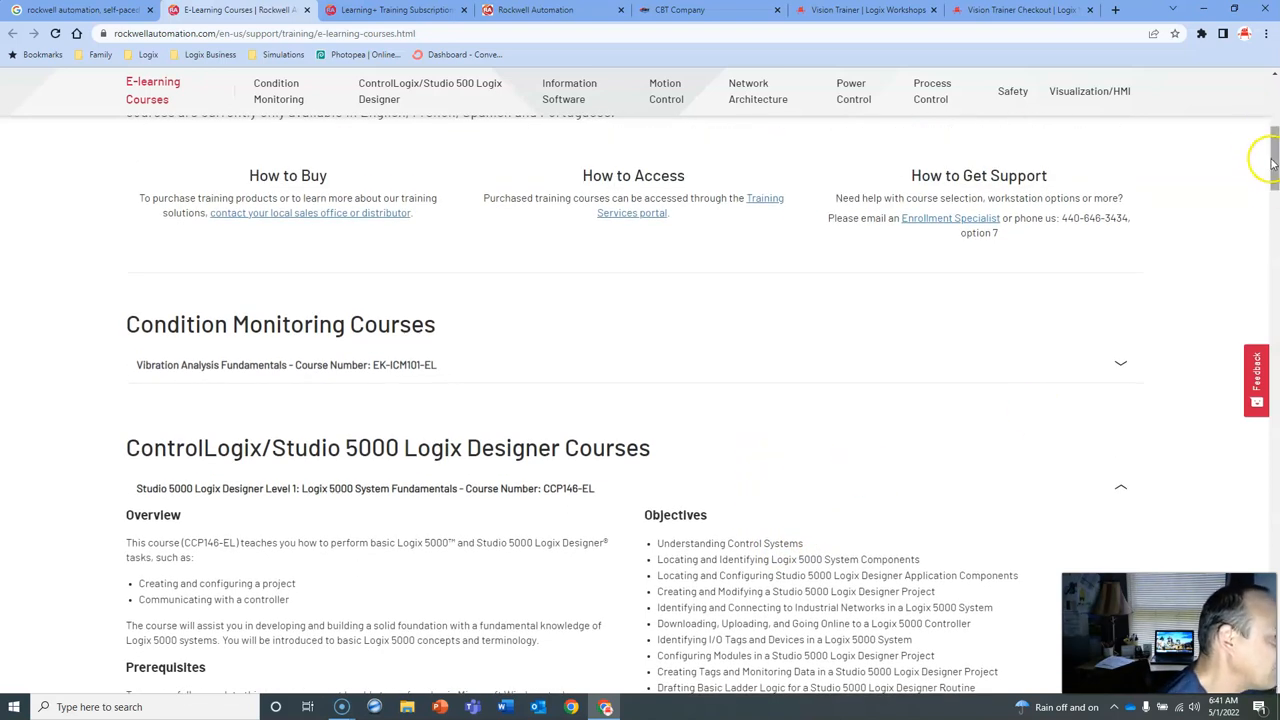
{"action": "scroll", "scroll_direction": "down", "scroll_amount": 3}
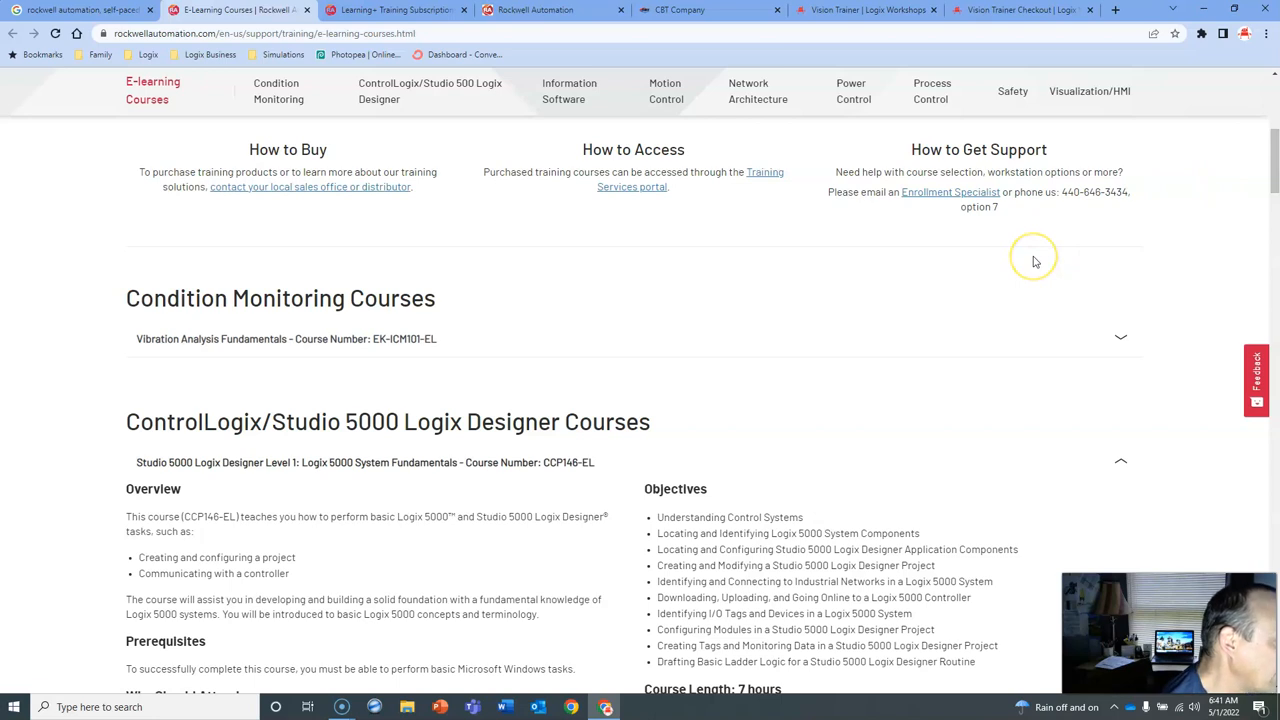
{"action": "mouse_move", "coordinate": [640, 338]}
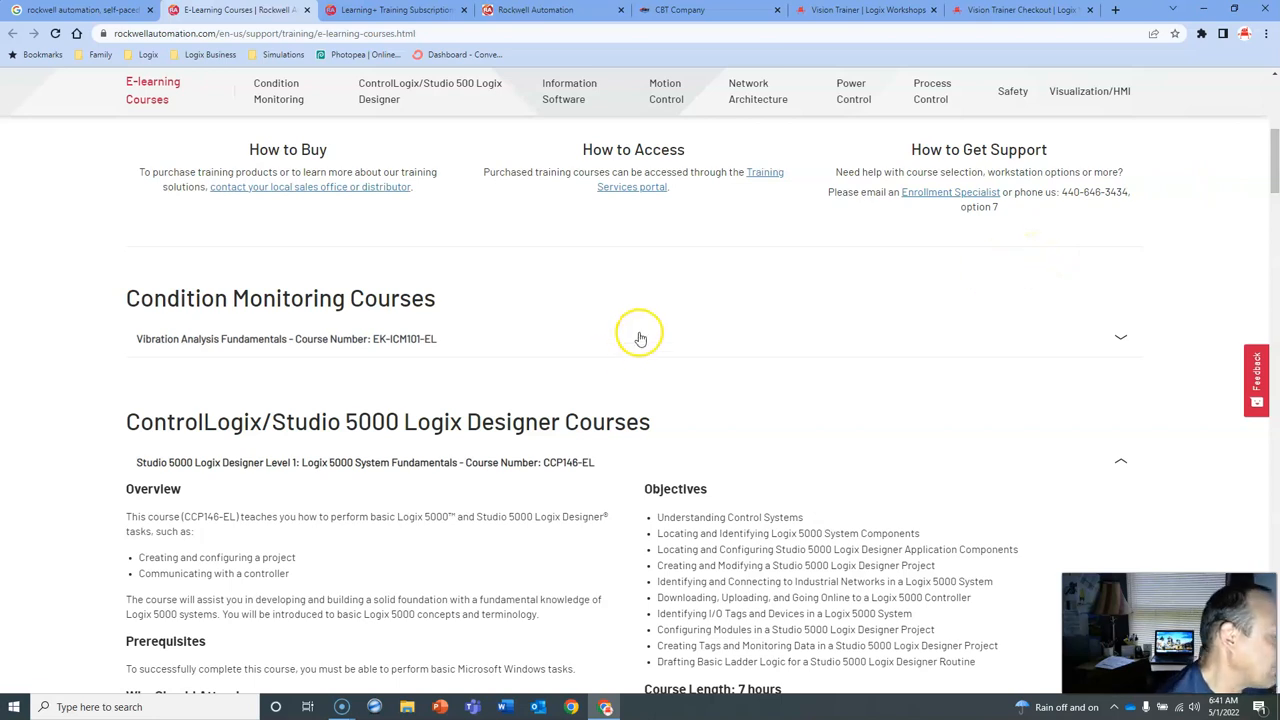
{"action": "scroll", "scroll_direction": "down", "scroll_amount": 3}
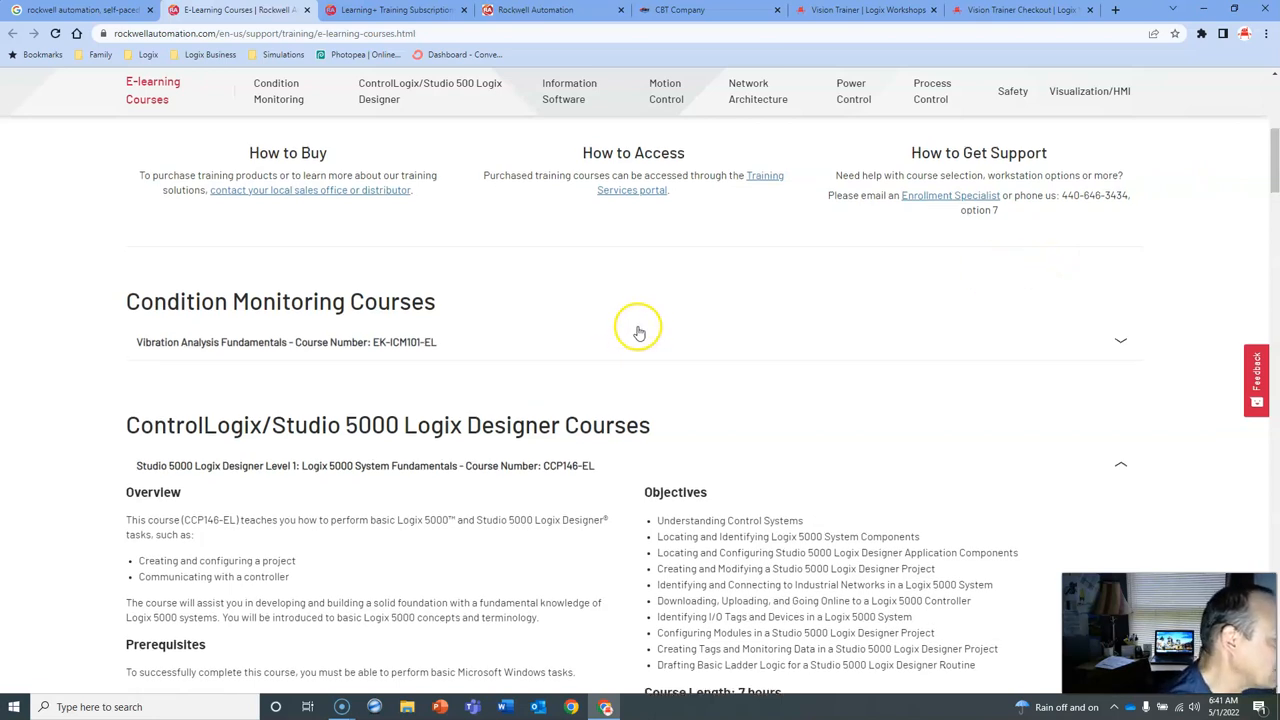
{"action": "scroll", "scroll_direction": "down", "scroll_amount": 3}
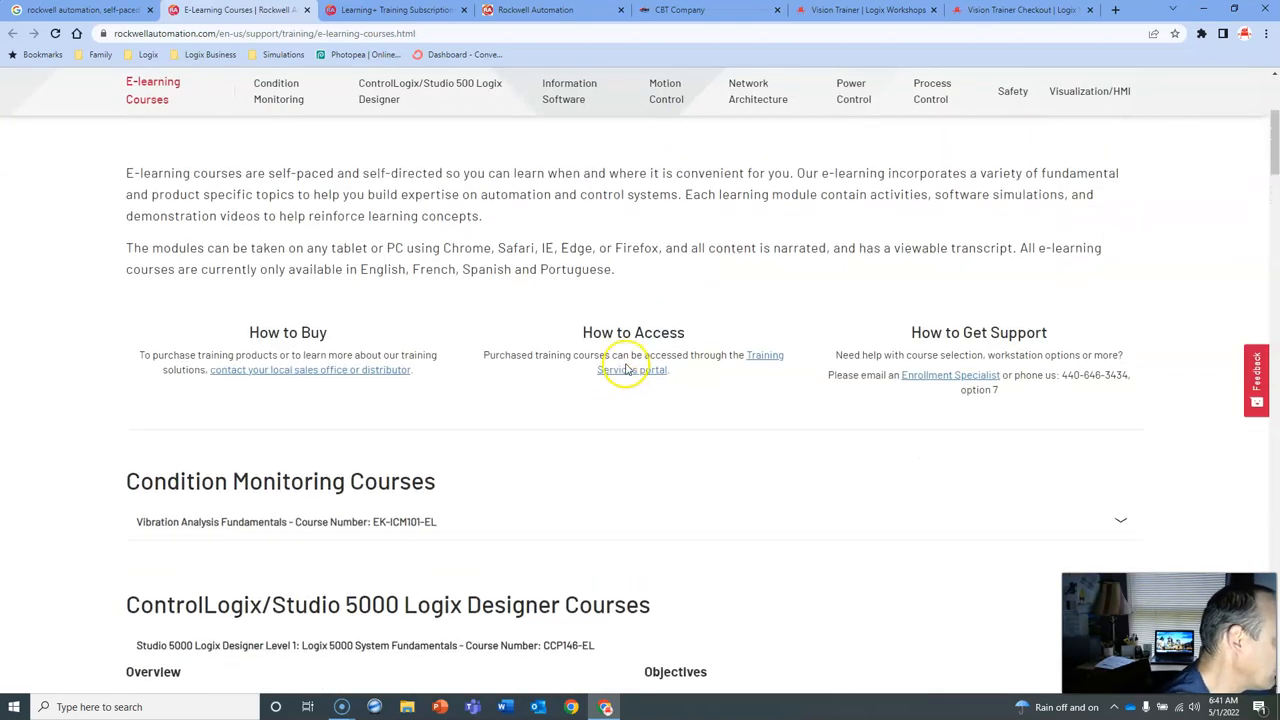
{"action": "scroll", "scroll_direction": "up", "scroll_amount": 3}
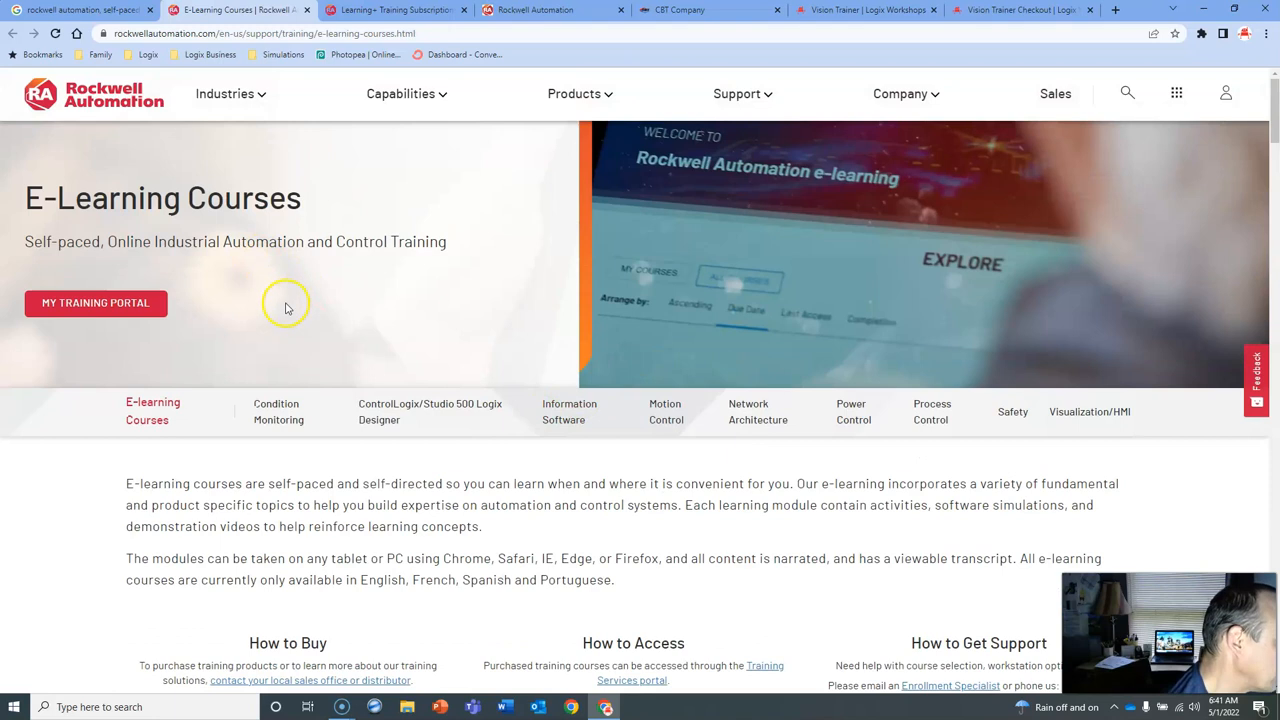
{"action": "mouse_move", "coordinate": [375, 17]}
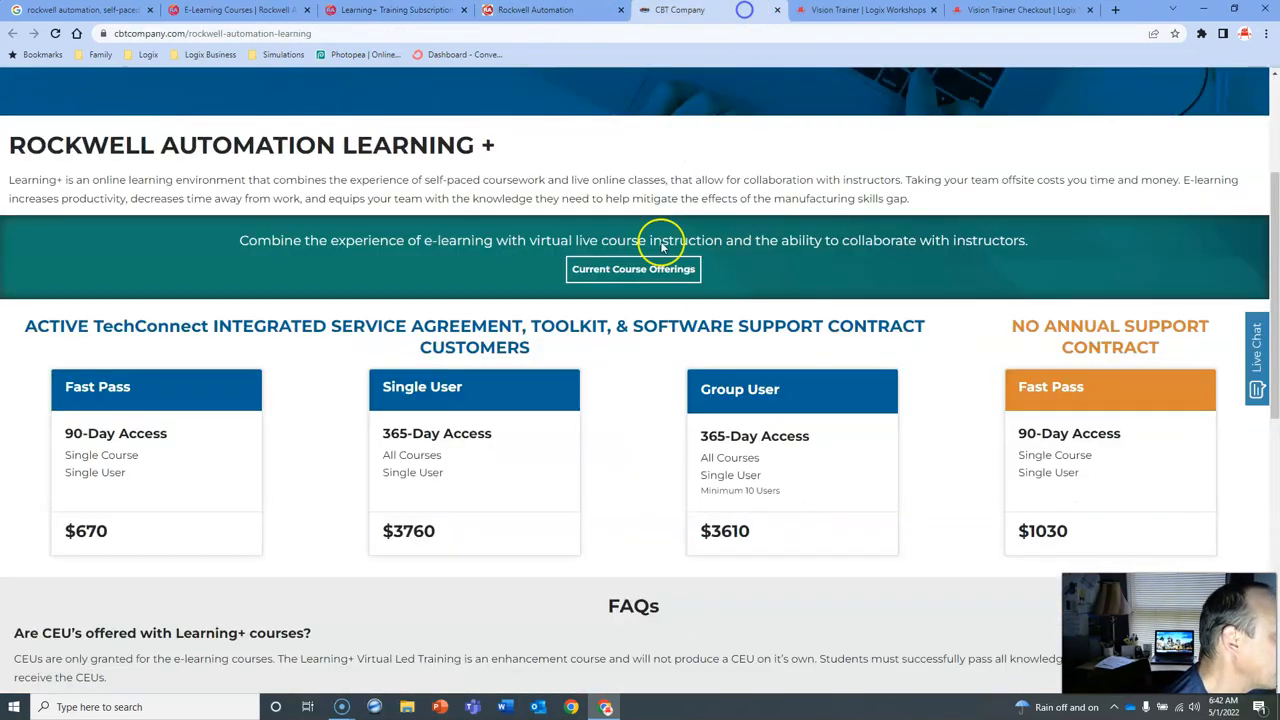
- Scroll through the CBT Learning+ pricing once more, then switch to the Logix Workshops Vision Trainer page
{"action": "scroll", "scroll_direction": "down", "scroll_amount": 3}
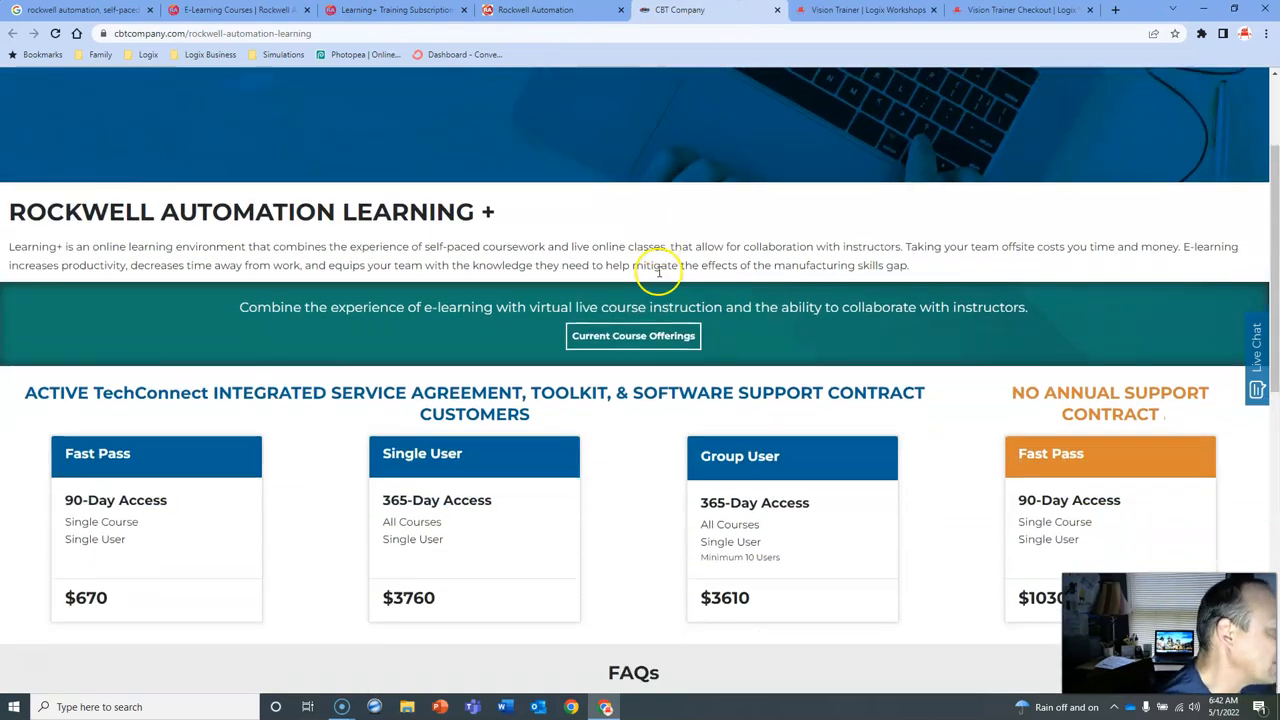
{"action": "scroll", "scroll_direction": "down", "scroll_amount": 3}
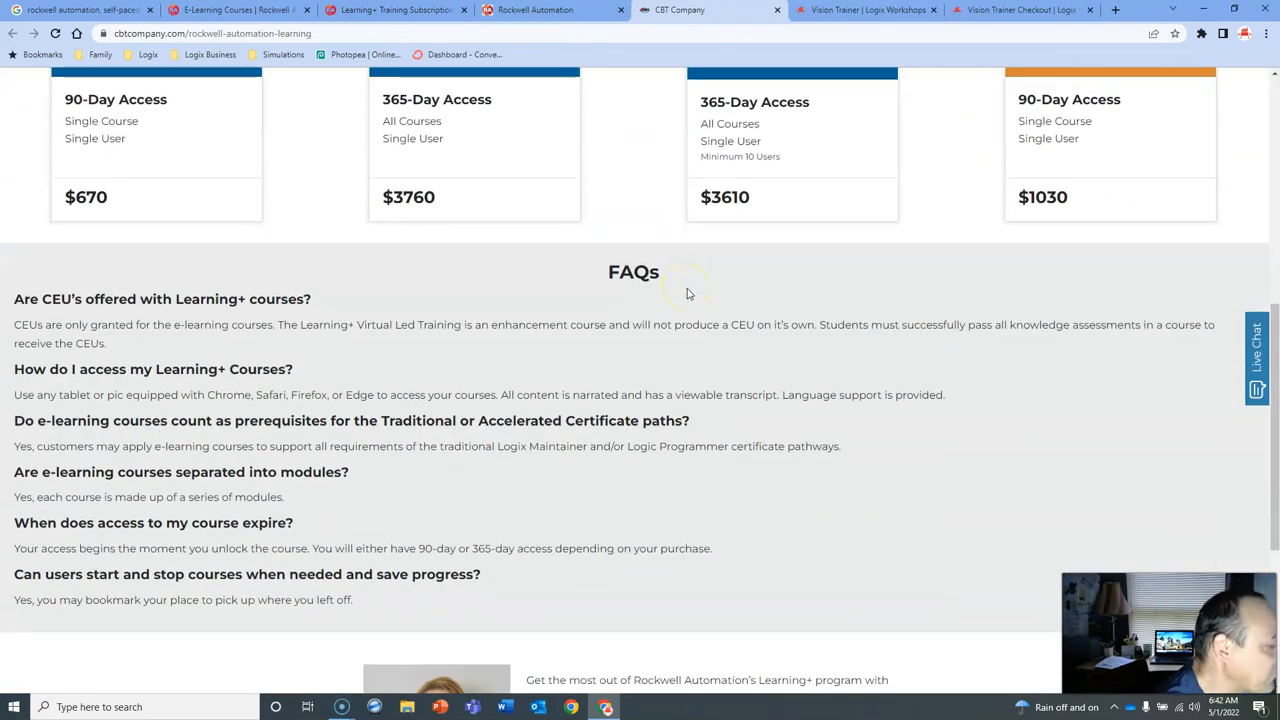
{"action": "scroll", "scroll_direction": "up", "scroll_amount": 3}
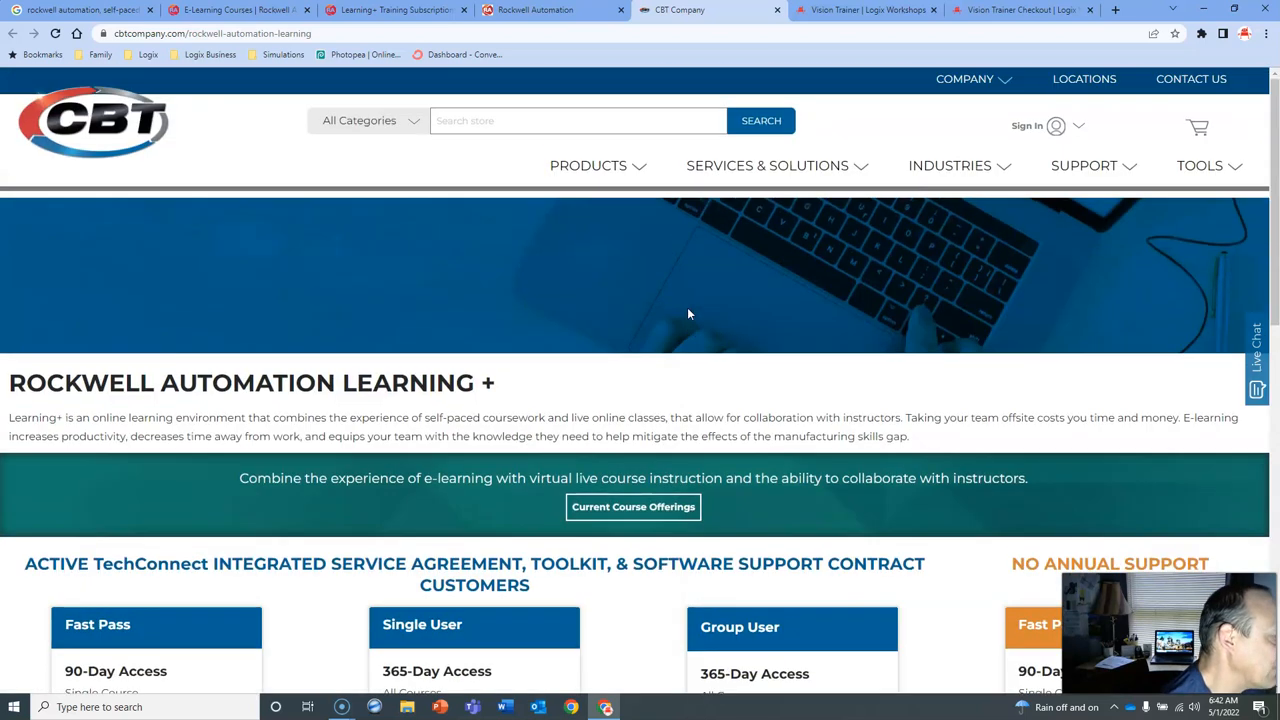
{"action": "scroll", "scroll_direction": "down", "scroll_amount": 3}
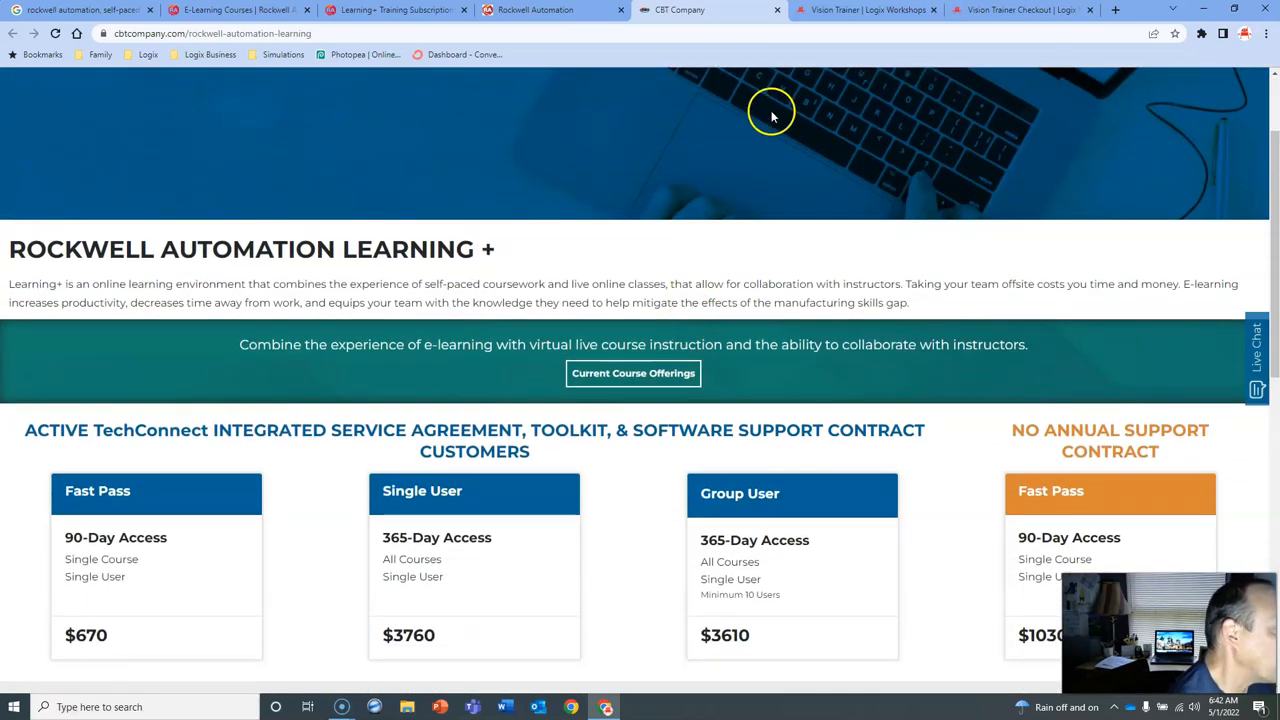
{"action": "mouse_move", "coordinate": [805, 72]}
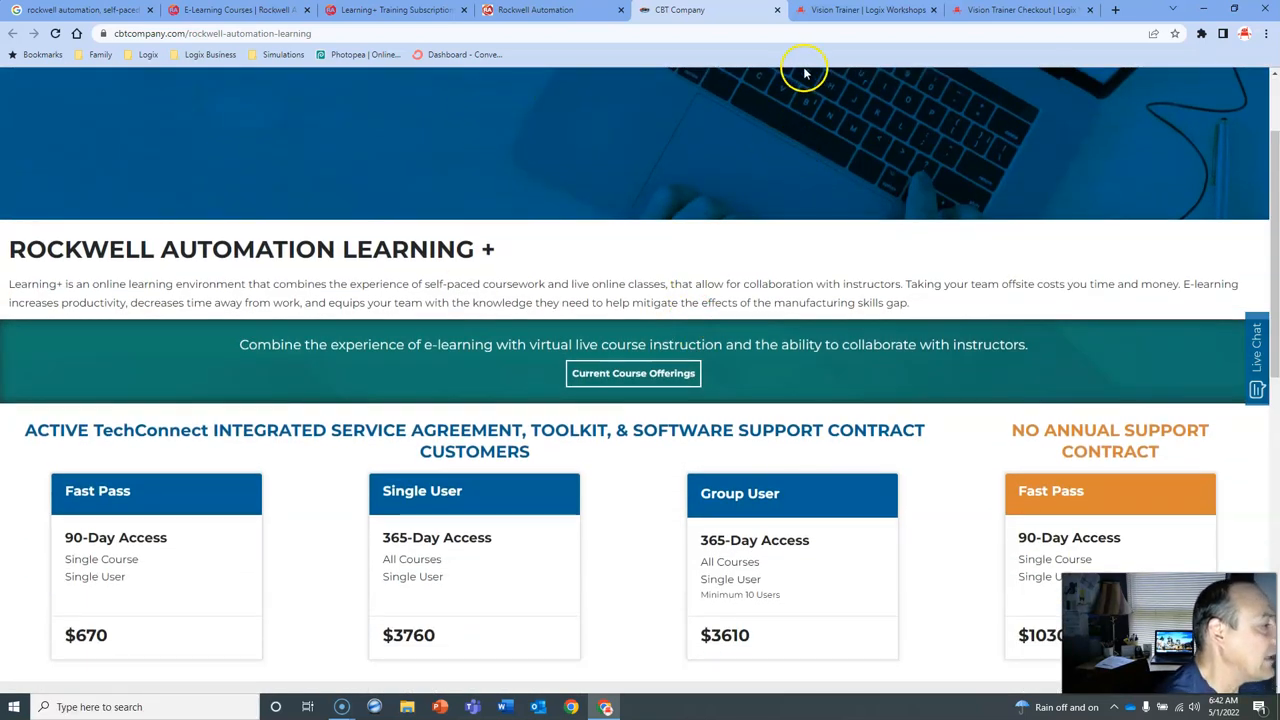
{"action": "left_click", "coordinate": [865, 10]}
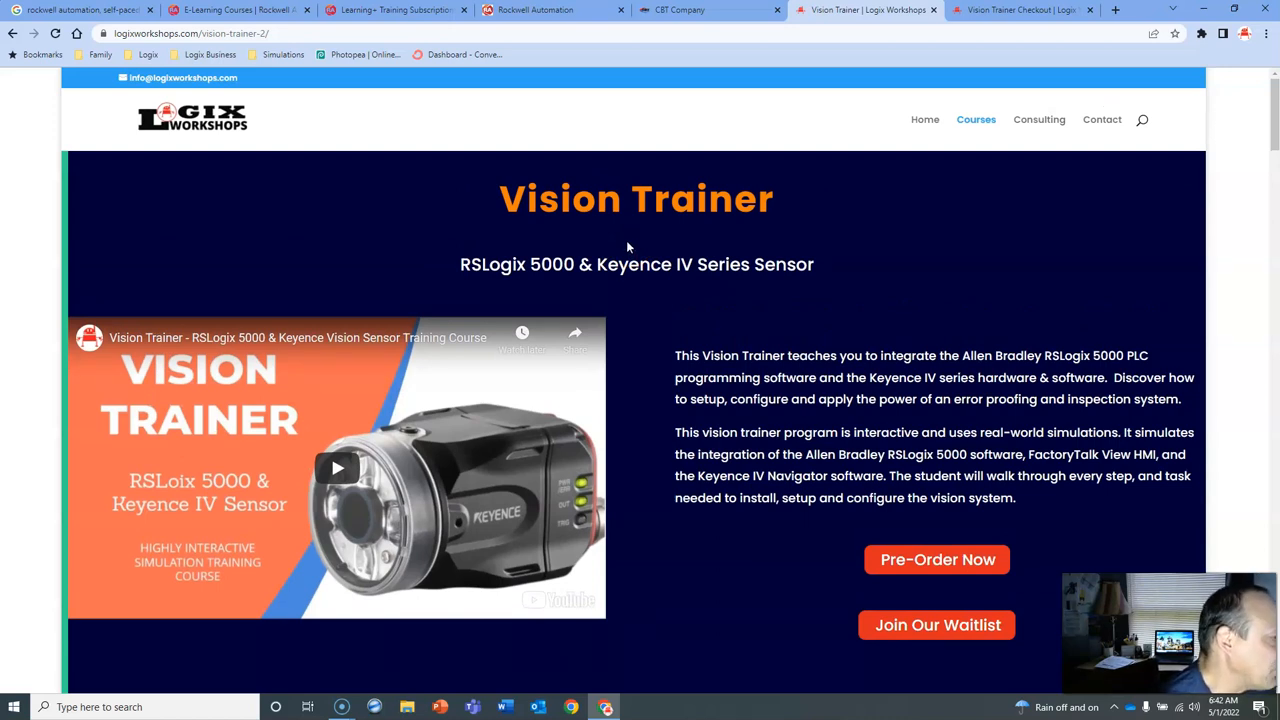
- Scroll down to the Vision Trainer preview and back up to the RSLogix 5000/Keyence overview
{"action": "scroll", "scroll_direction": "down", "scroll_amount": 3}
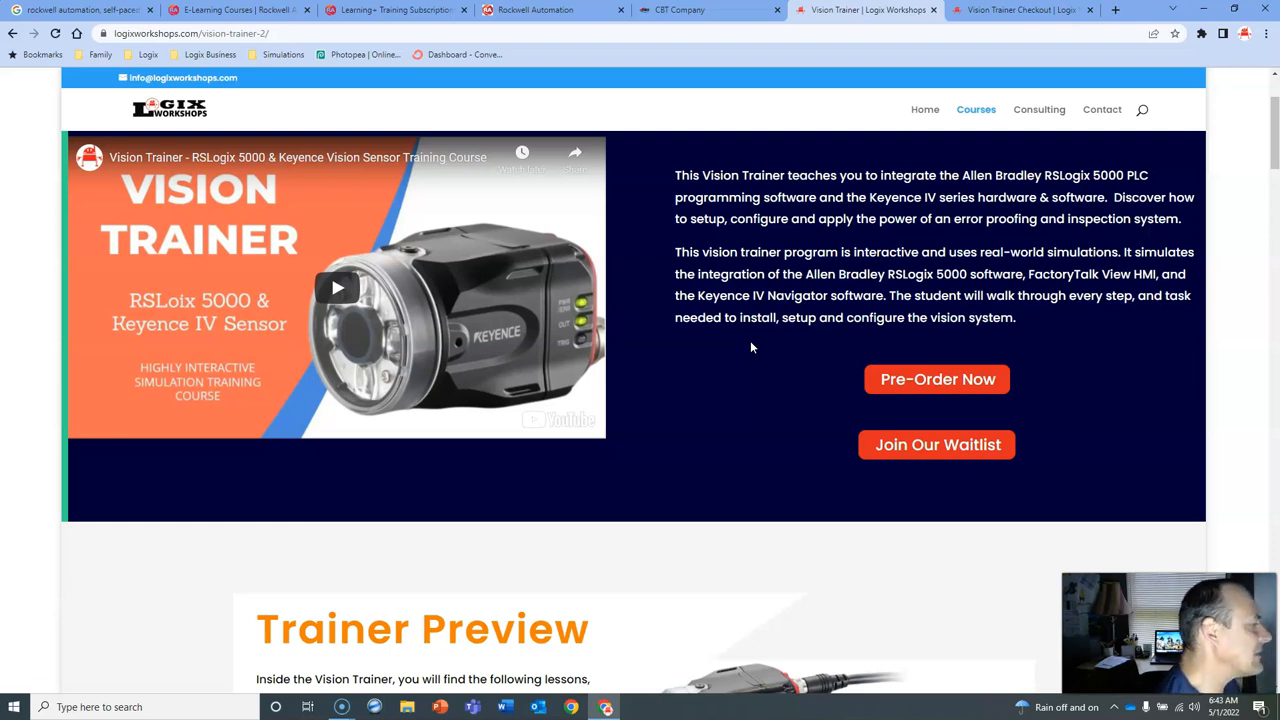
{"action": "scroll", "scroll_direction": "up", "scroll_amount": 3}
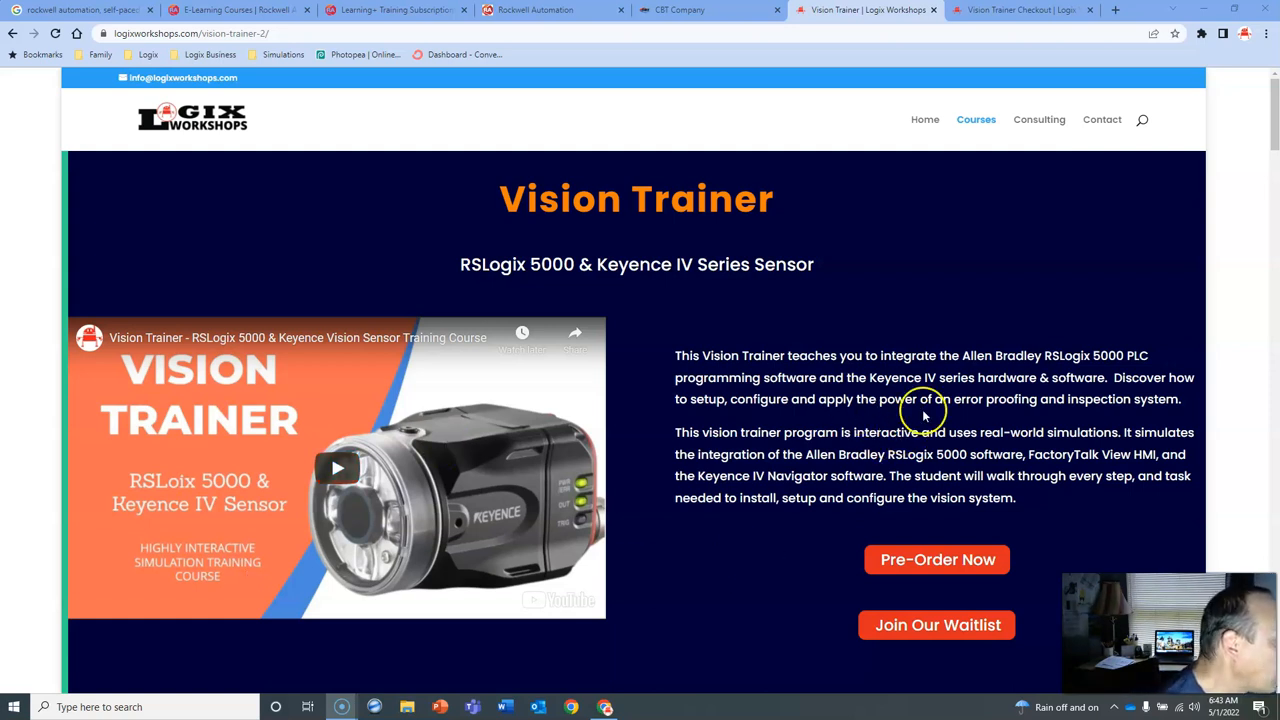
{"action": "mouse_move", "coordinate": [1000, 390]}
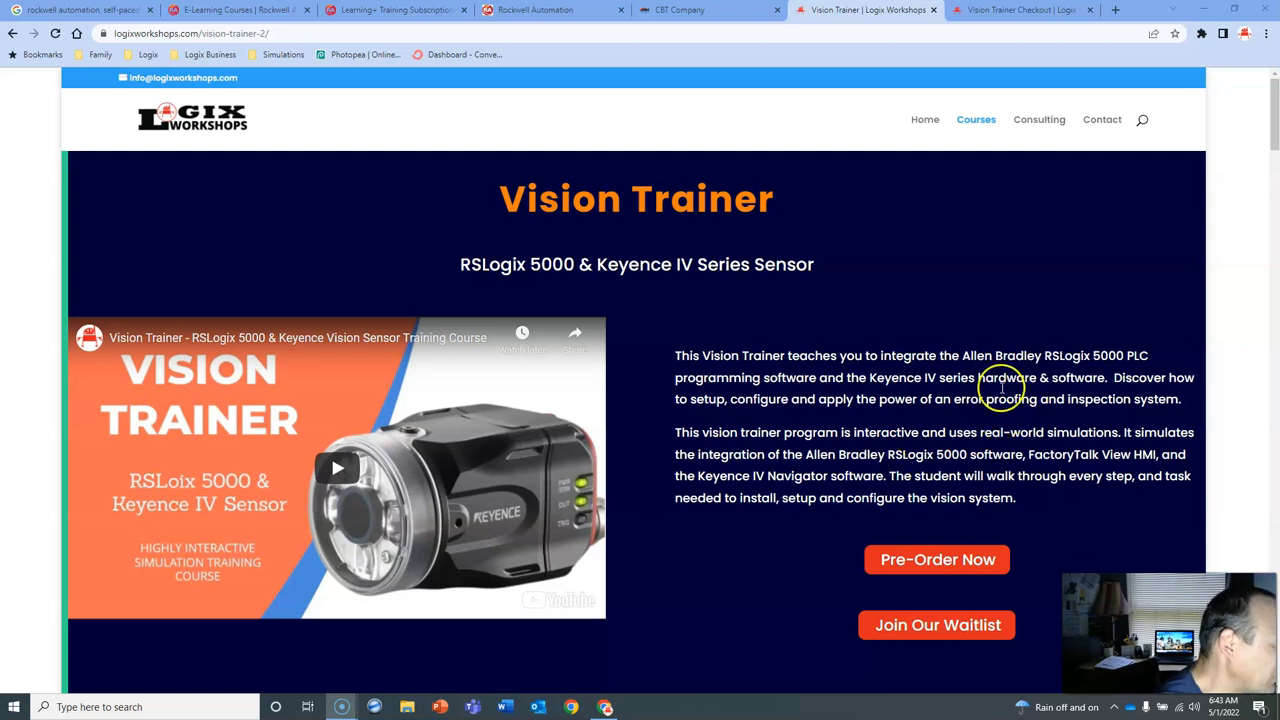
{"action": "scroll", "scroll_direction": "down", "scroll_amount": 3}
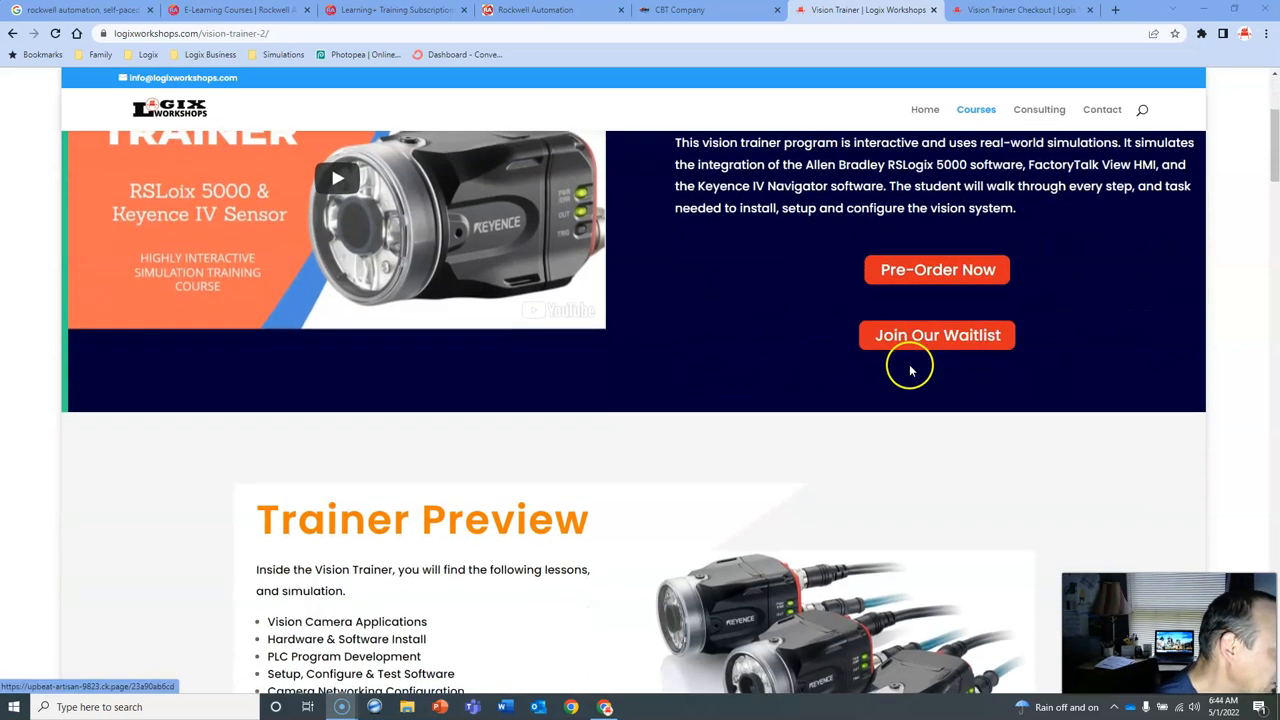
{"action": "scroll", "scroll_direction": "down", "scroll_amount": 3}
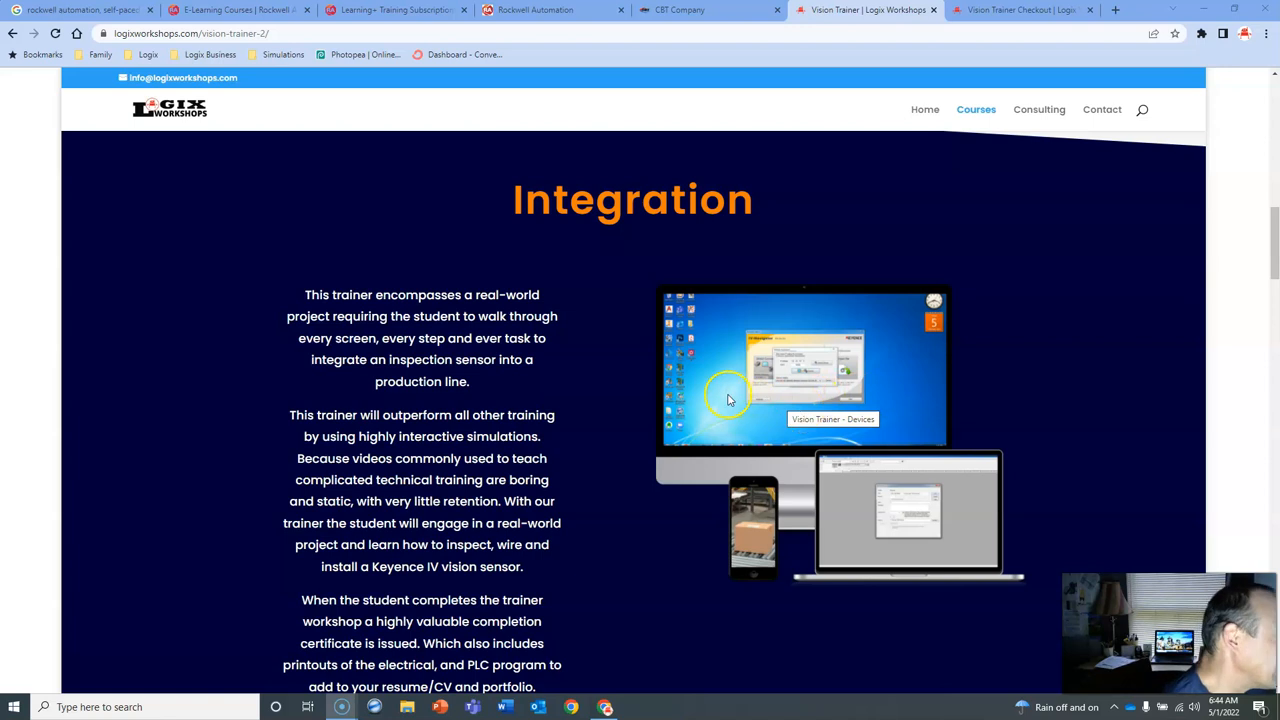
{"action": "scroll", "scroll_direction": "down", "scroll_amount": 3}
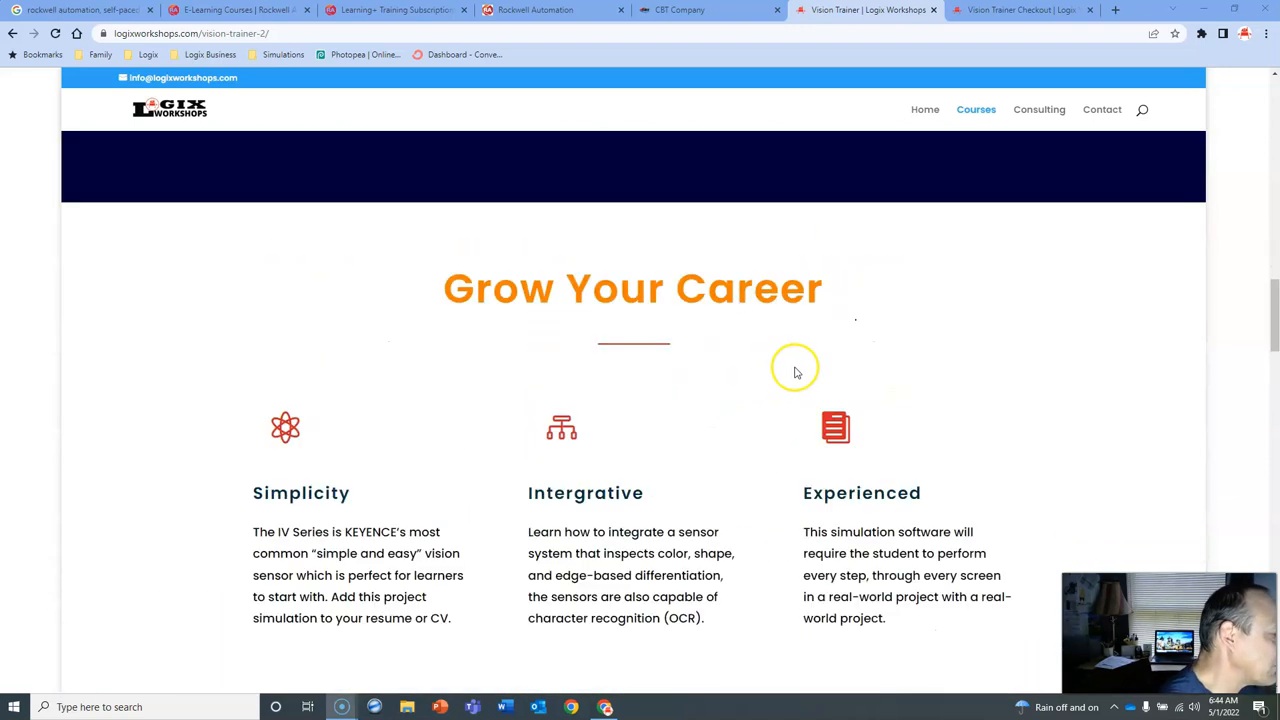
{"action": "scroll", "scroll_direction": "down", "scroll_amount": 3}
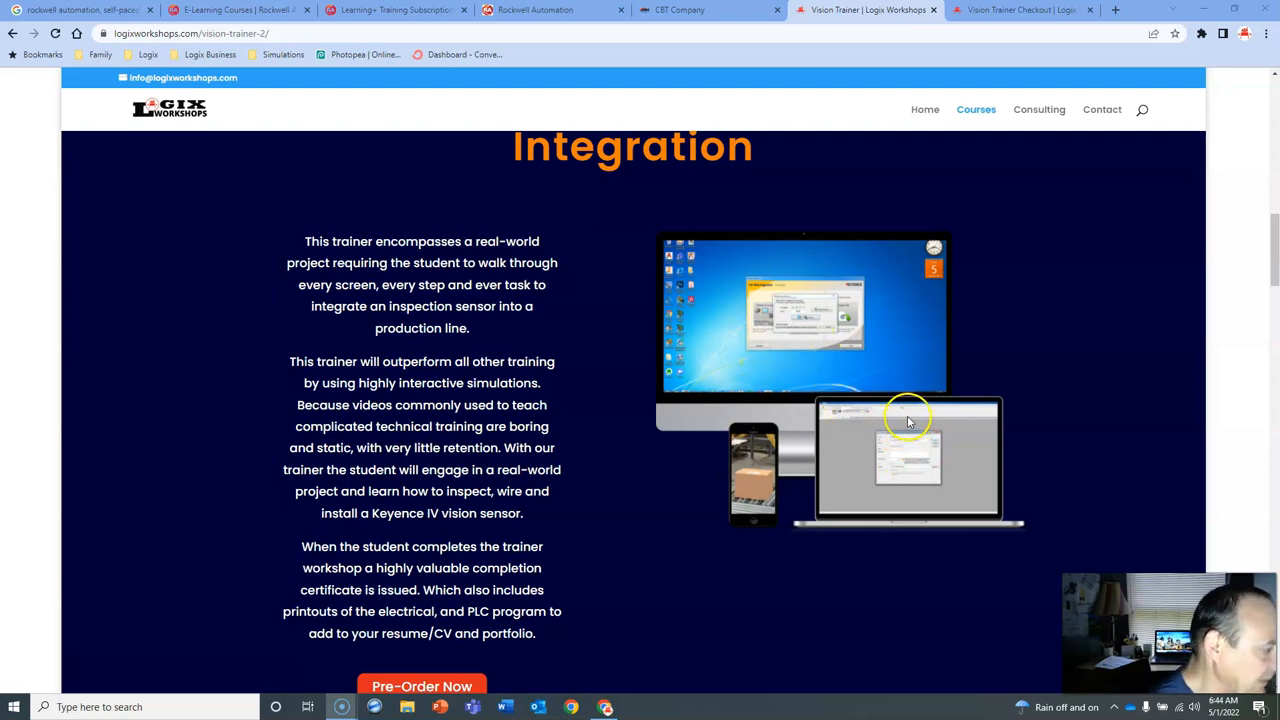
{"action": "scroll", "scroll_direction": "down", "scroll_amount": 3}
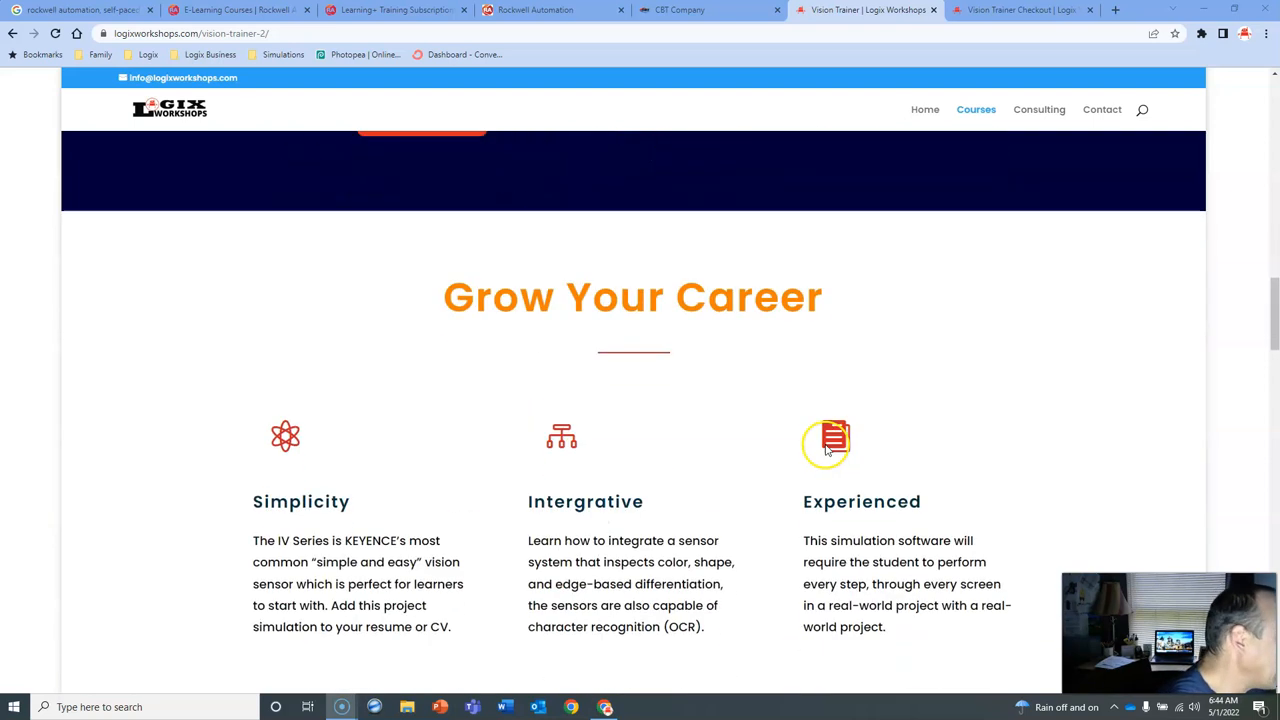
{"action": "scroll", "scroll_direction": "down", "scroll_amount": 3}
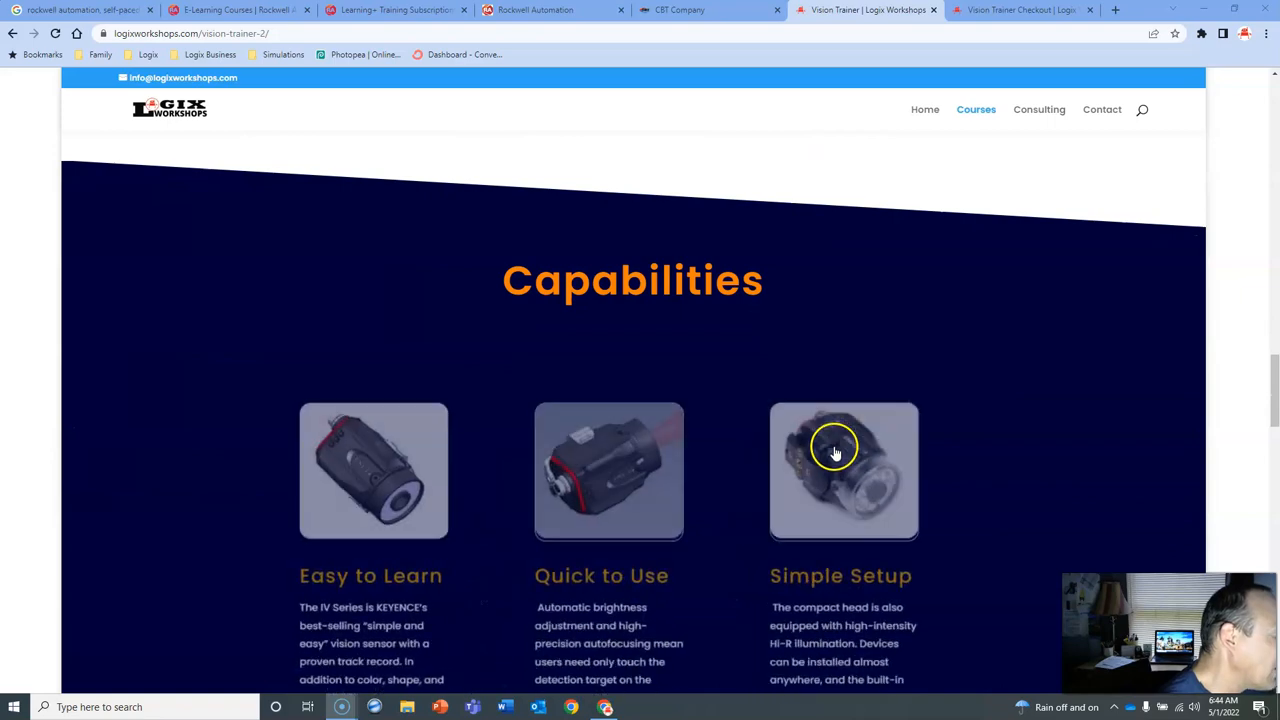
{"action": "scroll", "scroll_direction": "down", "scroll_amount": 3}
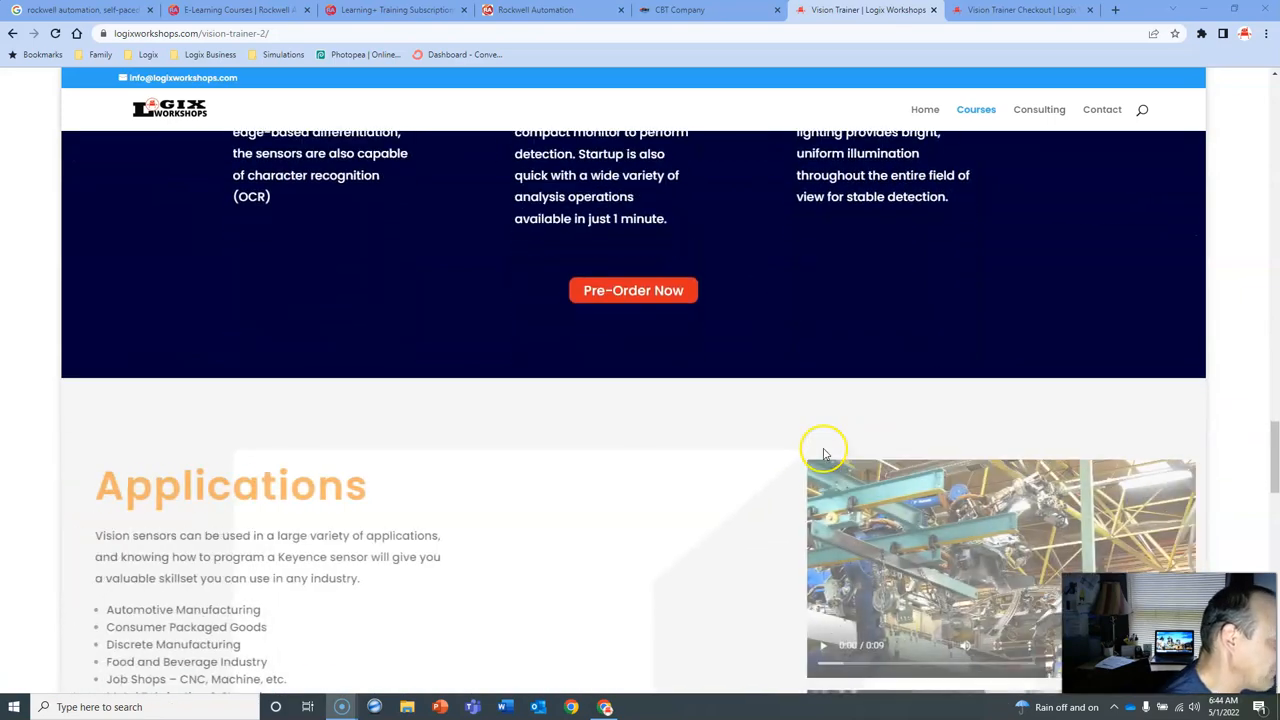
{"action": "scroll", "scroll_direction": "down", "scroll_amount": 3}
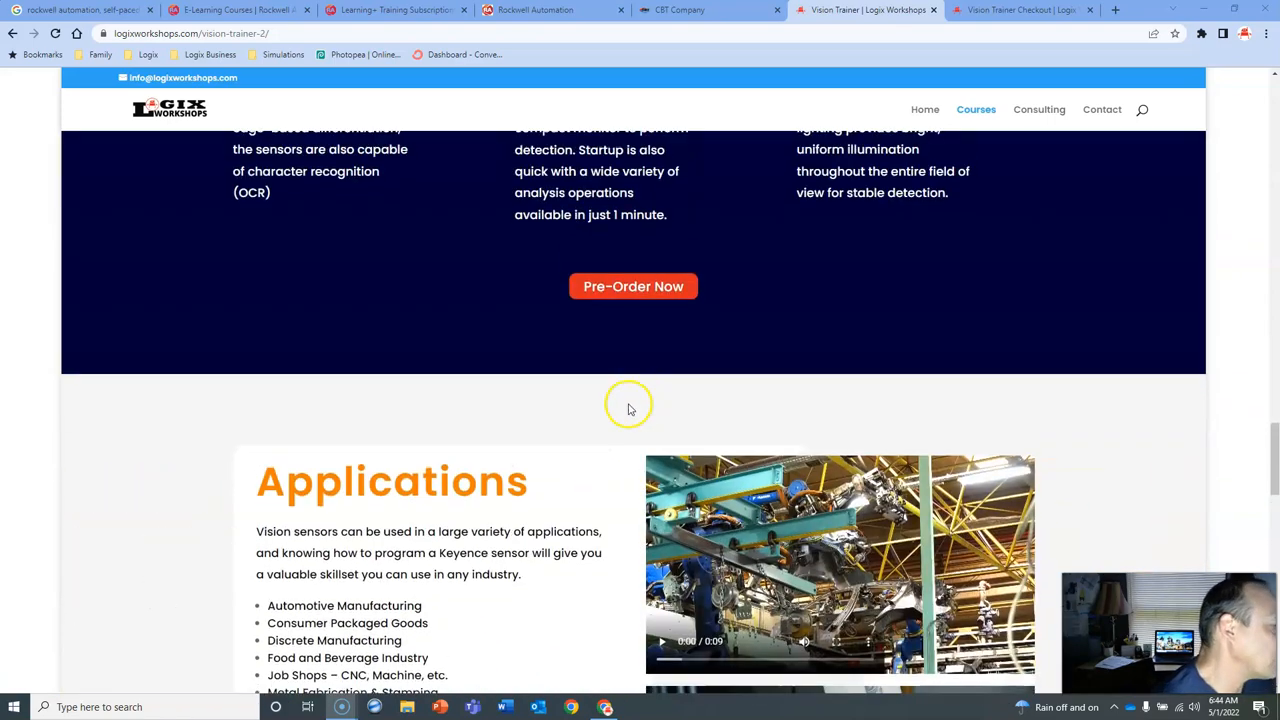
{"action": "scroll", "scroll_direction": "down", "scroll_amount": 3}
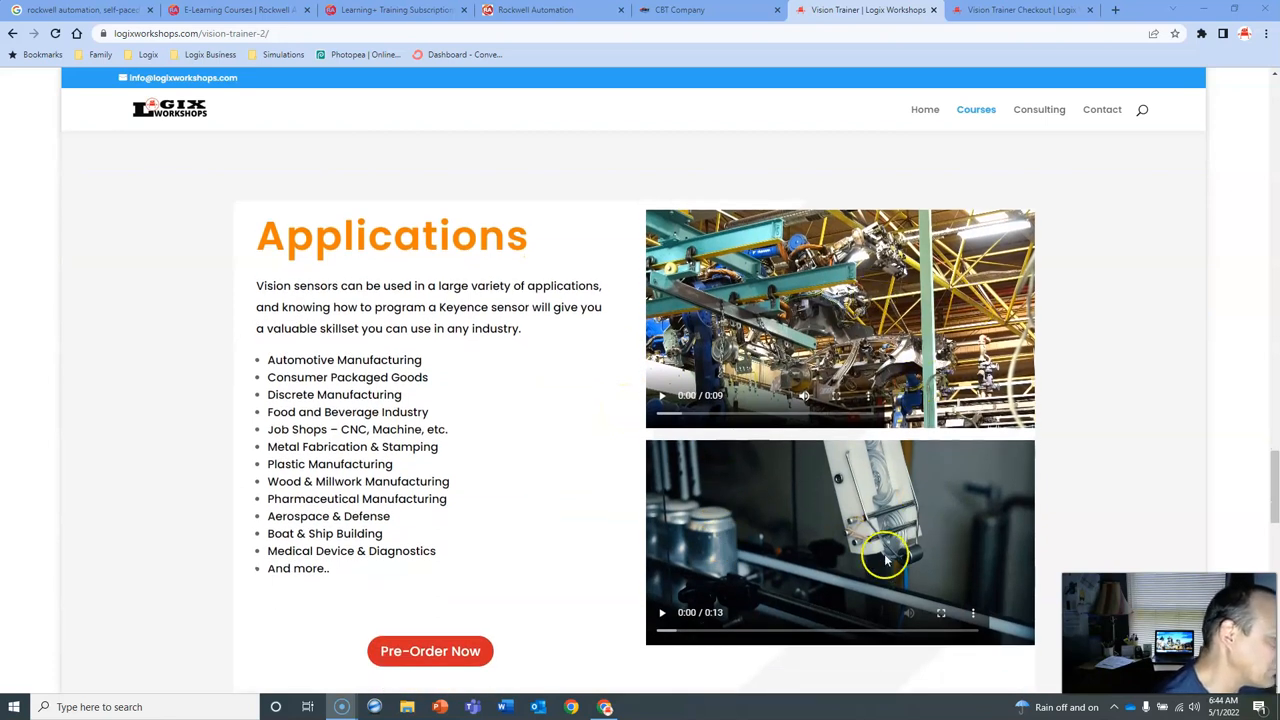
{"action": "mouse_move", "coordinate": [977, 543]}
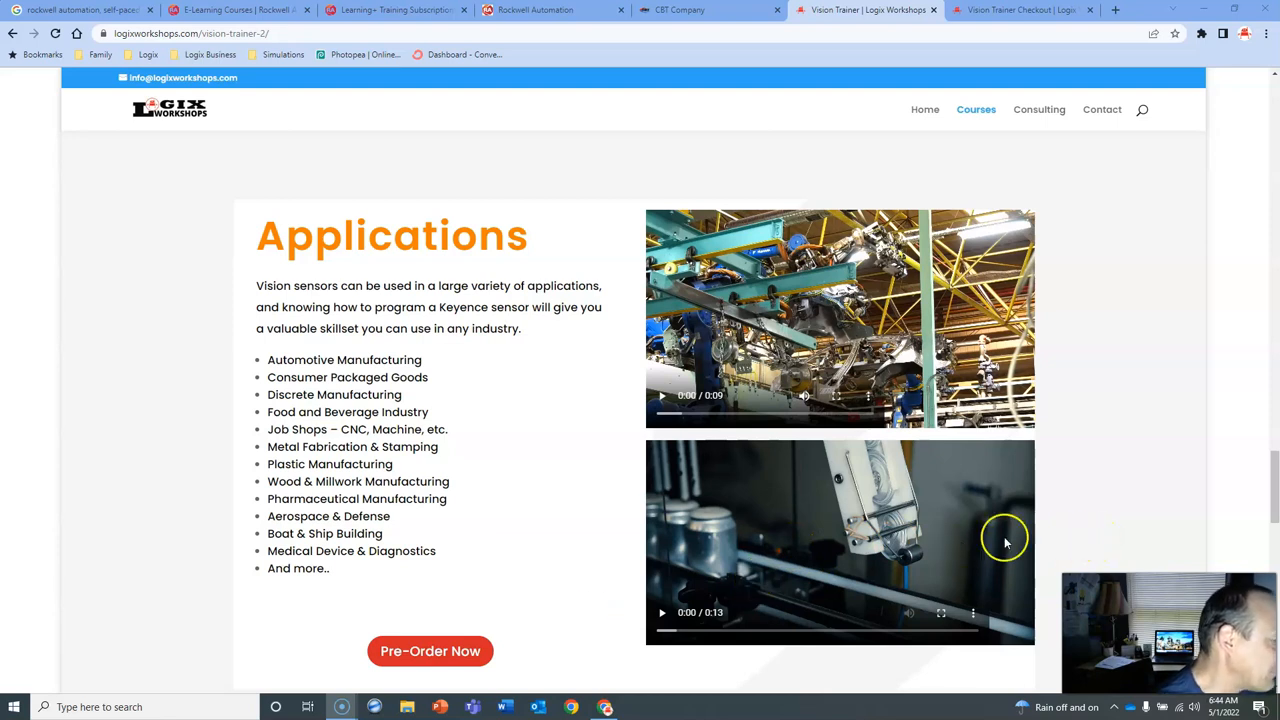
{"action": "mouse_move", "coordinate": [810, 513]}
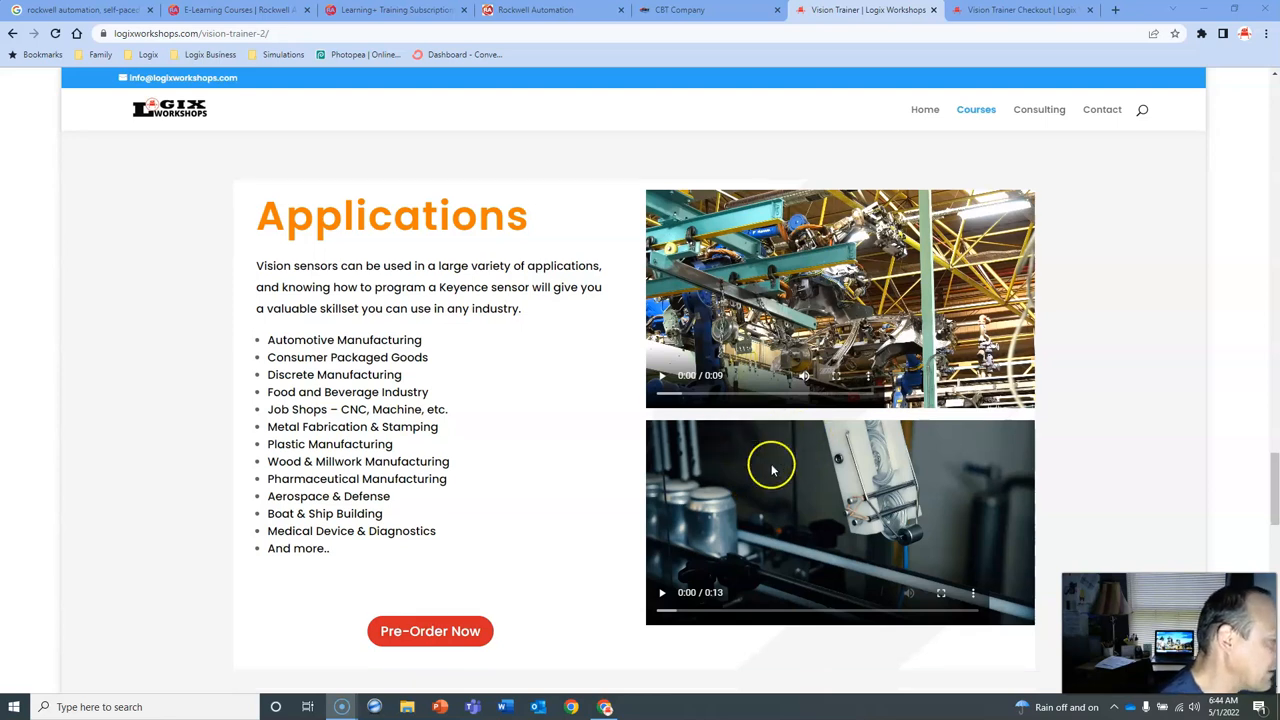
{"action": "scroll", "scroll_direction": "down", "scroll_amount": 3}
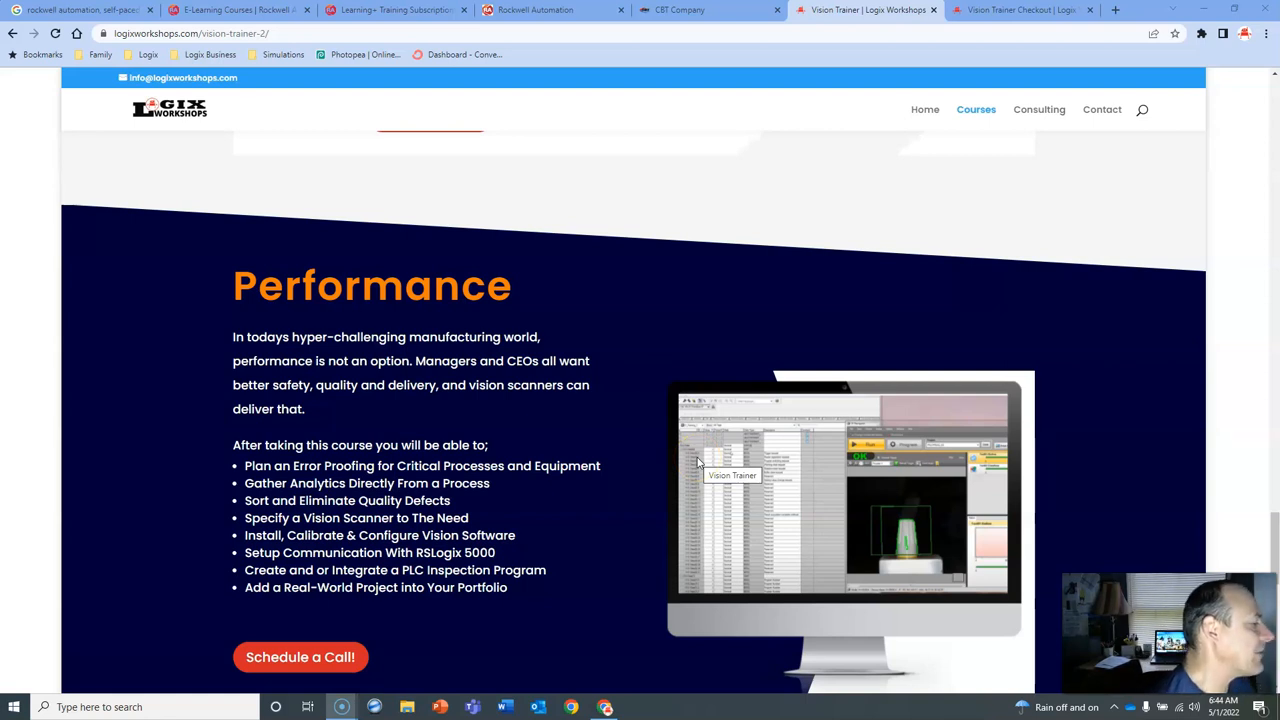
{"action": "scroll", "scroll_direction": "down", "scroll_amount": 3}
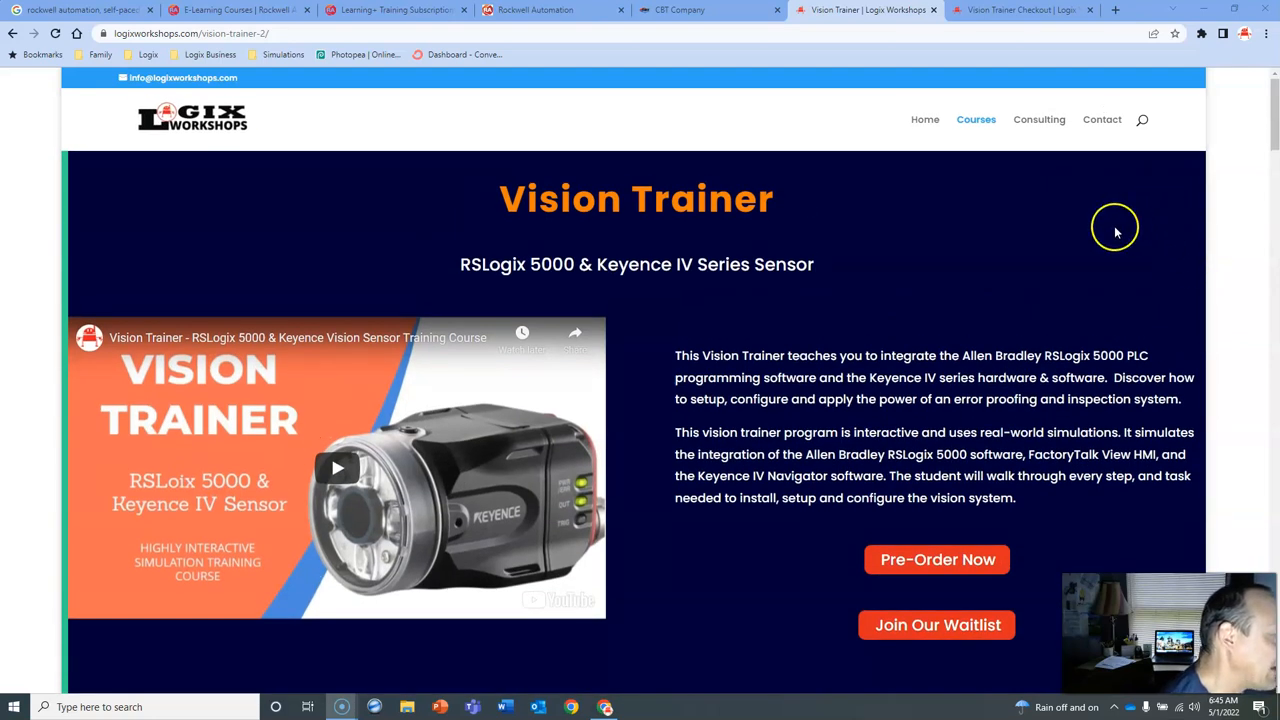
{"action": "mouse_move", "coordinate": [1020, 9]}
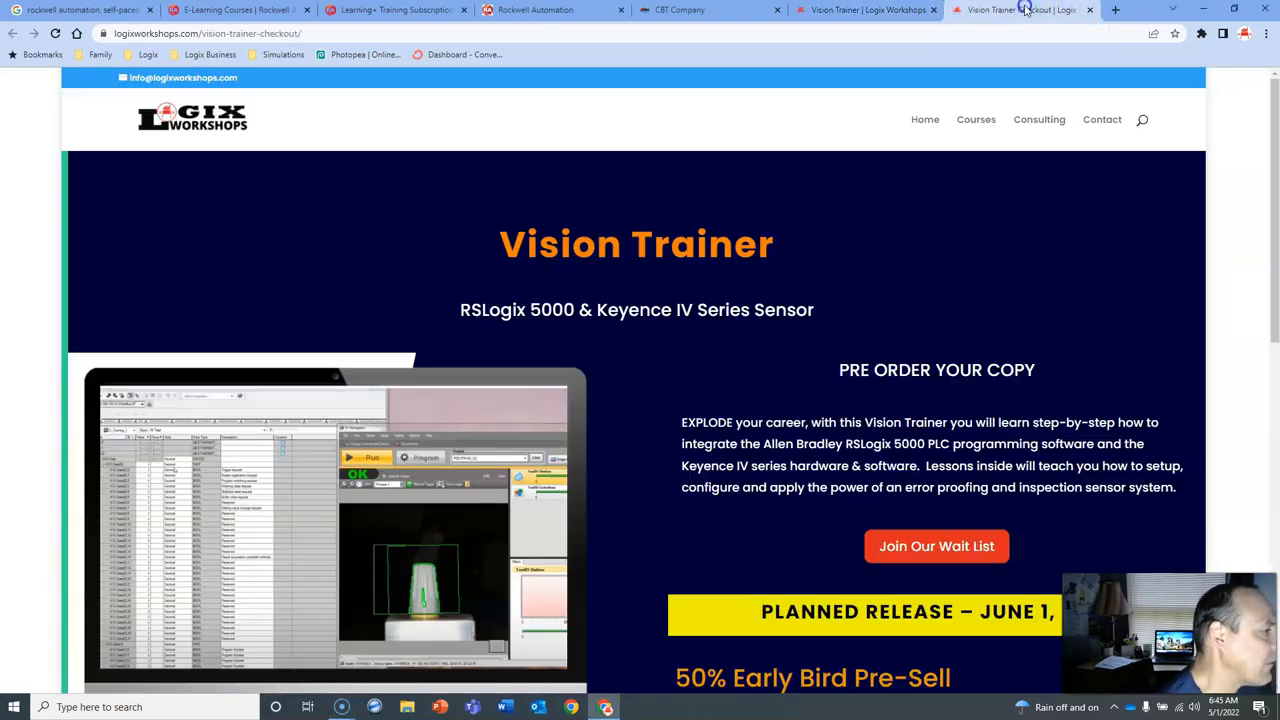
{"action": "scroll", "scroll_direction": "down", "scroll_amount": 3}
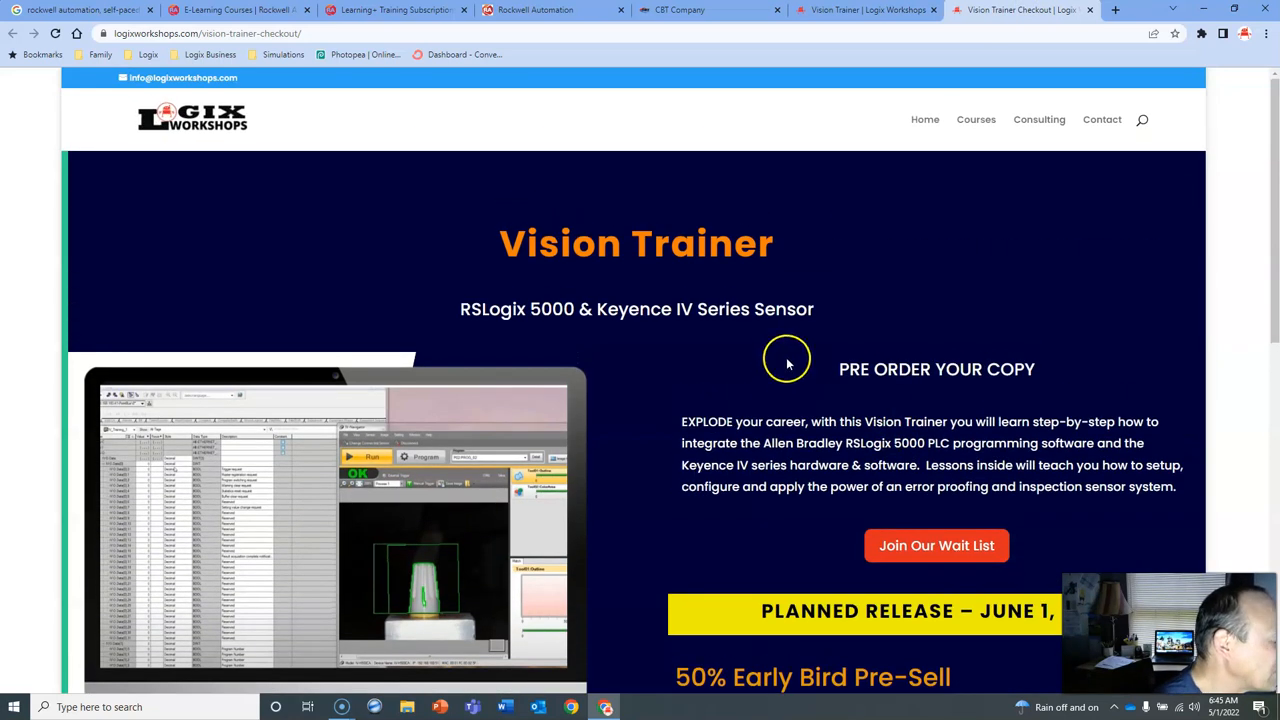
{"action": "mouse_move", "coordinate": [390, 336]}
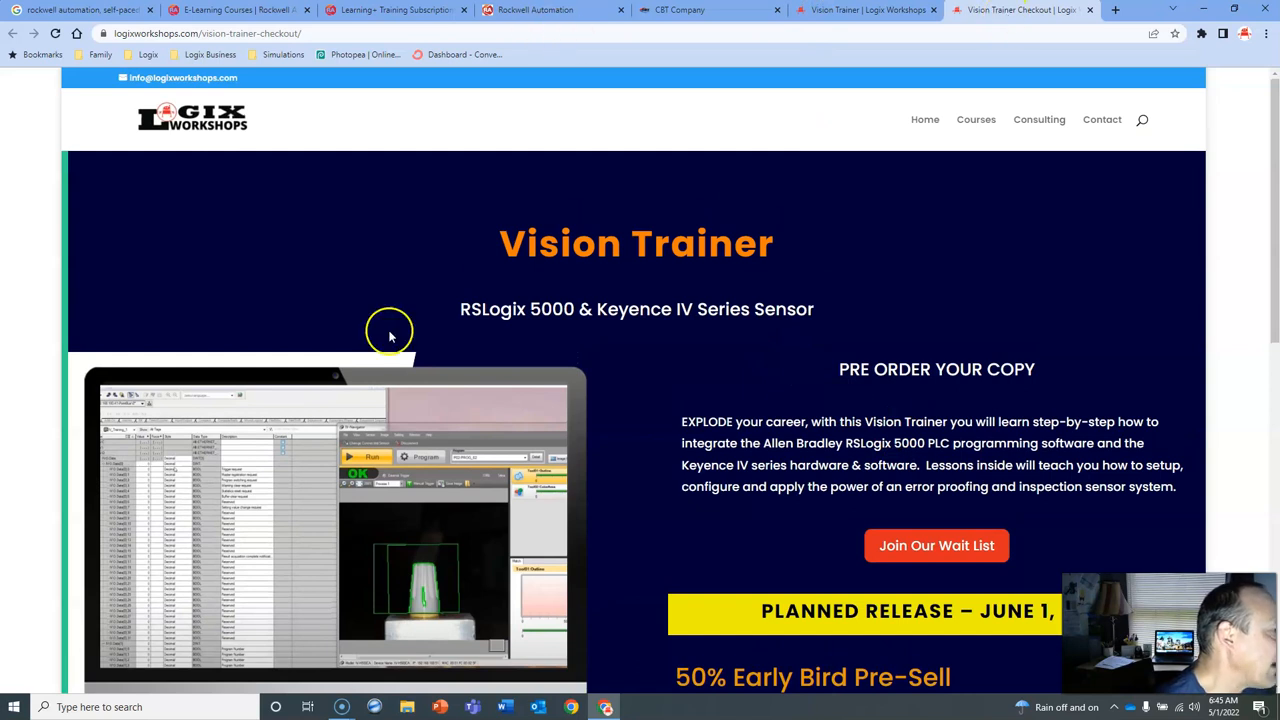
{"action": "left_click", "coordinate": [865, 10]}
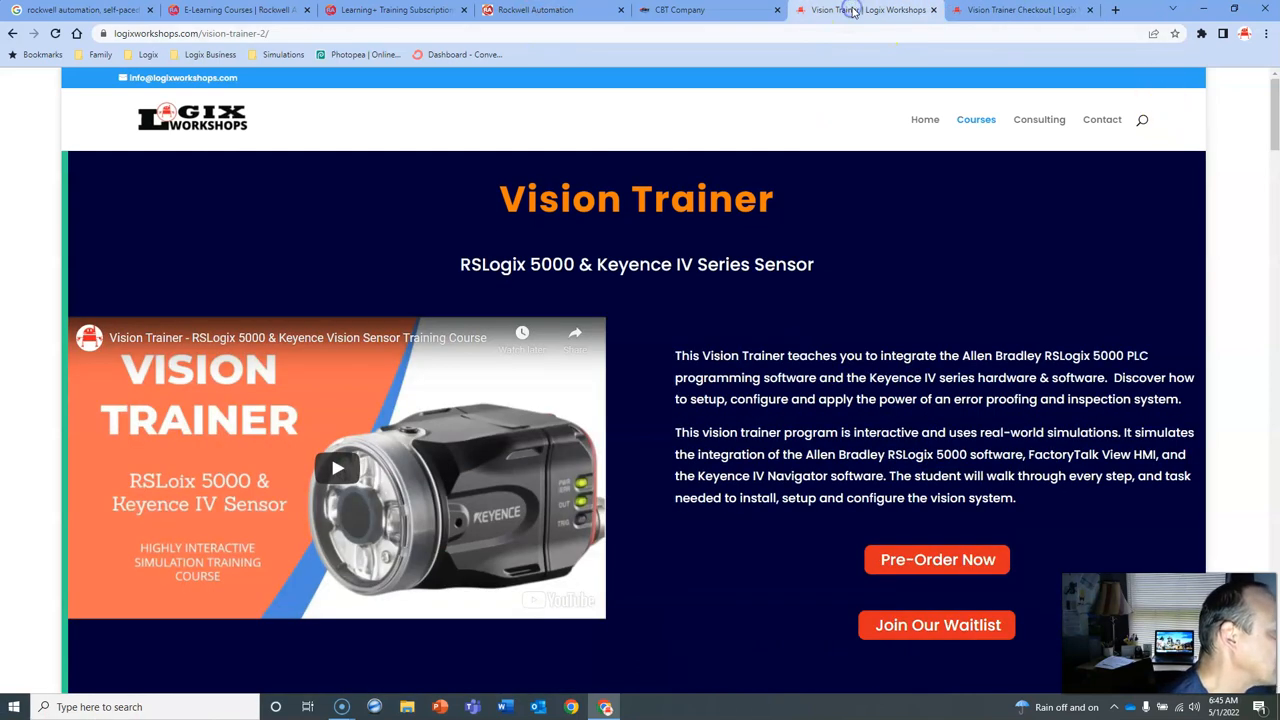
{"action": "mouse_move", "coordinate": [703, 163]}
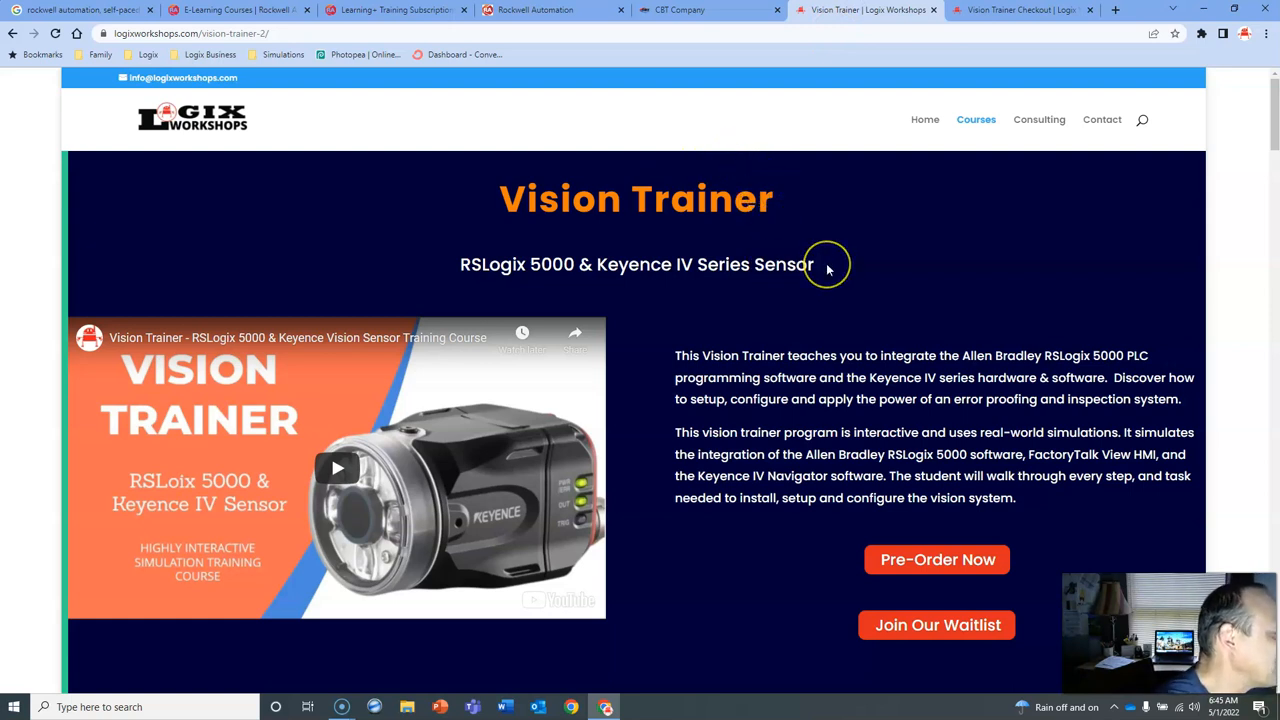
{"action": "mouse_move", "coordinate": [875, 282]}
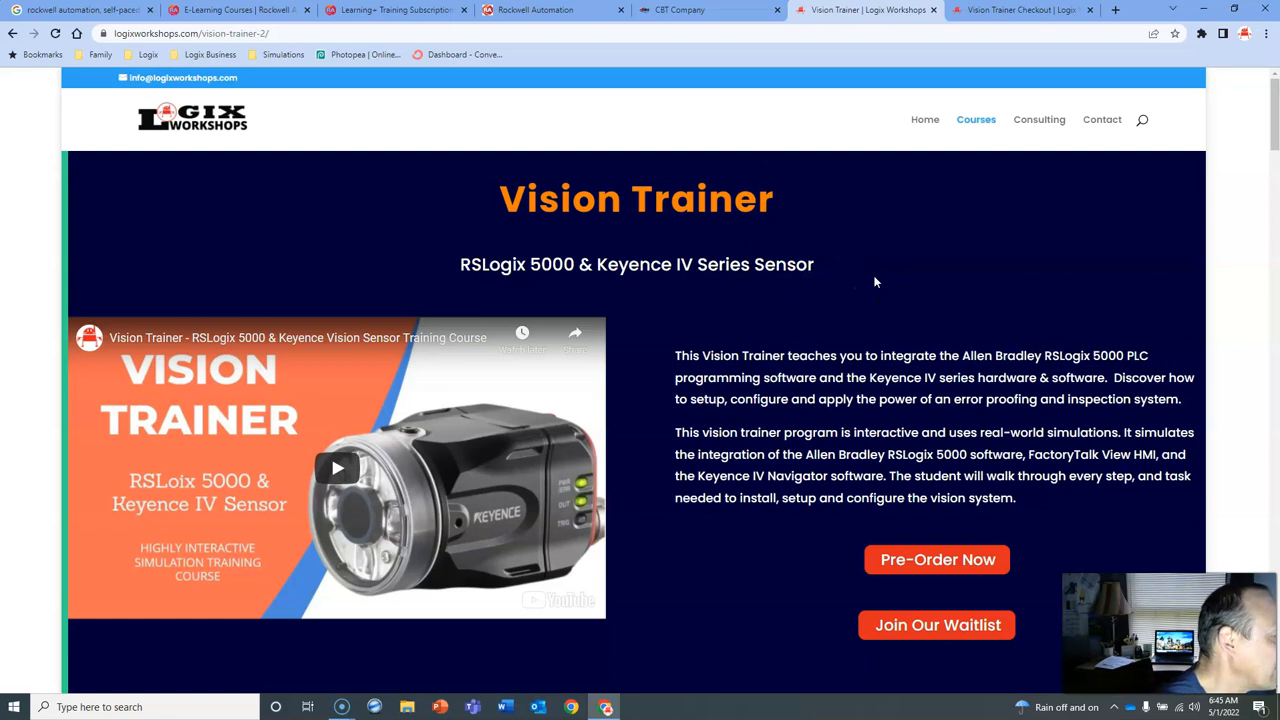
{"action": "mouse_move", "coordinate": [913, 405]}
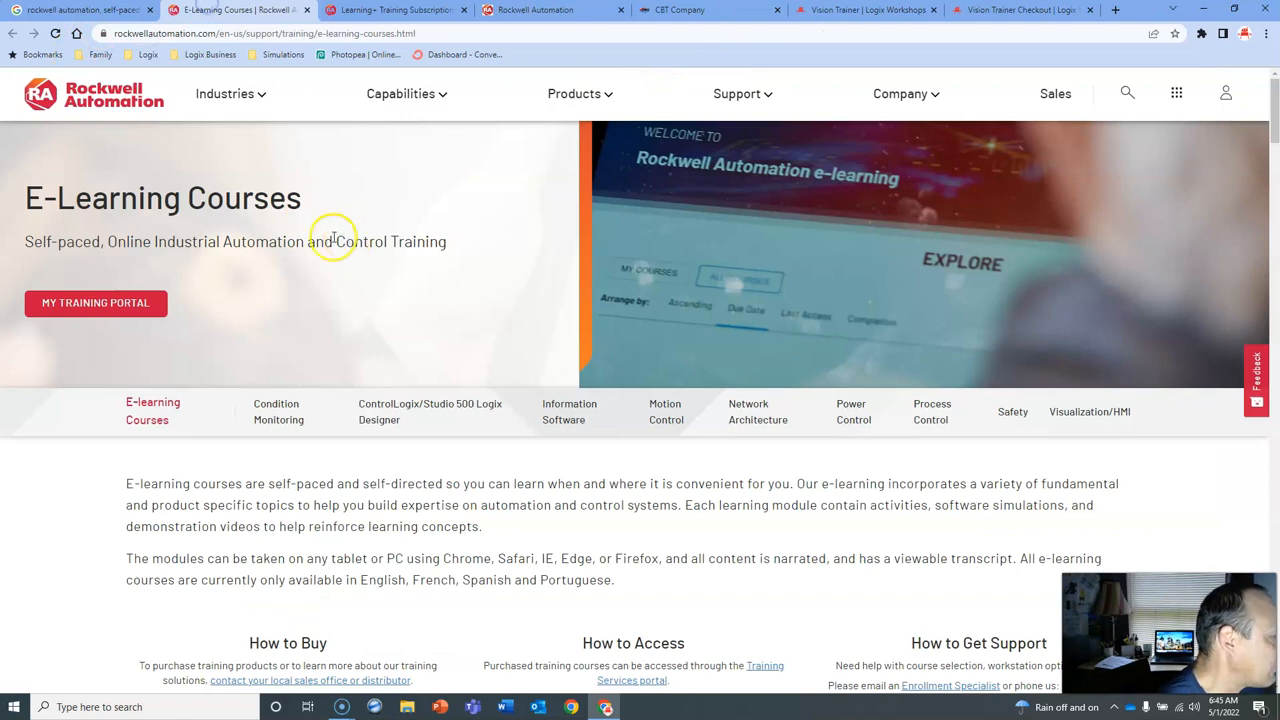
- Scroll down to the Level 1 and Level 2 Studio 5000 Logix Designer course details
{"action": "scroll", "scroll_direction": "down", "scroll_amount": 3}
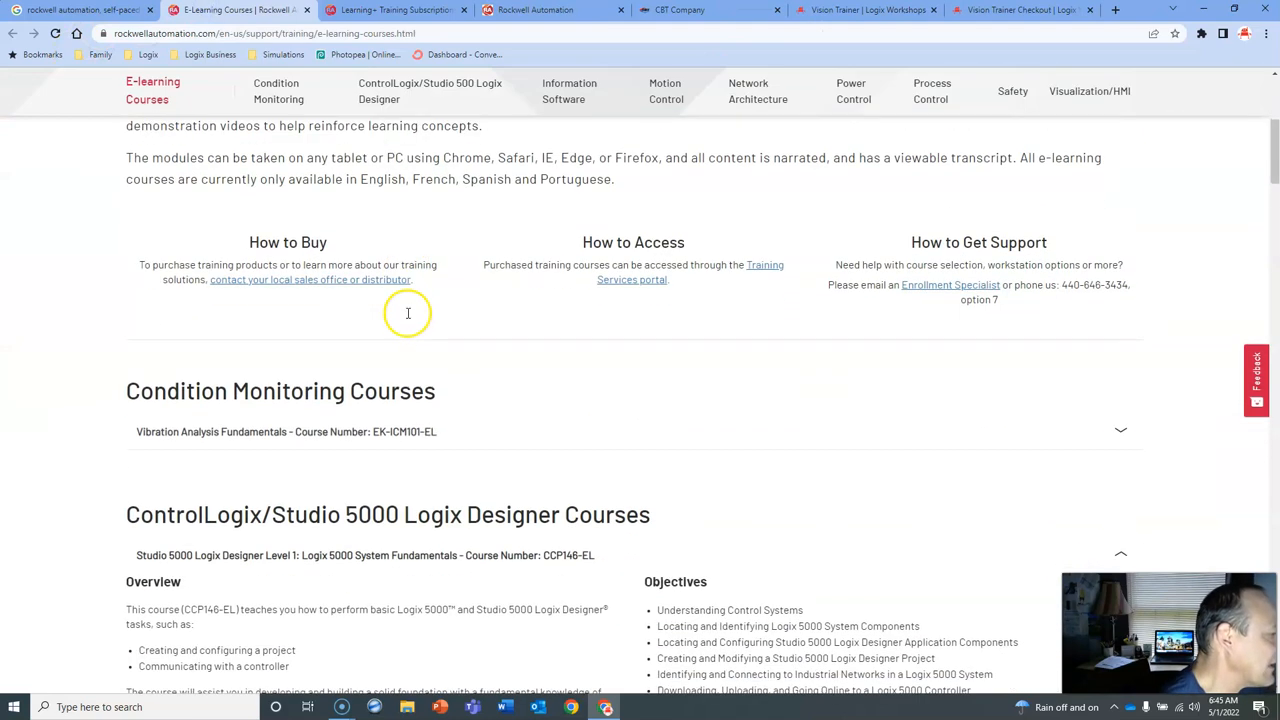
{"action": "scroll", "scroll_direction": "down", "scroll_amount": 3}
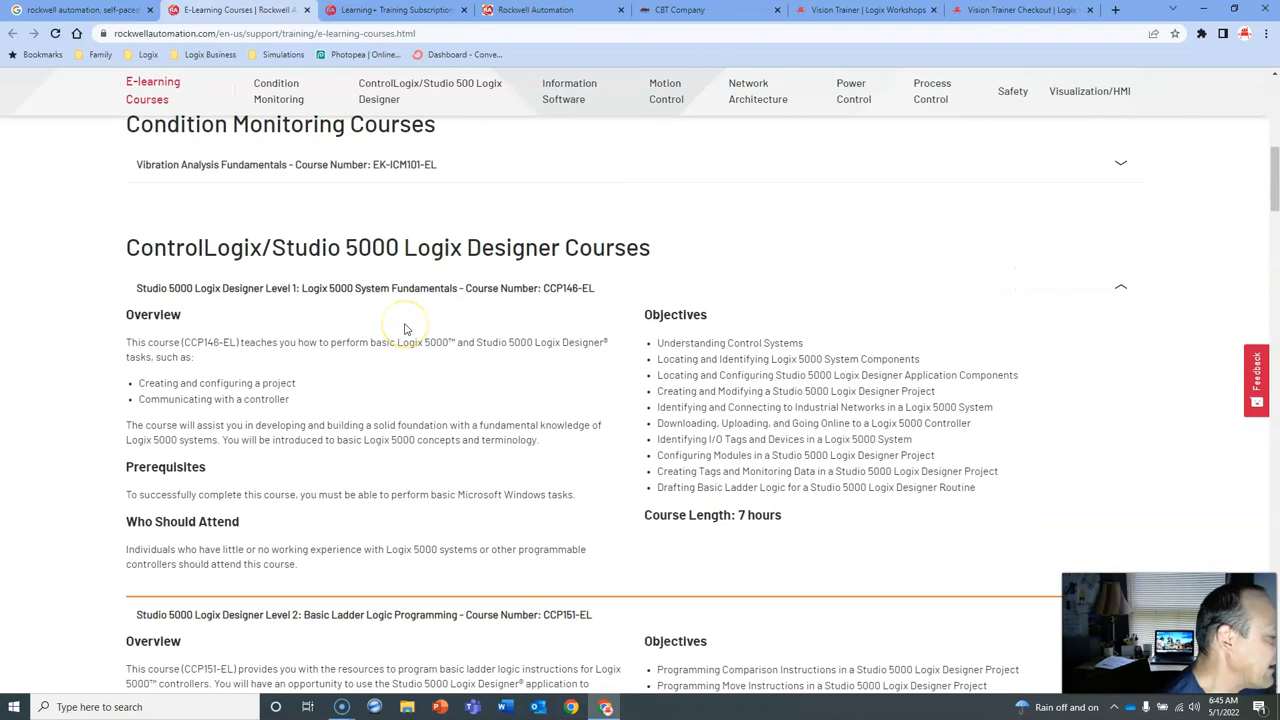
{"action": "scroll", "scroll_direction": "down", "scroll_amount": 3}
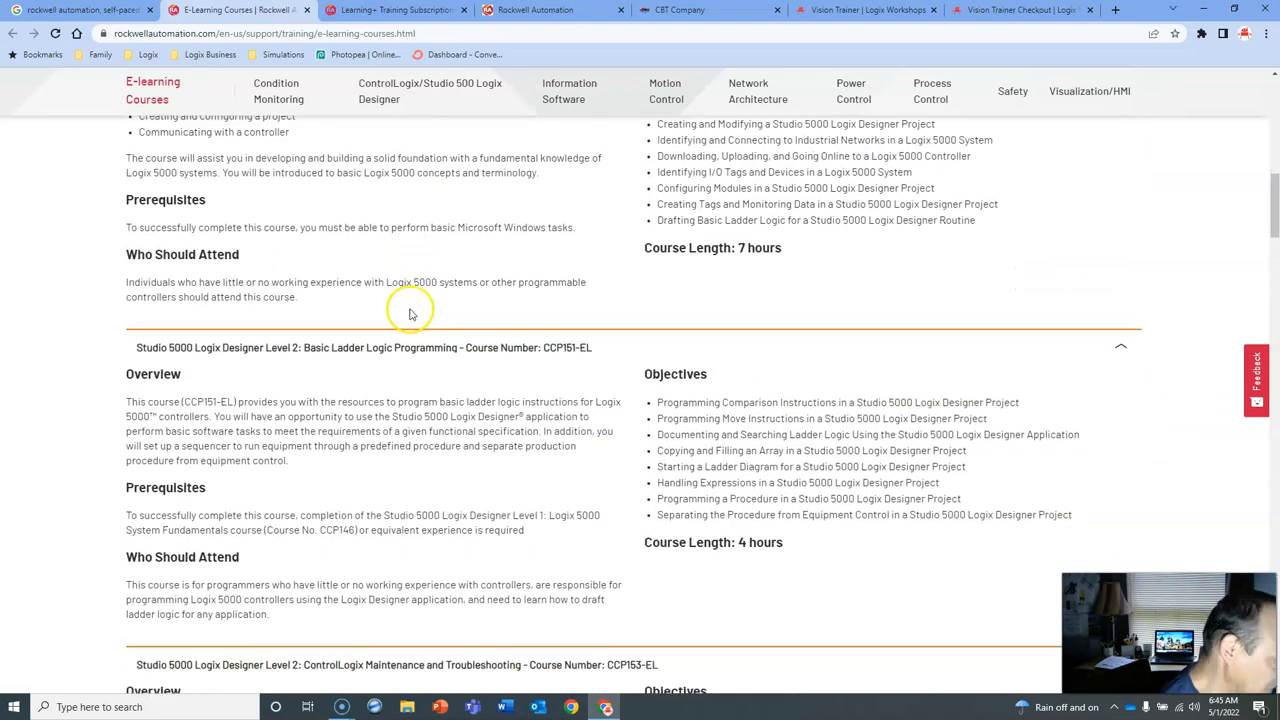